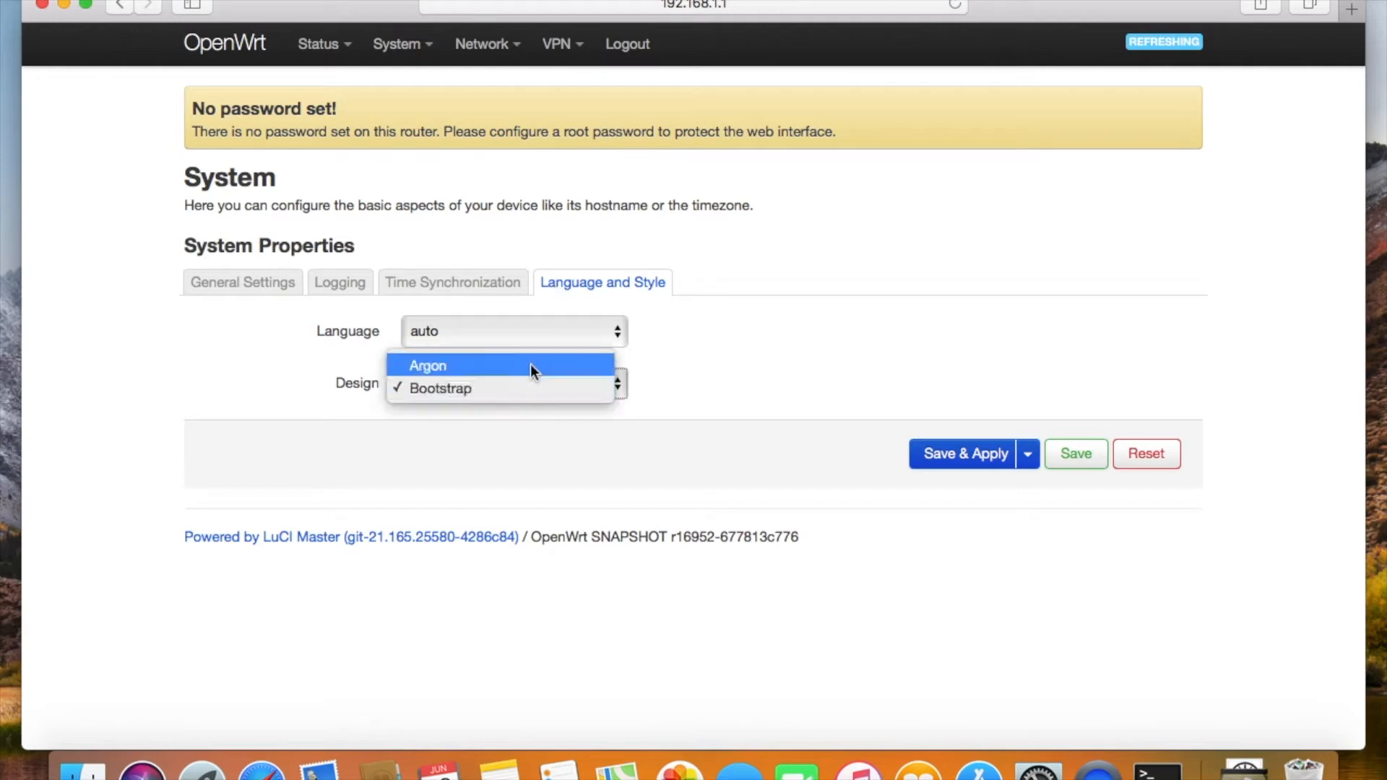
- Apply the Argon design to LuCI, then browse the VPN > OpenVPN instances page
click(426, 366)
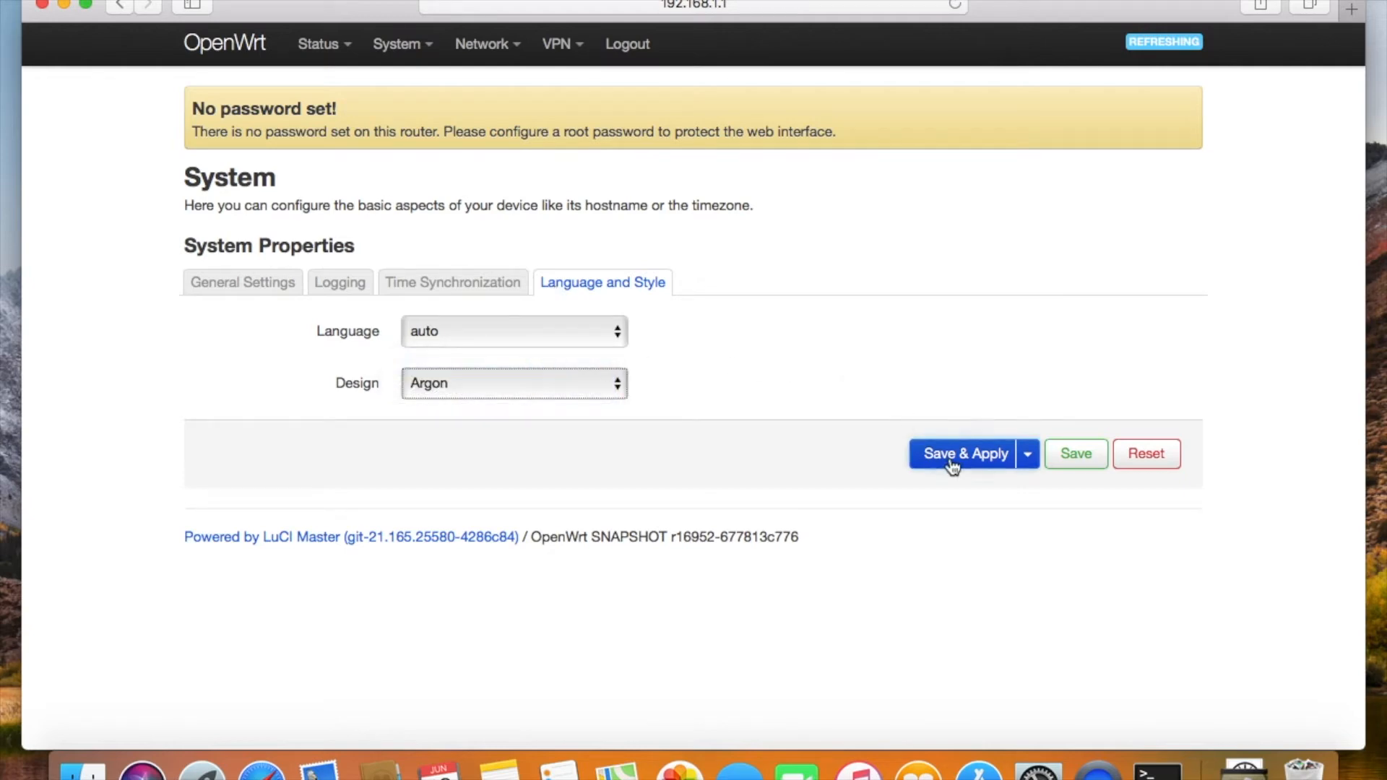
click(965, 454)
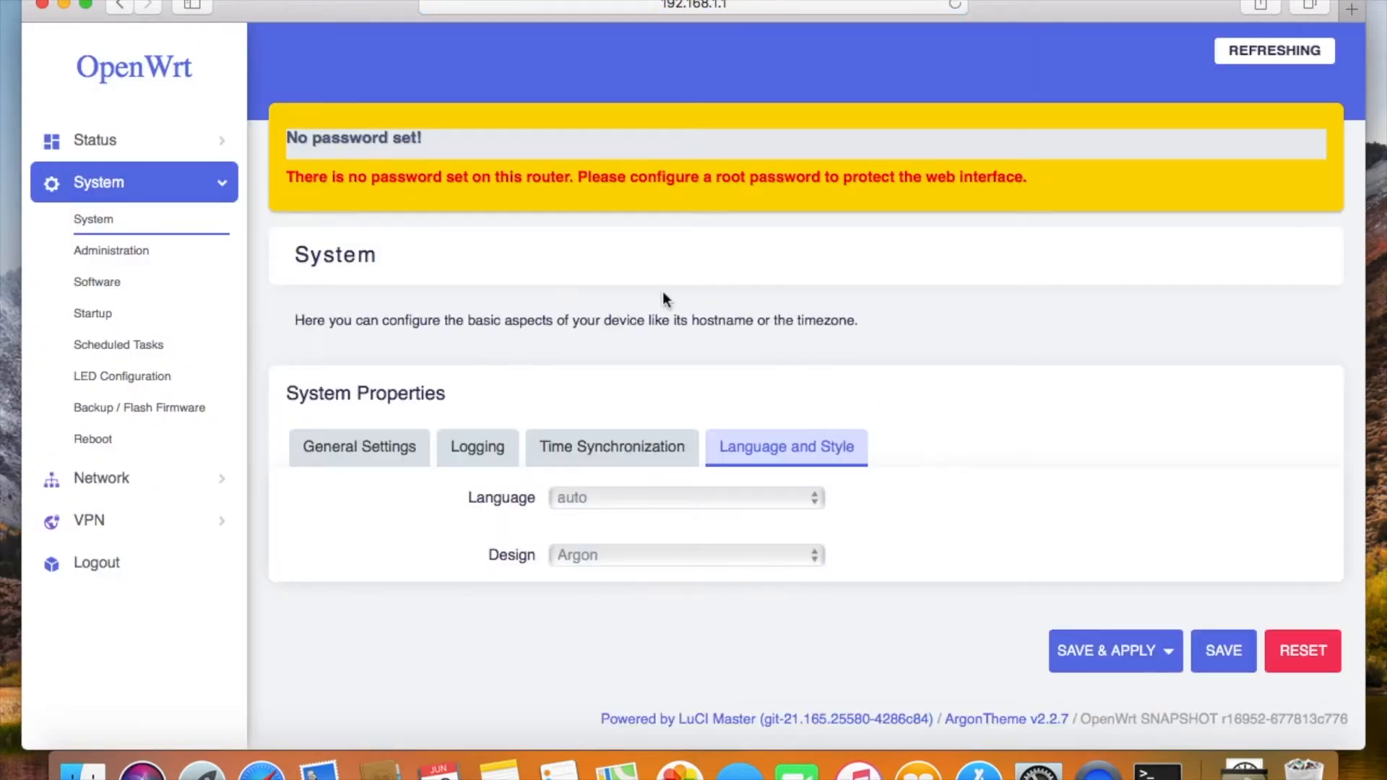
click(111, 251)
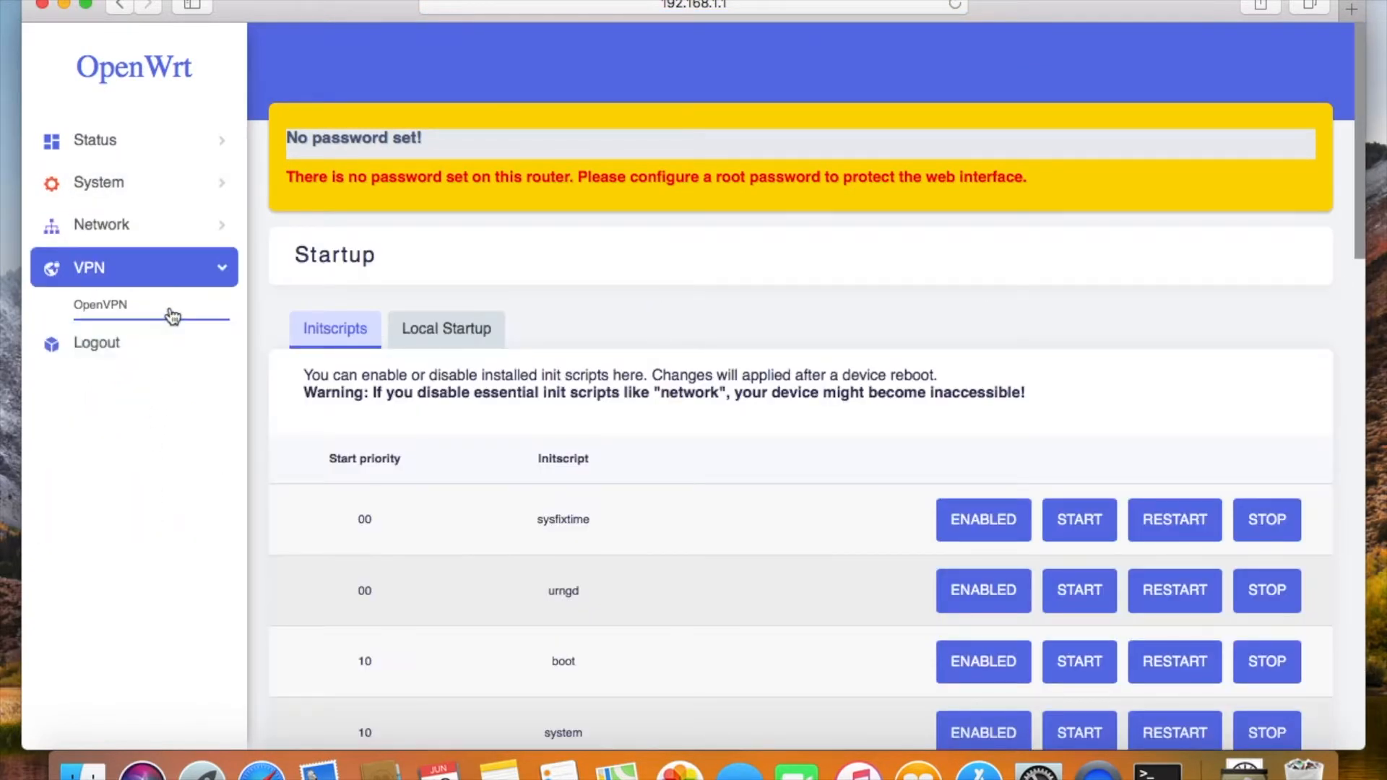
click(100, 304)
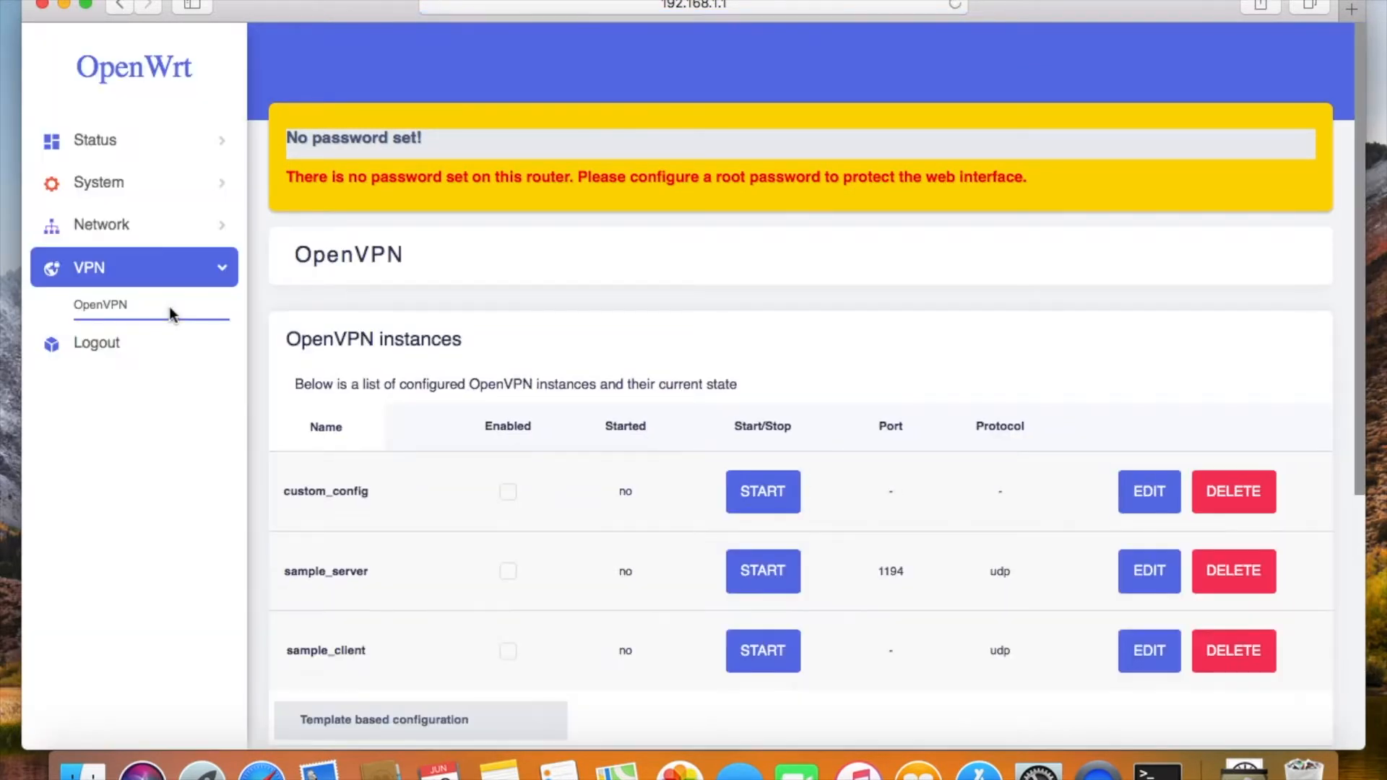
mouse_move(442, 503)
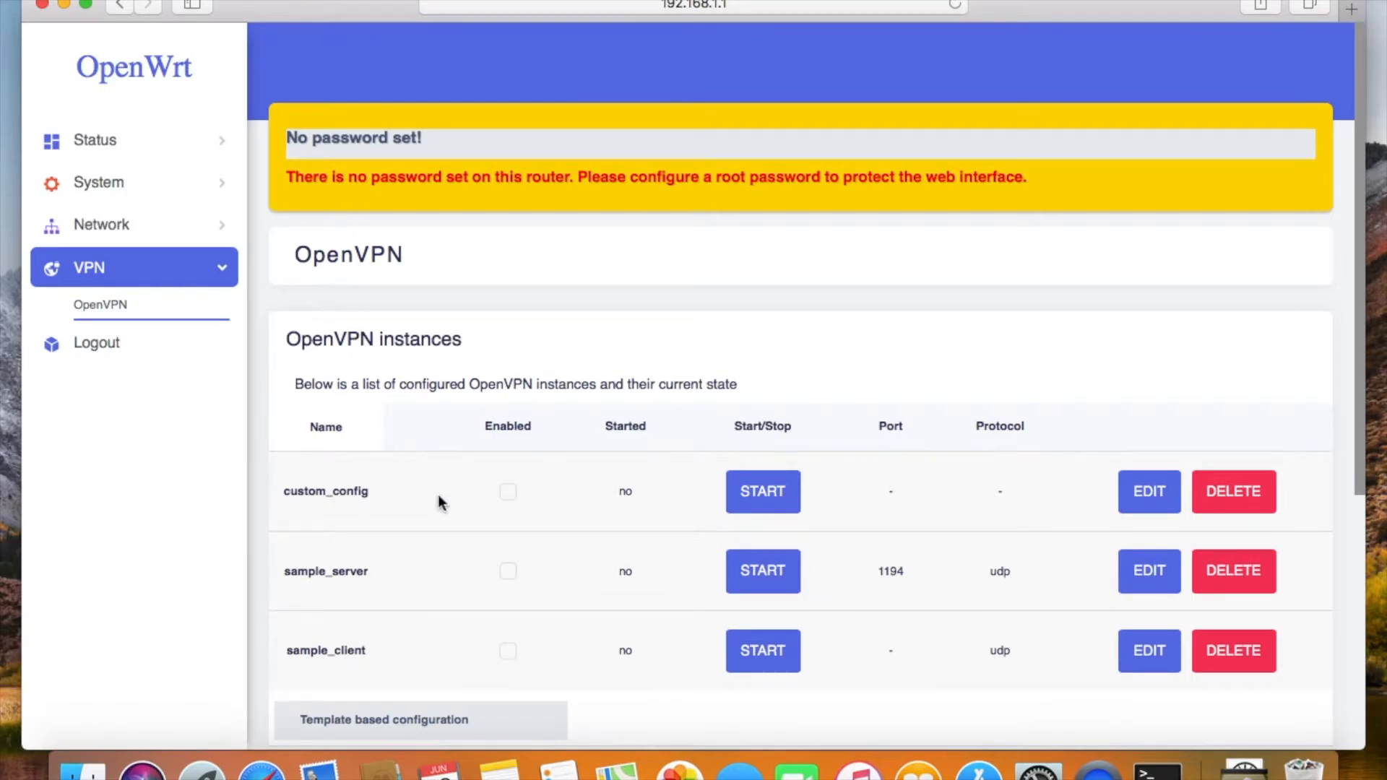
scroll(down, 3)
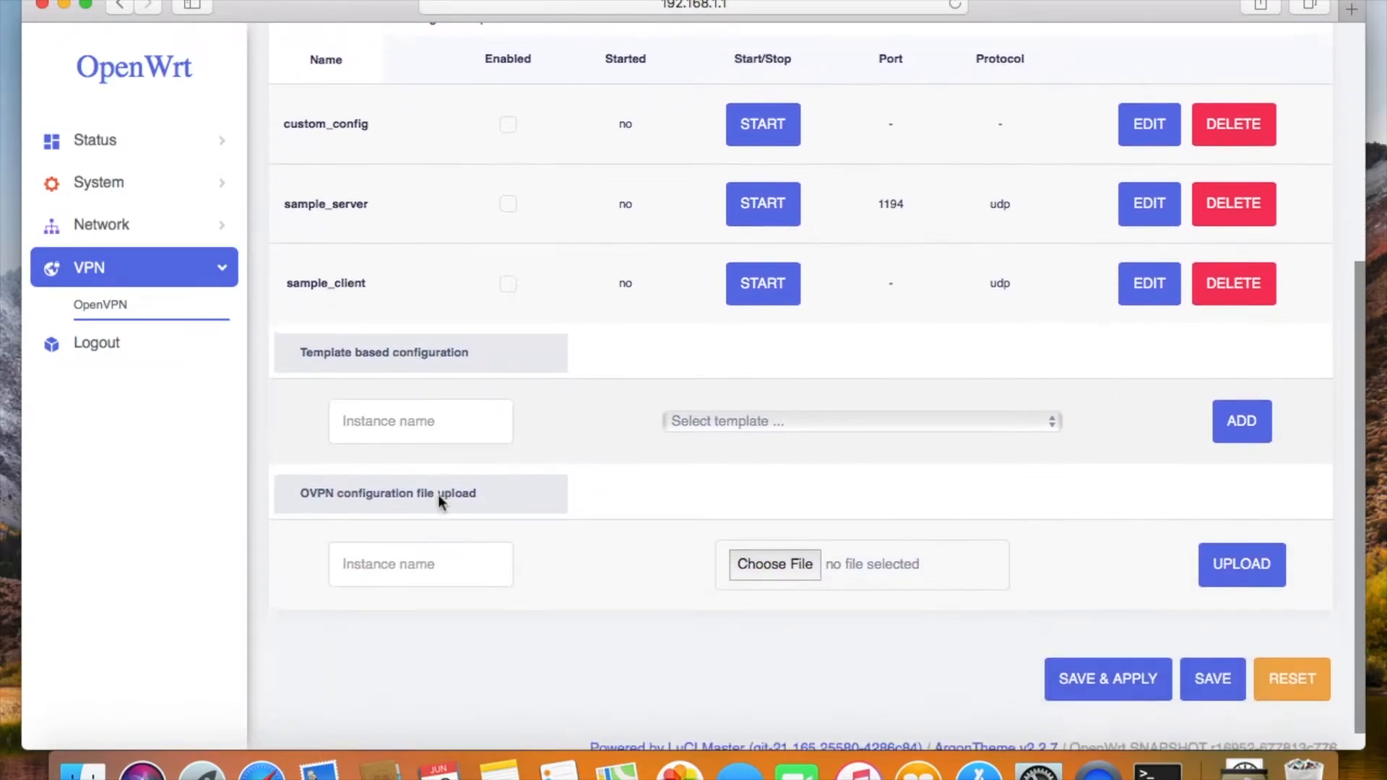
scroll(down, 3)
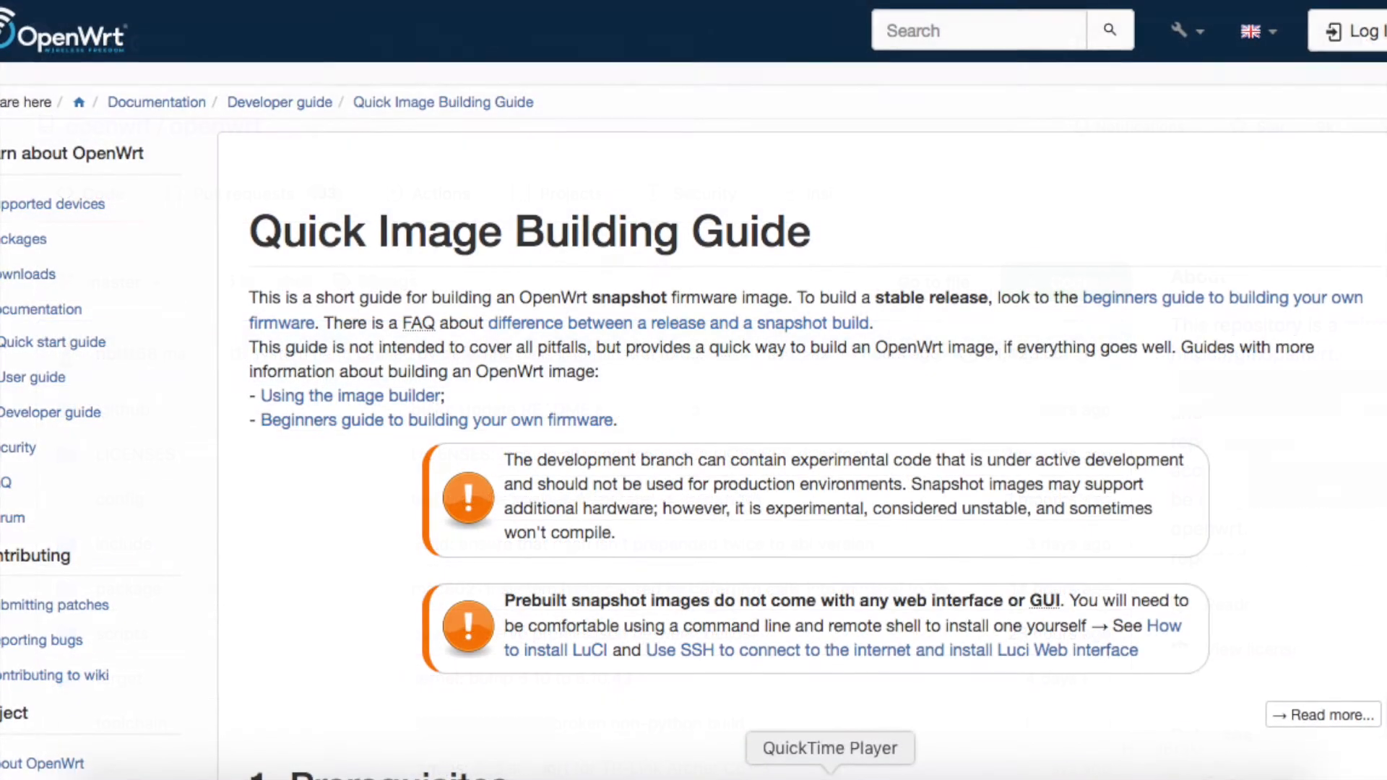
- Scroll through the Quick Image Building Guide's introduction and warnings
scroll(down, 3)
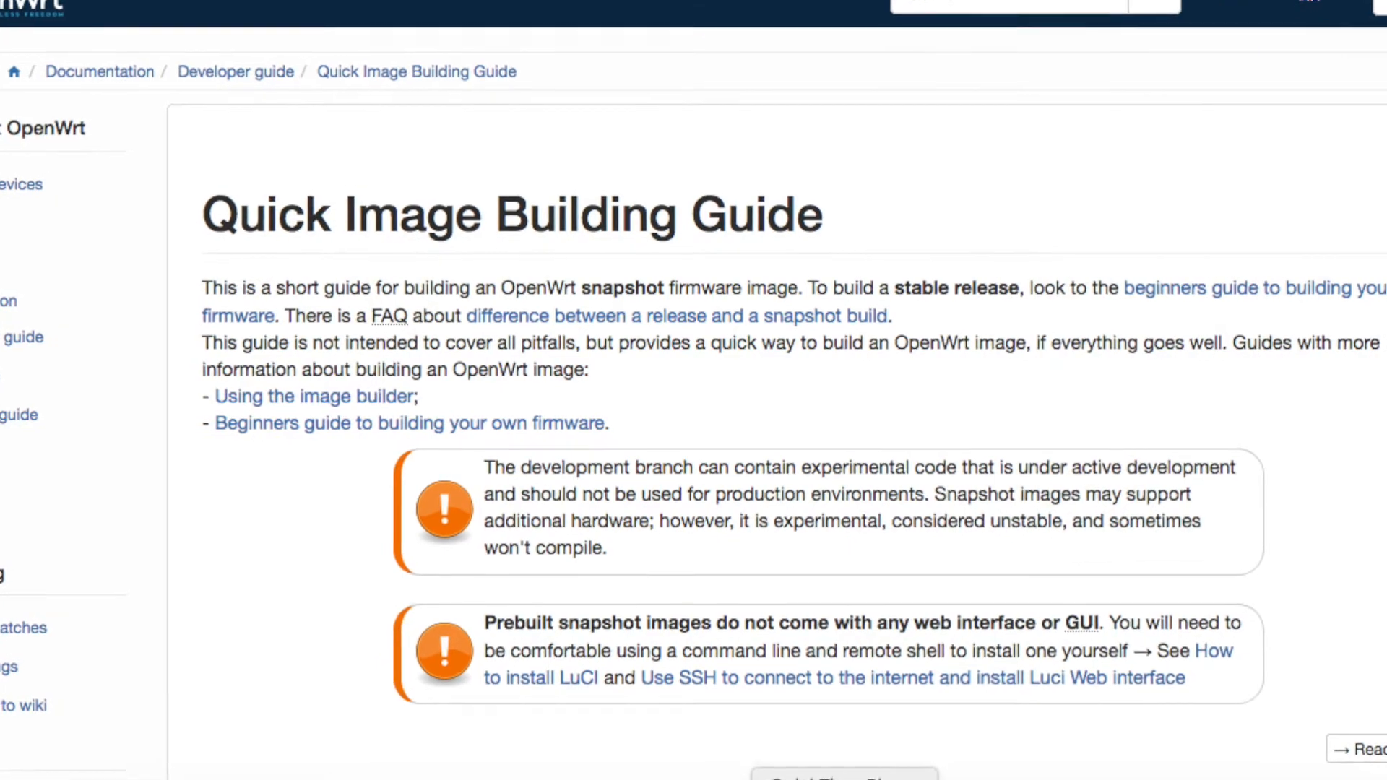
scroll(down, 3)
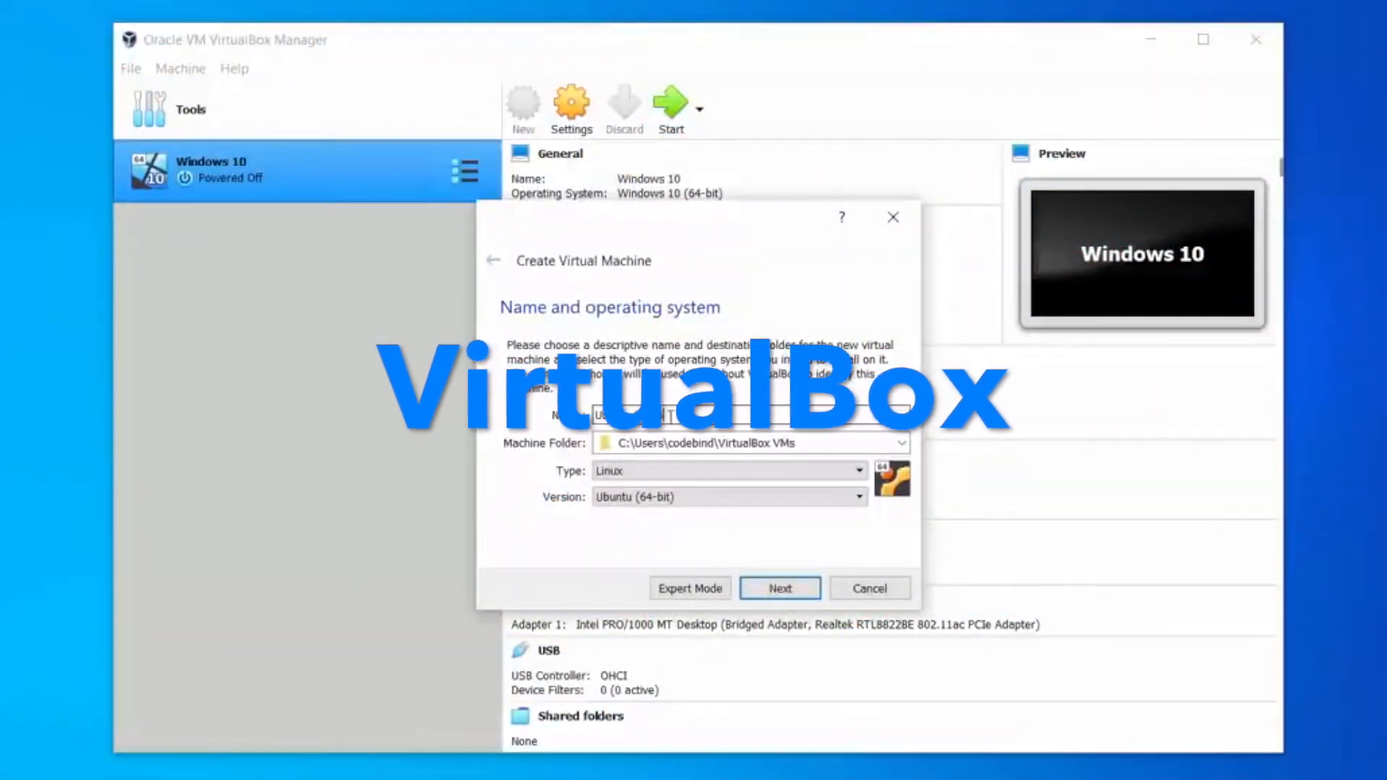
- Name the new Linux Ubuntu (64-bit) virtual machine 'Ubuntu 20.04'
text(Ubuntu 20.04)
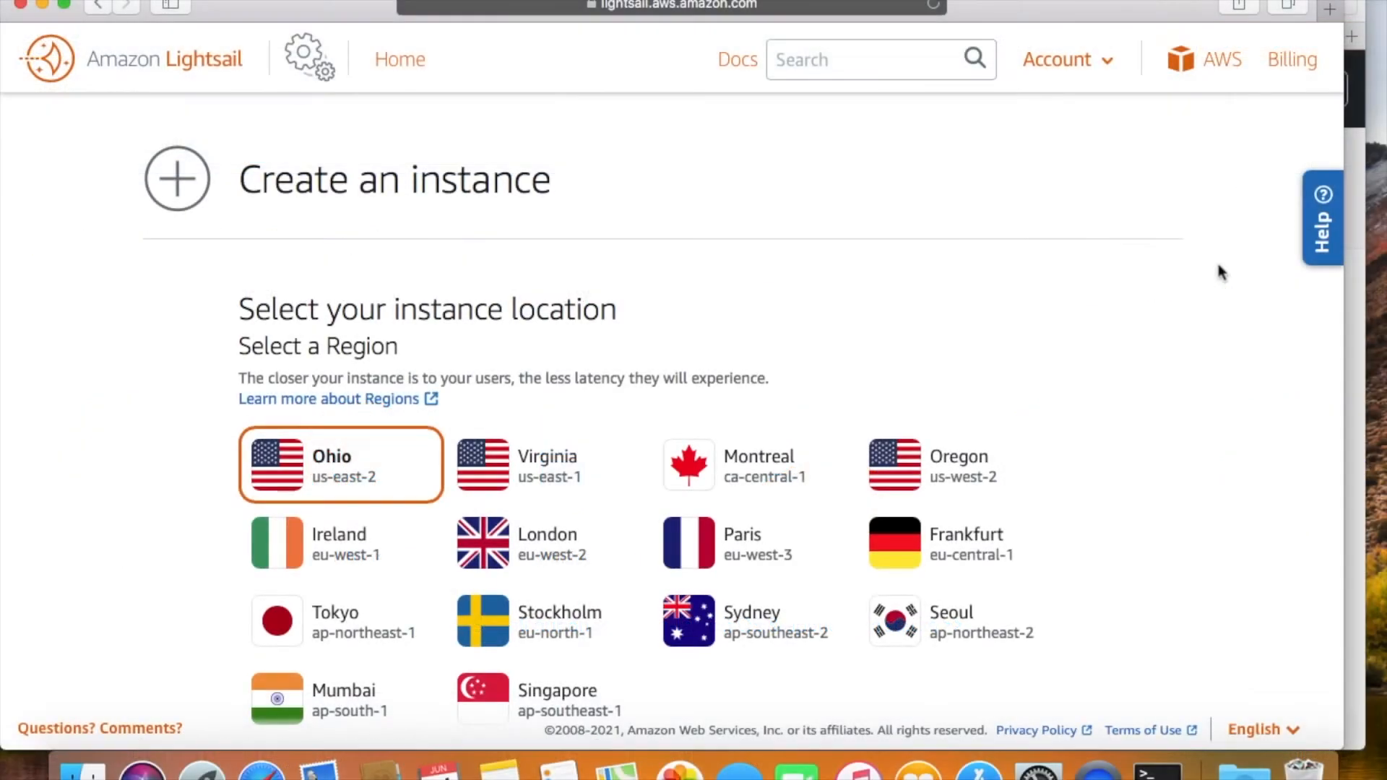
- Choose the Linux/Unix, OS Only Ubuntu 20.04 LTS blueprint
scroll(down, 3)
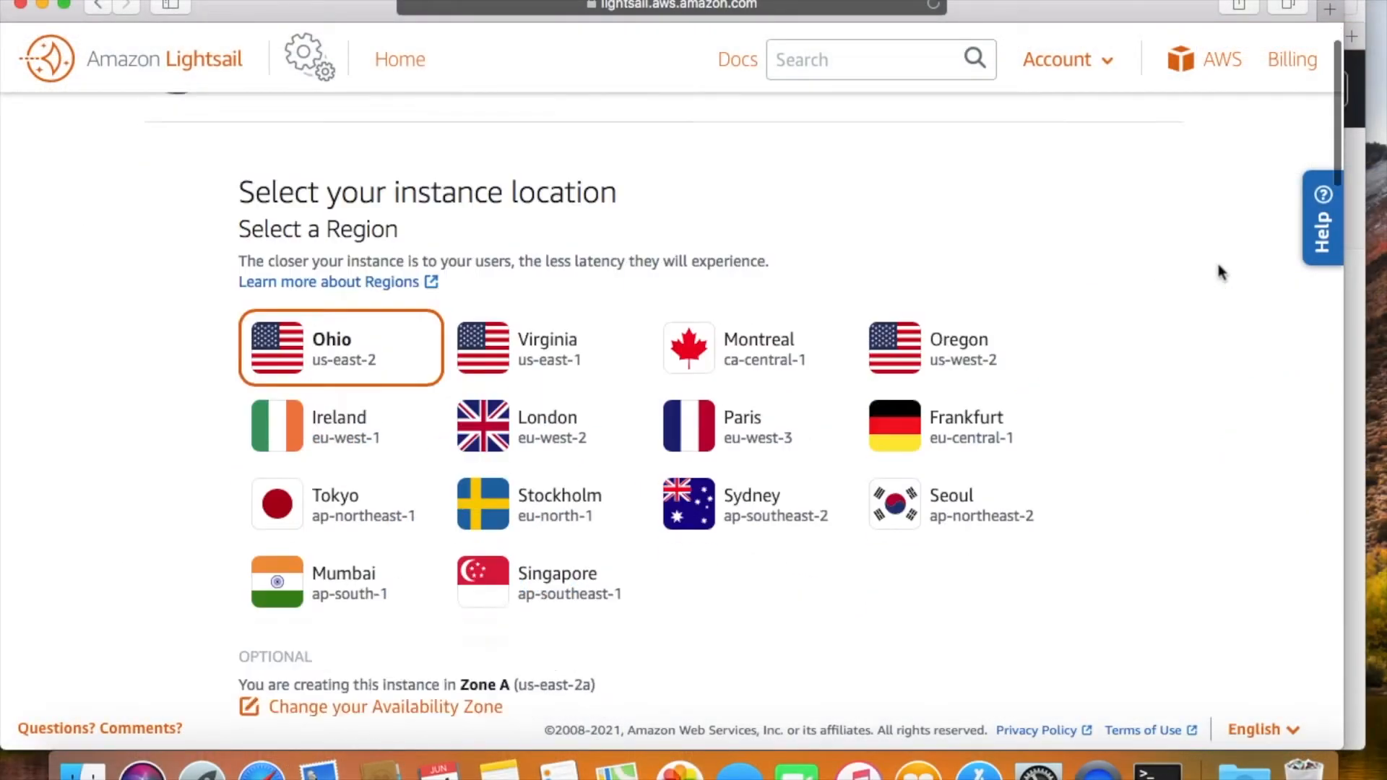
scroll(down, 3)
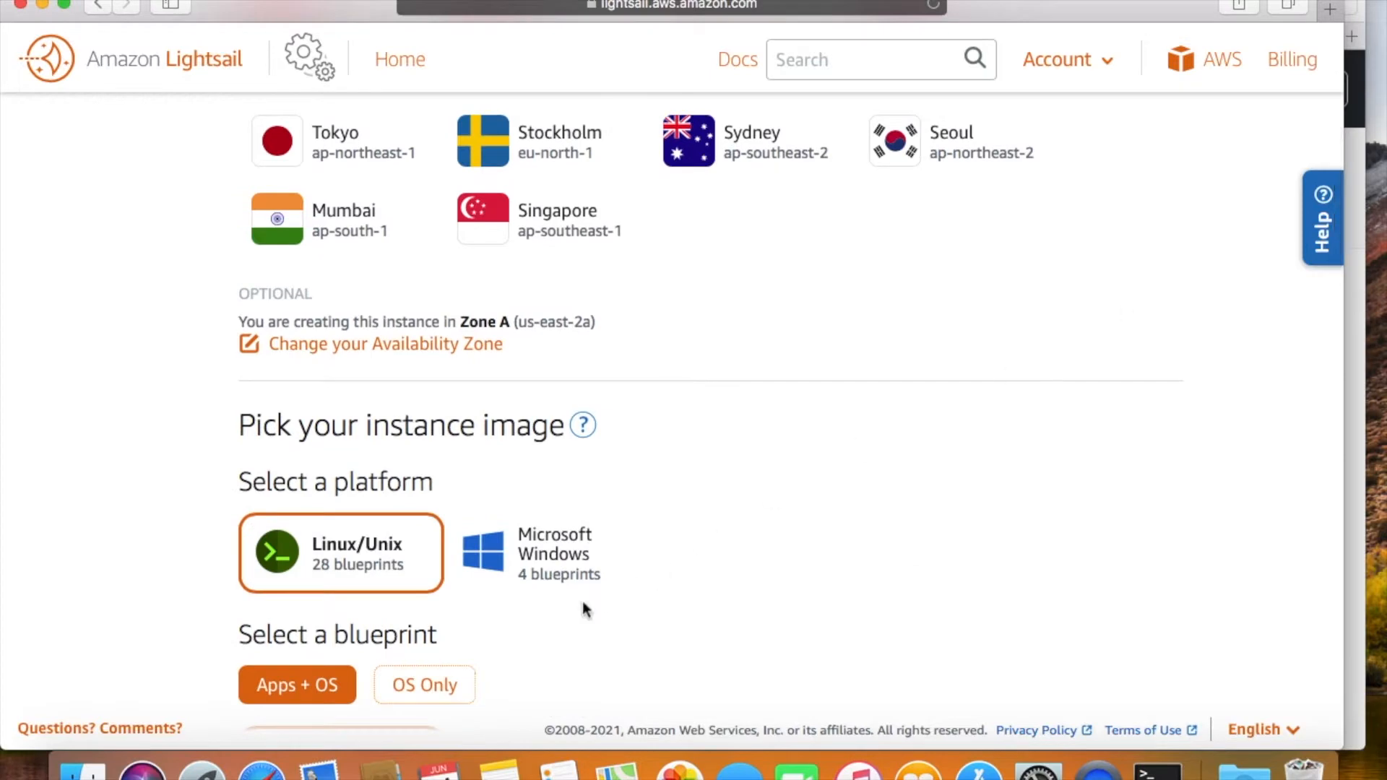
scroll(down, 3)
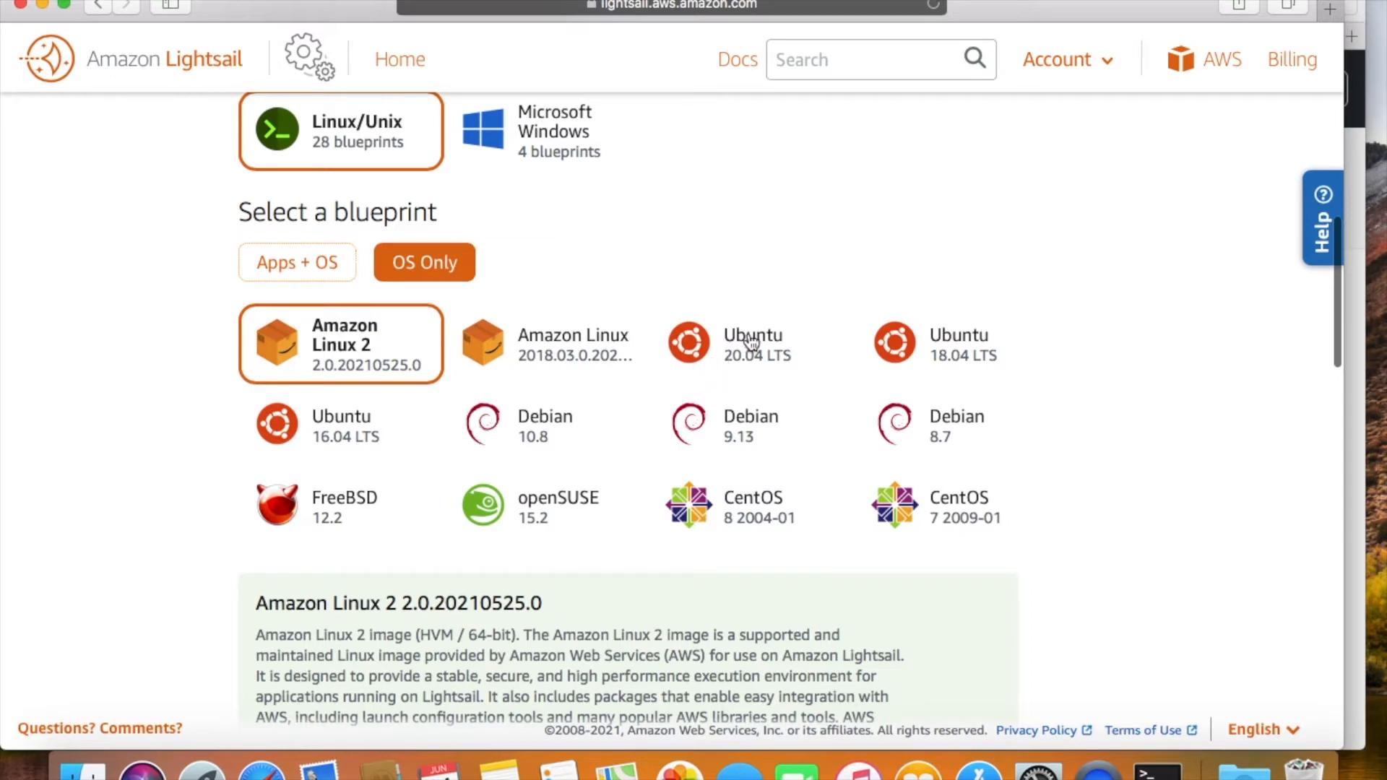
click(753, 343)
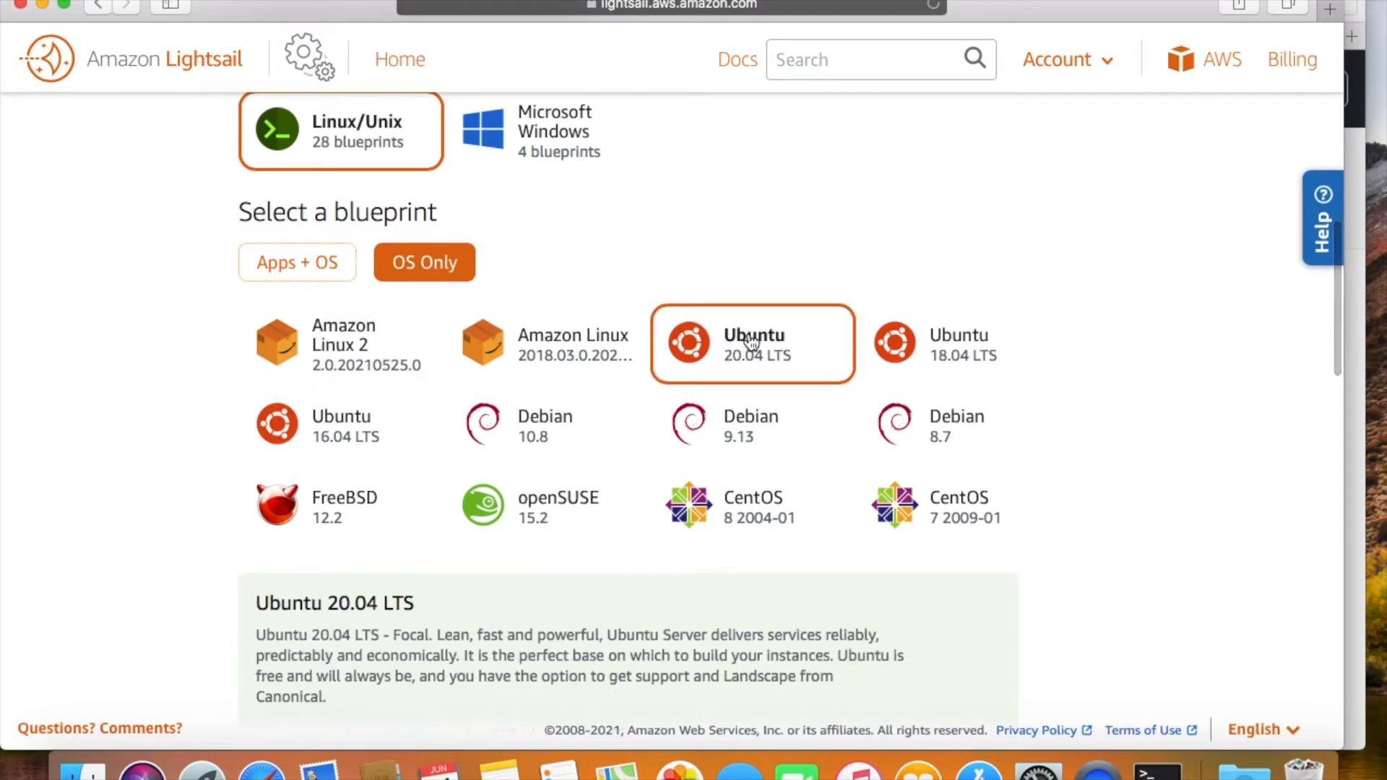
- Sort plans by processing and select the $20 plan with 2 vCPUs and 4 GB
scroll(down, 3)
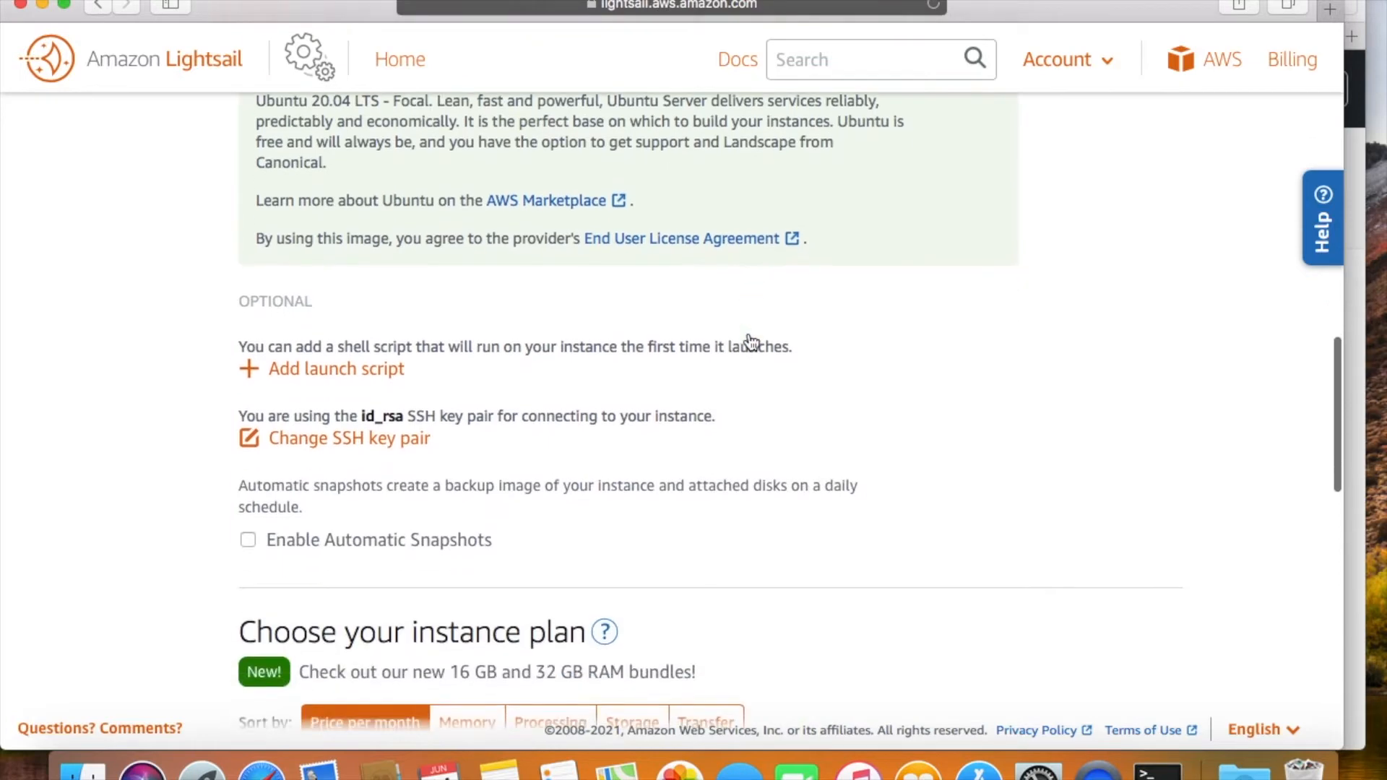
scroll(down, 3)
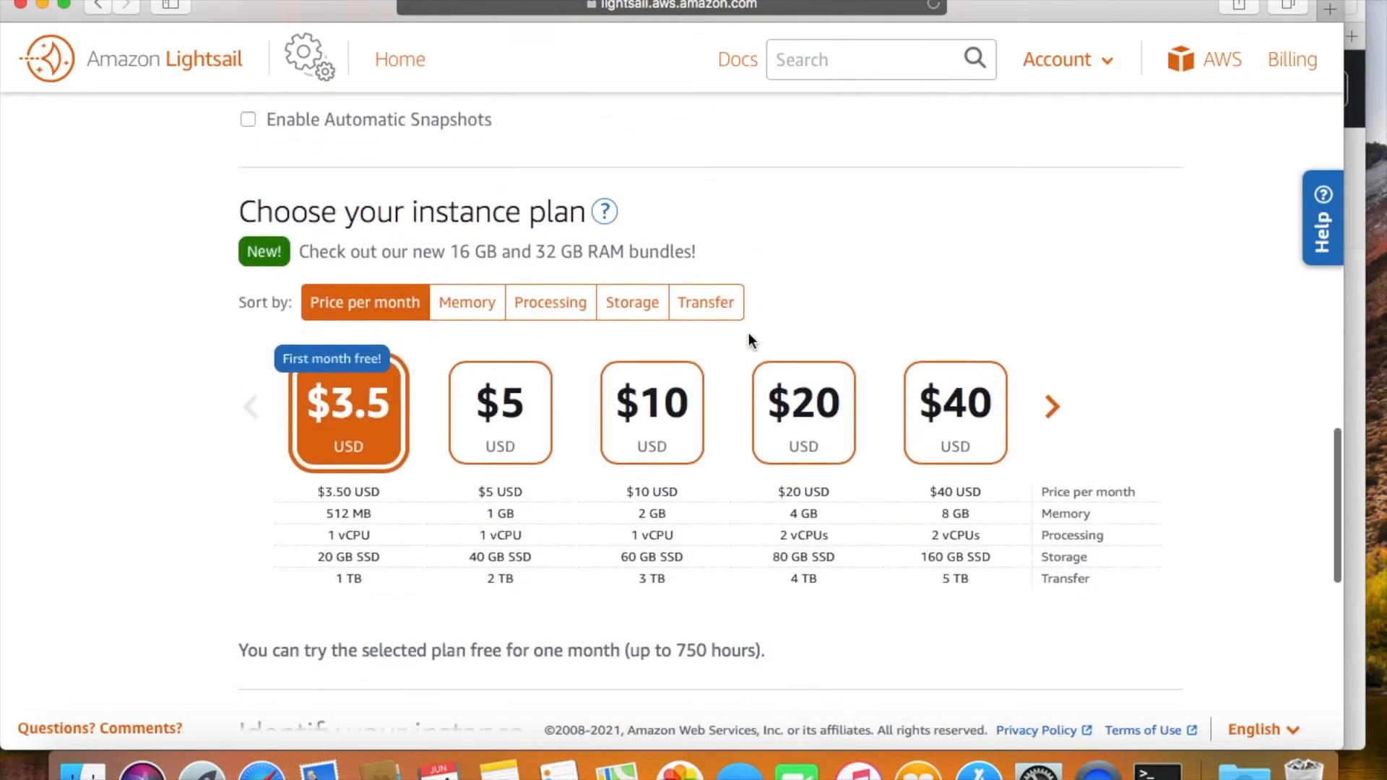
click(549, 302)
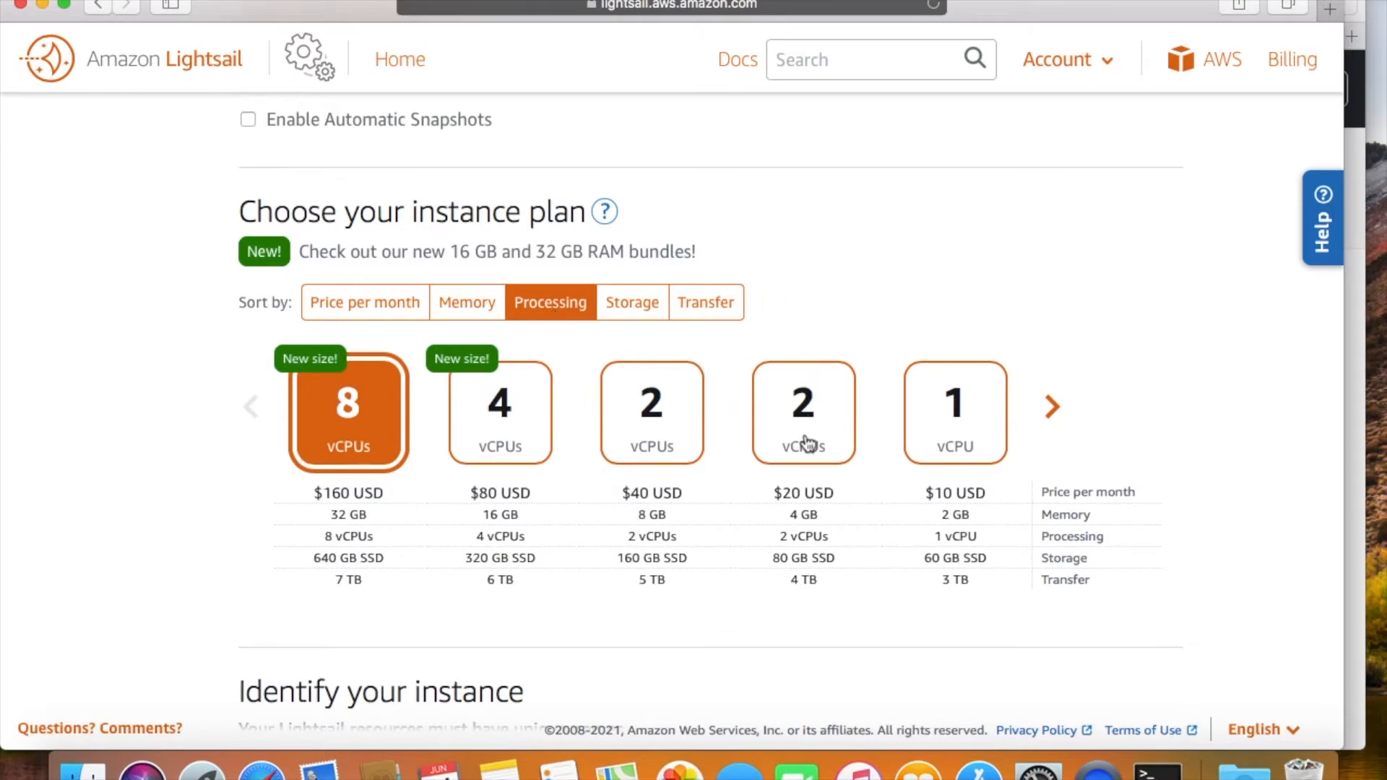
click(804, 411)
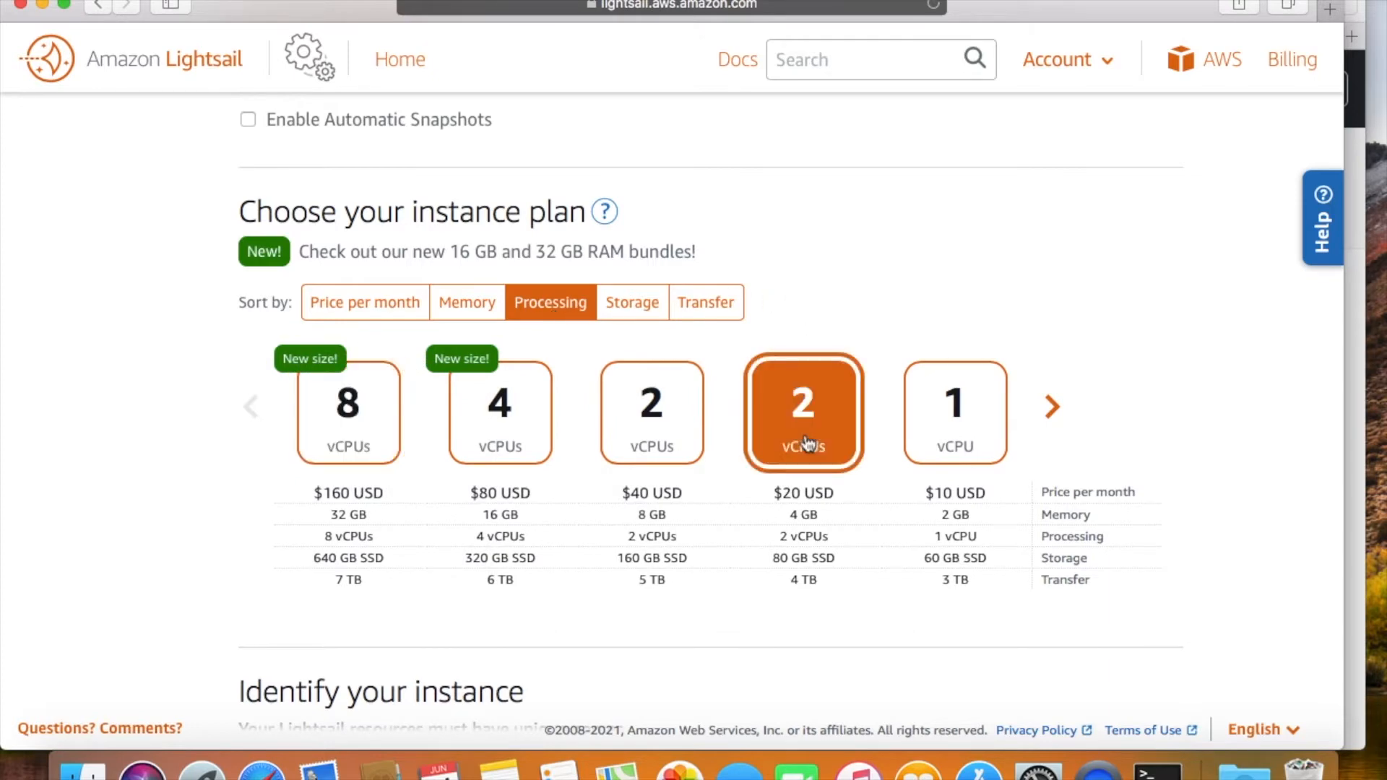
- Create the Lightsail instance named Ubuntu20.04
scroll(down, 3)
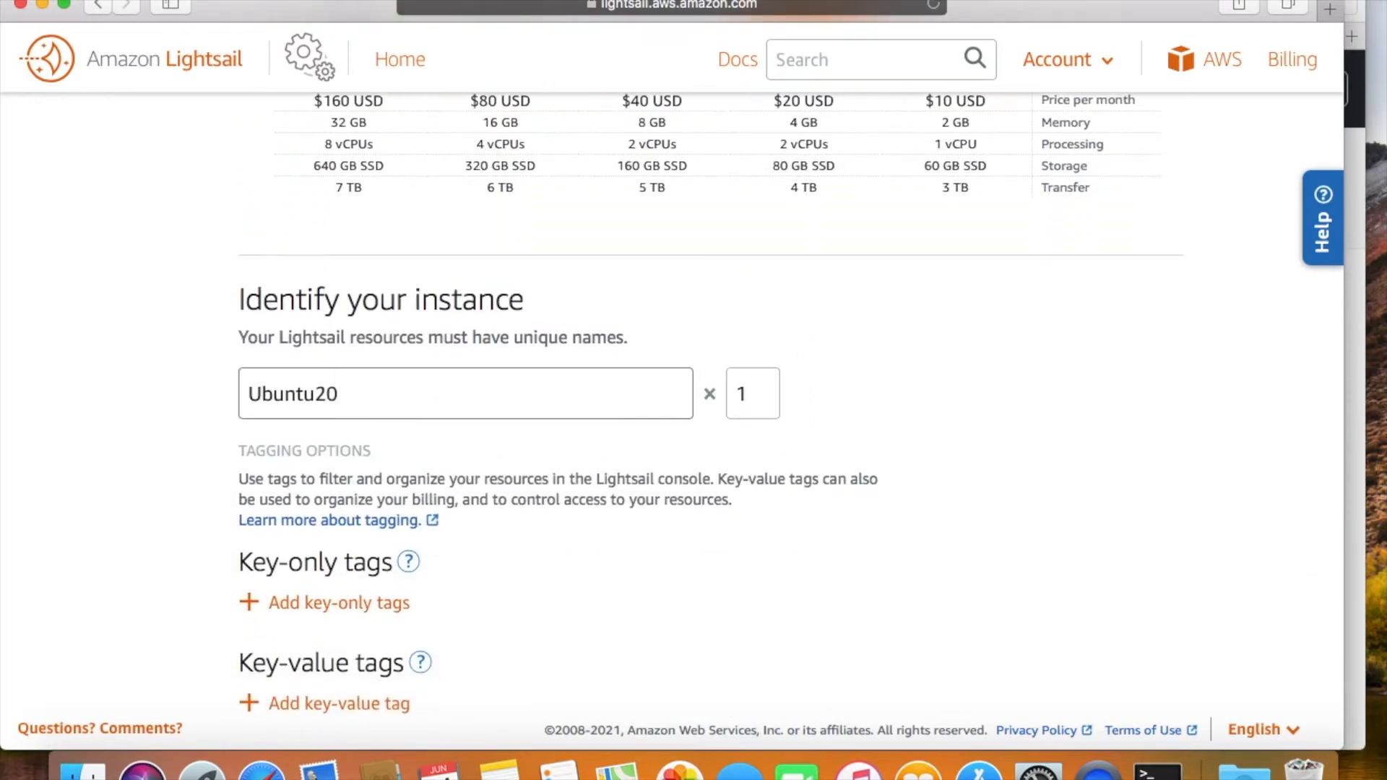
scroll(down, 3)
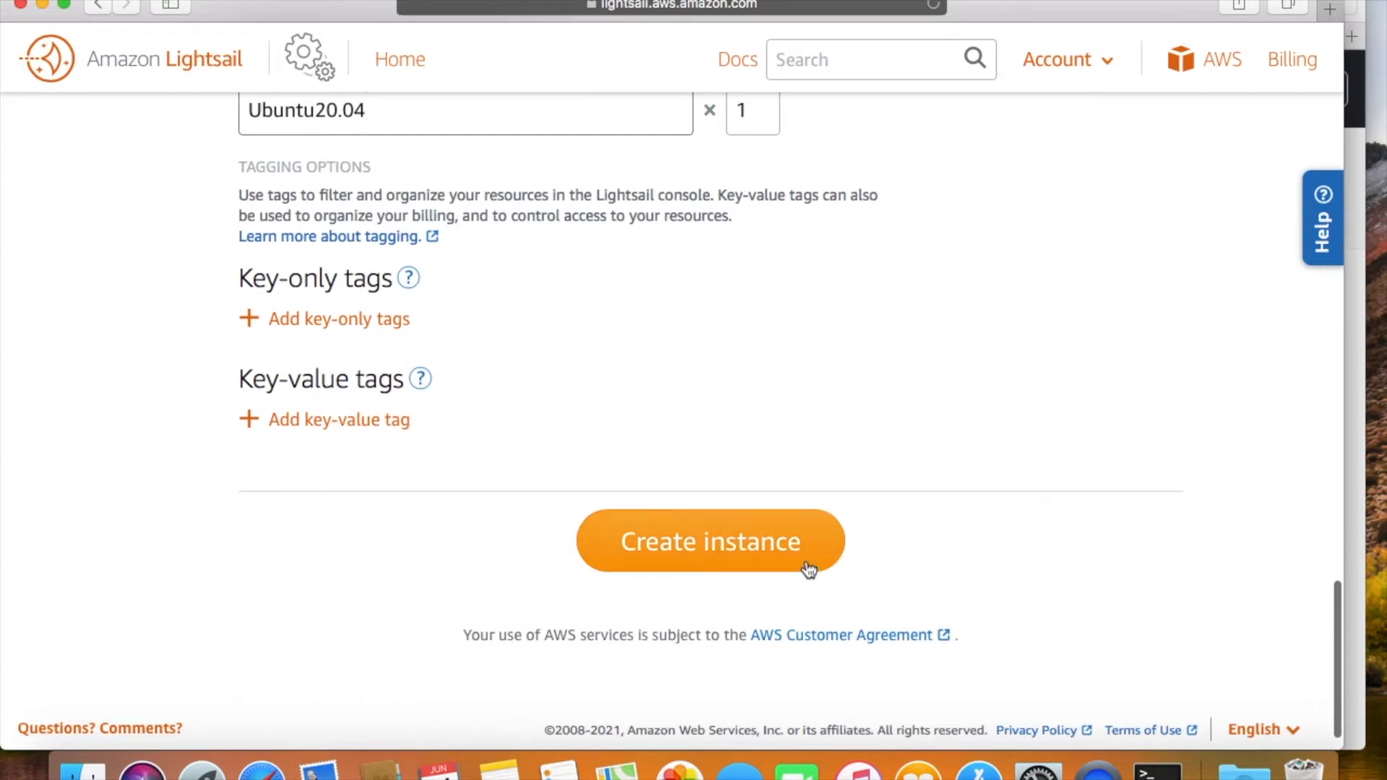
click(709, 541)
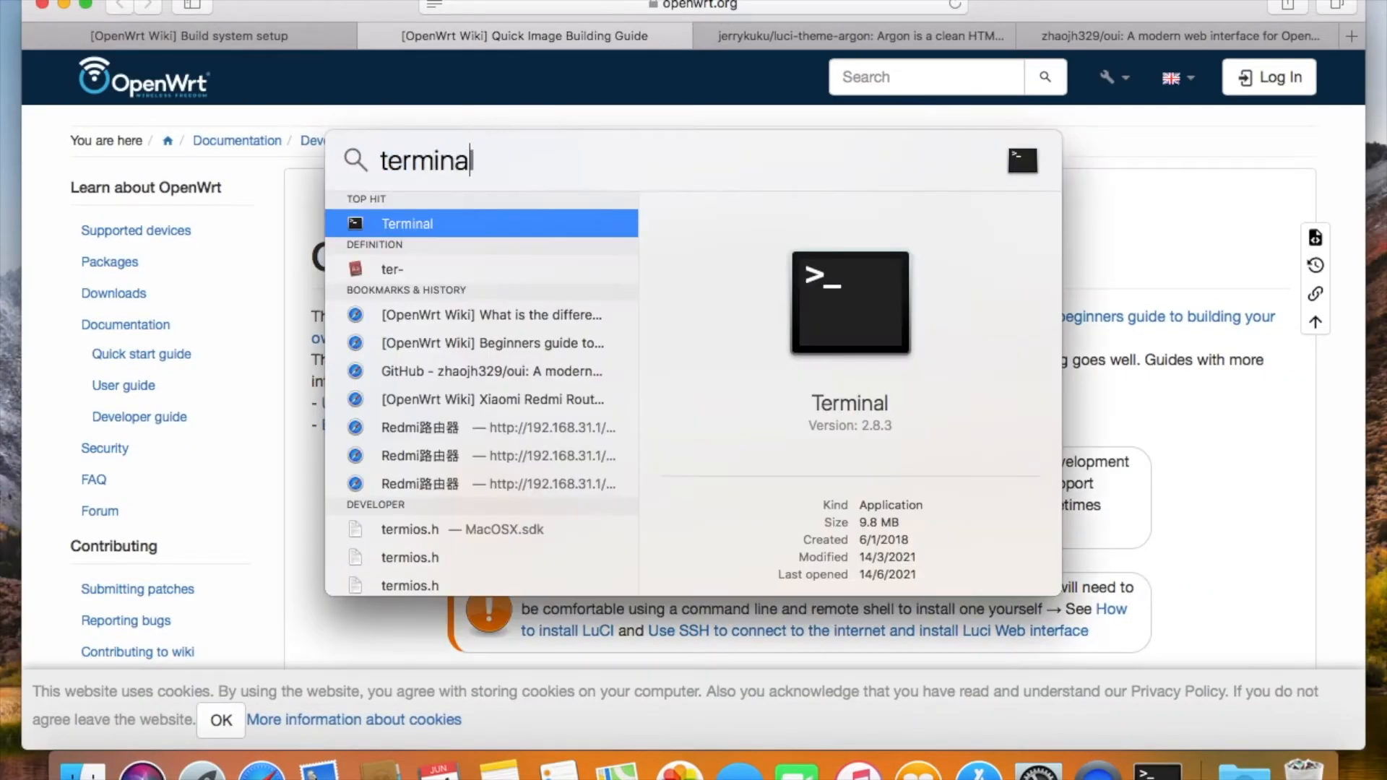
- SSH into ubuntu@awsubuntu from Terminal and run sudo apt update
click(406, 224)
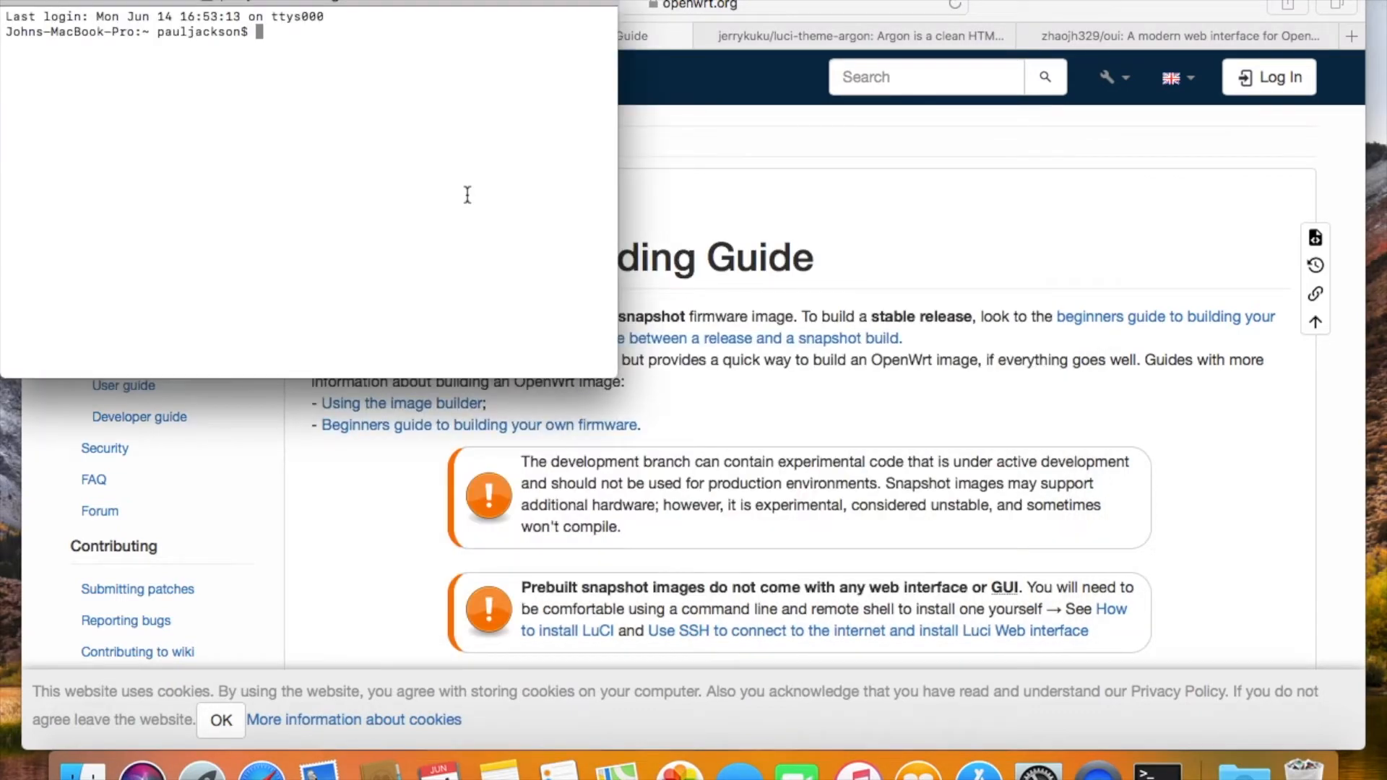
text(ssh ubuntu)
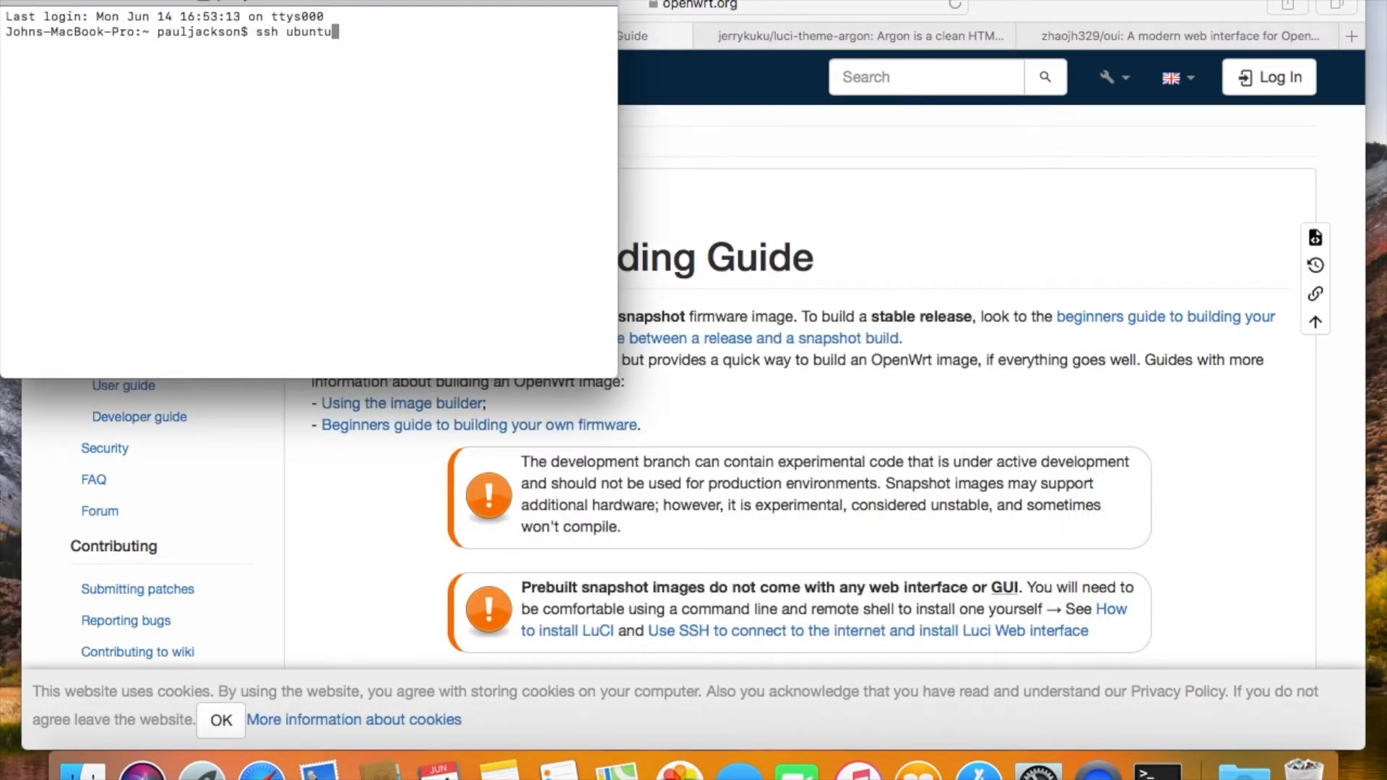
text(@awsubuntu)
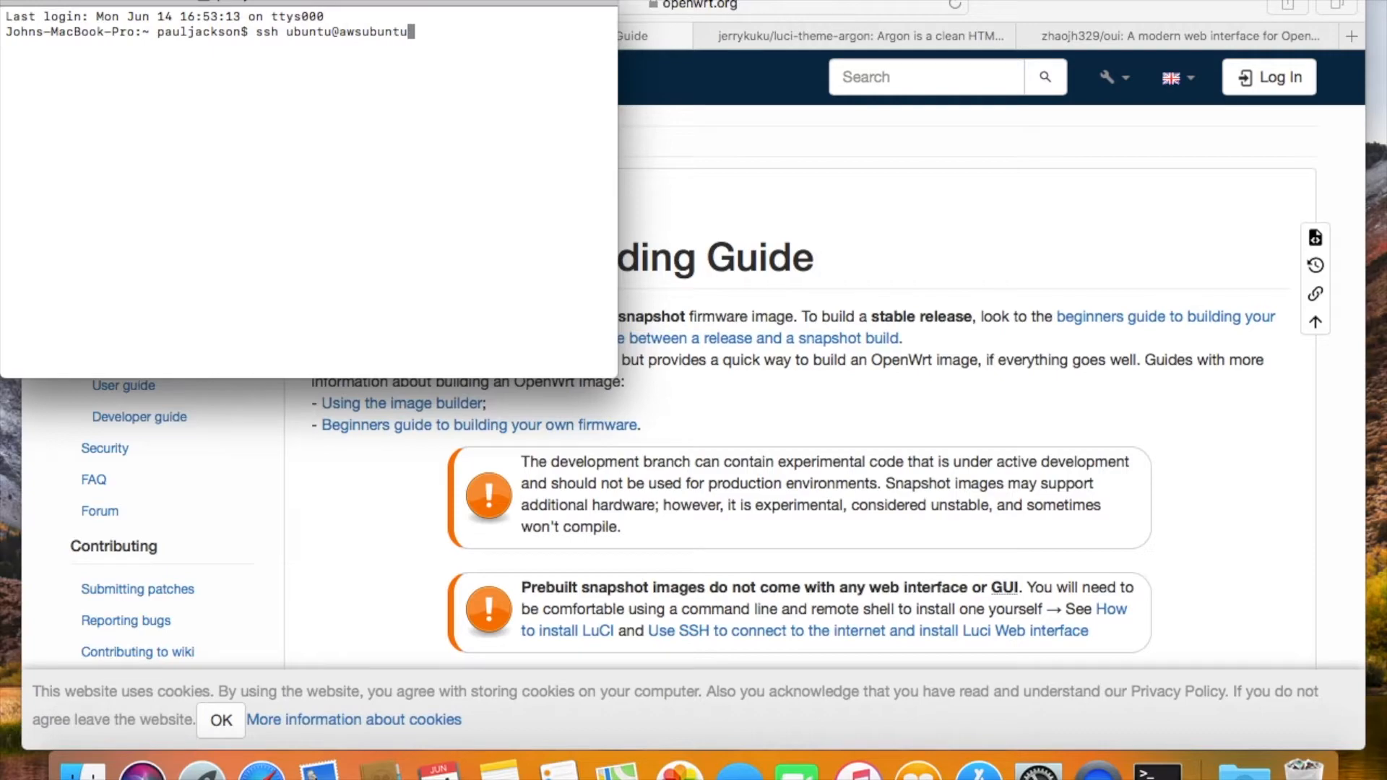
key(Return)
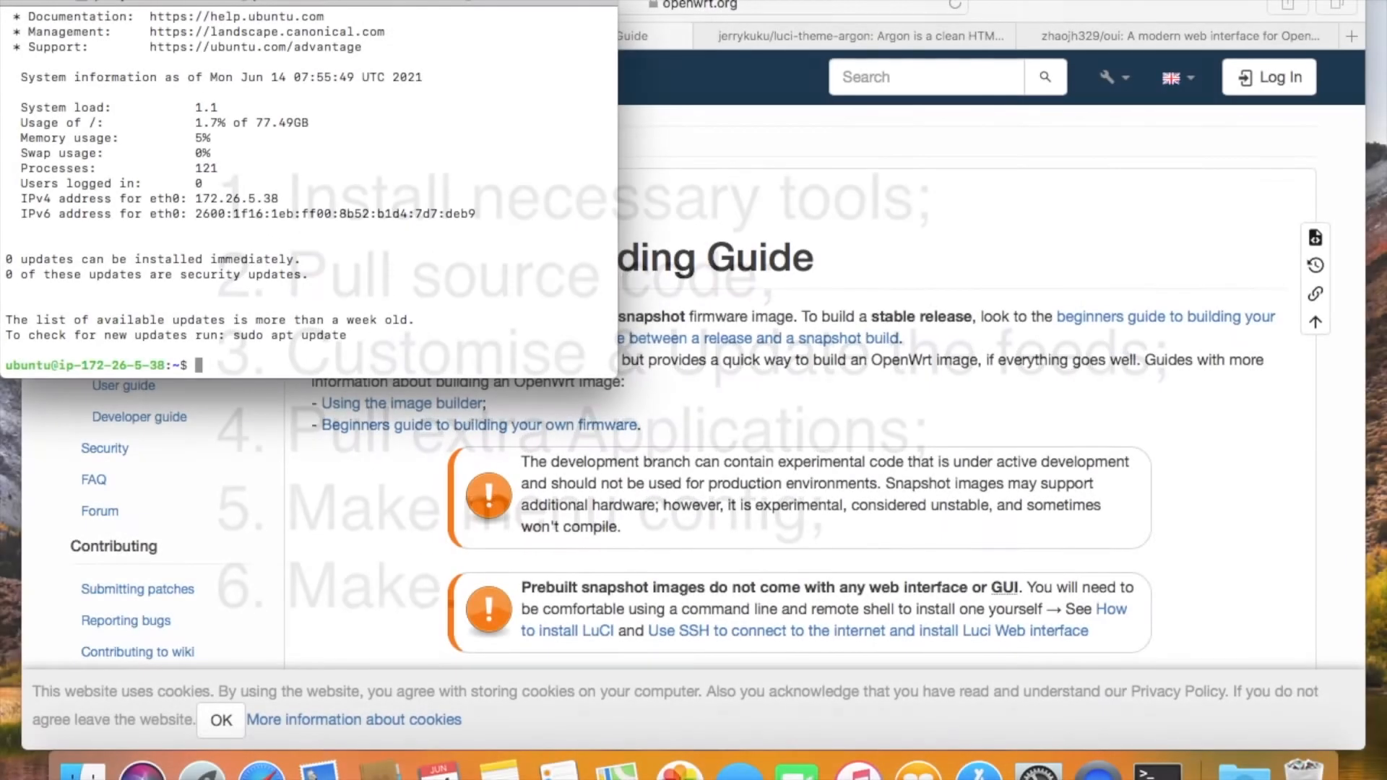
text(sudo apt upda)
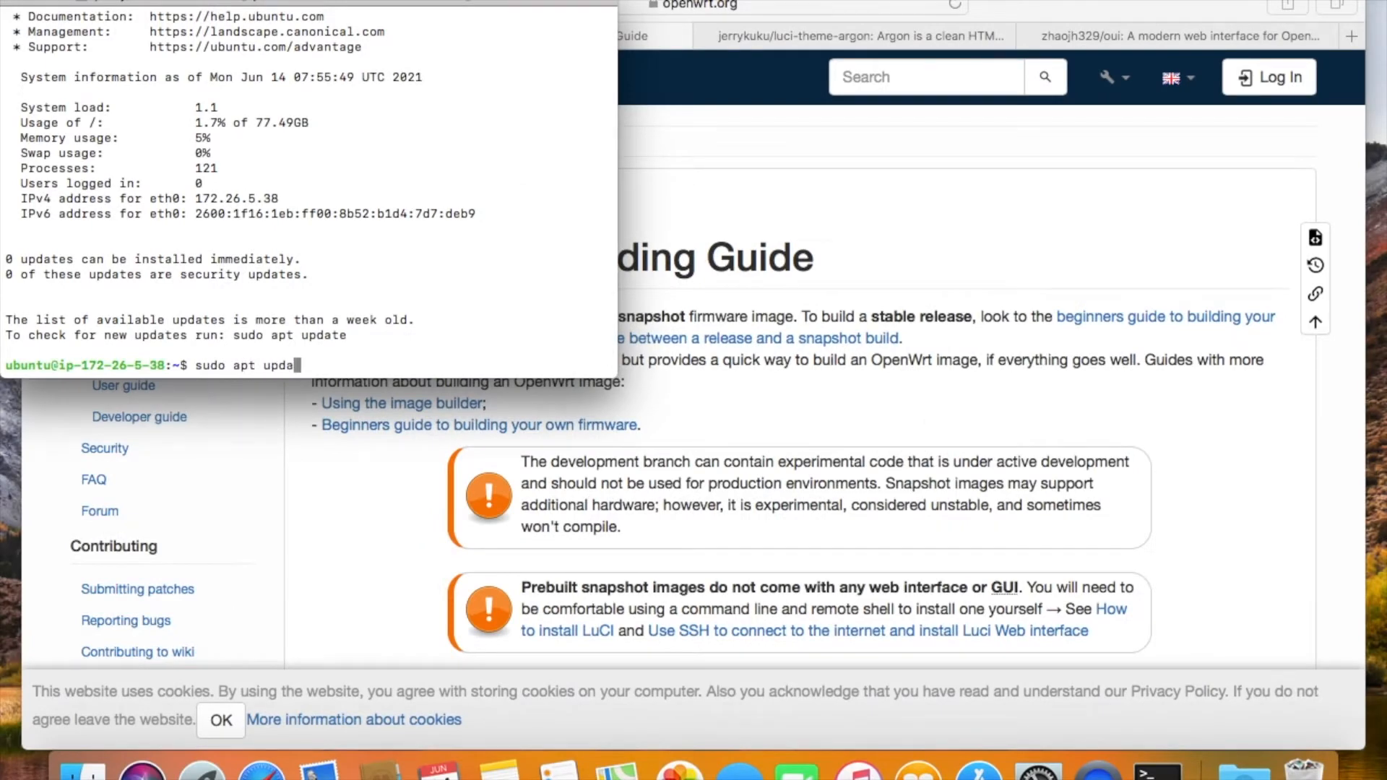
key(Return)
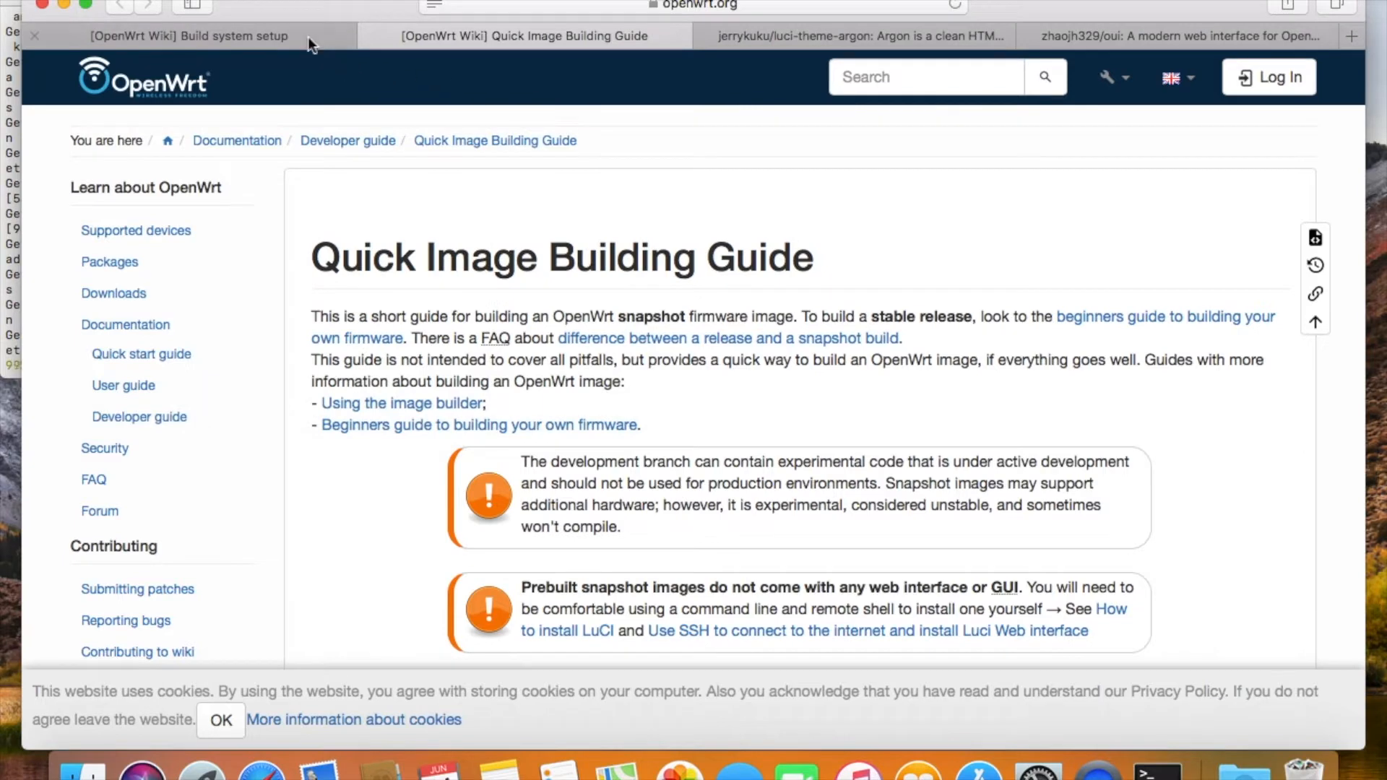
- Select the apt install command for build tools, then return to the Quick Image Building Guide
scroll(down, 3)
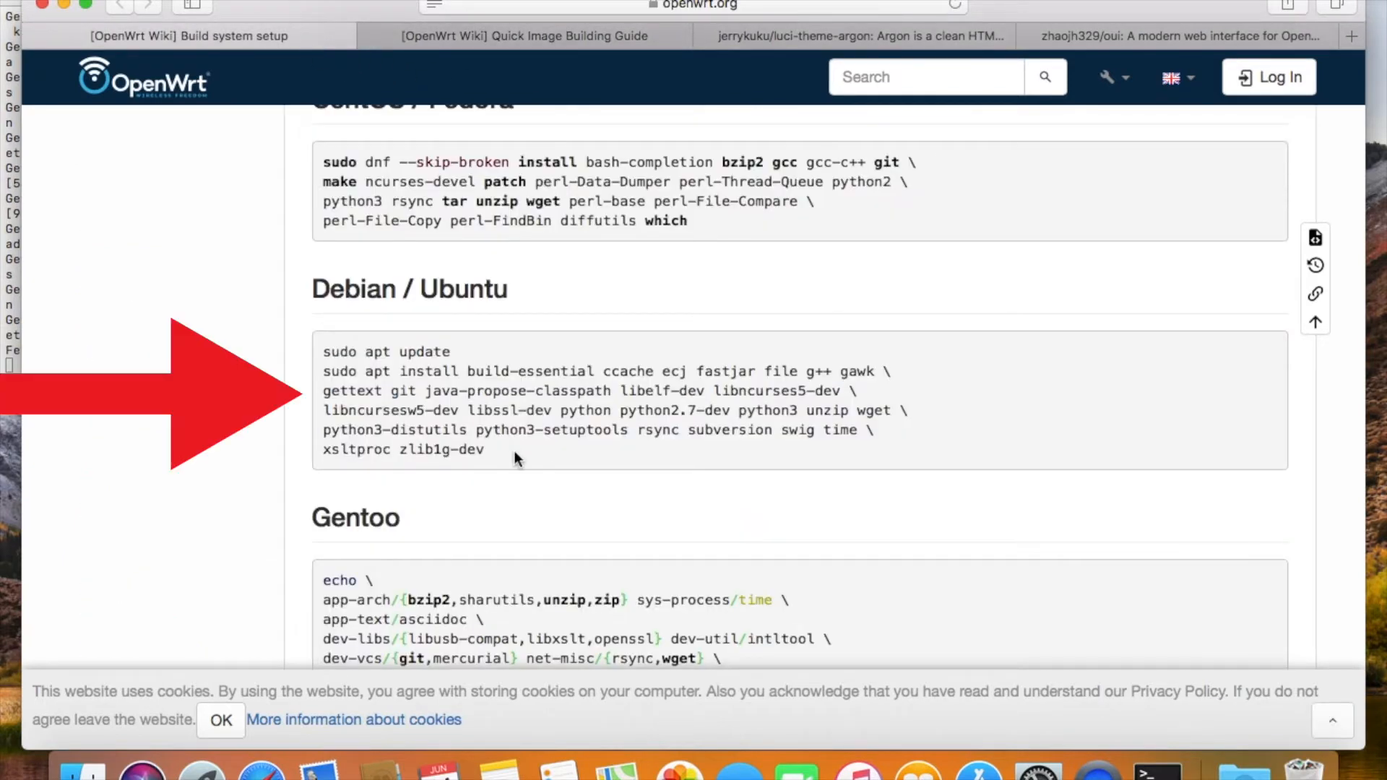
drag(324, 371, 492, 448)
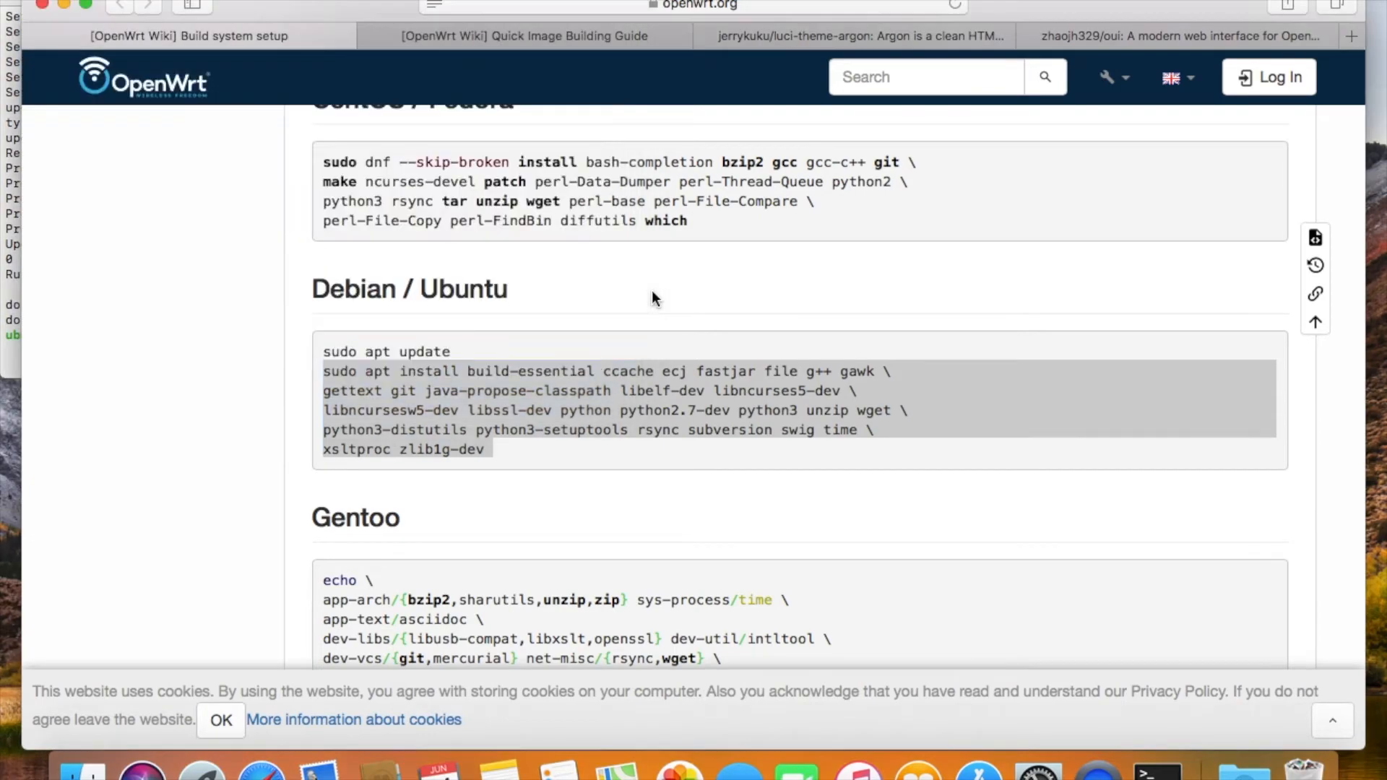
click(523, 36)
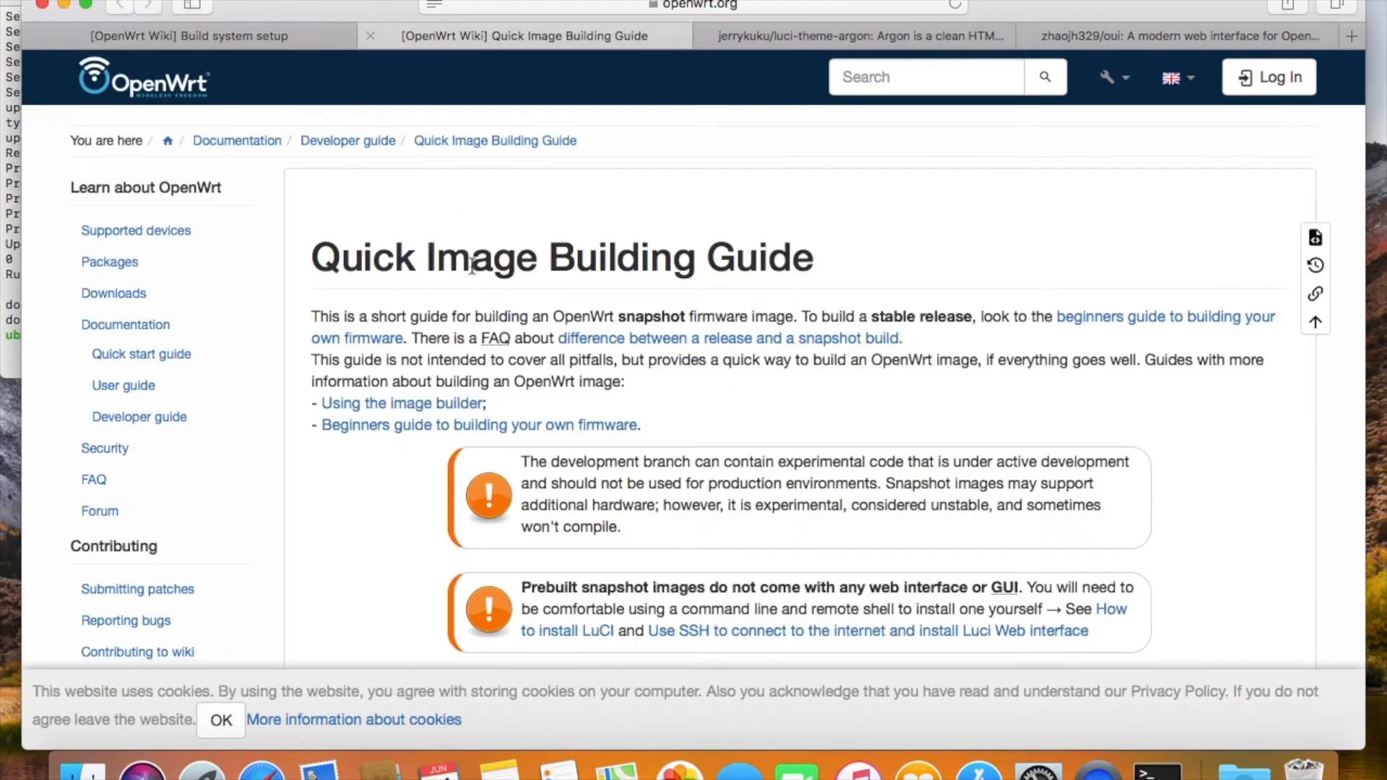
scroll(down, 3)
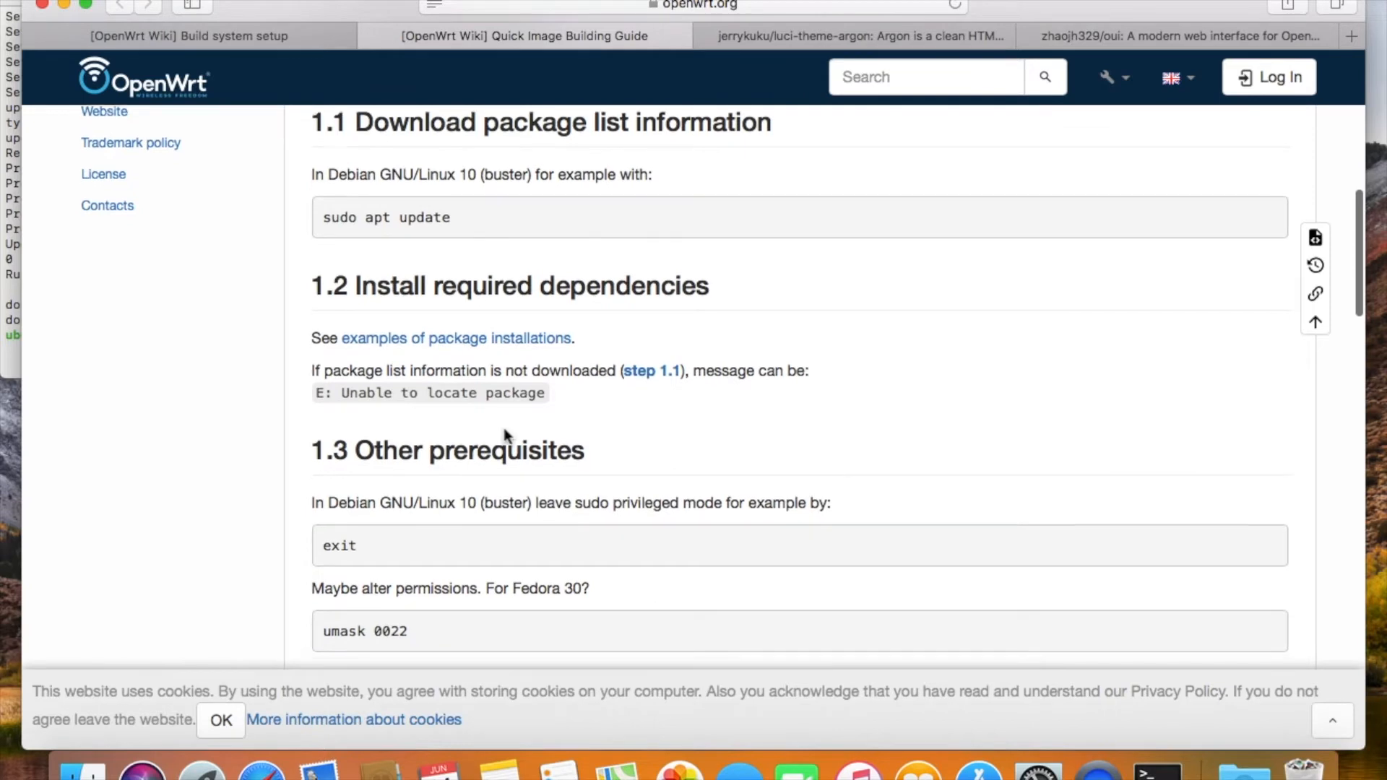
scroll(down, 3)
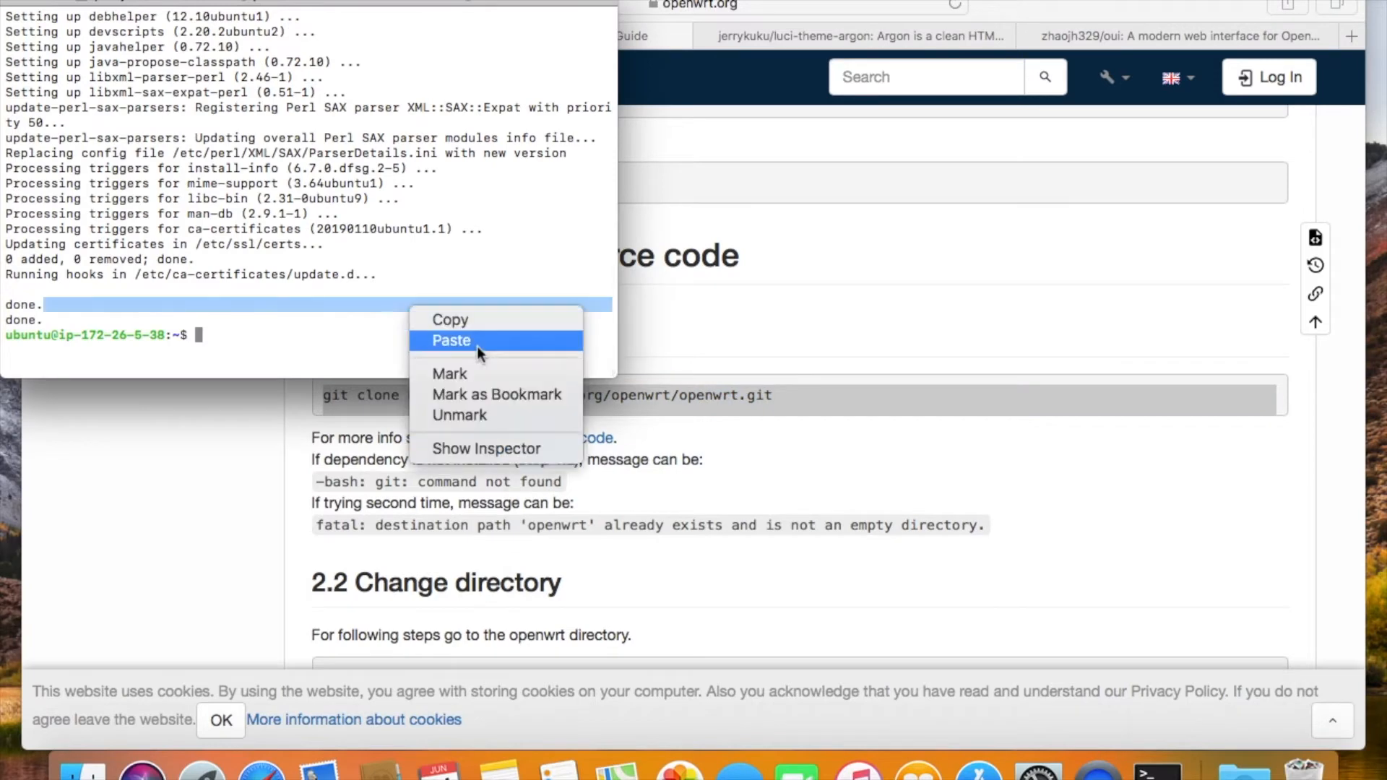
- Clone the OpenWrt source, enter openwrt/, and list files and feeds.conf.default
click(451, 340)
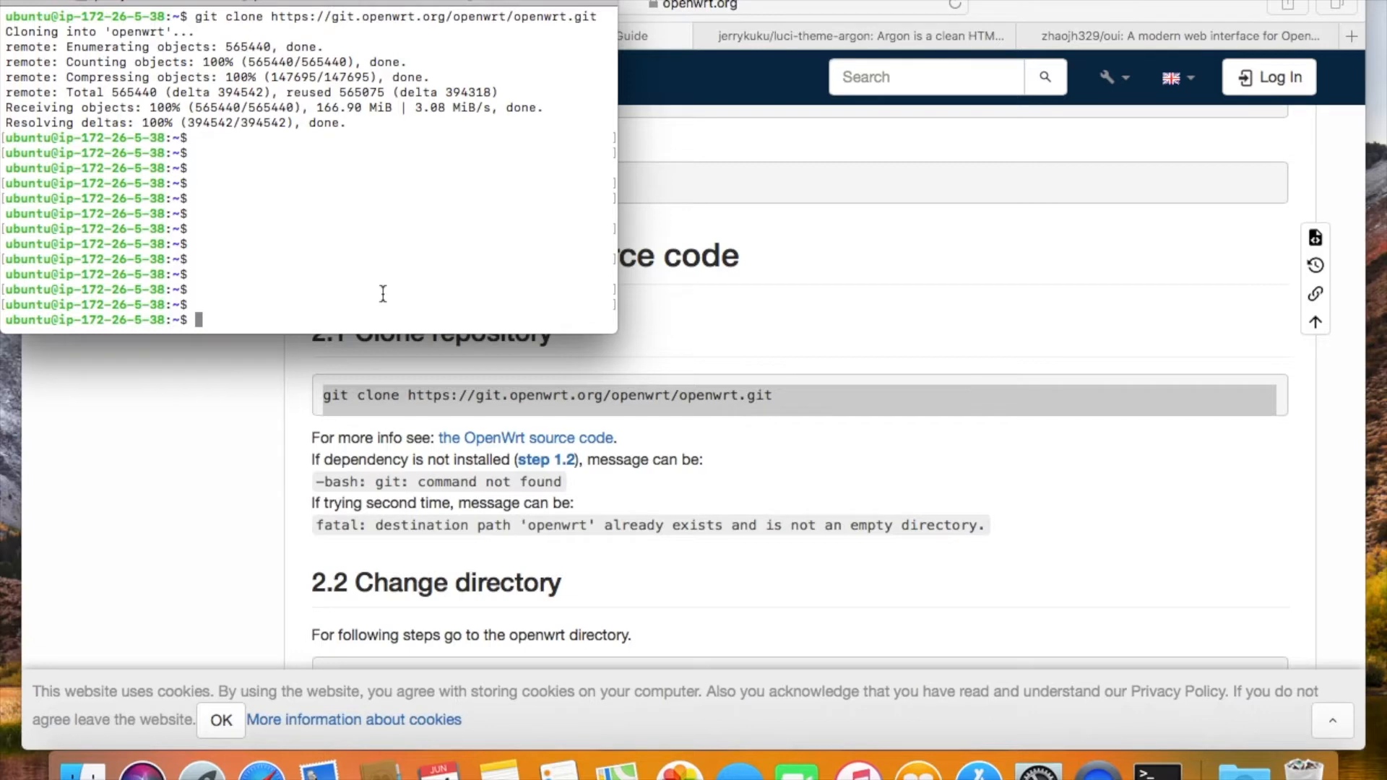
text(cd openwrt/)
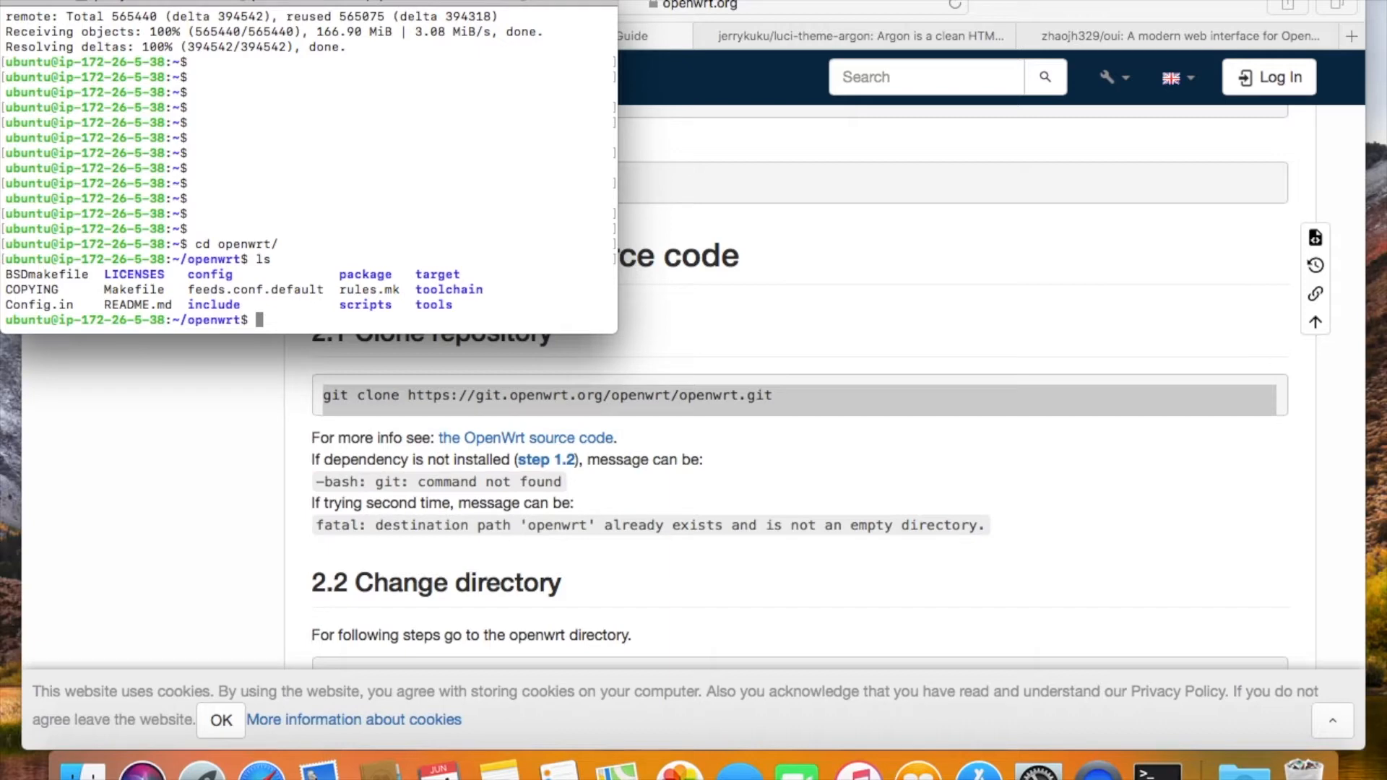
text(ls -lah)
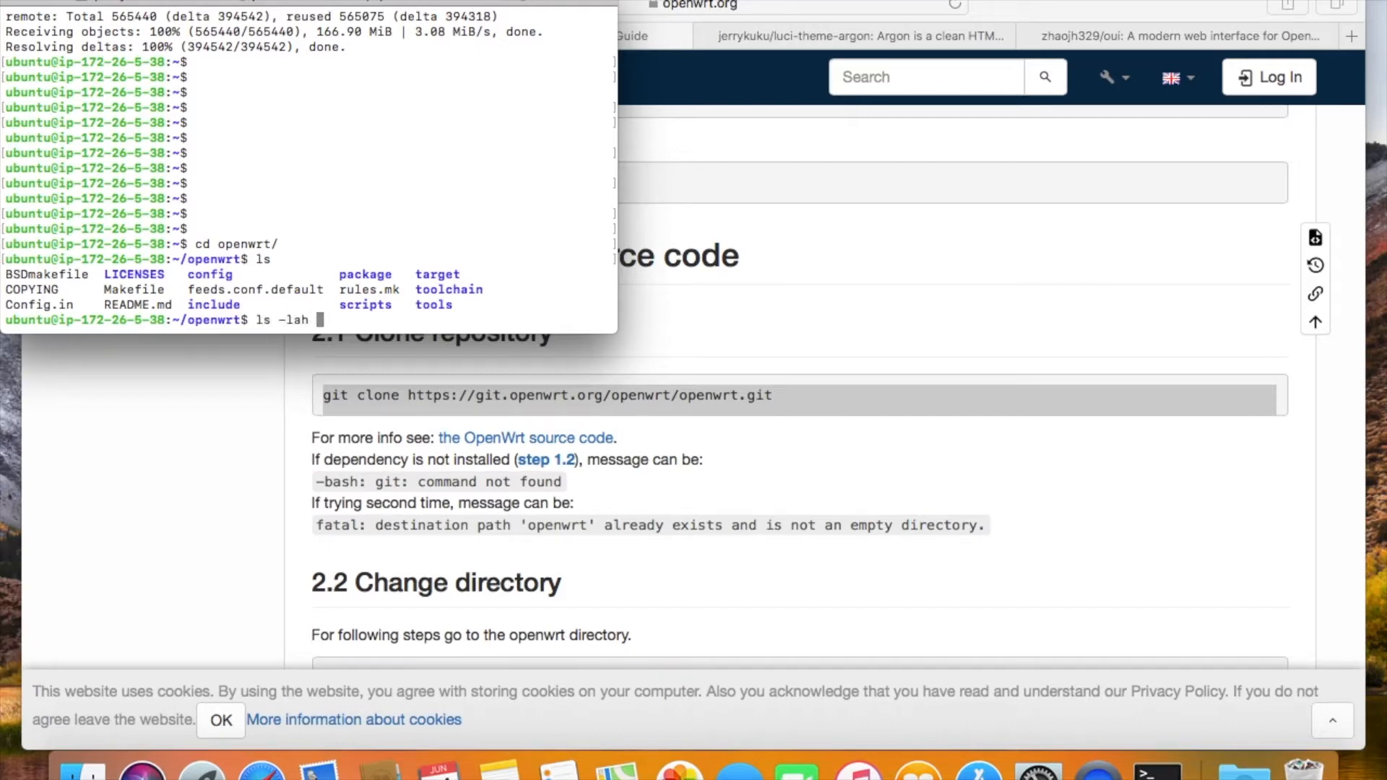
text(./scripts/feeds)
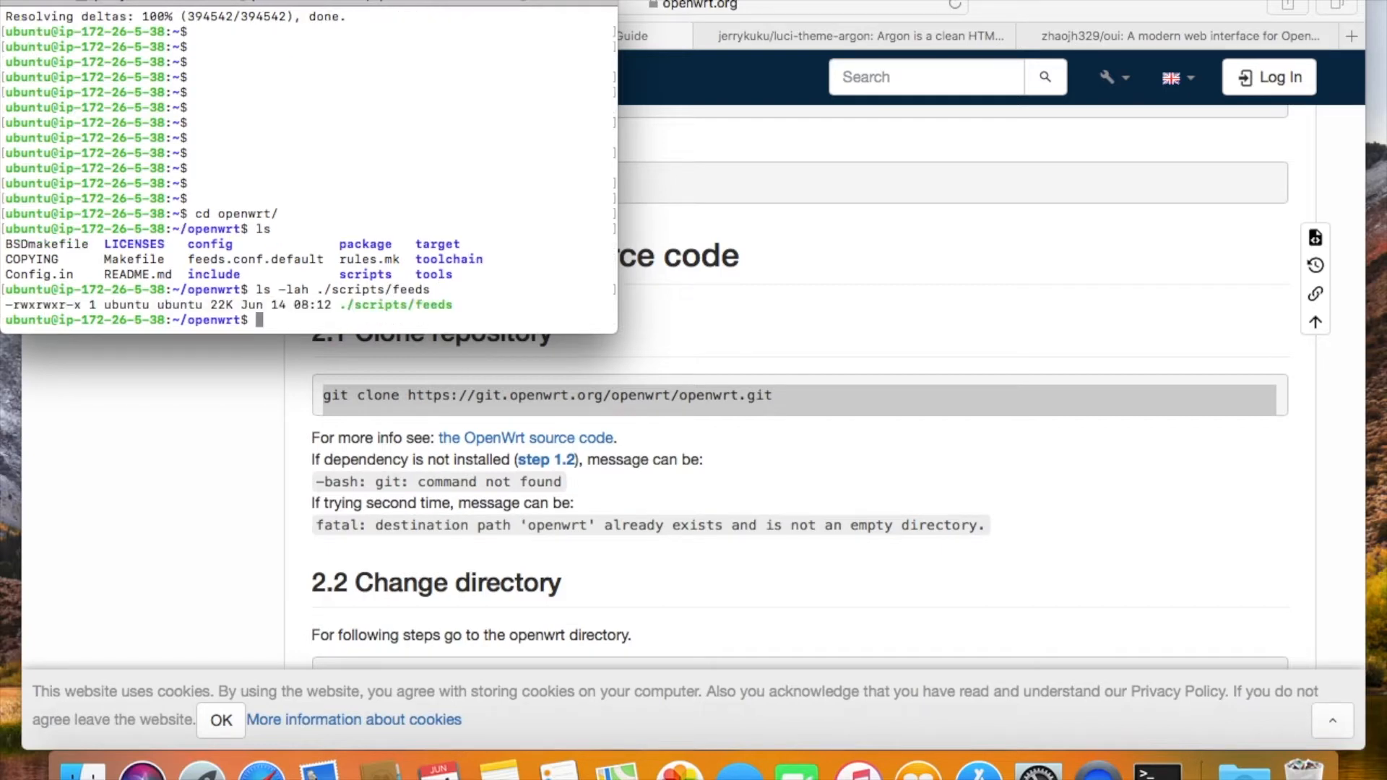
text(cat feeds.conf.default)
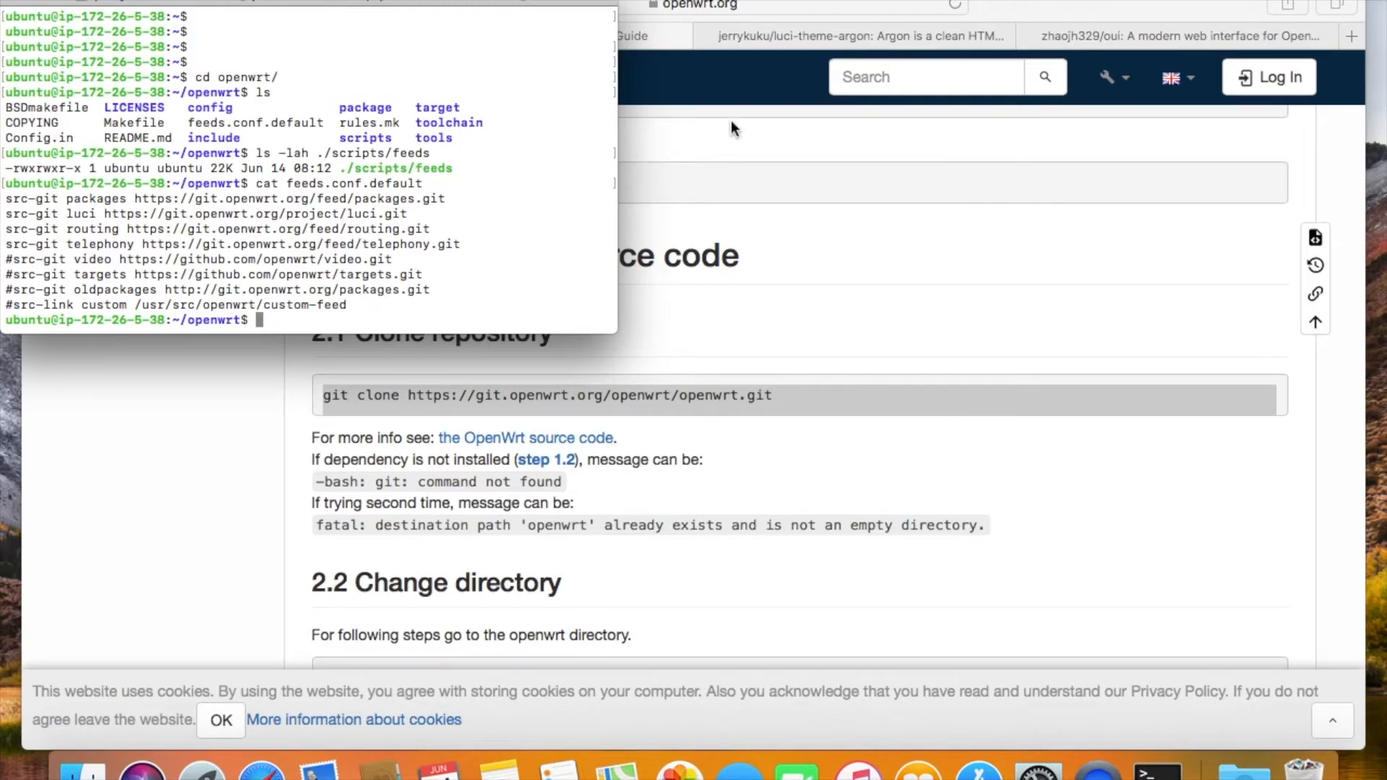
mouse_move(1022, 56)
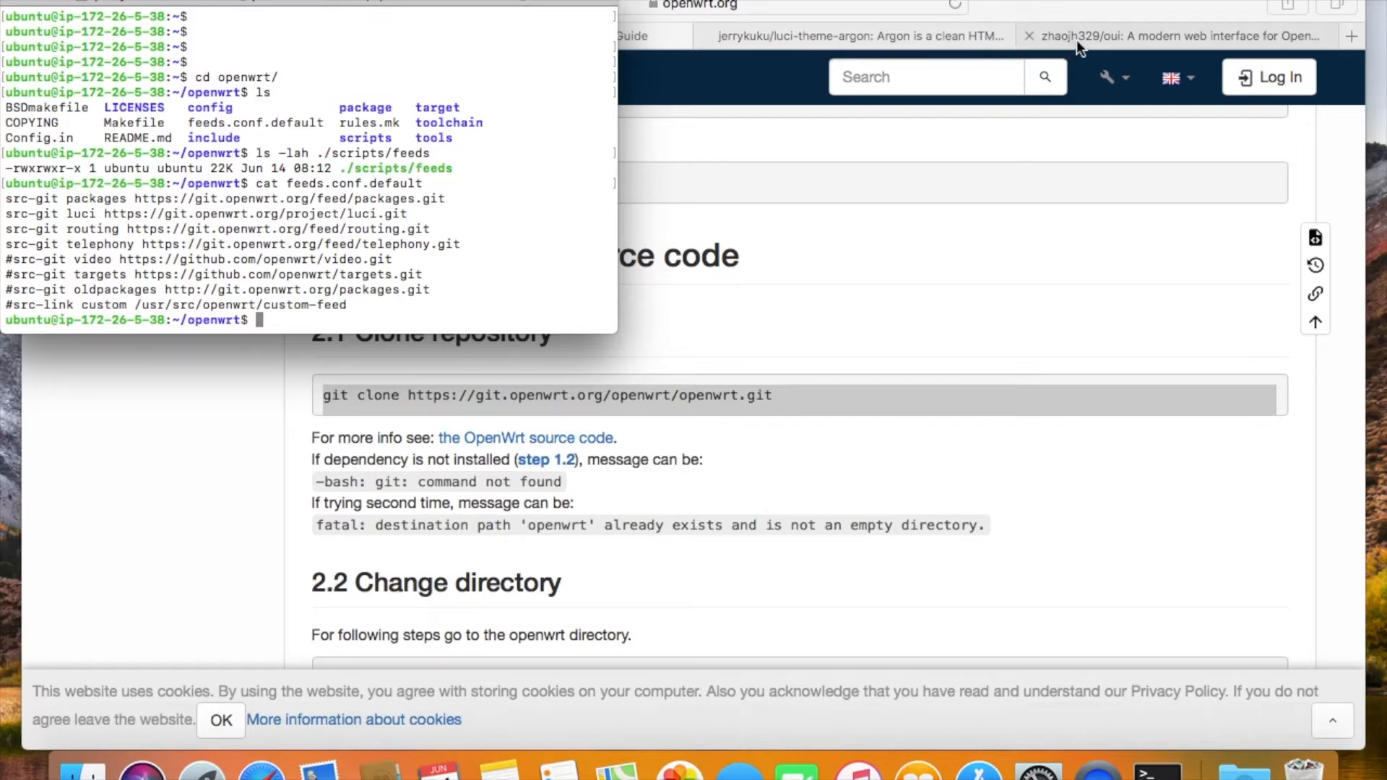
click(1171, 35)
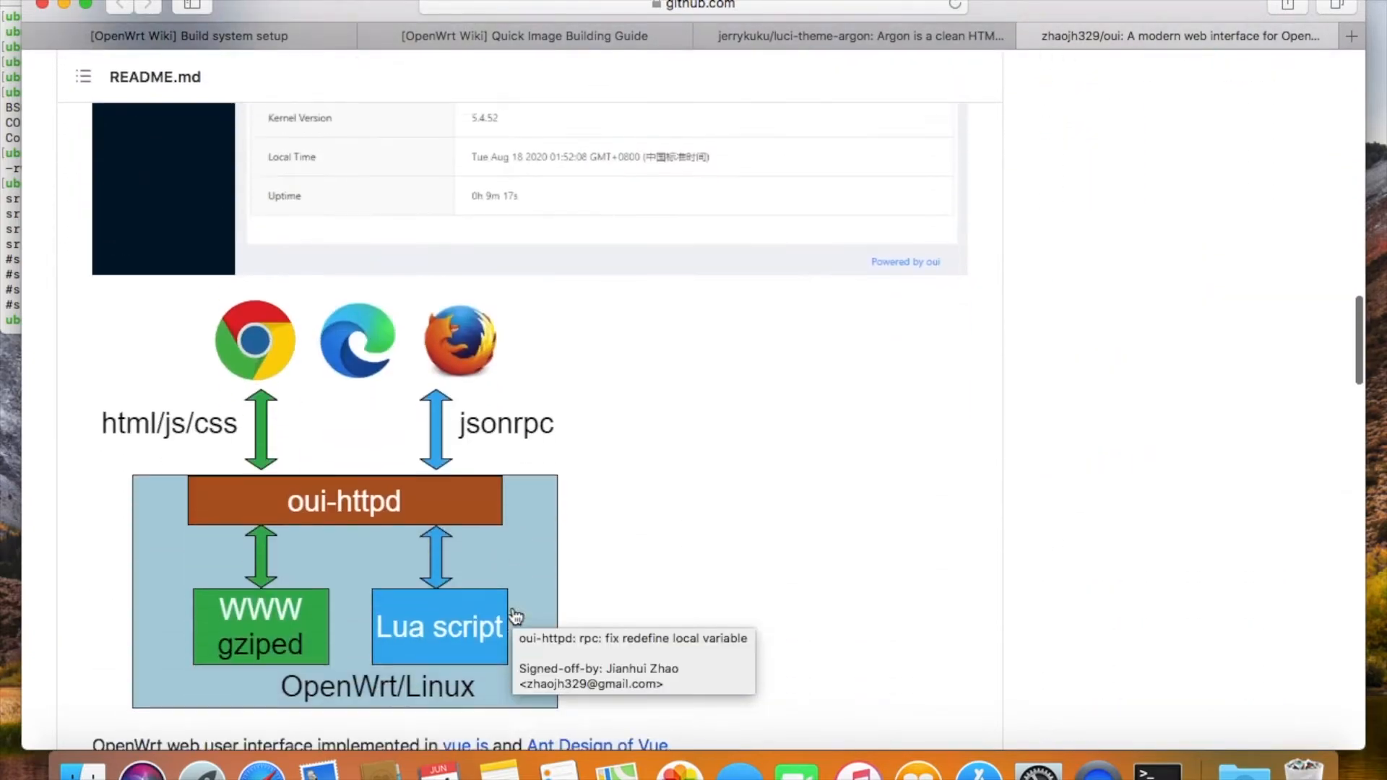
scroll(down, 3)
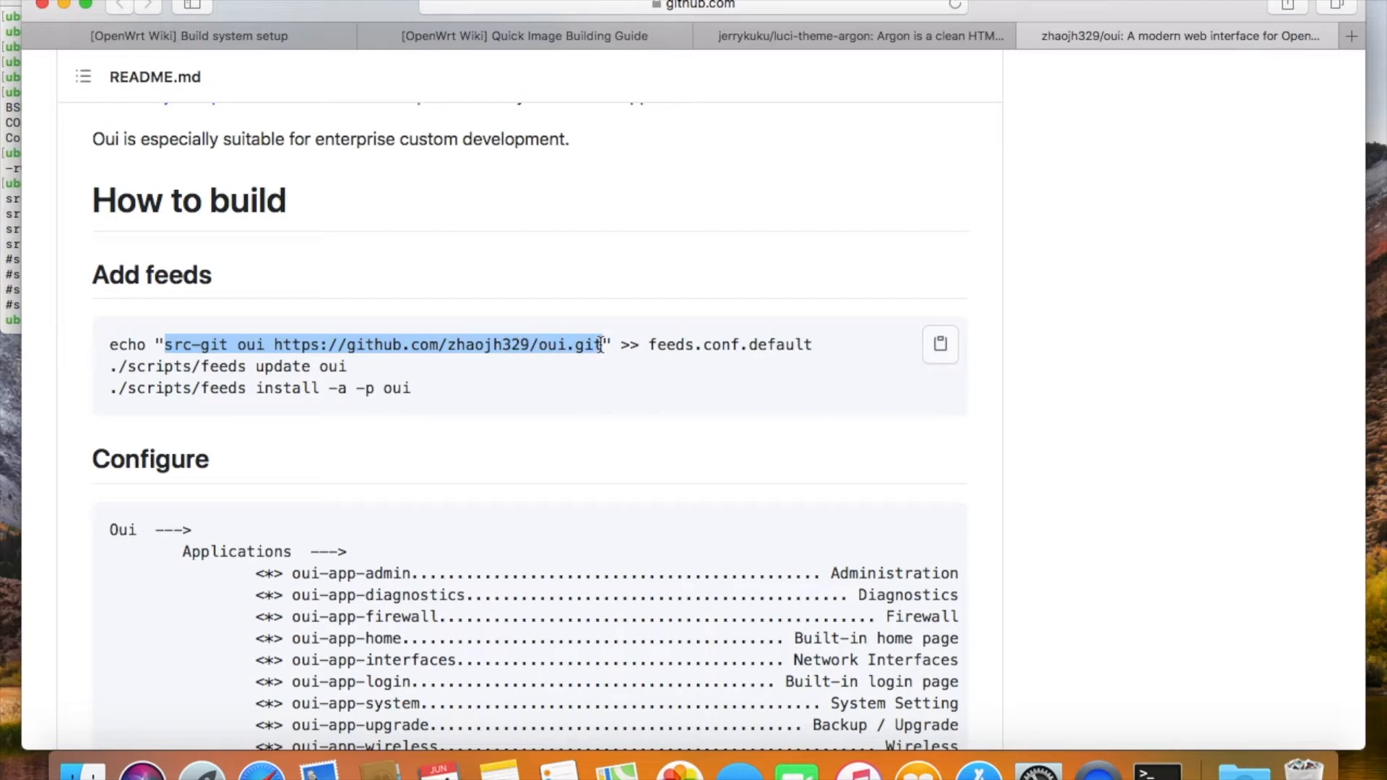
right_click(381, 344)
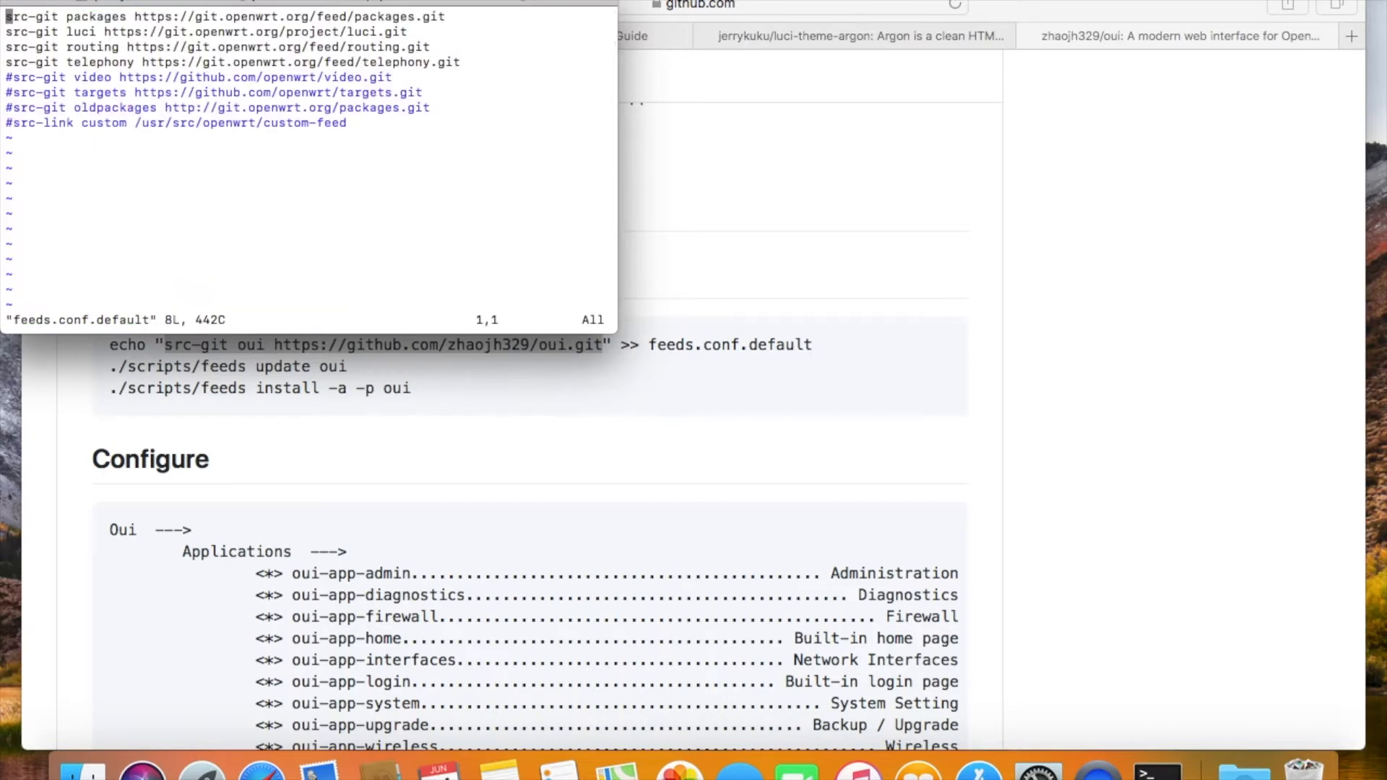
text(src-git oui https://github.com/zhaojh329/oui.git)
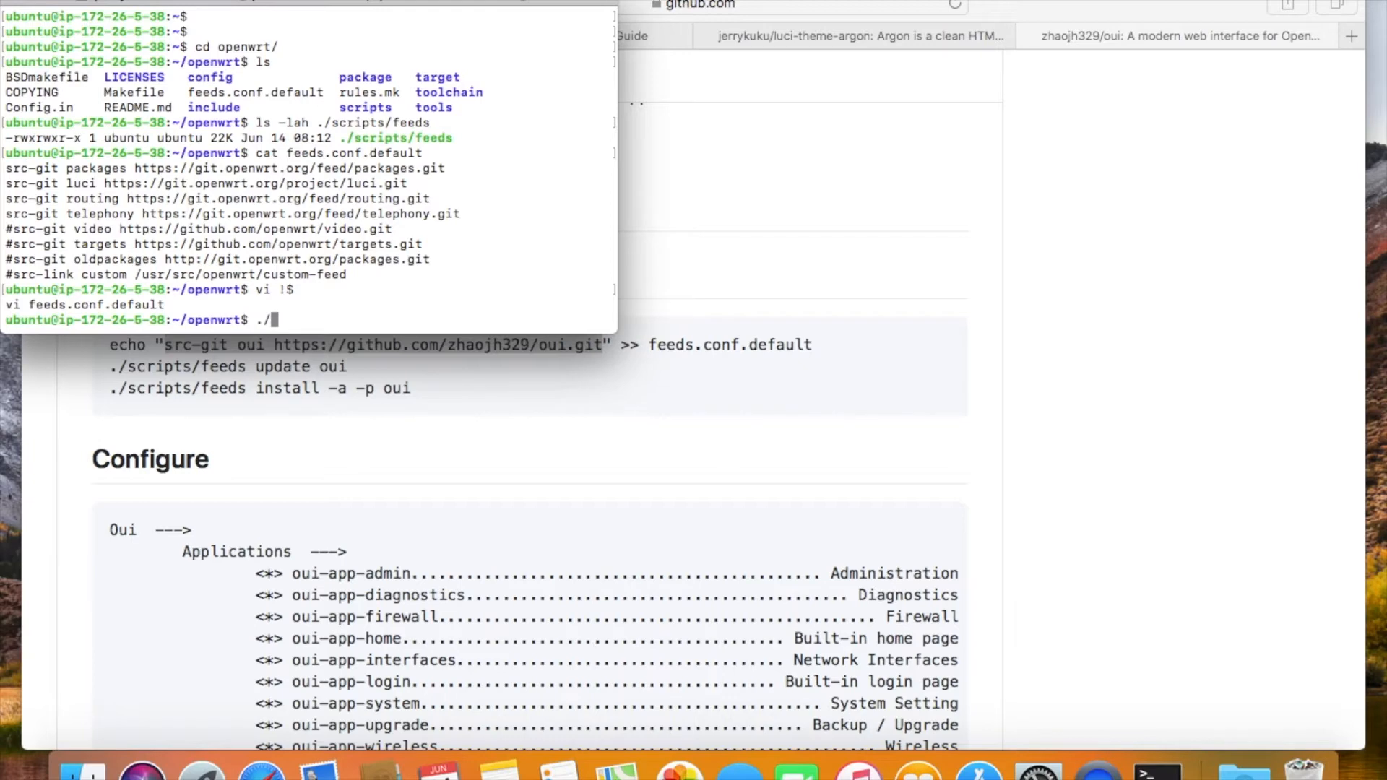
- Run ./scripts/feeds update -a to fetch all package feeds, including oui
text(scripts/)
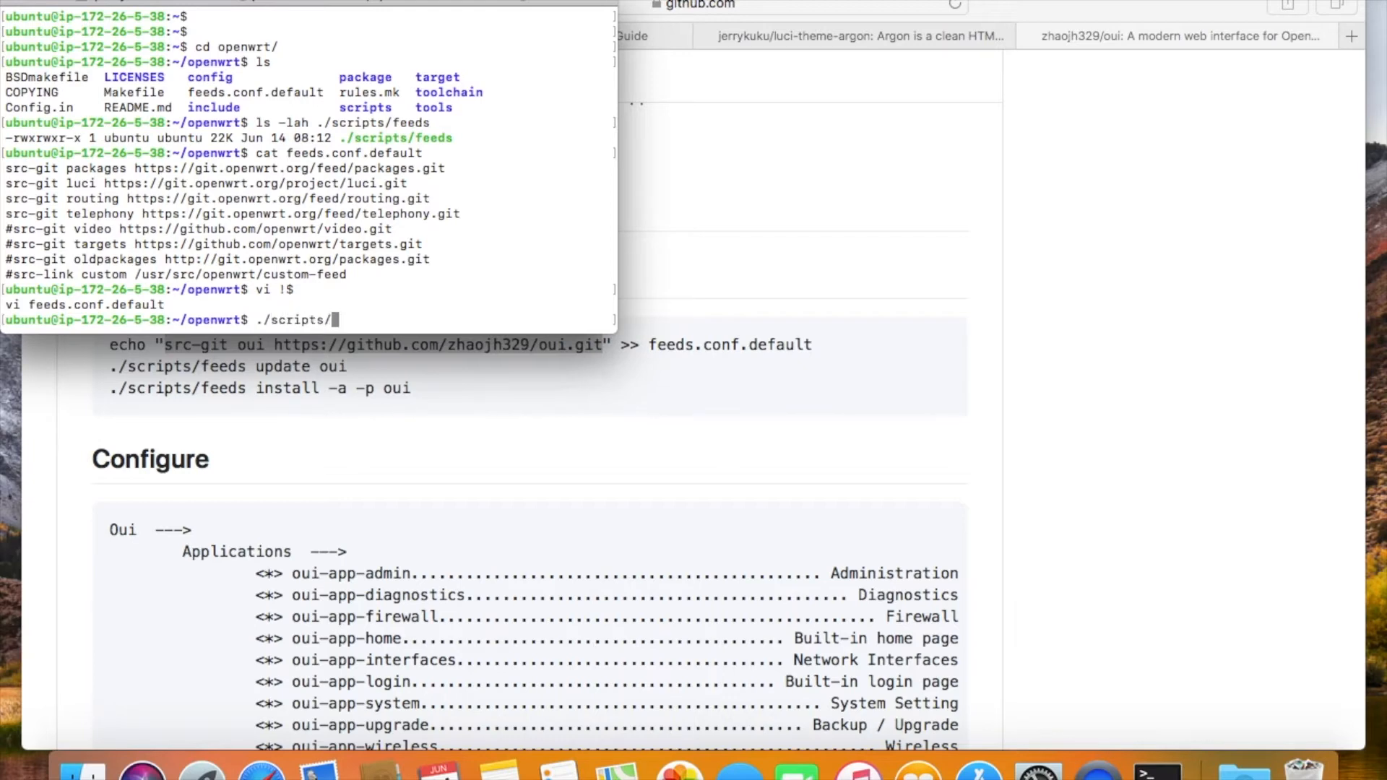
text(feeds)
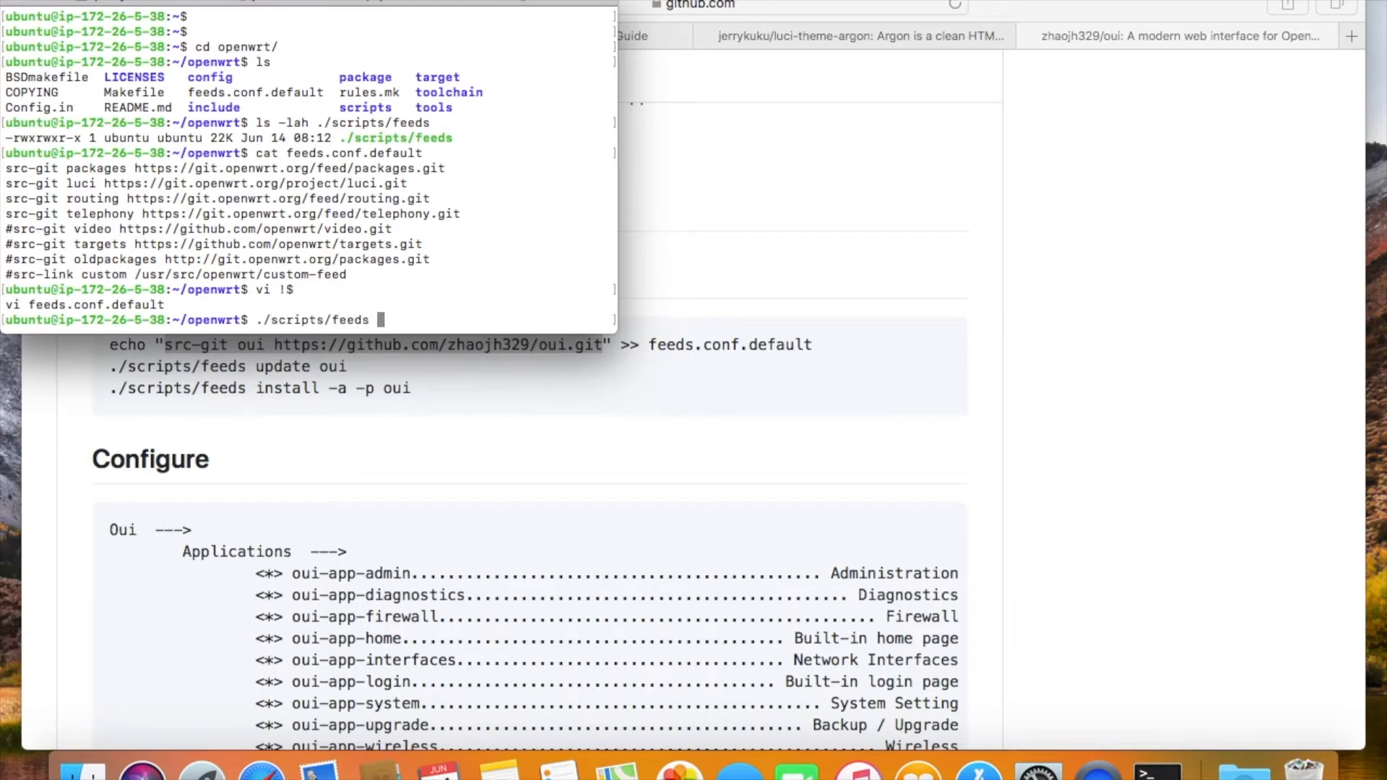
text(update -a)
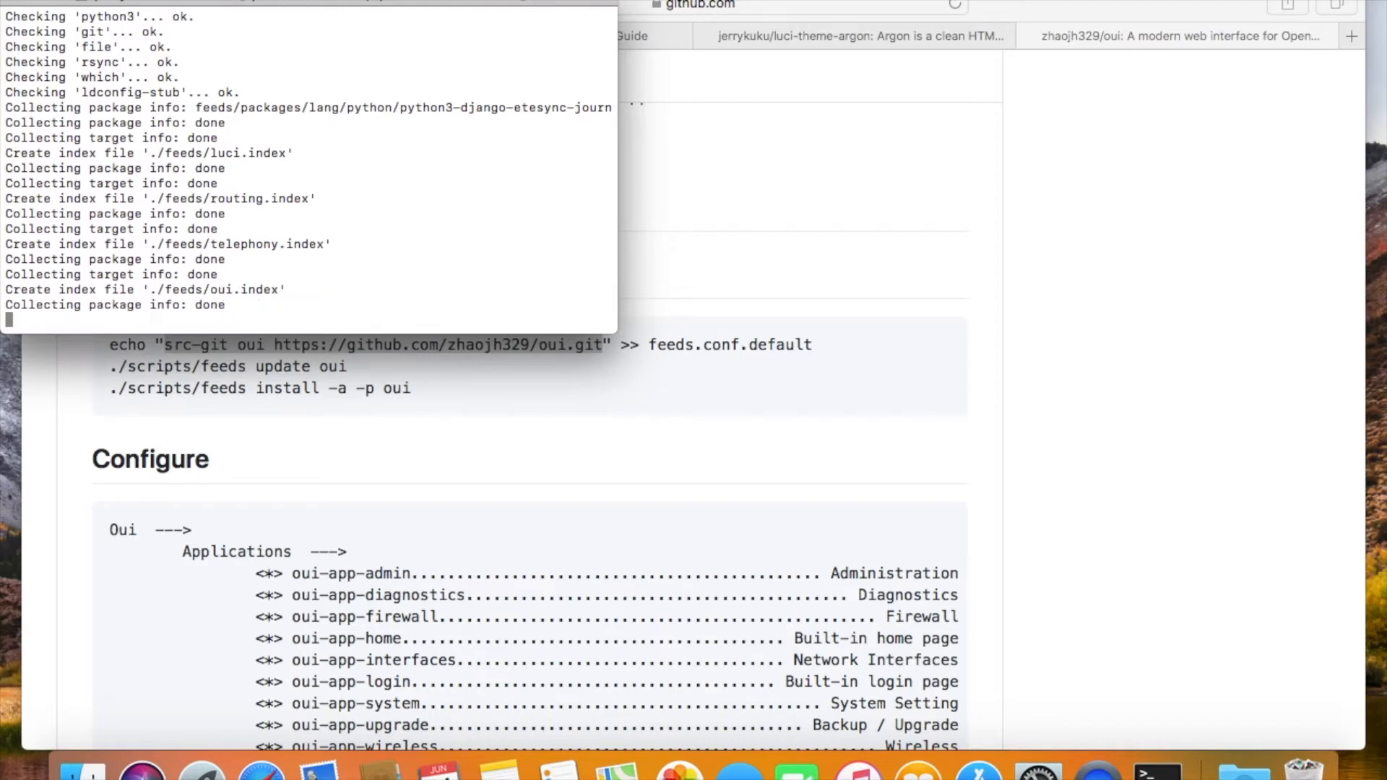
text(./scripts/feeds update -a)
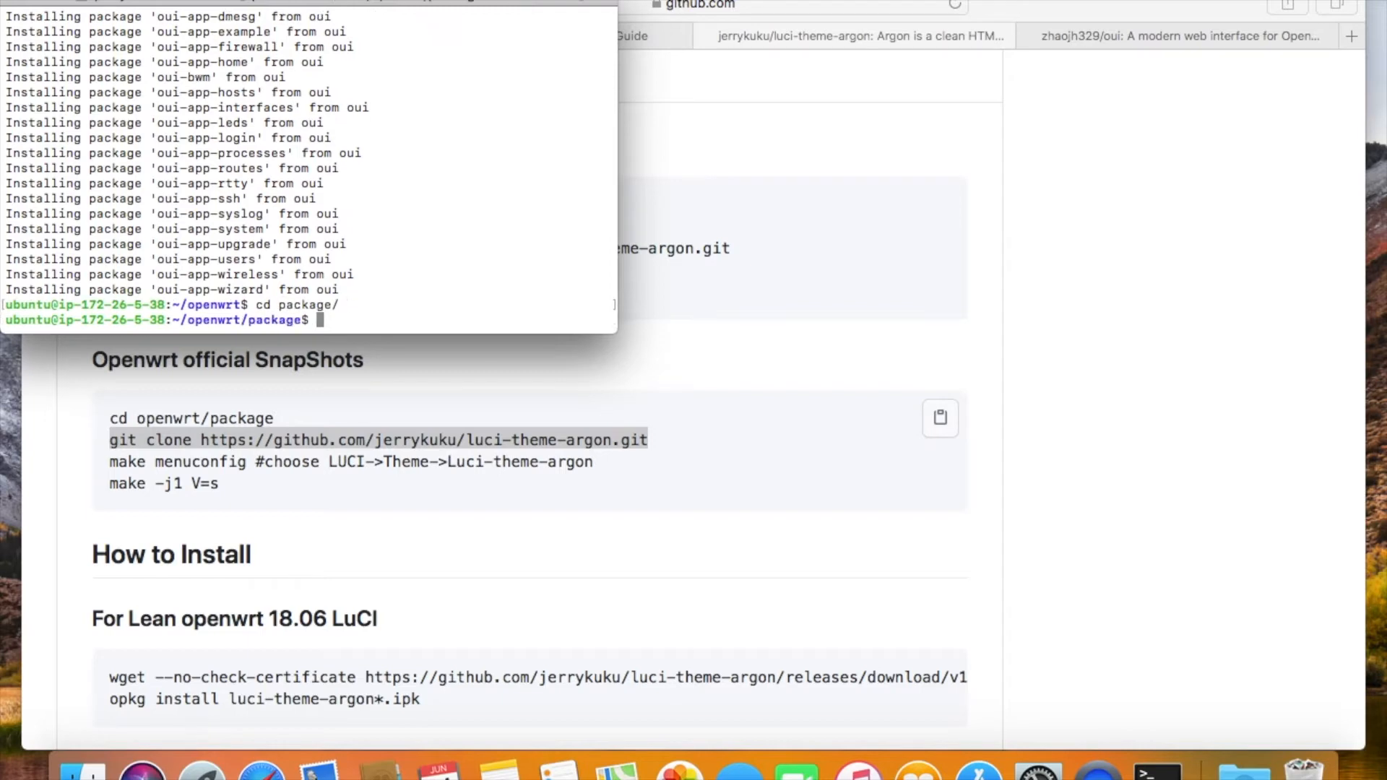
- Clone jerrykuku/luci-theme-argon into openwrt/package and change directory
right_click(442, 154)
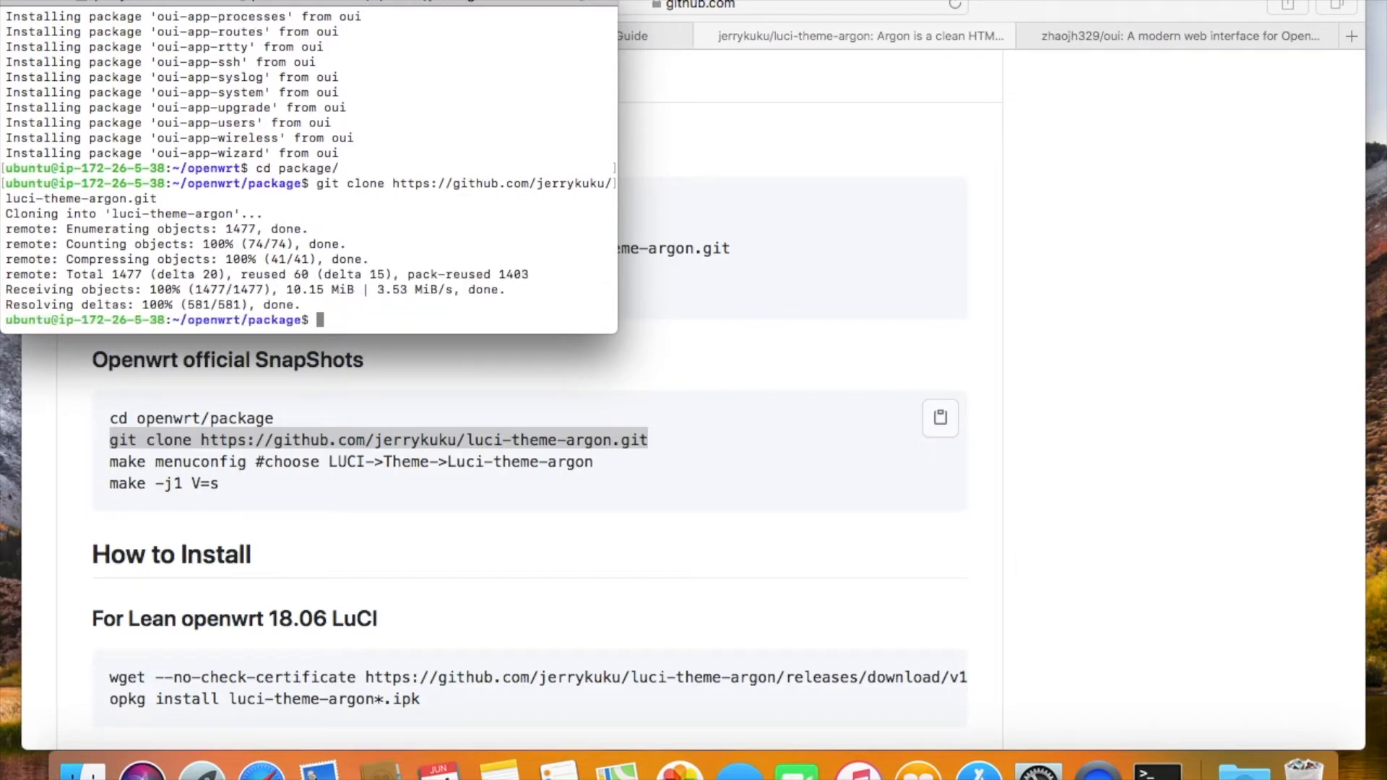
text(cd)
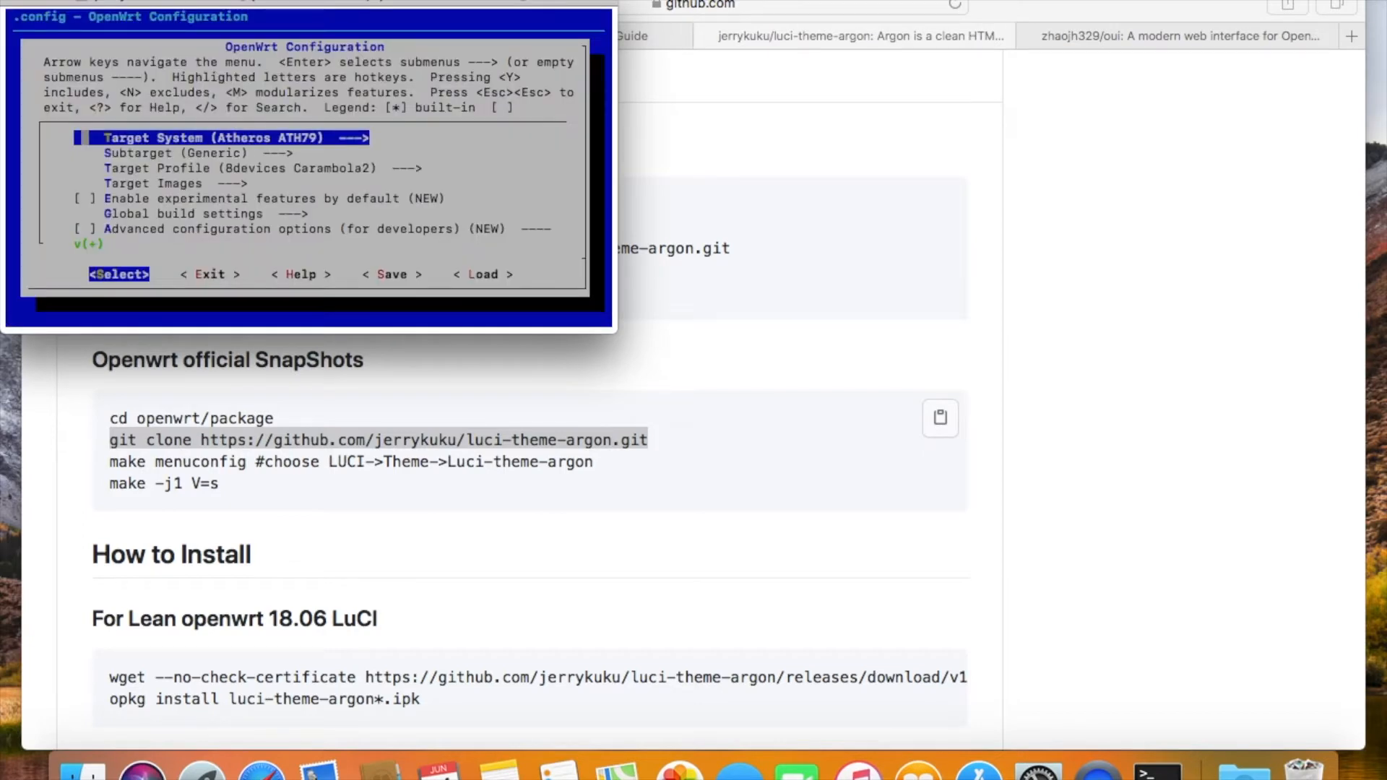
mouse_move(479, 172)
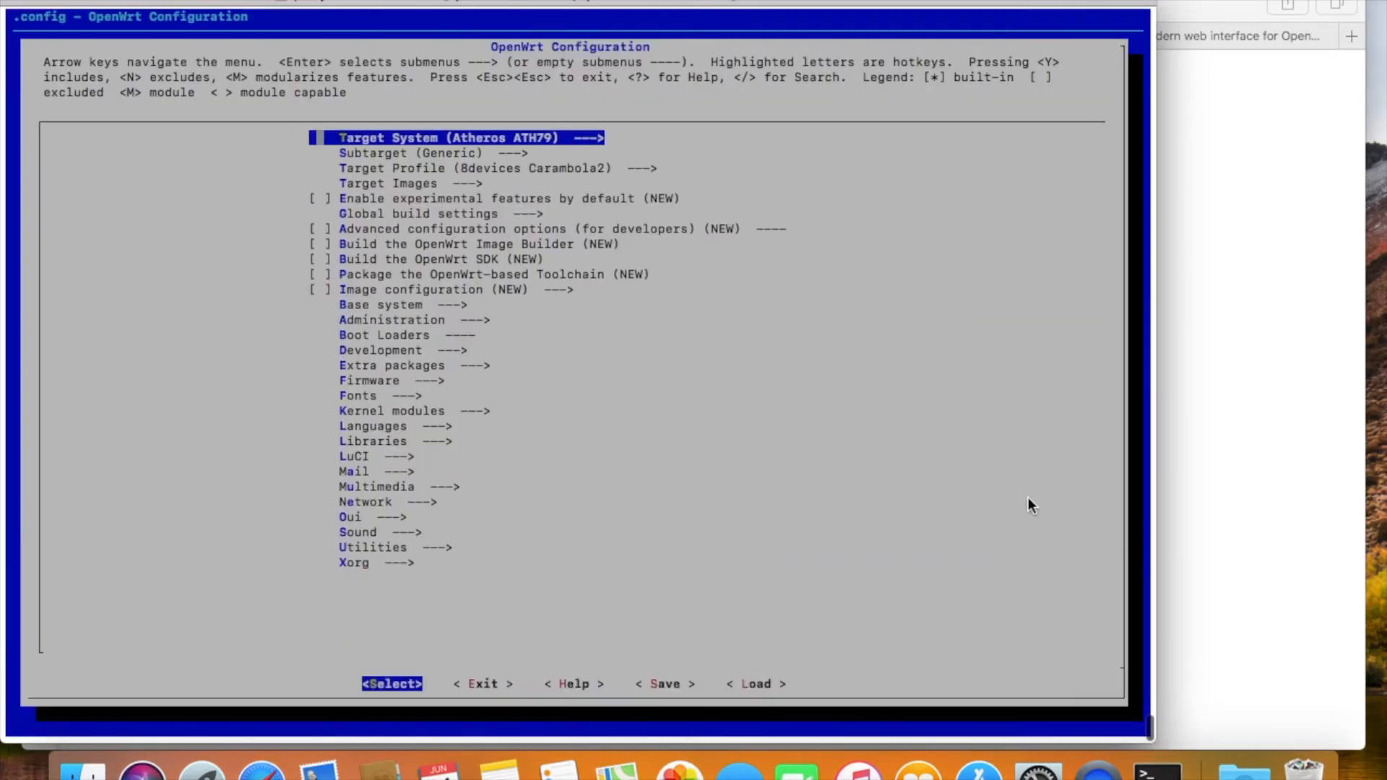
mouse_move(1028, 497)
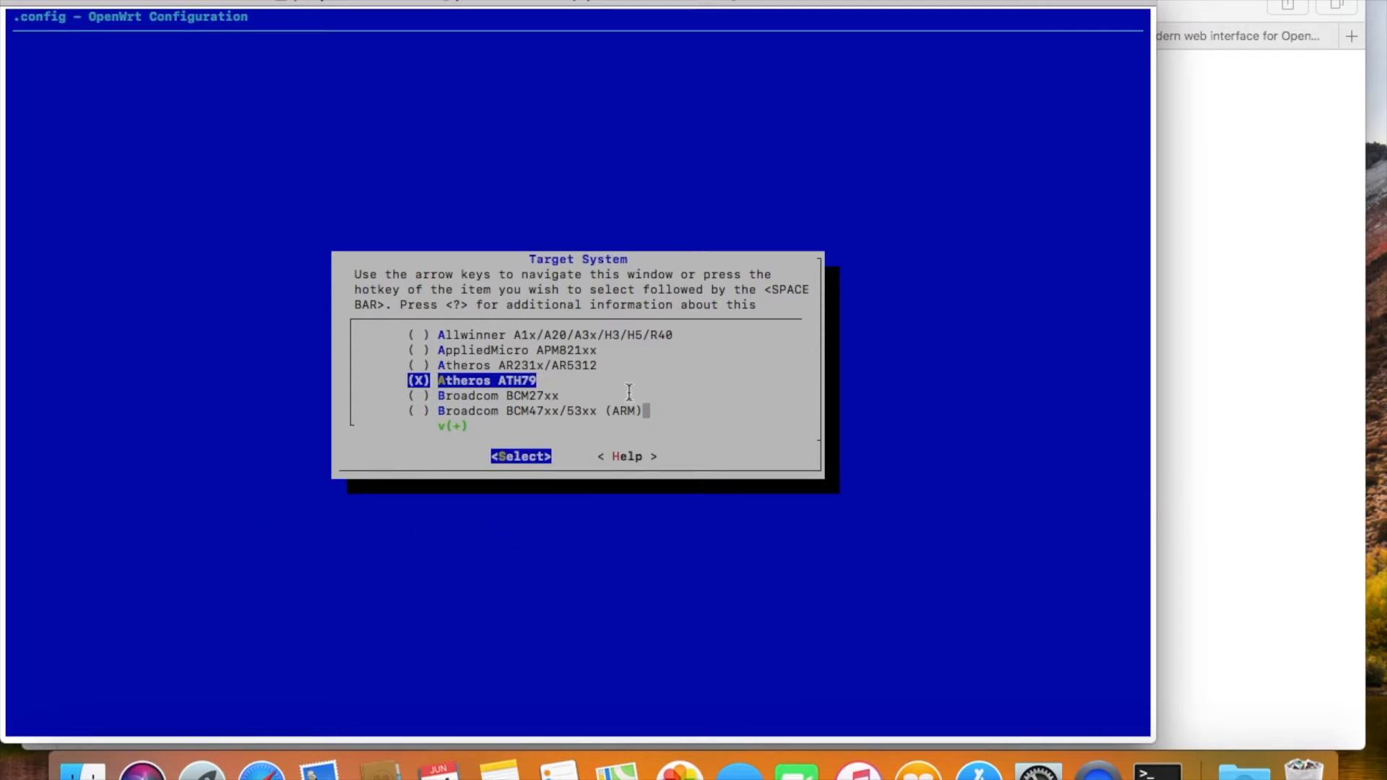
- Select MediaTek Ralink MIPS as the Target System in menuconfig
key(Down)
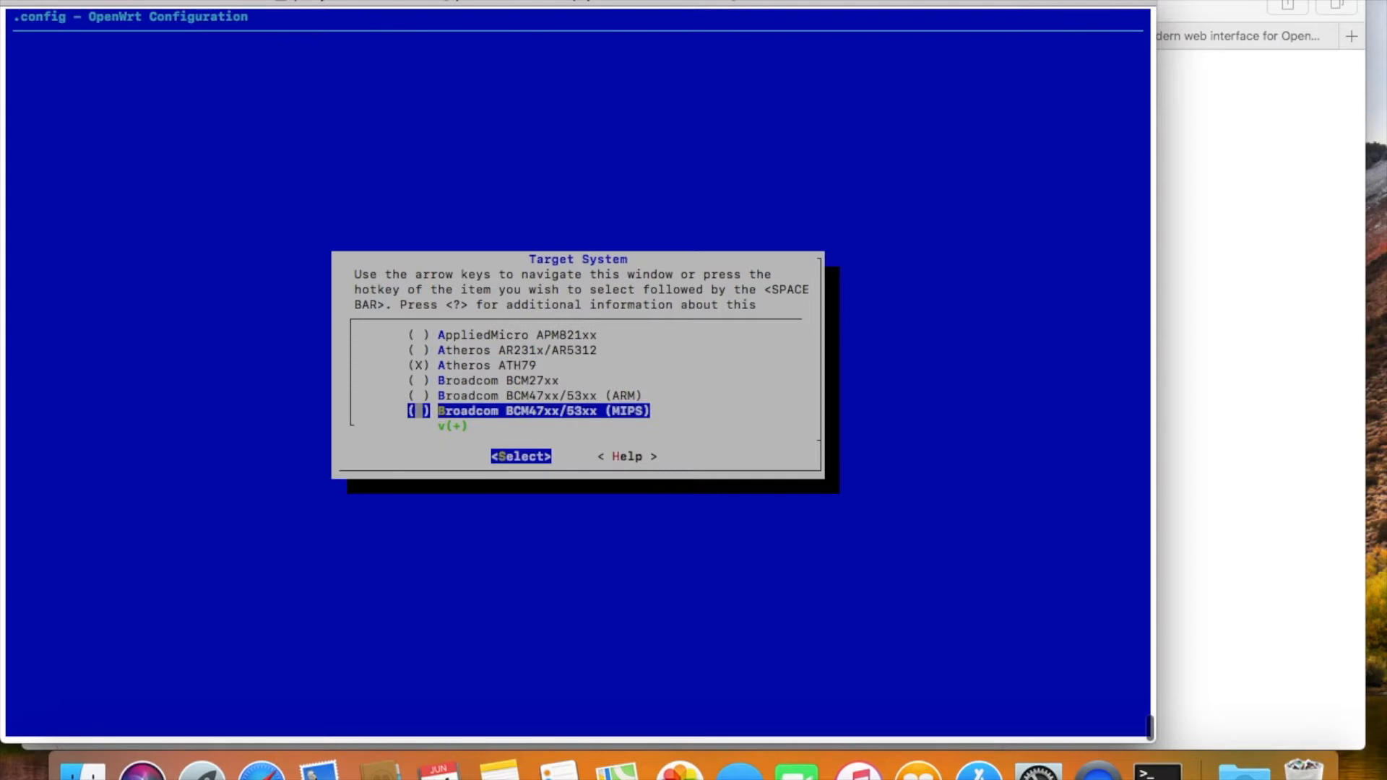
scroll(down, 3)
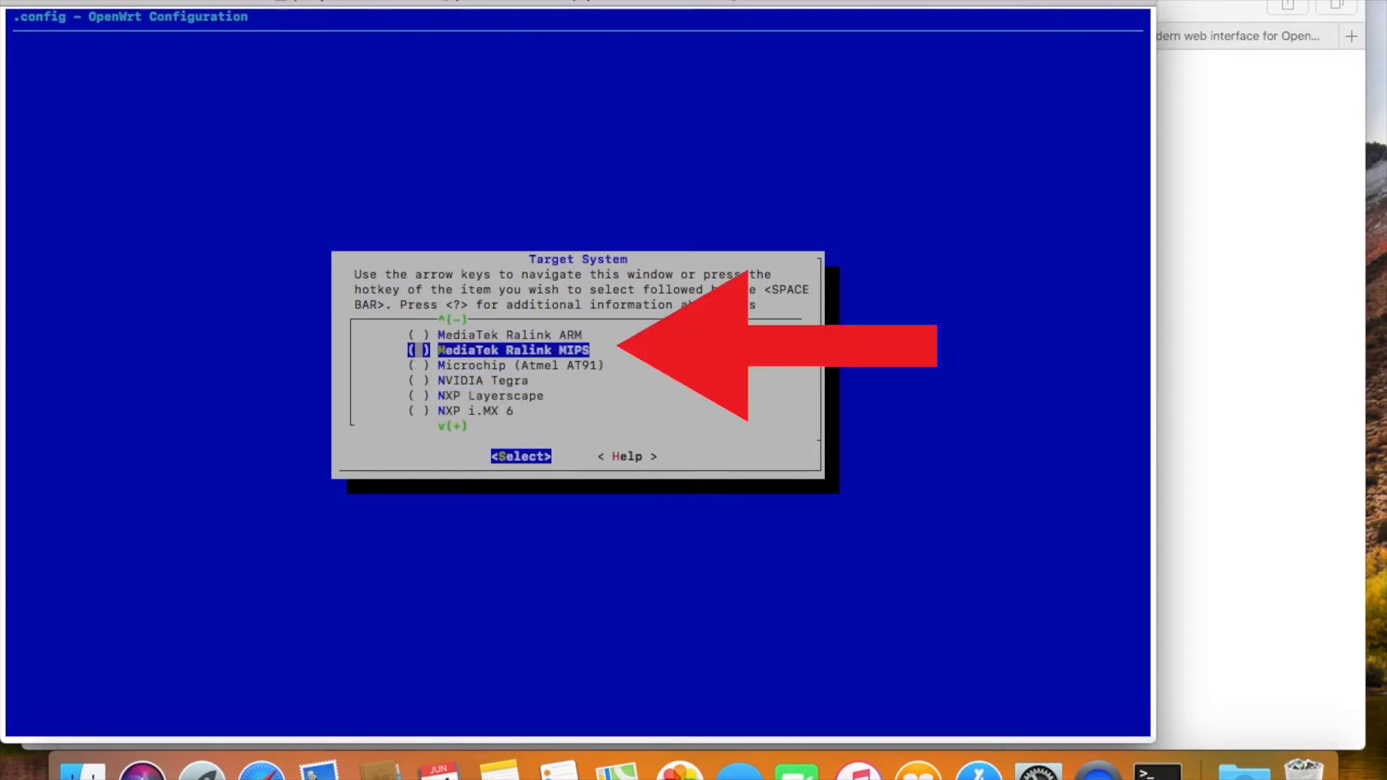
key(enter)
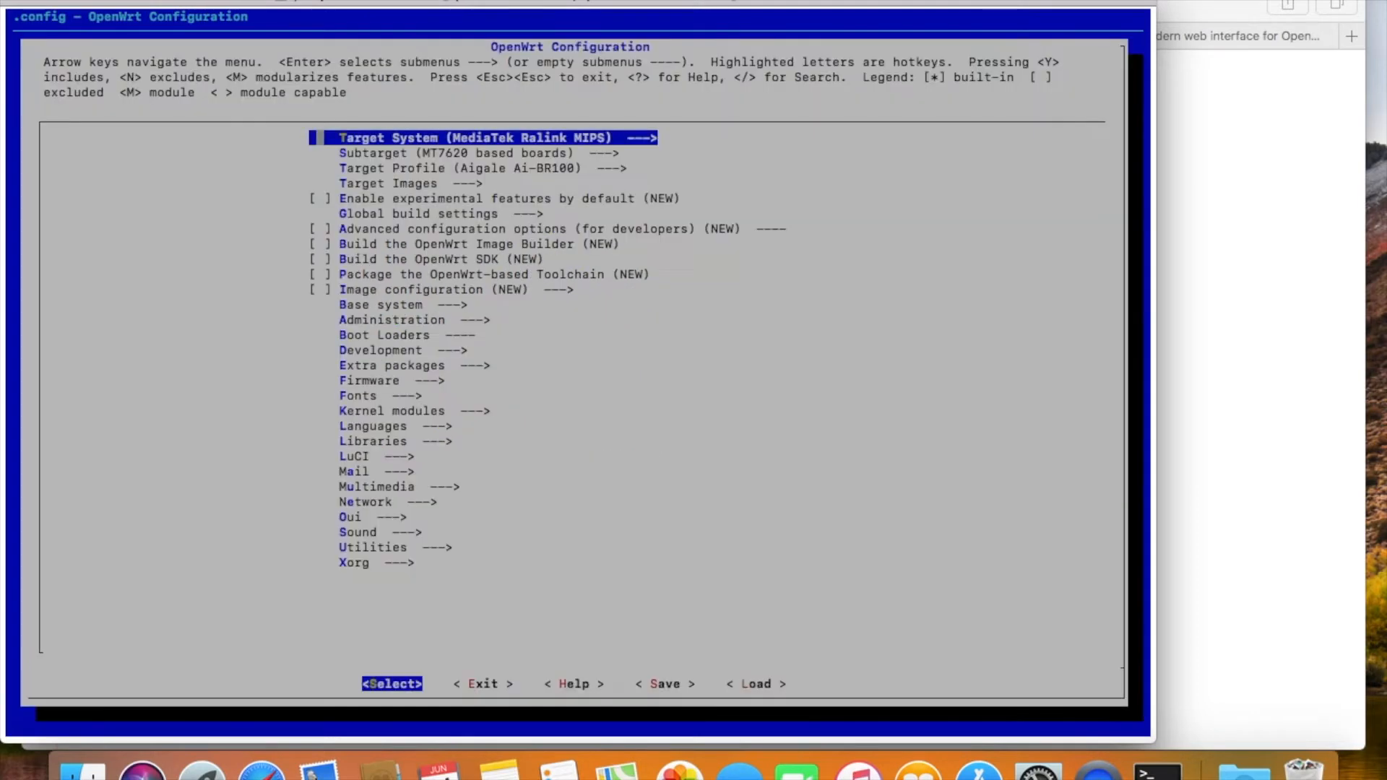
key(Down)
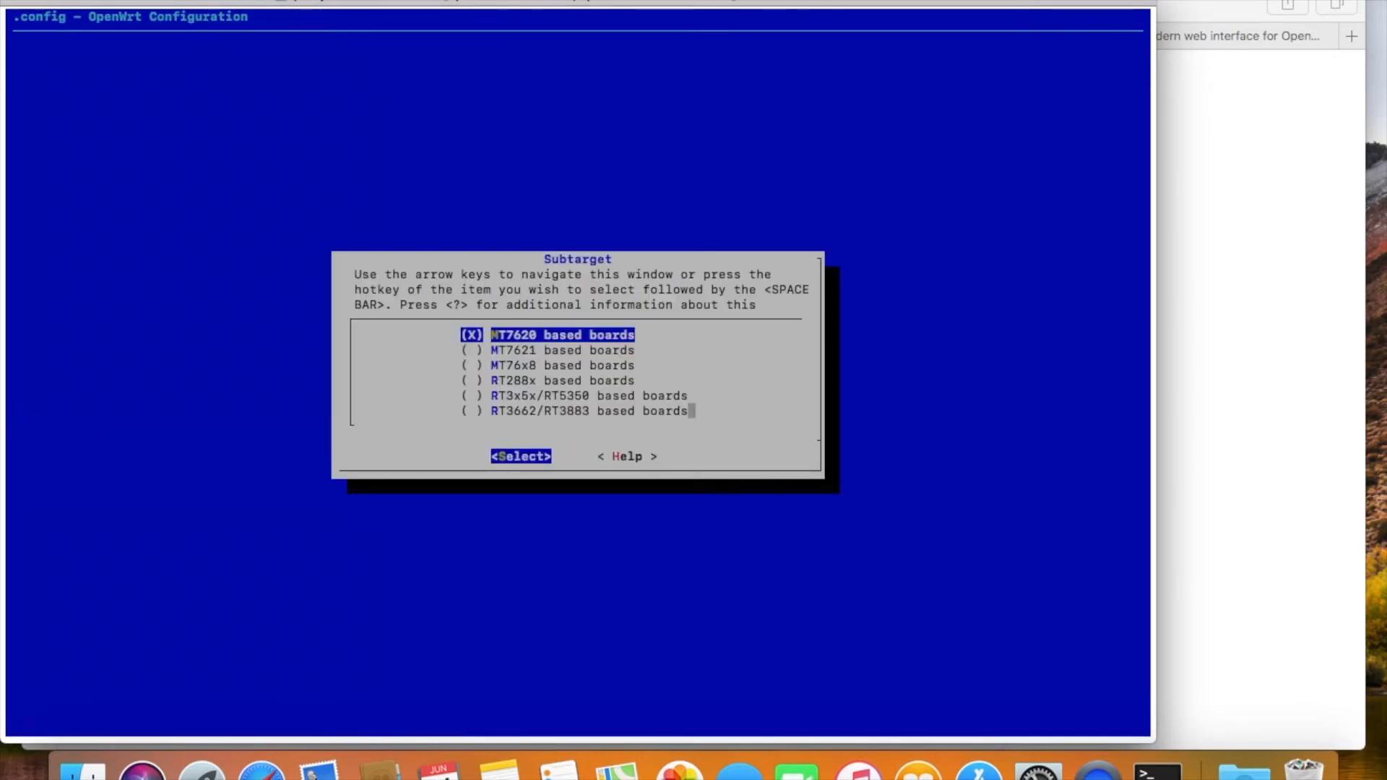
- Choose MT7621 based boards as the subtarget and Xiaomi Mi Router 4 as the target profile
key(Down)
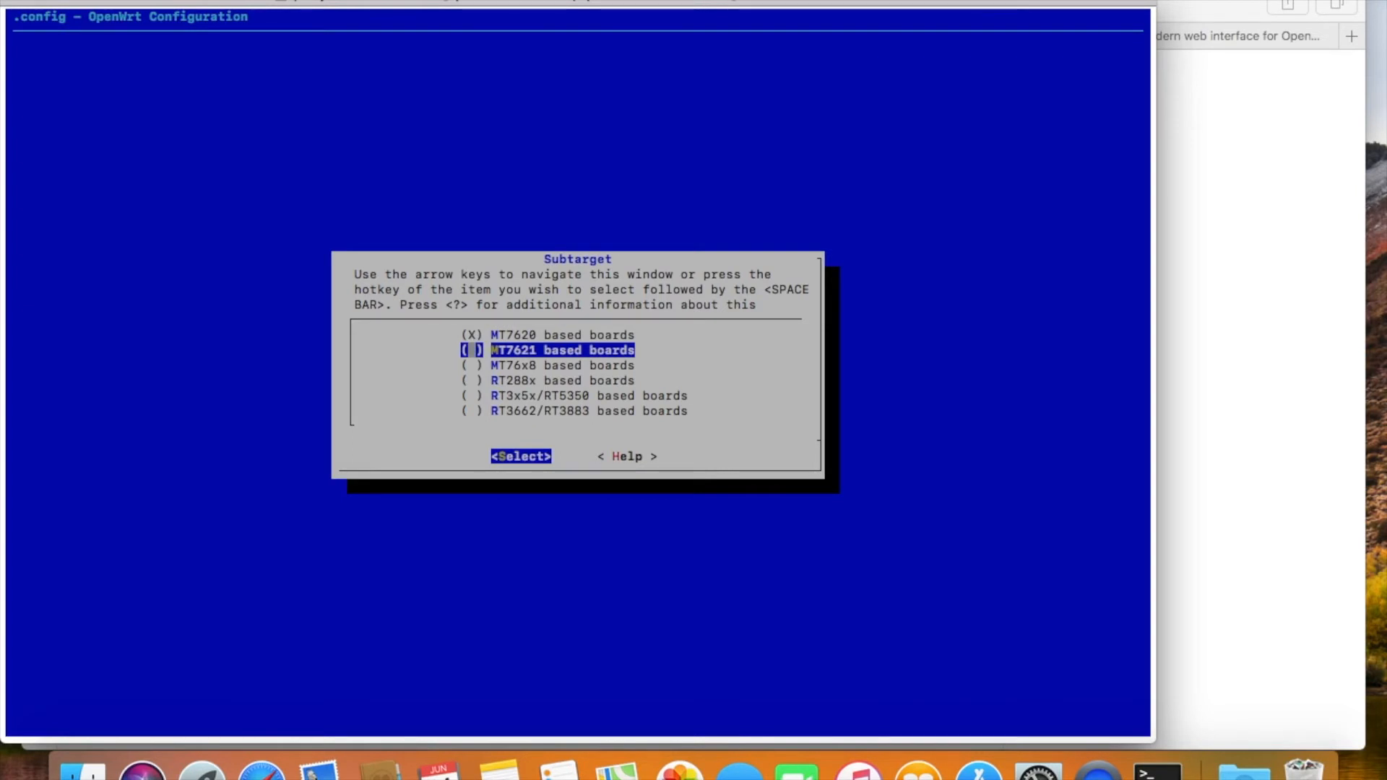
click(520, 456)
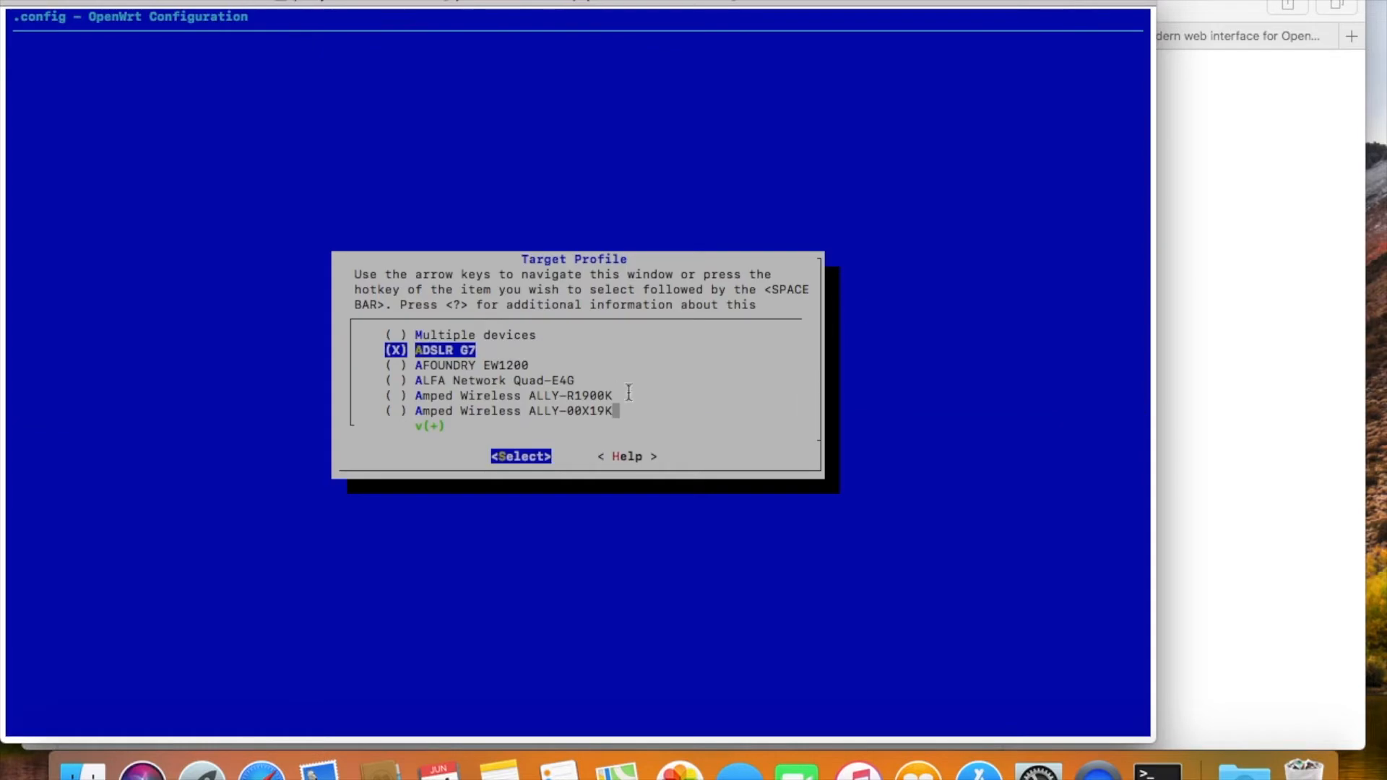
scroll(down, 3)
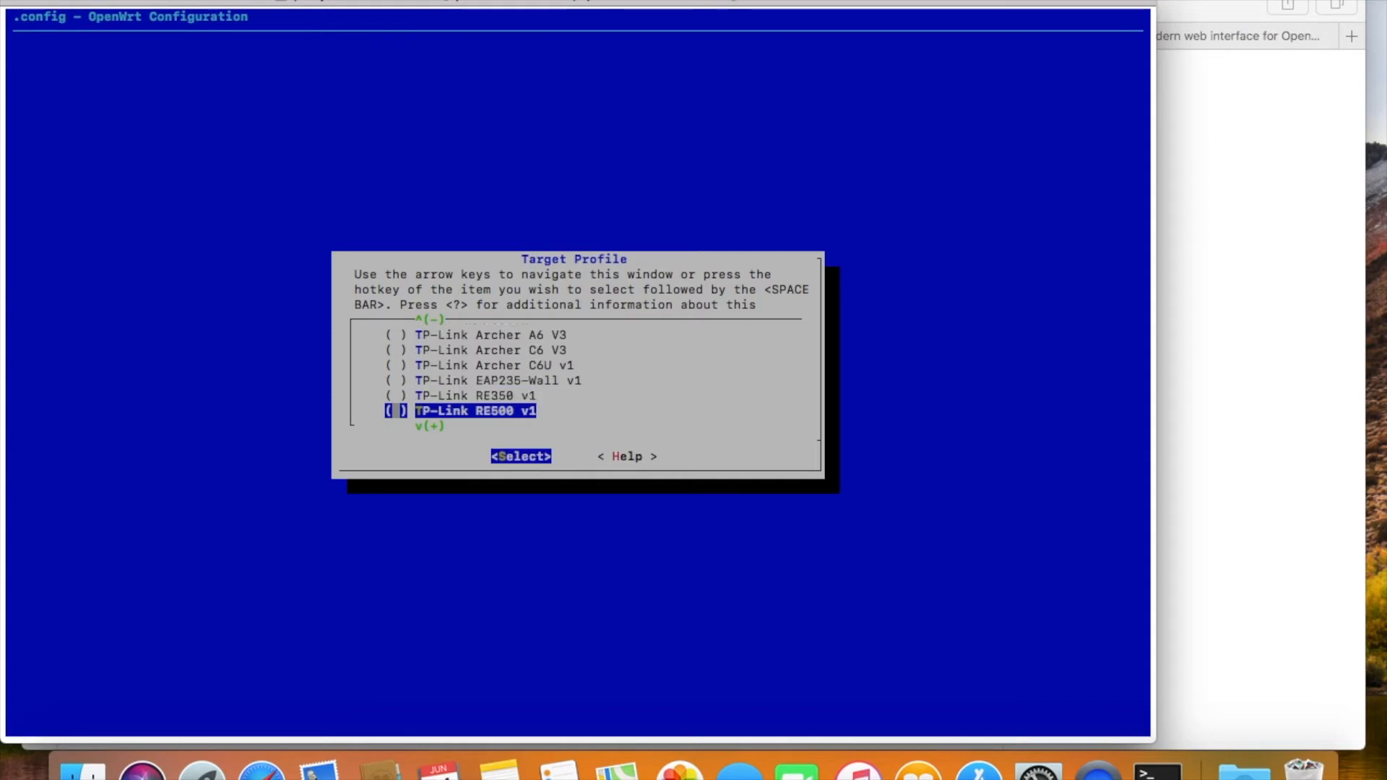
scroll(down, 3)
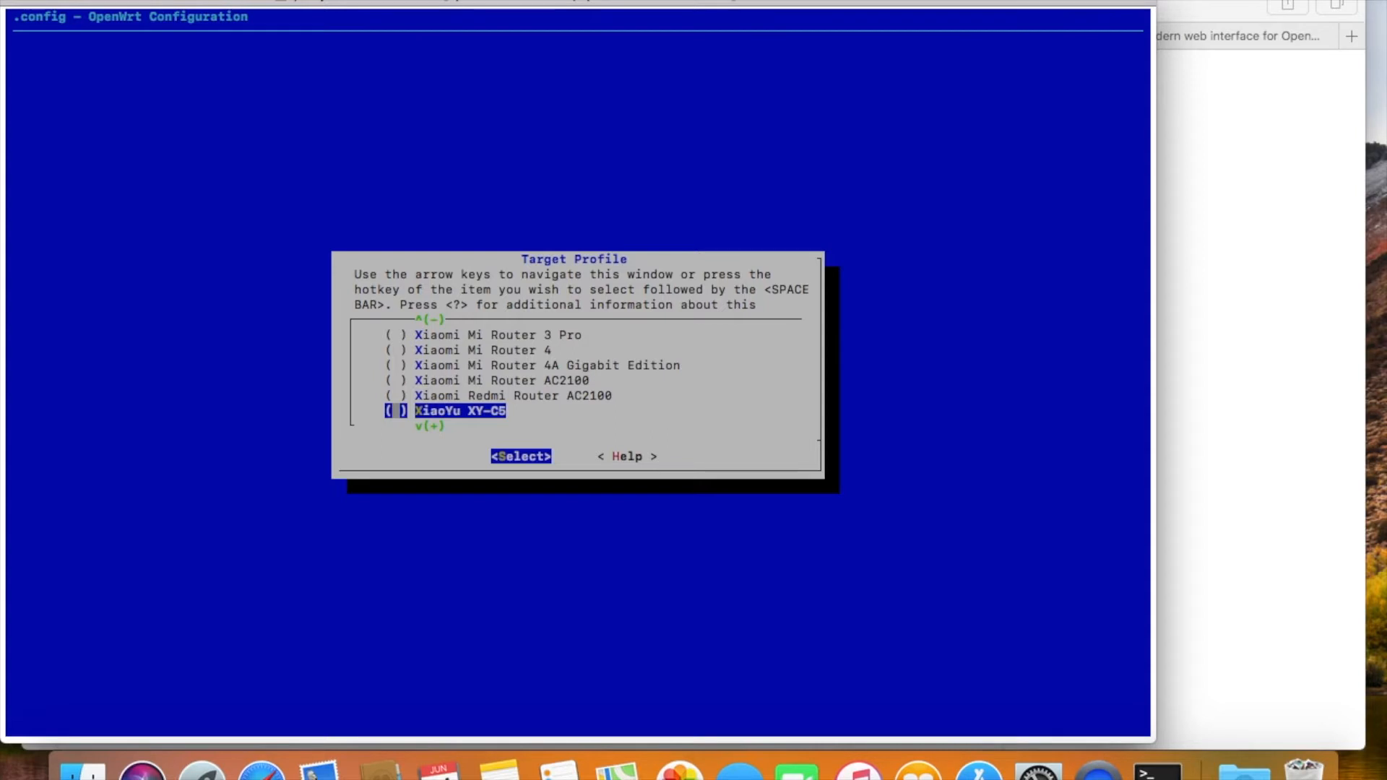
key(Up)
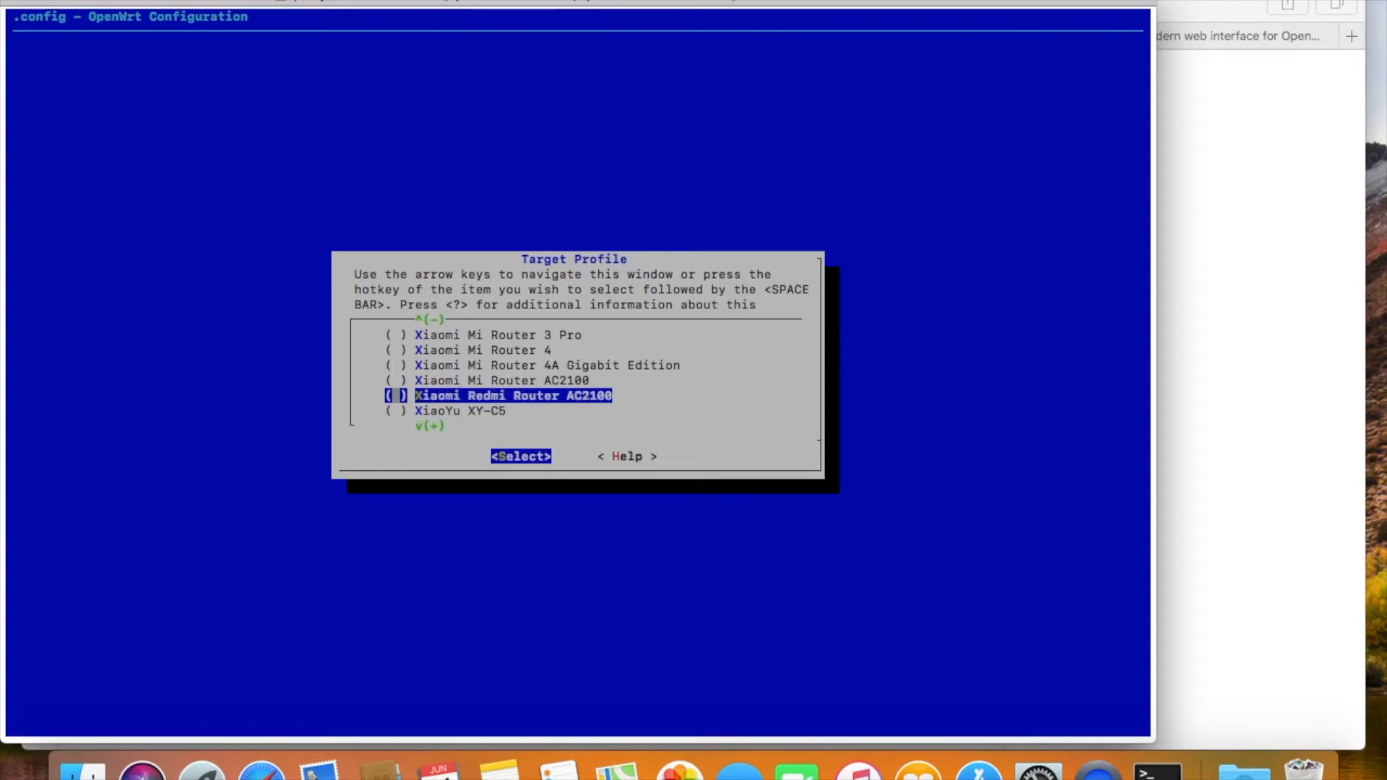
key(Up)
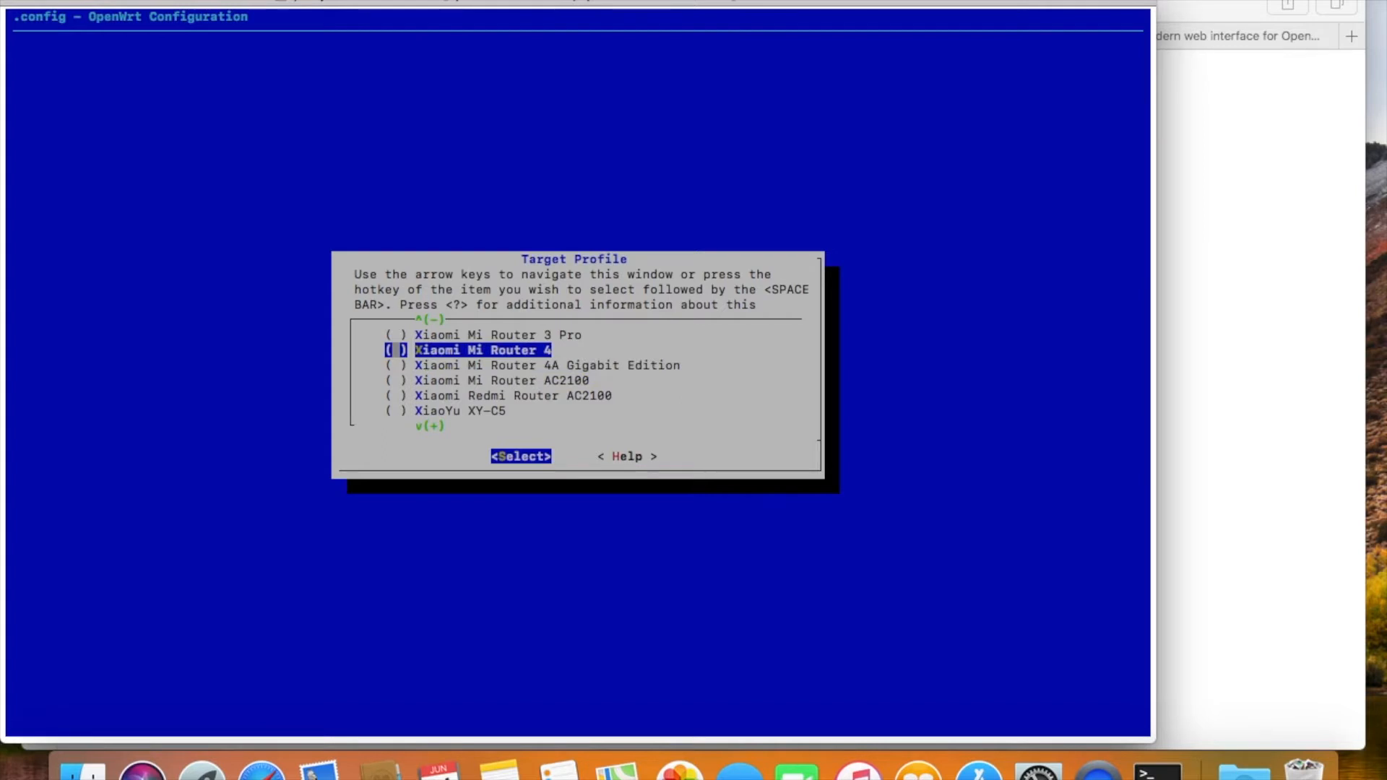
key(Enter)
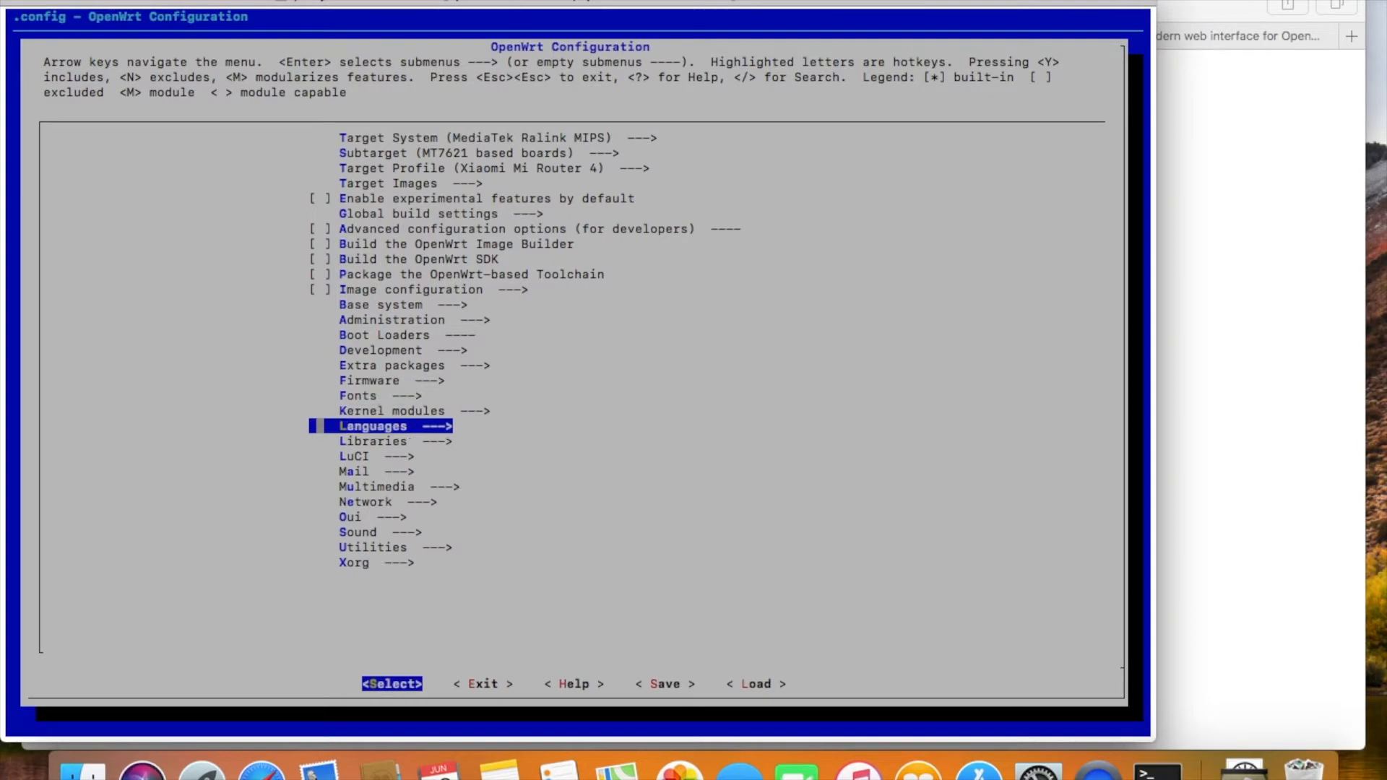
- Mark openvpn-openssl under Network > VPN for inclusion, then leave the VPN package list
key(Down)
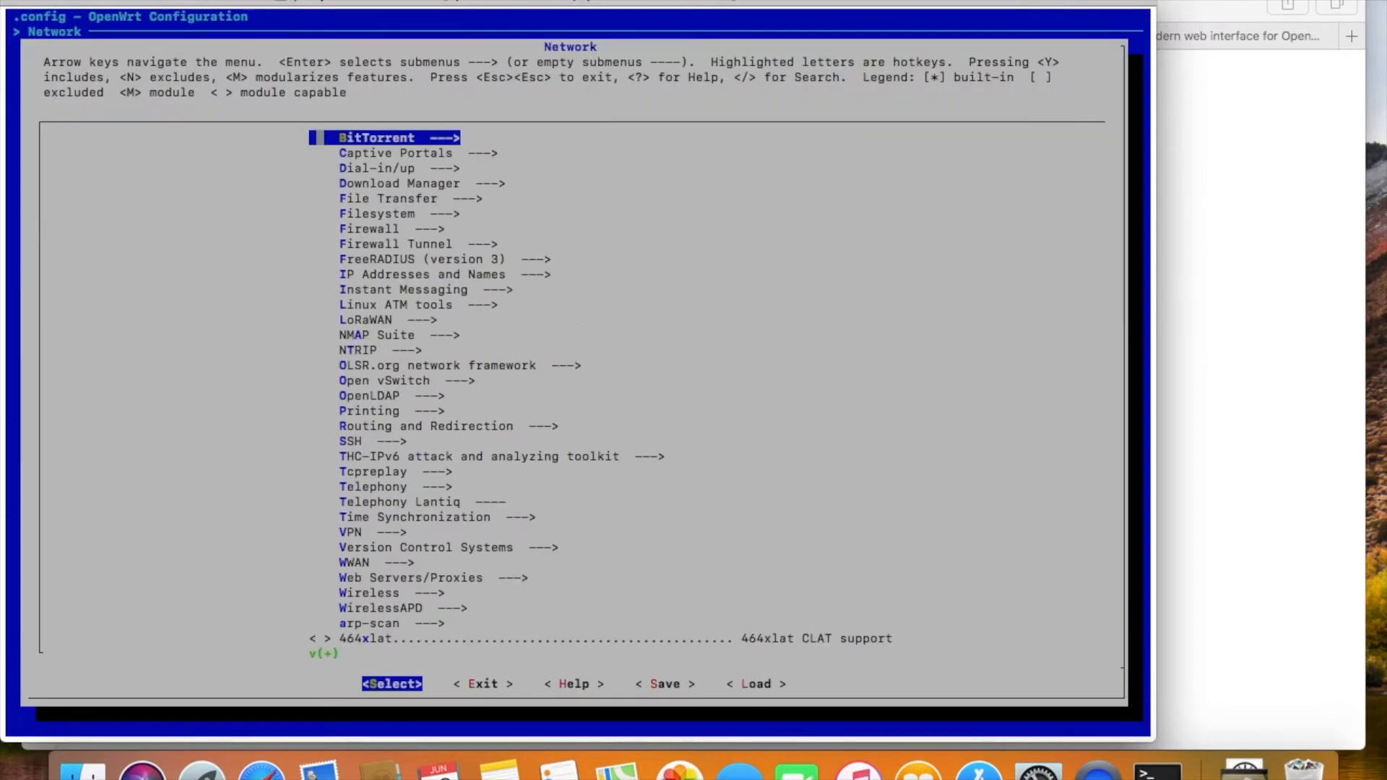
key(Down)
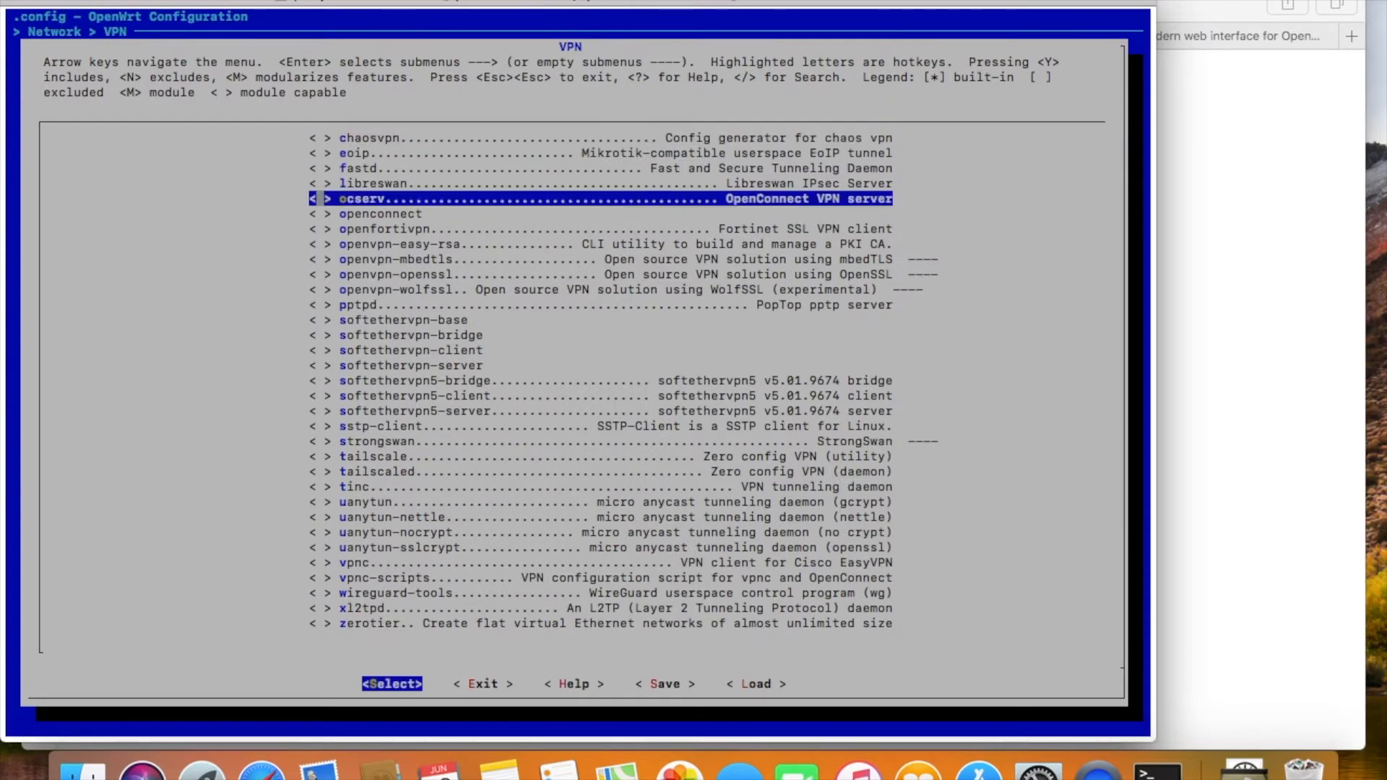
key(down)
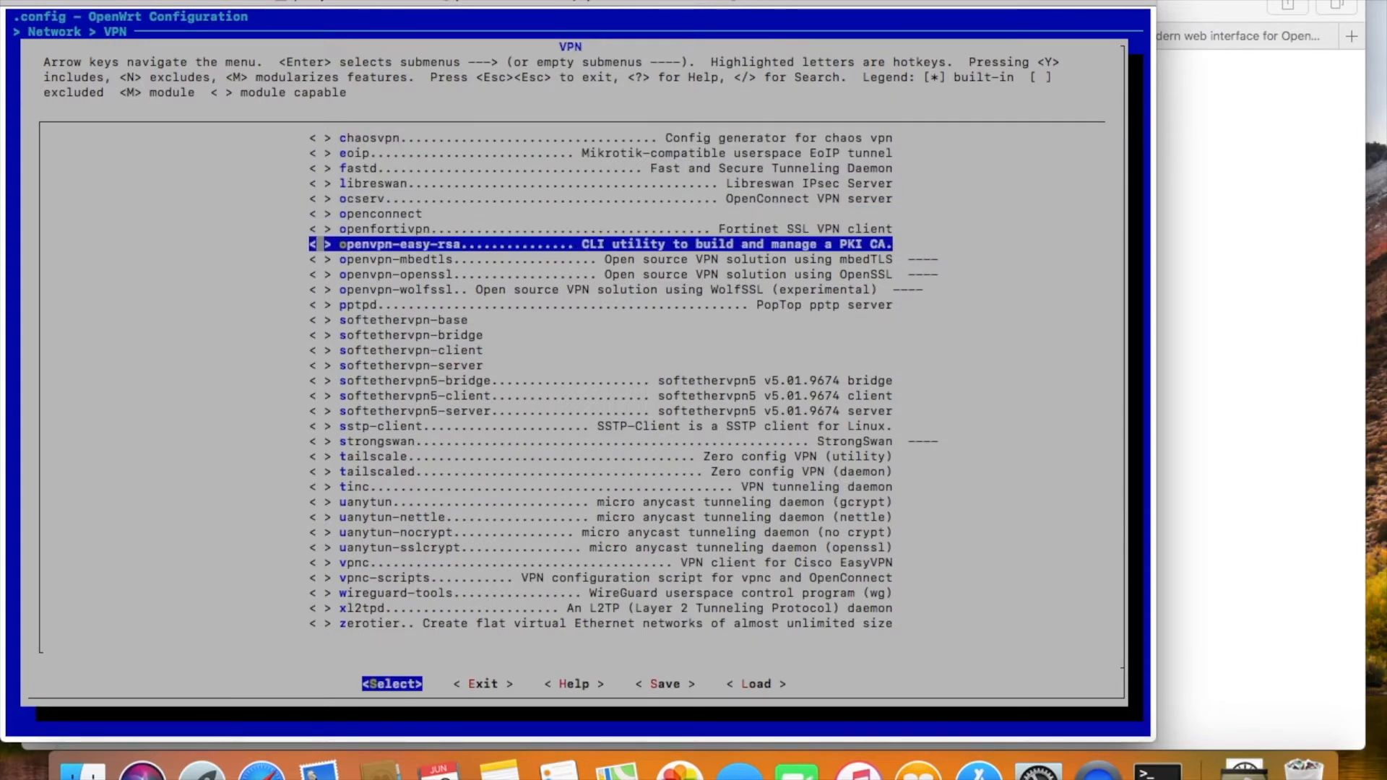
key(Down)
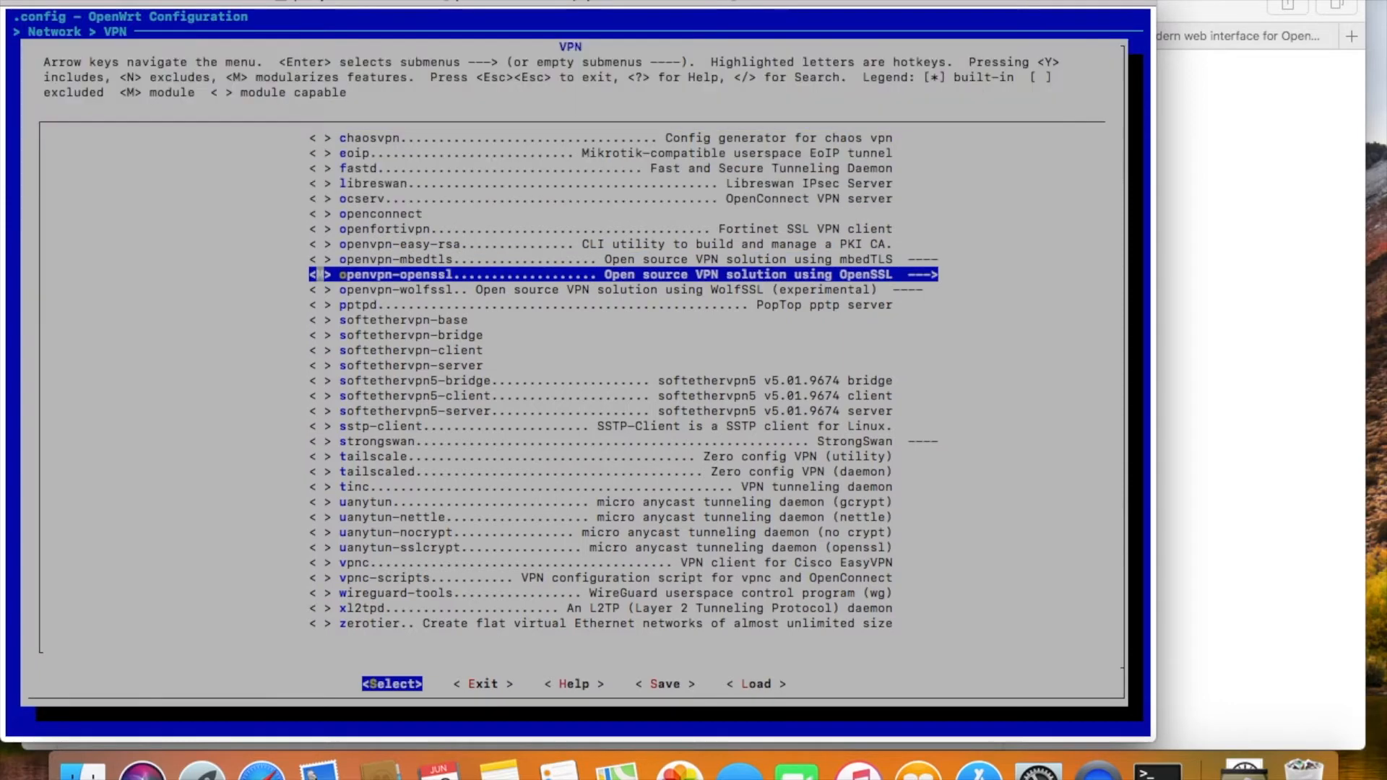
key(Right)
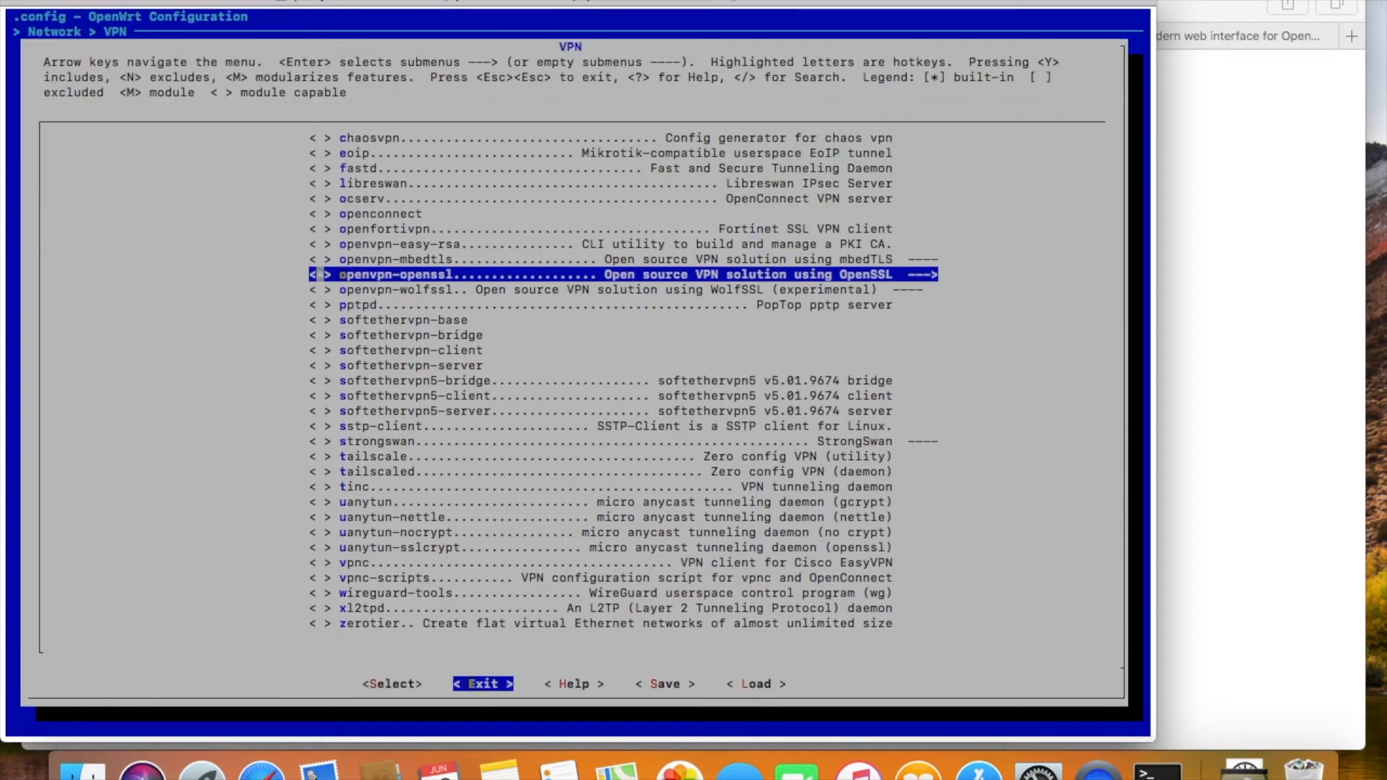
key(Escape)
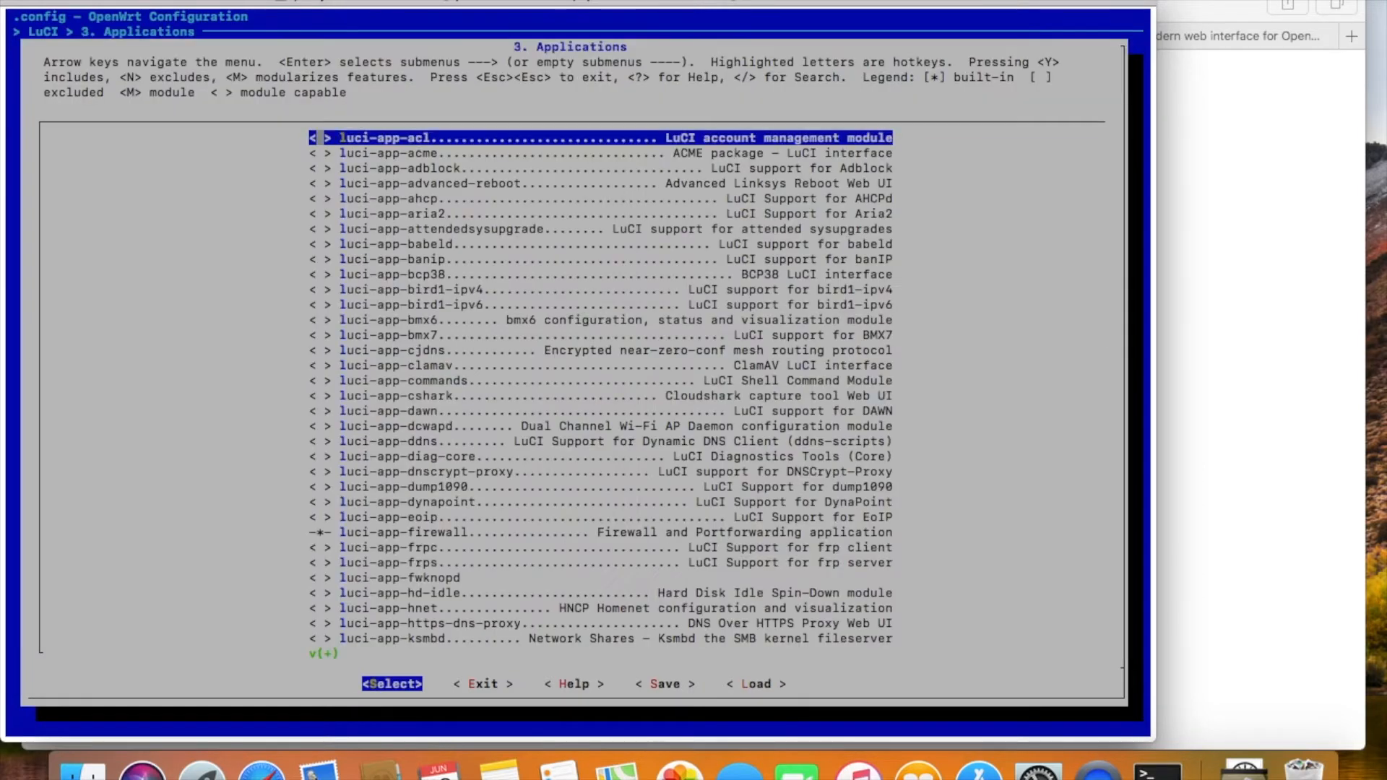
- Include luci-app-openvpn, browse LuCI Themes, then exit menuconfig writing the .config
scroll(down, 3)
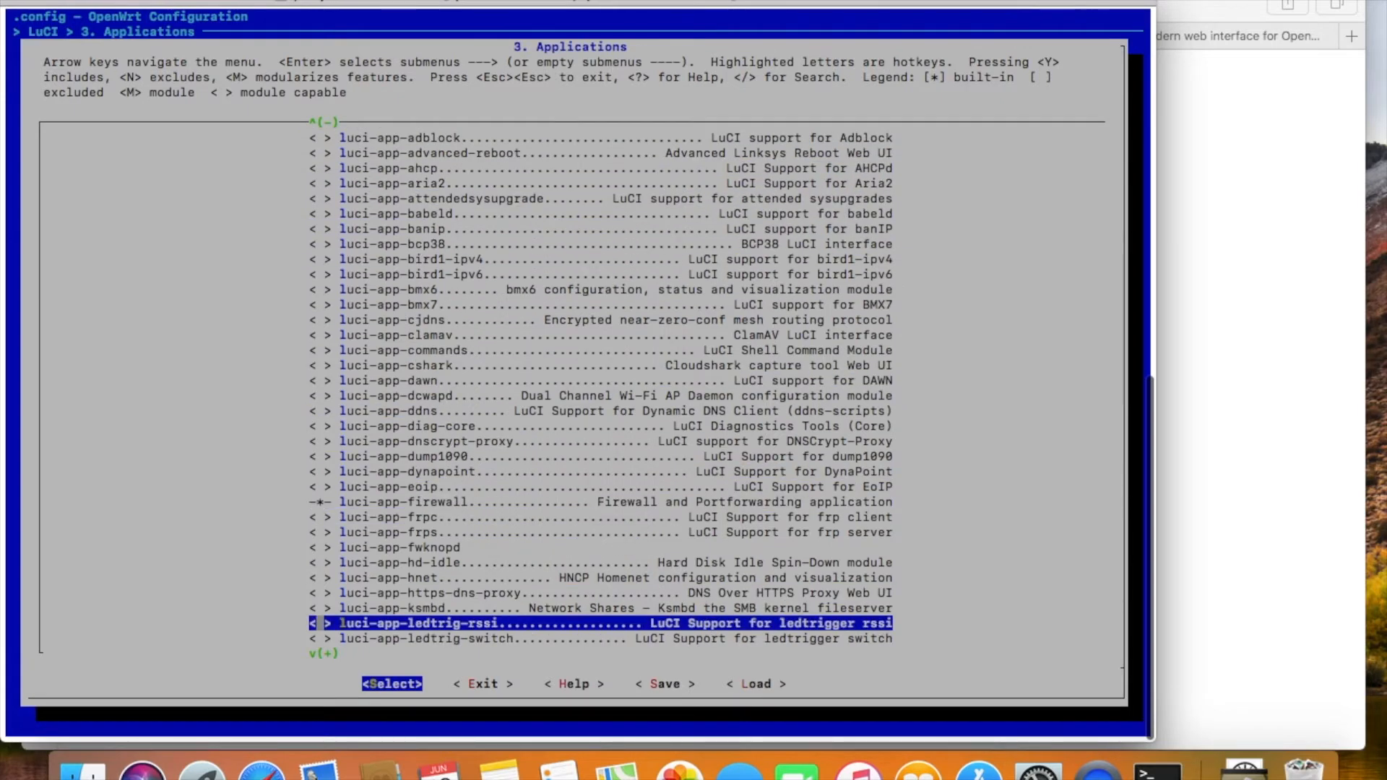
scroll(down, 3)
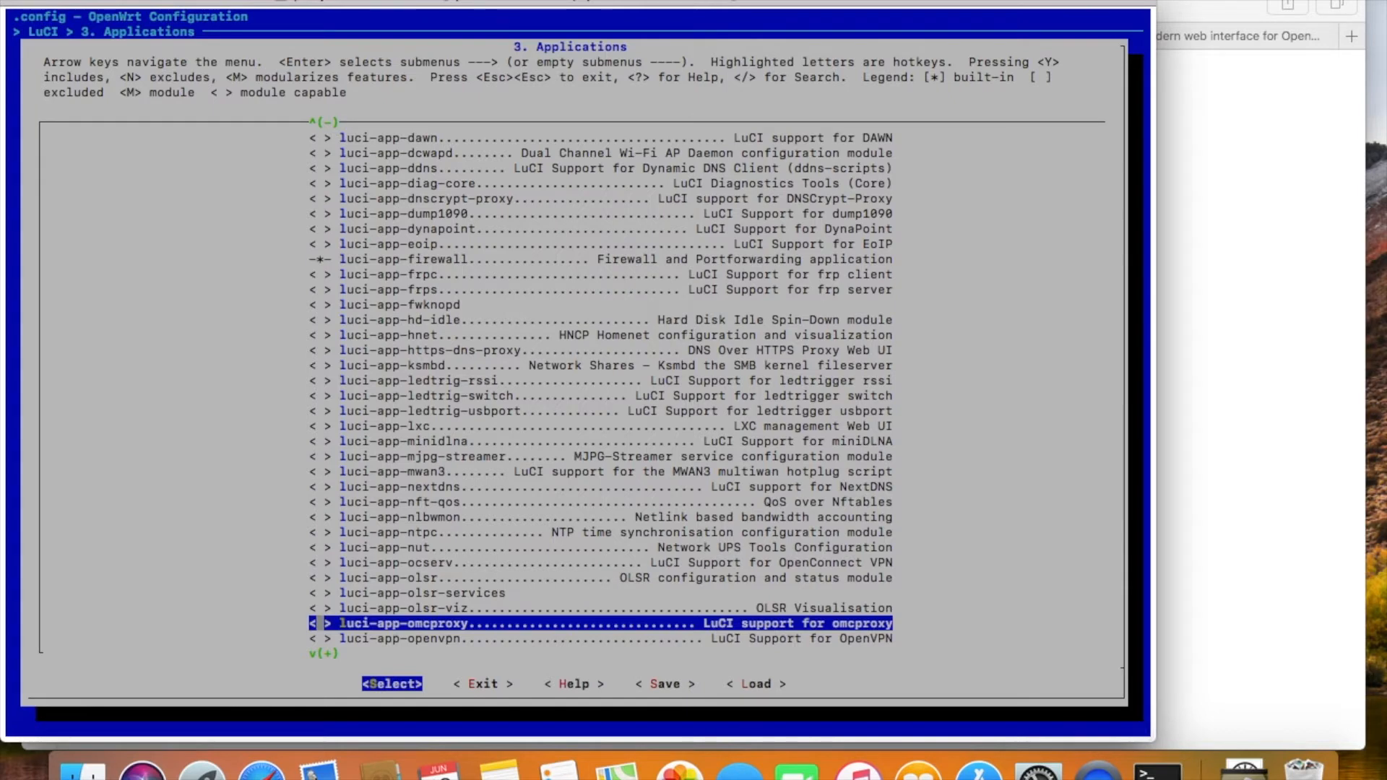
key(Down)
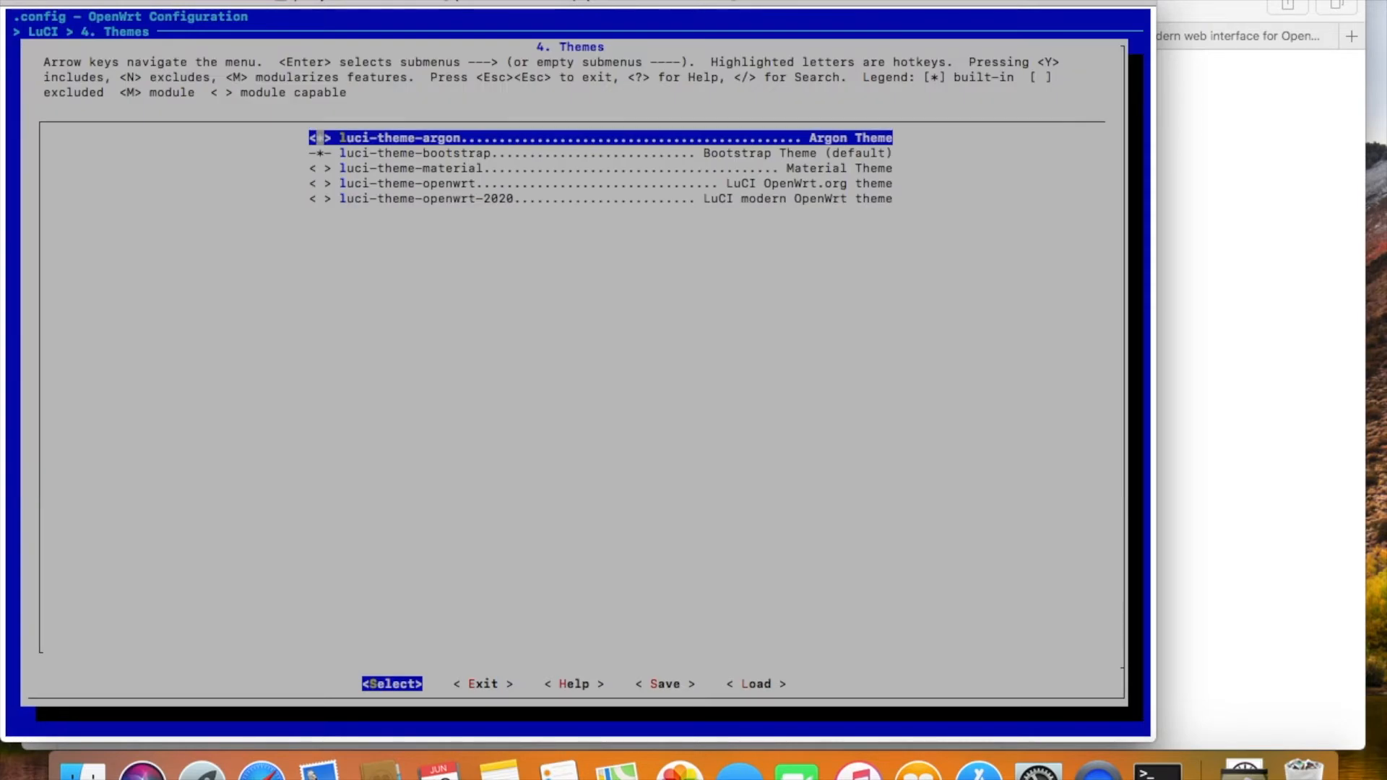
key(Escape)
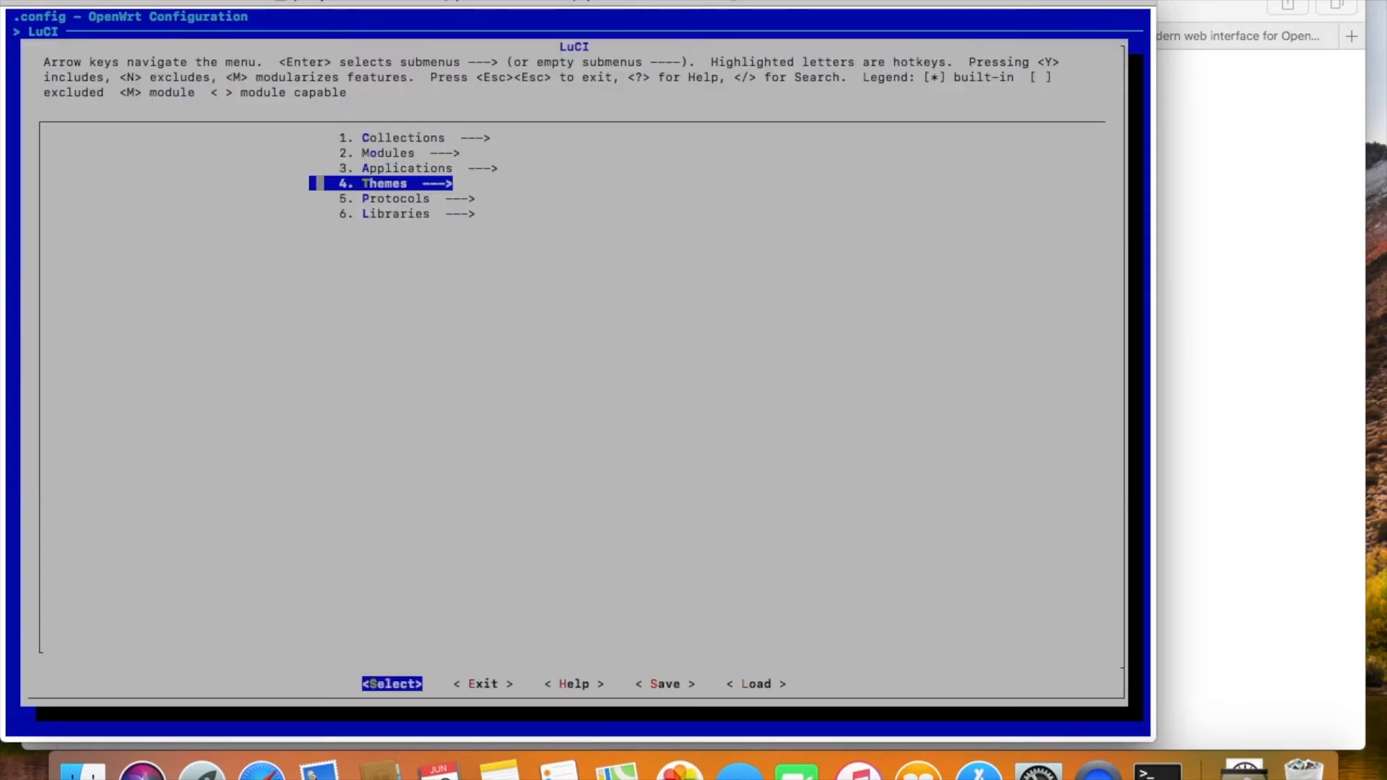
key(Escape)
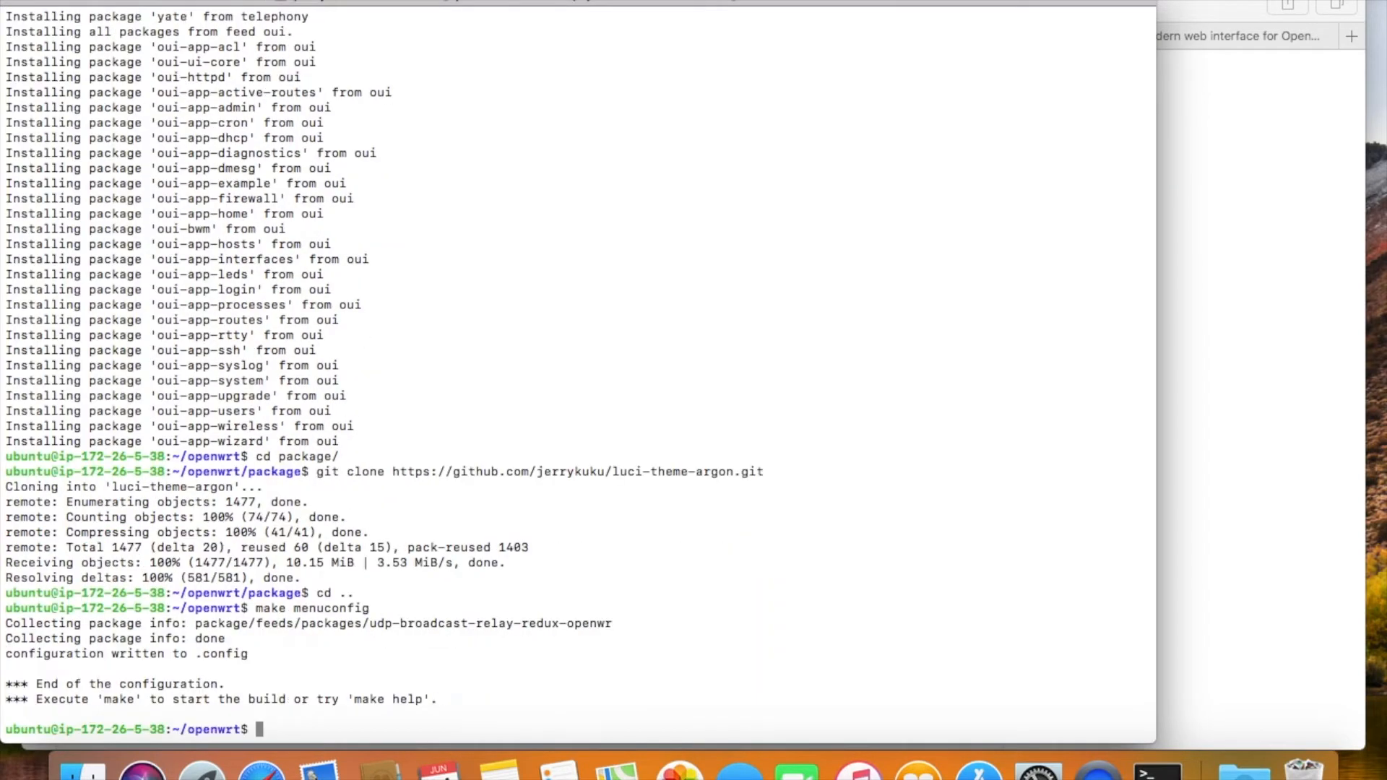
- Inspect .config in vi, check make --help, and start a screen session for the build
text(vi)
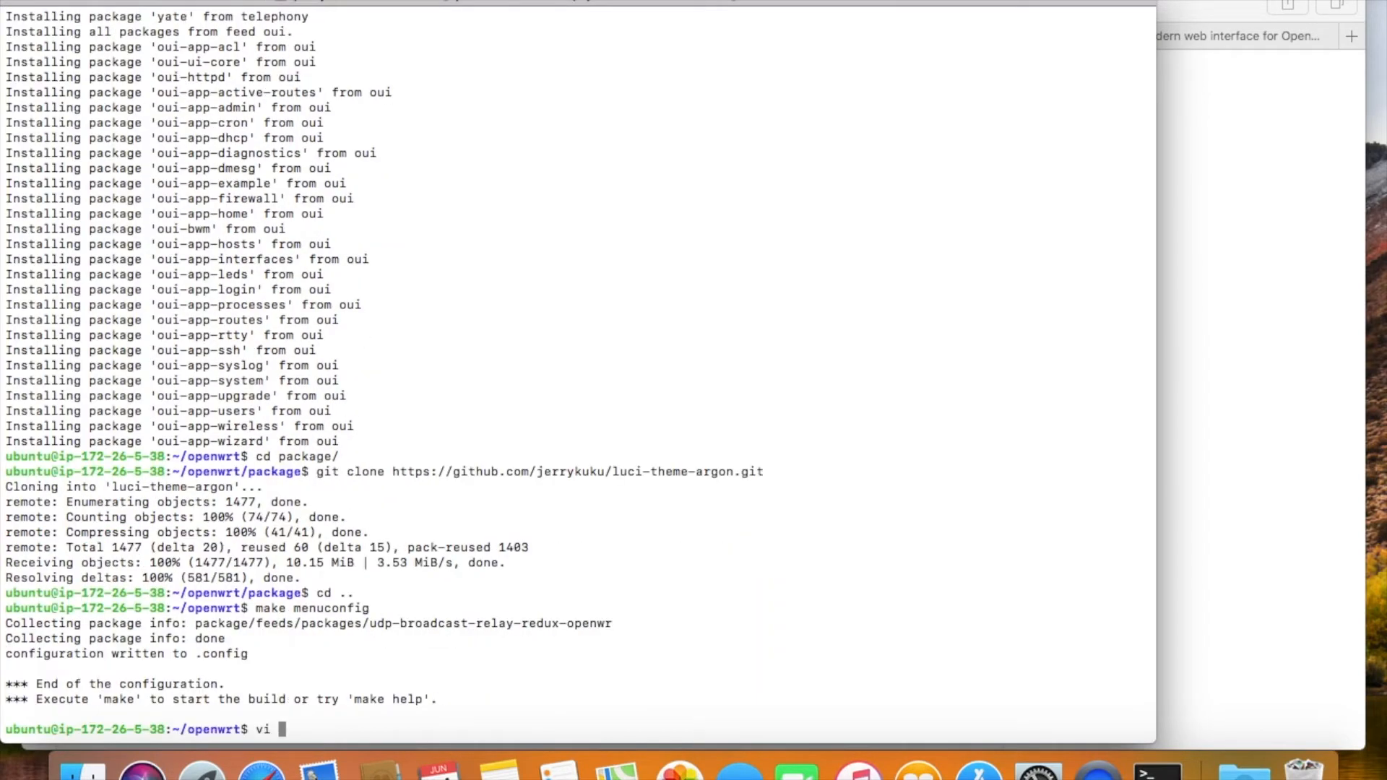
text(.config)
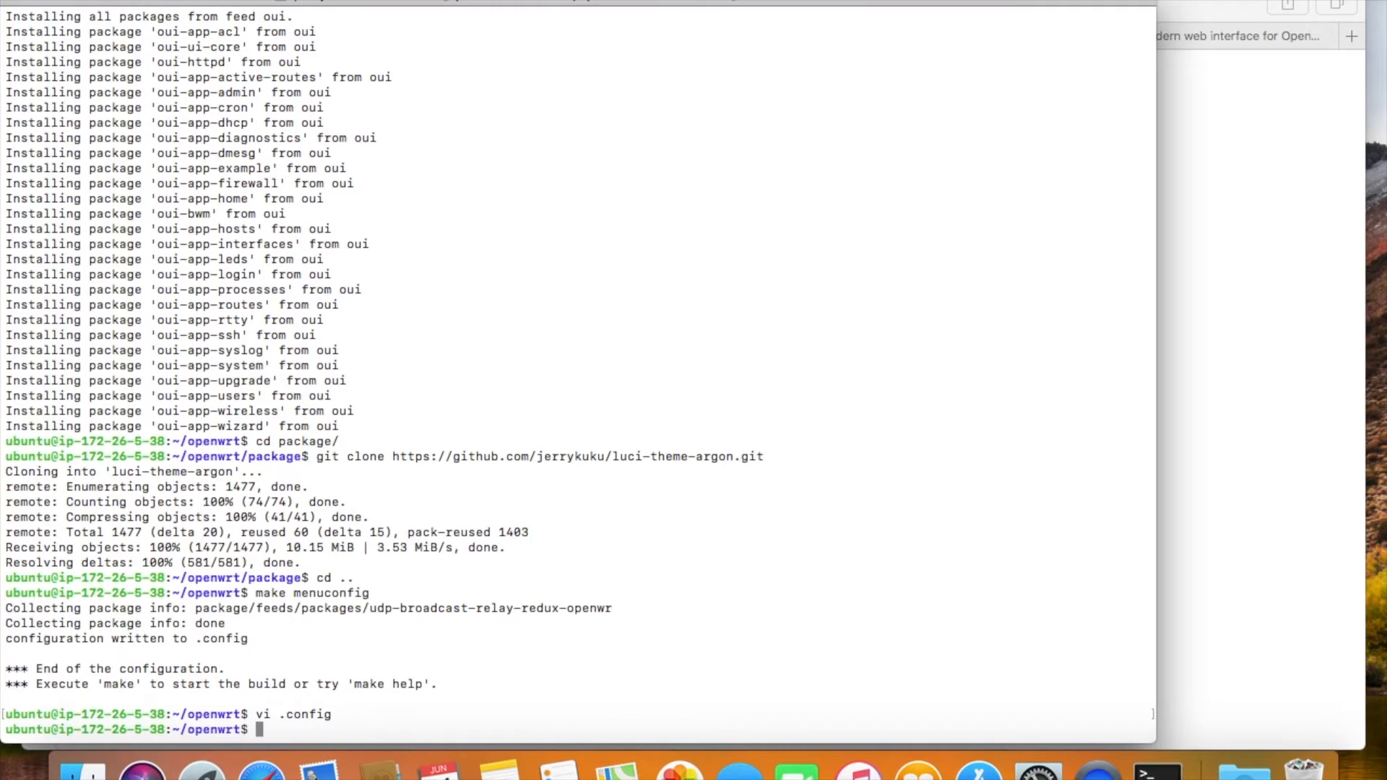
text(make --help)
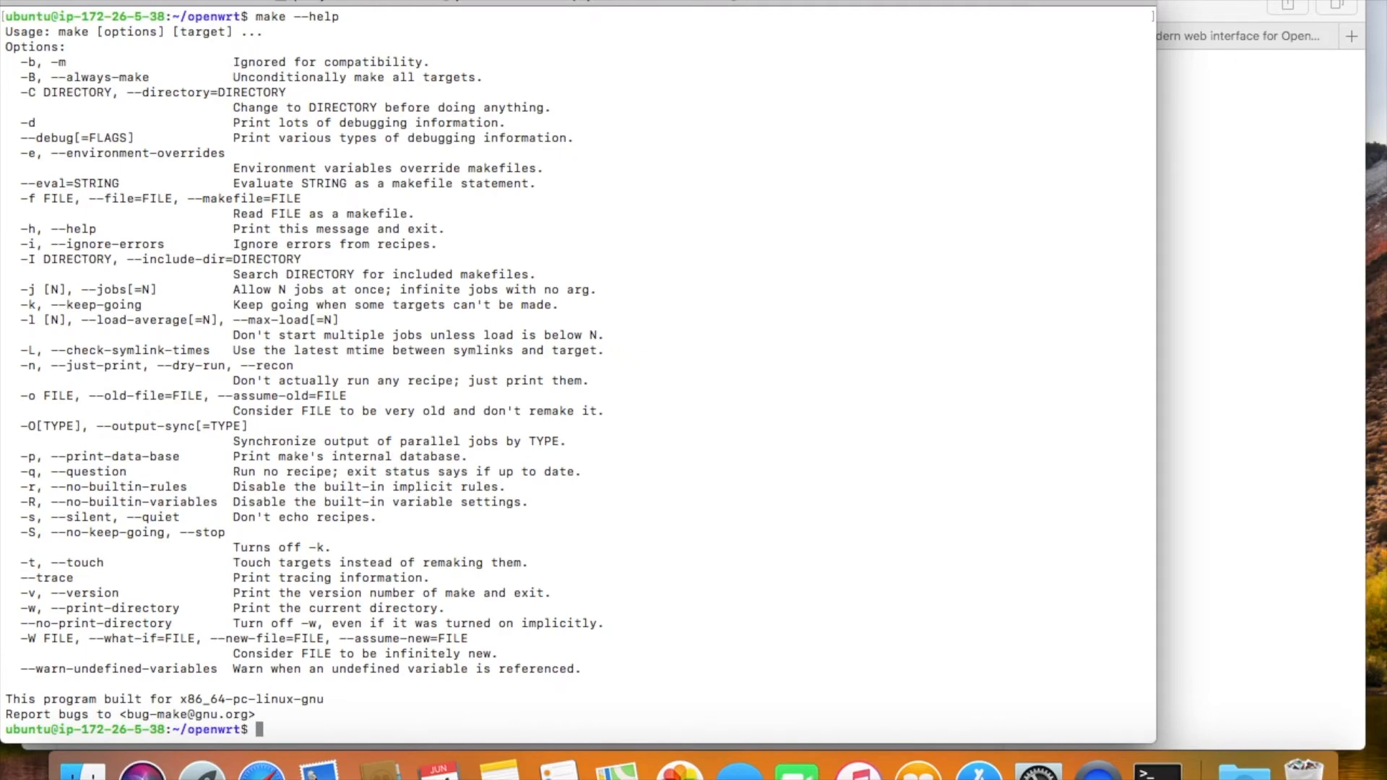
text(screen)
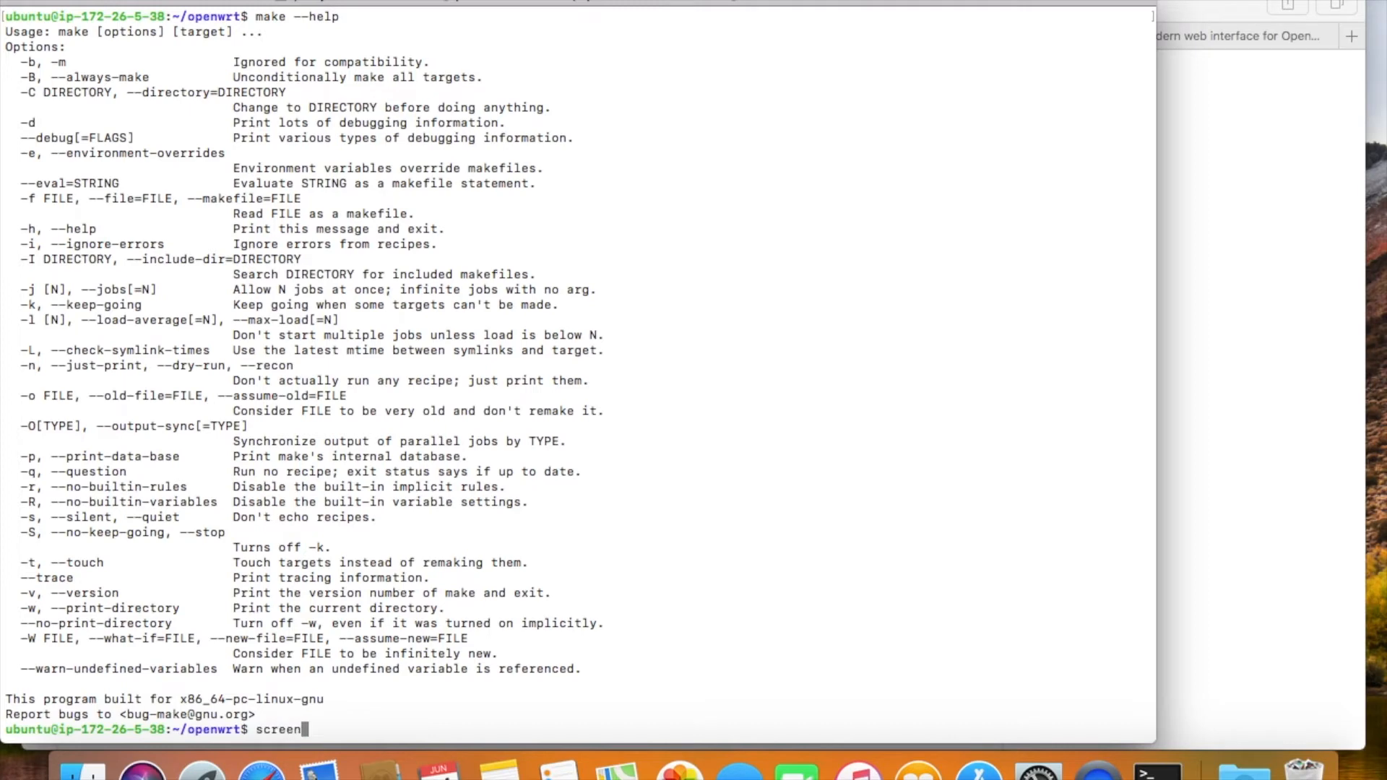
key(Return)
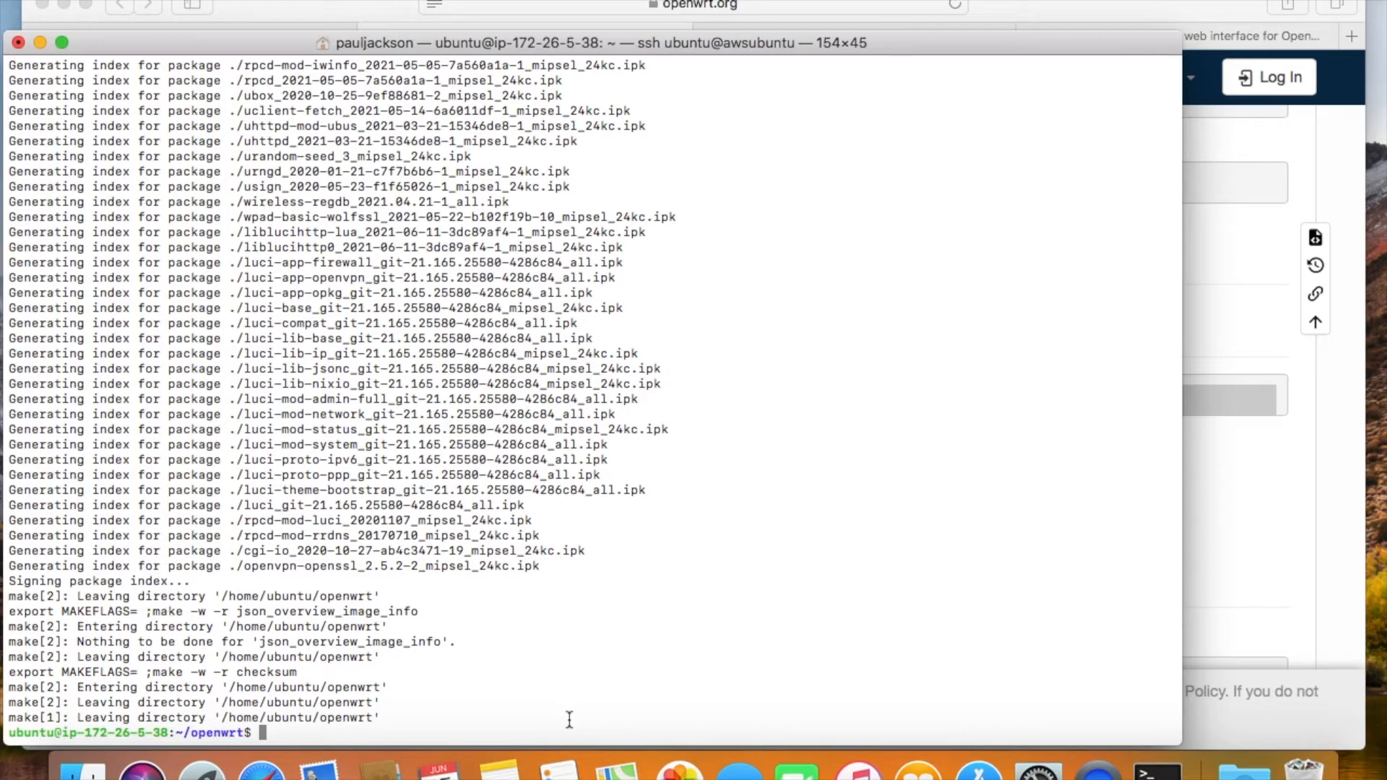
- List the openwrt folder, then the bin/targets/ramips/mt7621/ firmware output directory
text(ls)
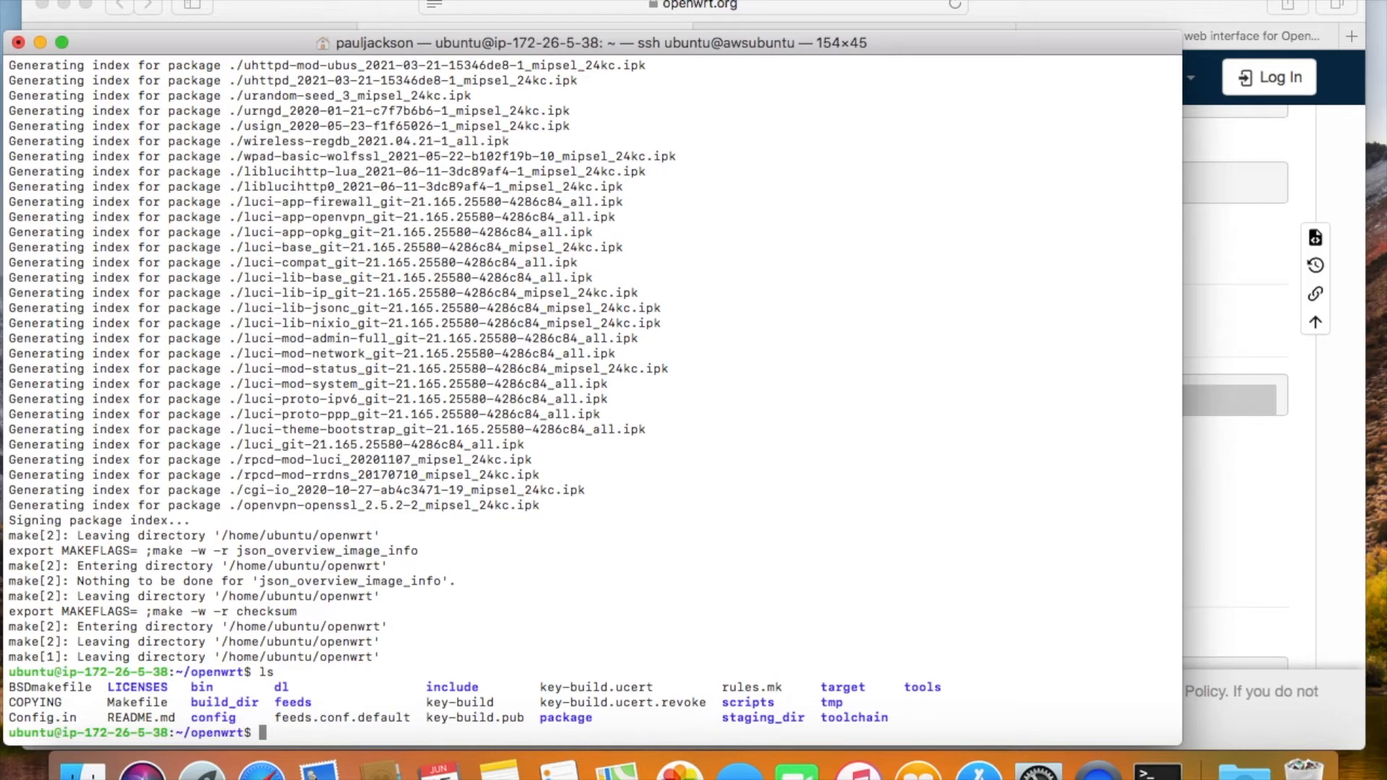
text(ls)
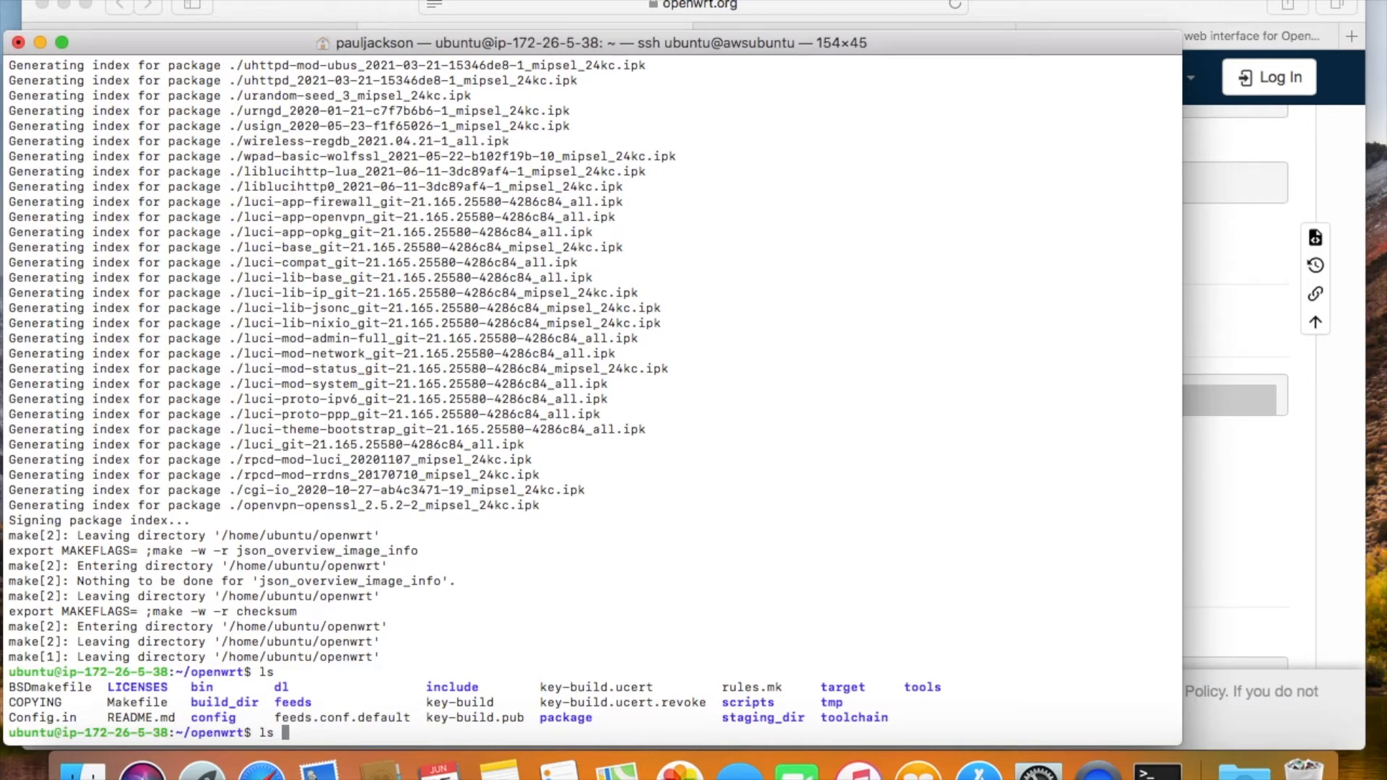
text(bin/)
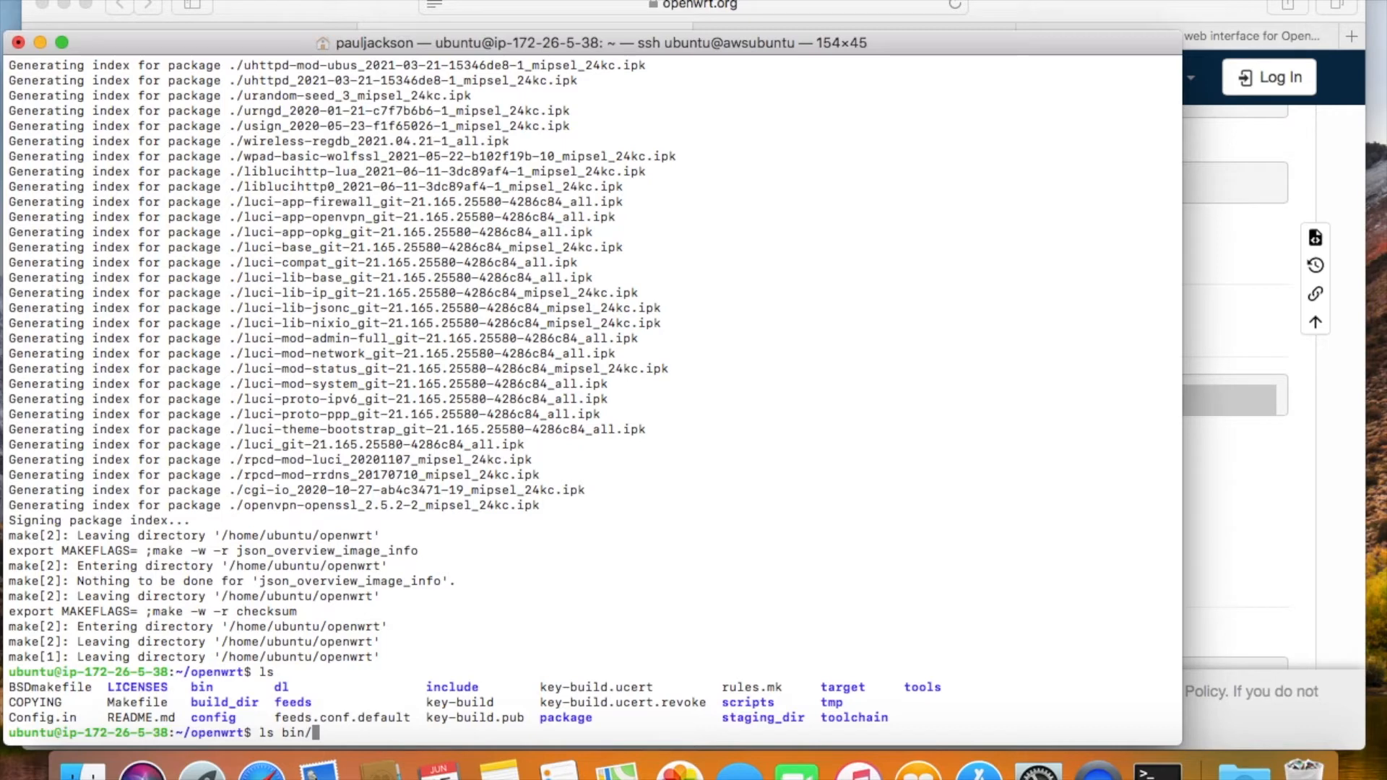
text(targets/ramips/)
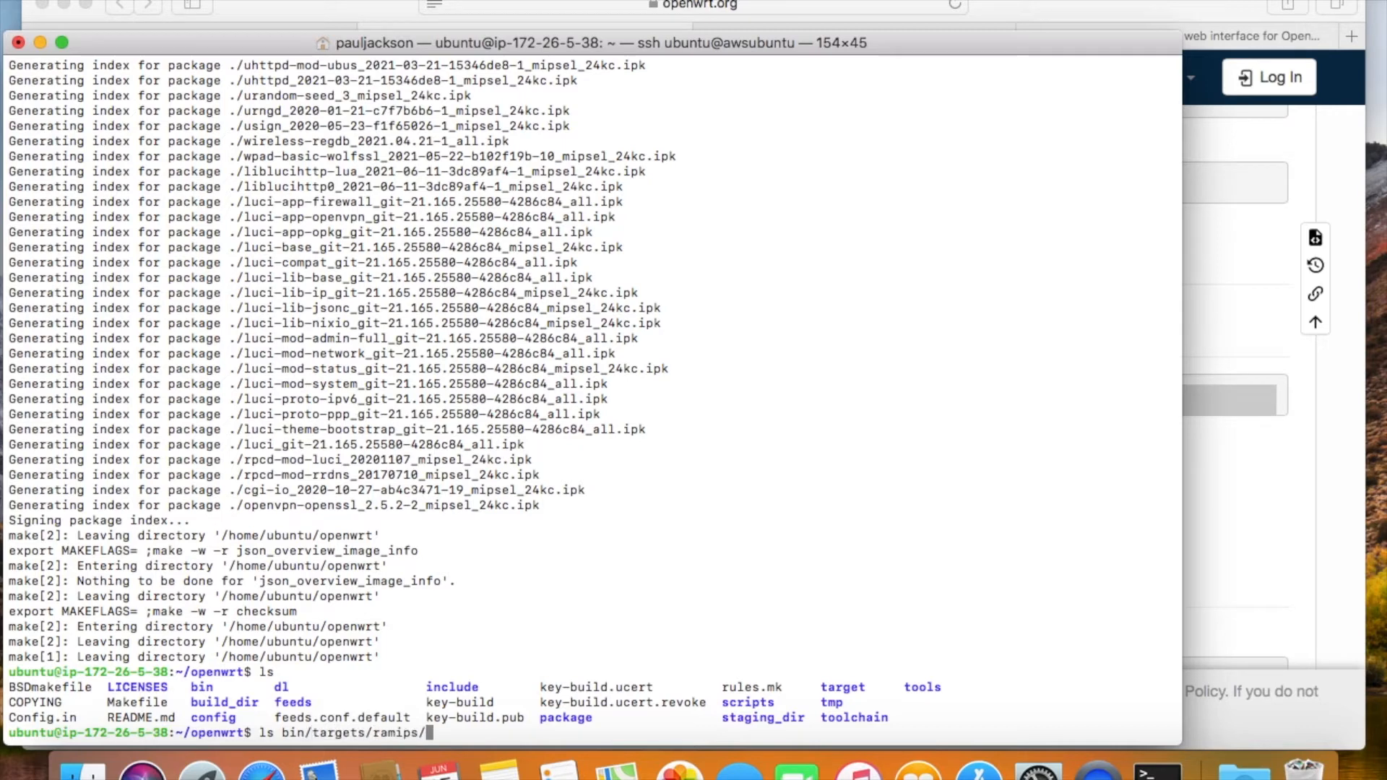
text(mt7621/)
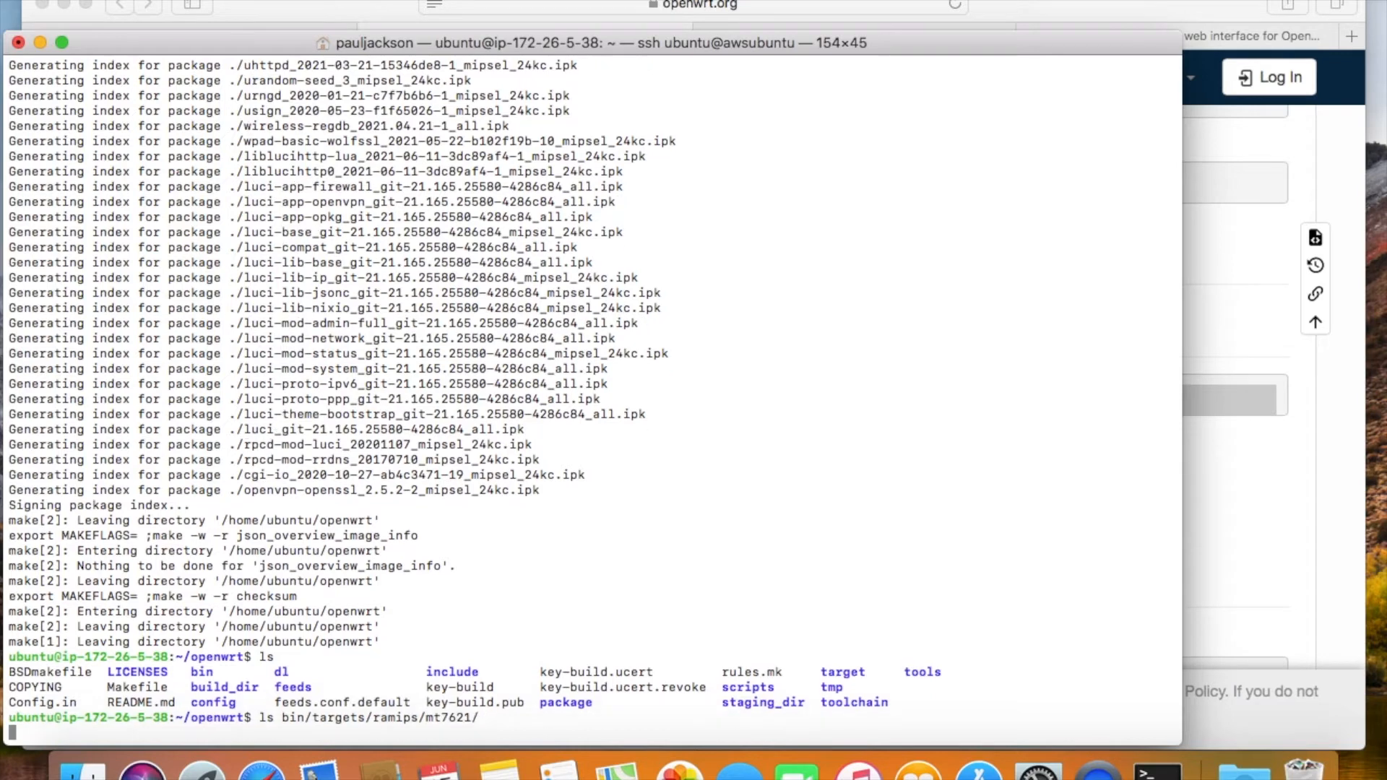
key(Return)
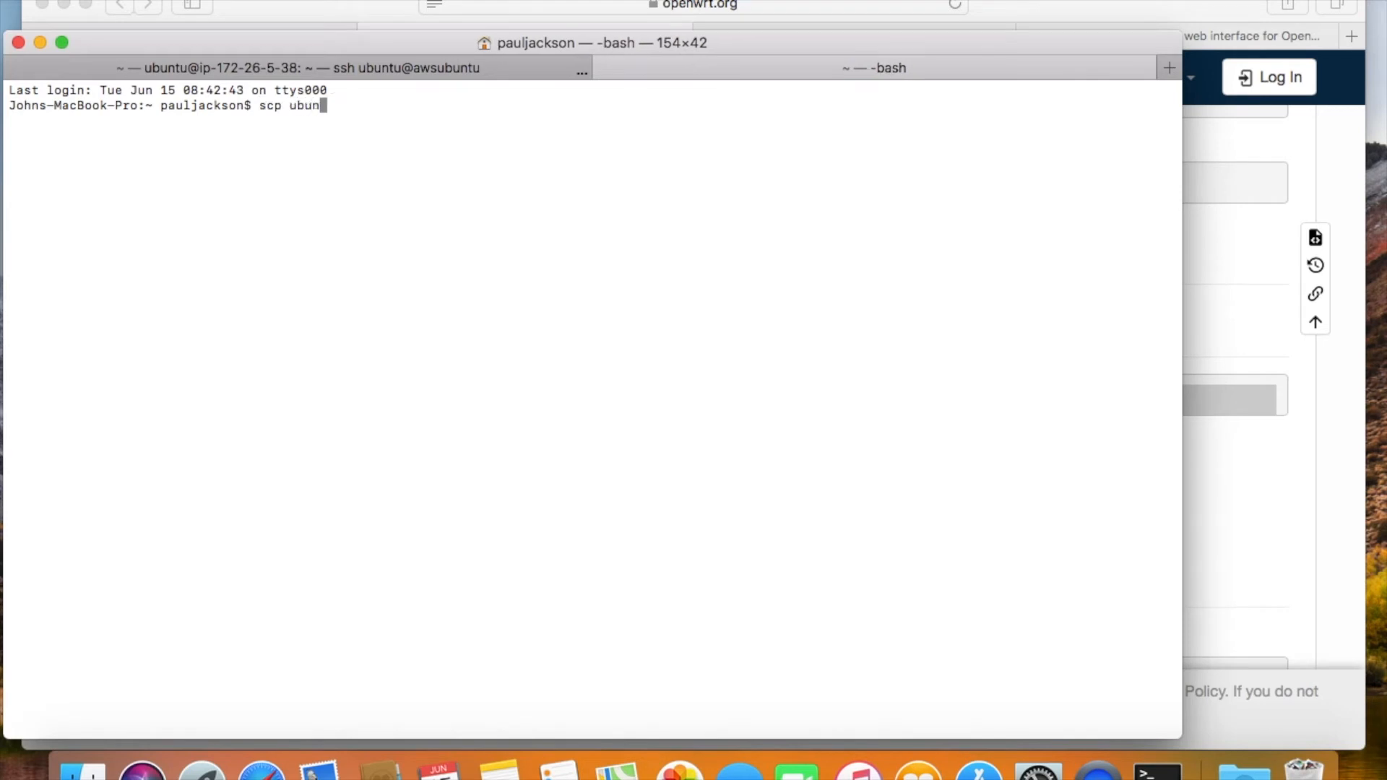
- Scp the openwrt-ramips-mt7621-xi firmware from tu@awsubuntu:~/openwrt/bin/targets/ramips/mt7621 to the Mac
text(tu@awsubuntu:~)
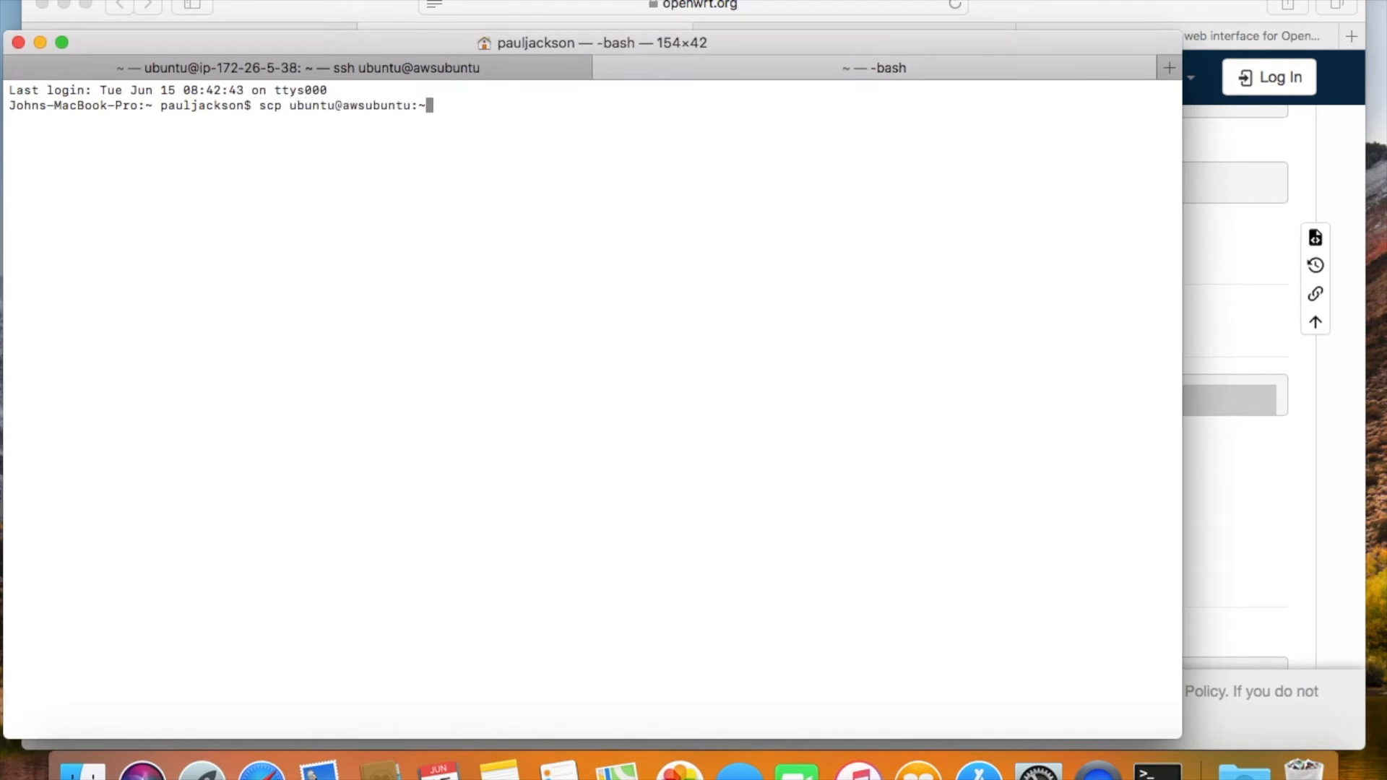
text(/openwrt/bin/targets/ramips/mt7621/bin/targets/ramips/mt7621/openwrt-ramips-mt7621-xiaomi_mi-router-4-squashfs-kernel1.bin)
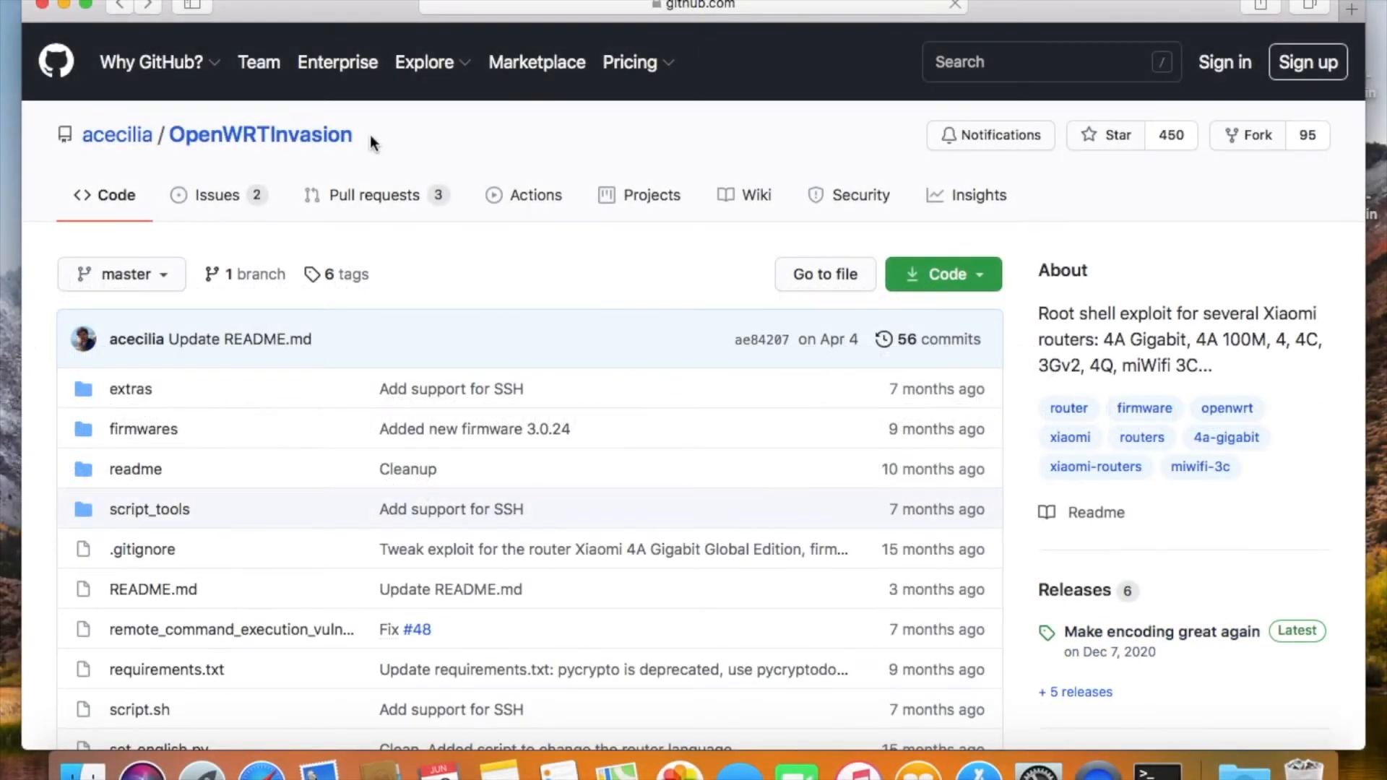
- Download the latest OpenWRTInvasion release's Source code zip from the repository's releases
double_click(260, 135)
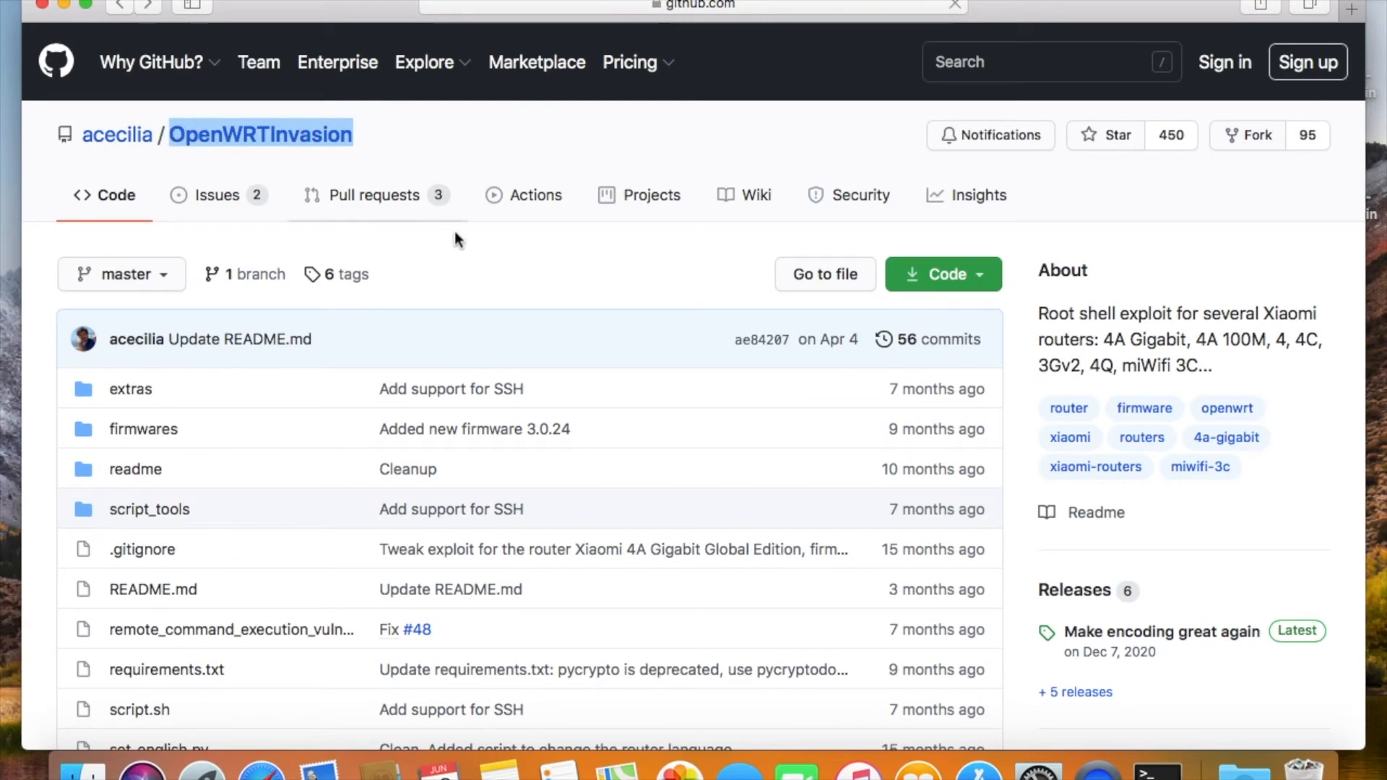
scroll(down, 3)
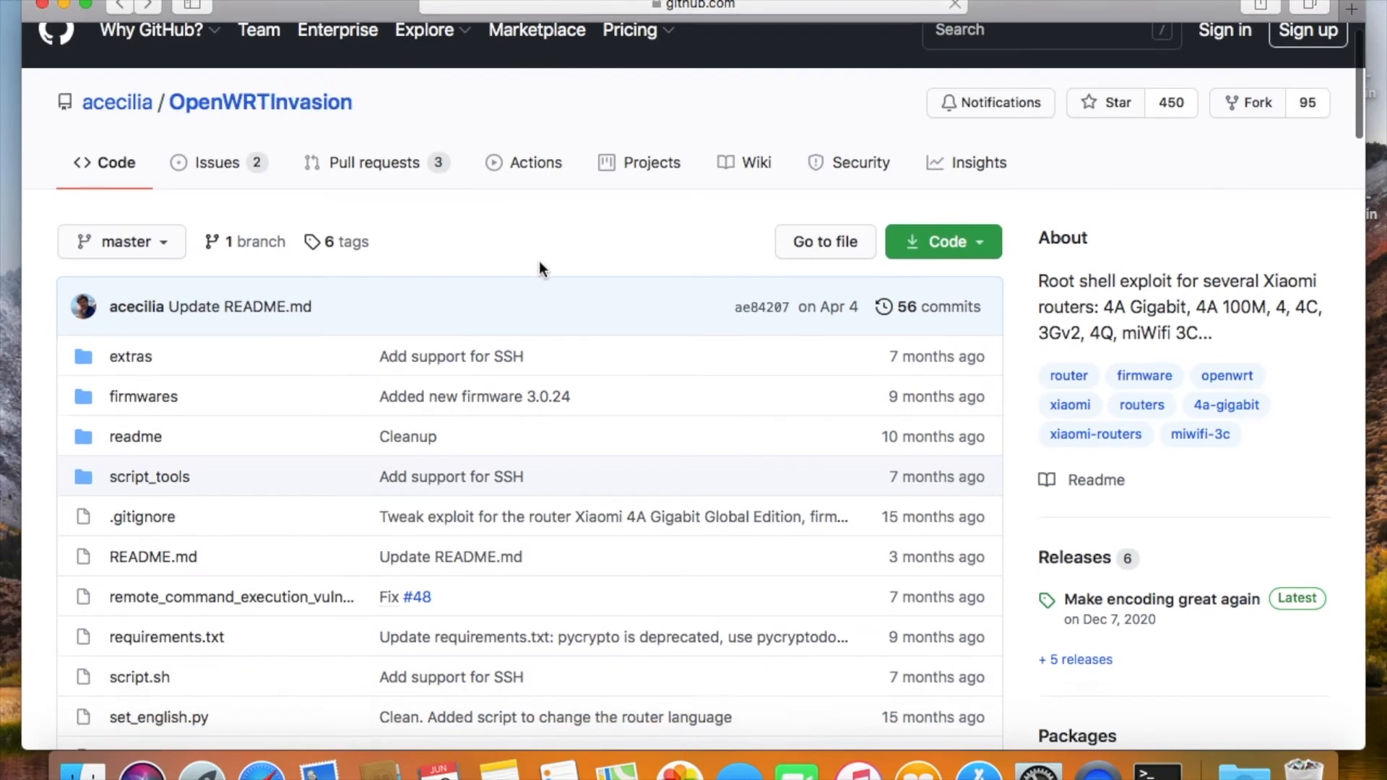
scroll(down, 3)
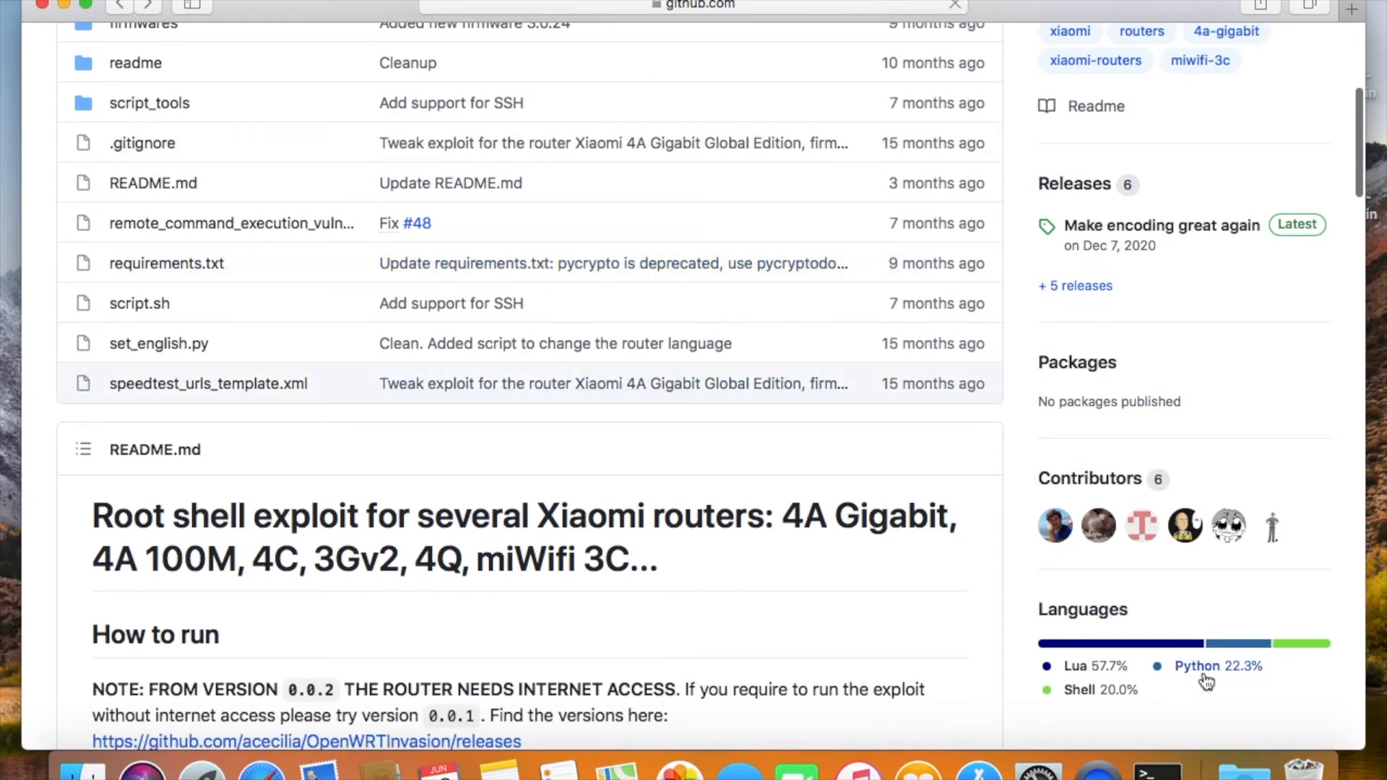
mouse_move(1119, 698)
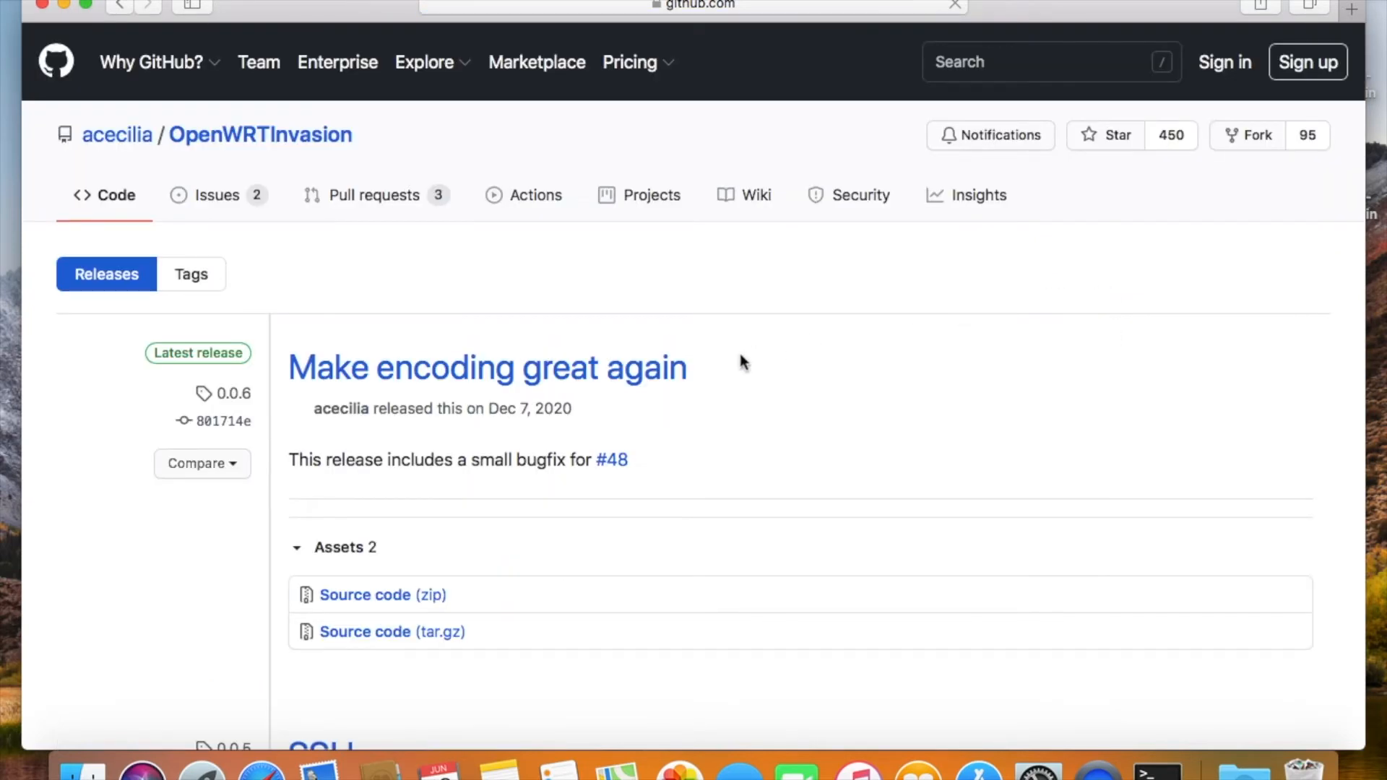
click(381, 594)
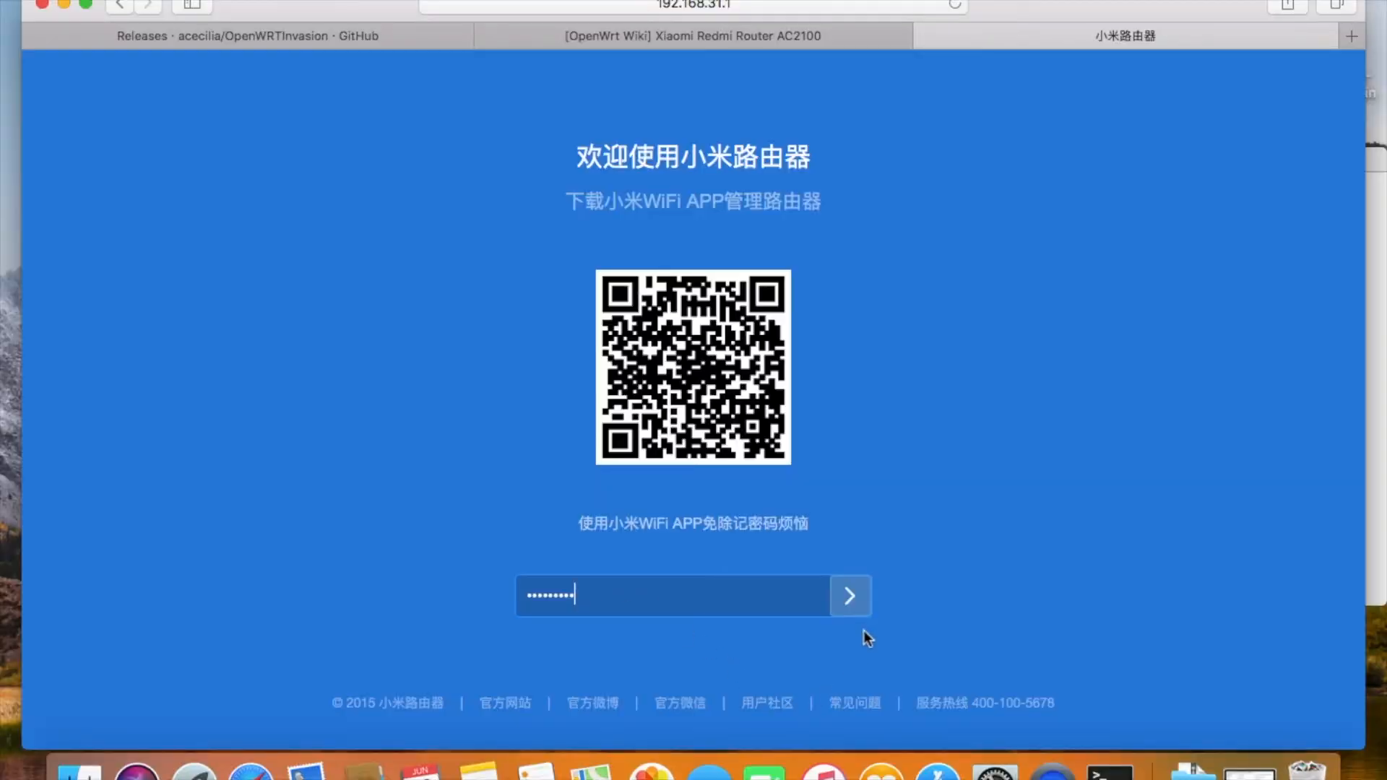
- Submit the admin password on the MiWiFi login page at 192.168.31.1
click(848, 596)
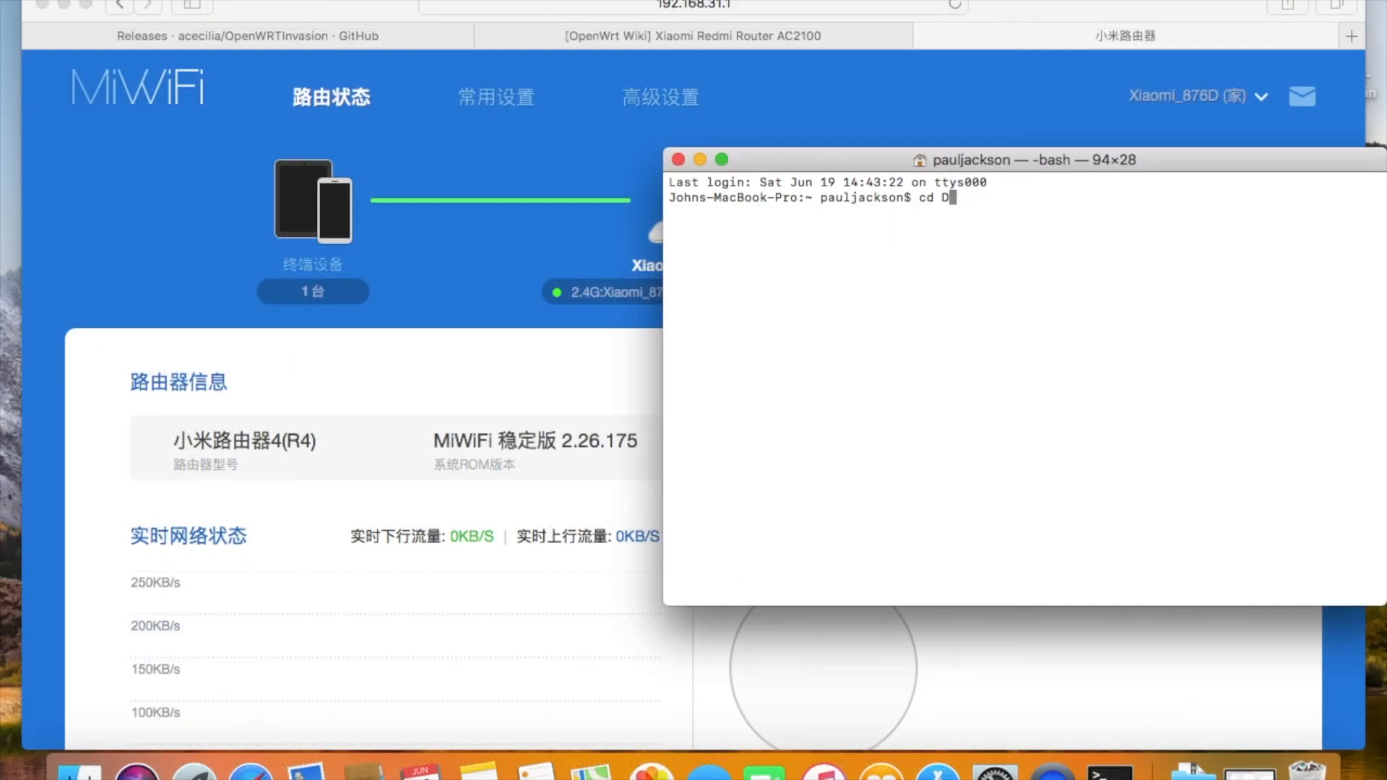
- In ~/Downloads/OpenWRTInvasion run python3 remote_command_execution_vulnerability.py, accepting the default router IP
text(ownloads/OpenWRTInvasion)
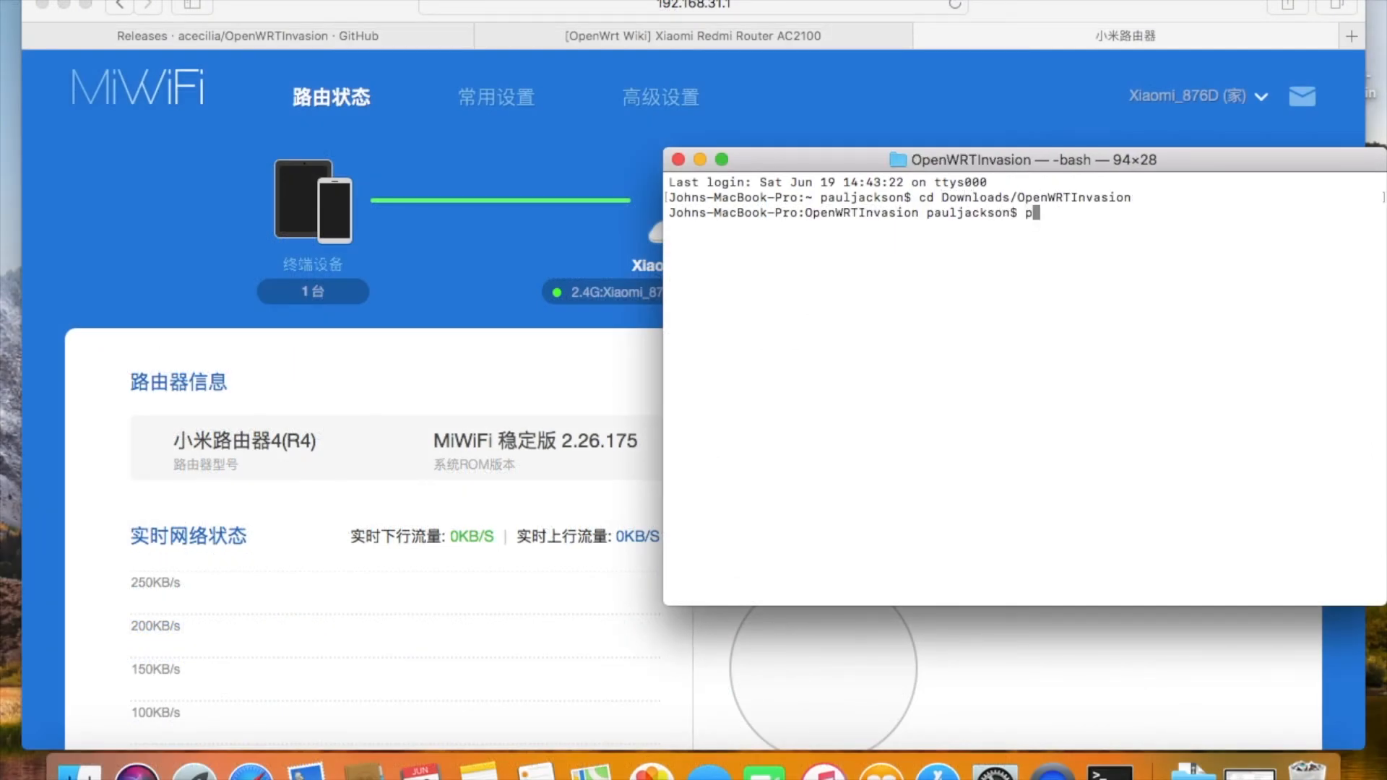
text(ython3)
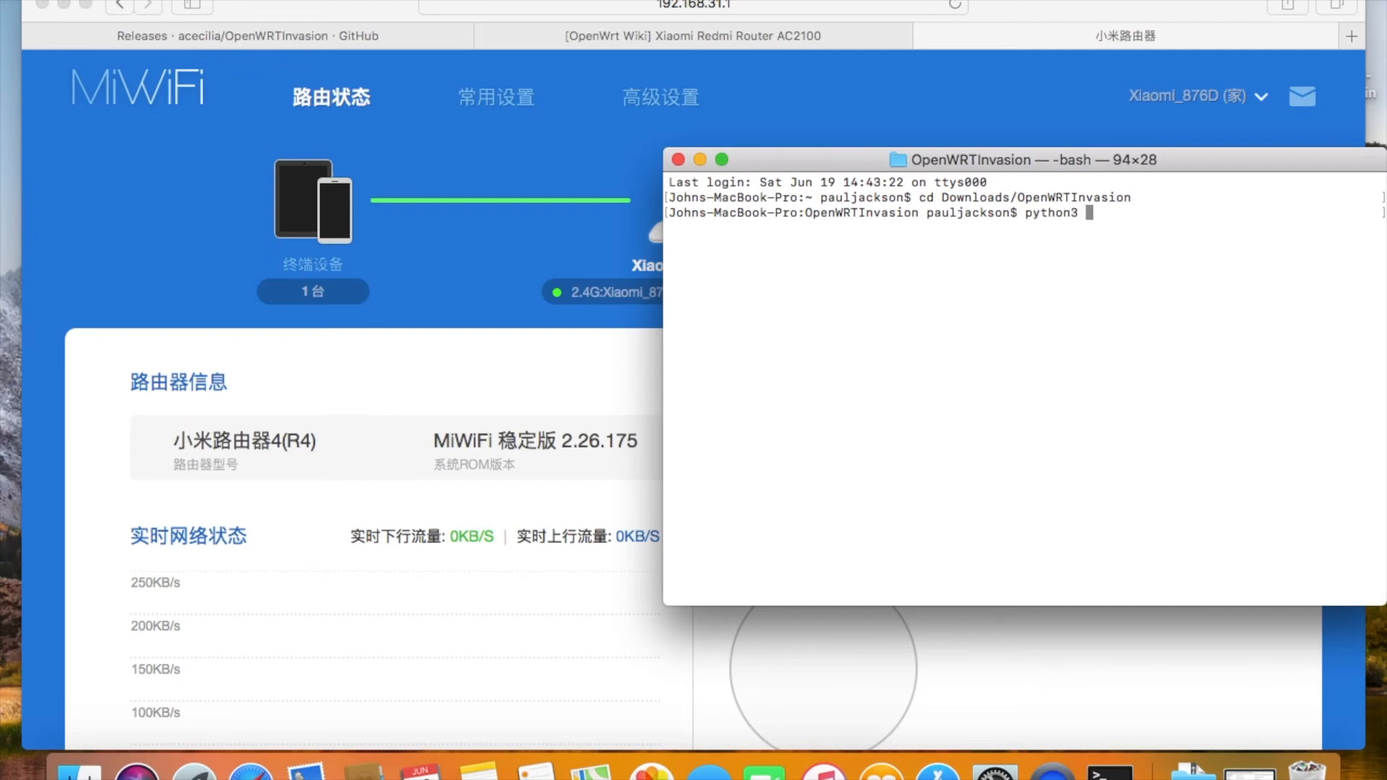
text(remote_command_execution_vulnerability.py)
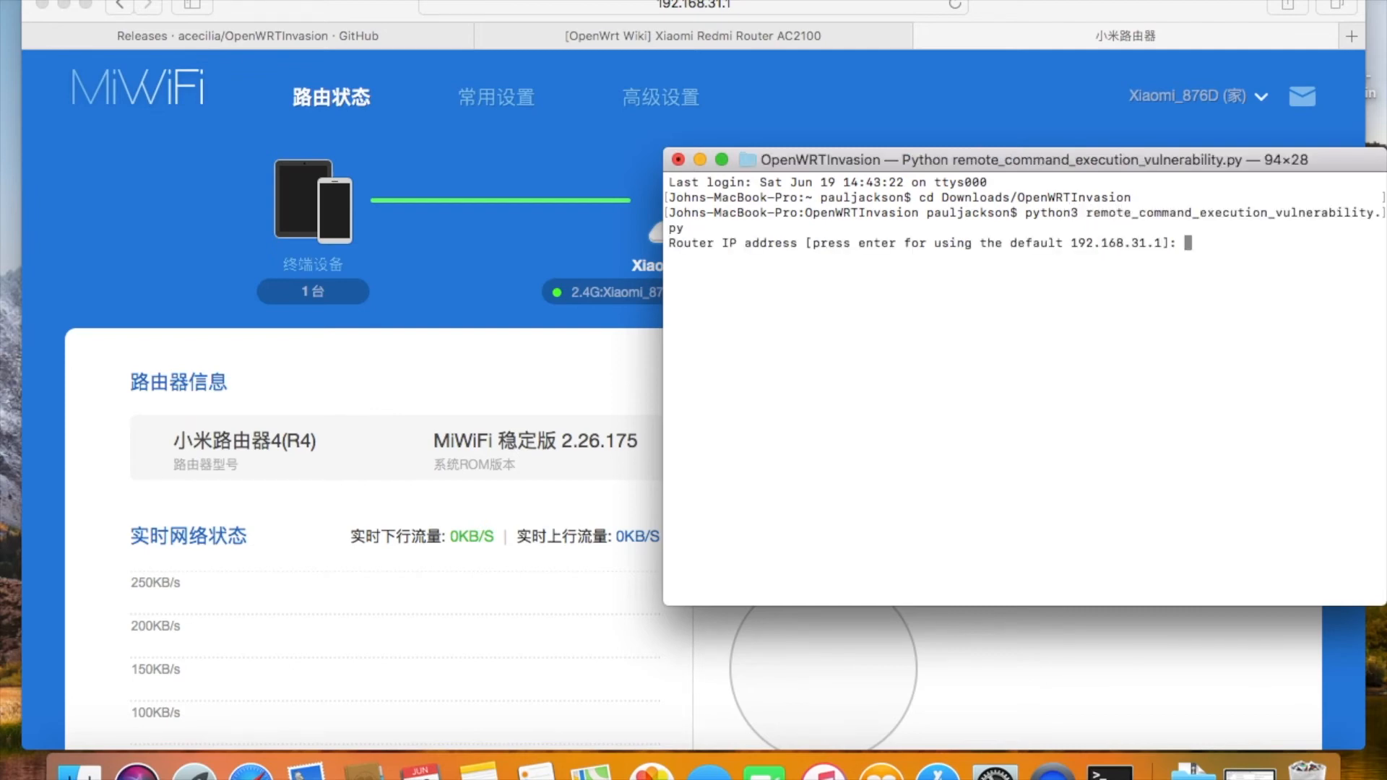
key(enter)
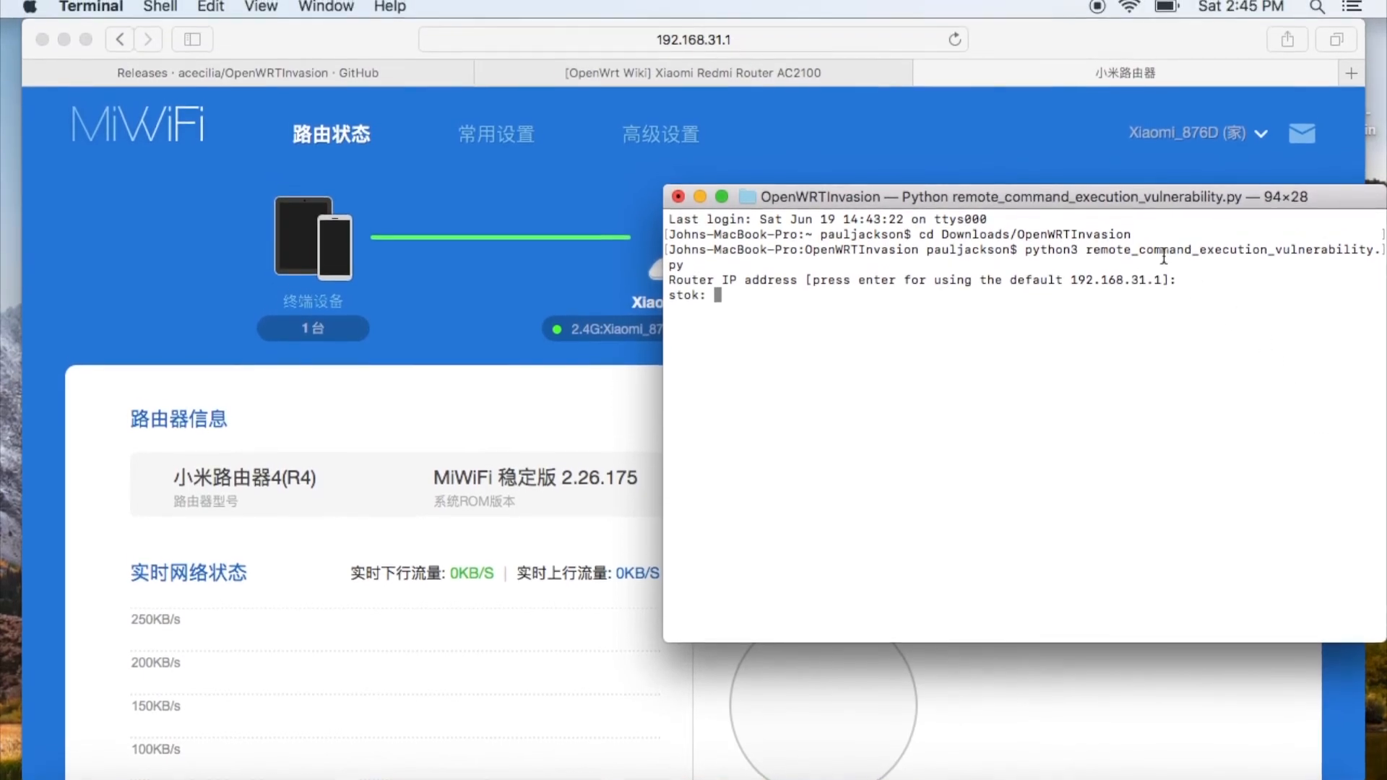
- Copy the stok token from the router admin page's address bar
click(694, 39)
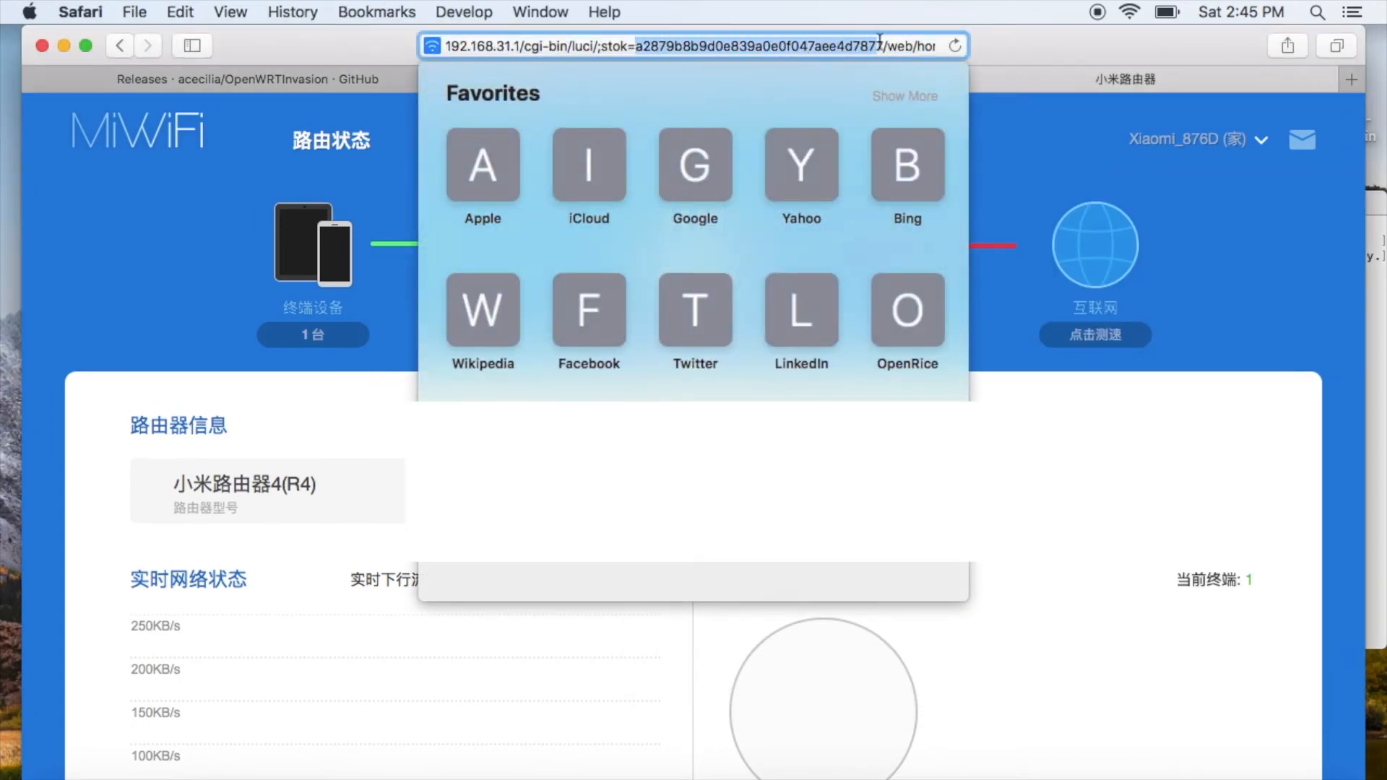
right_click(875, 44)
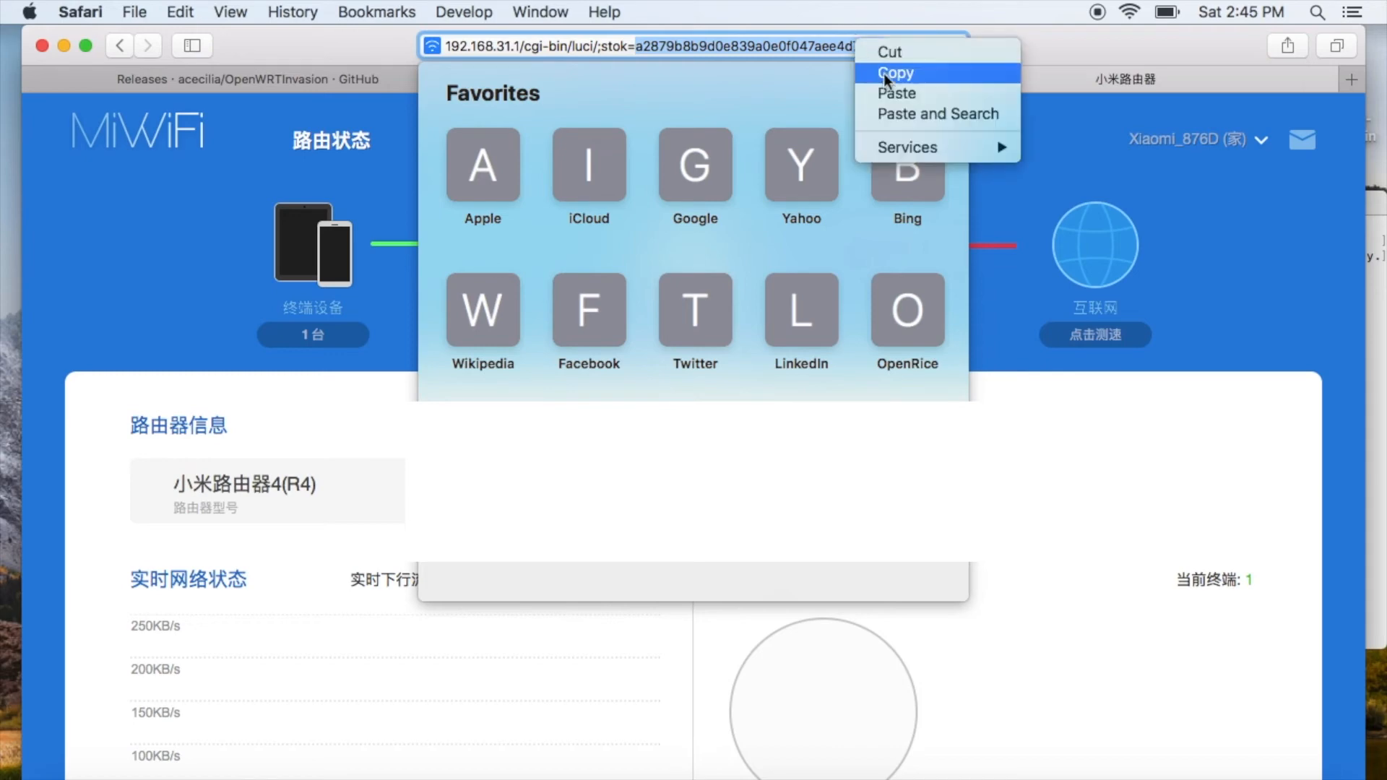
click(894, 72)
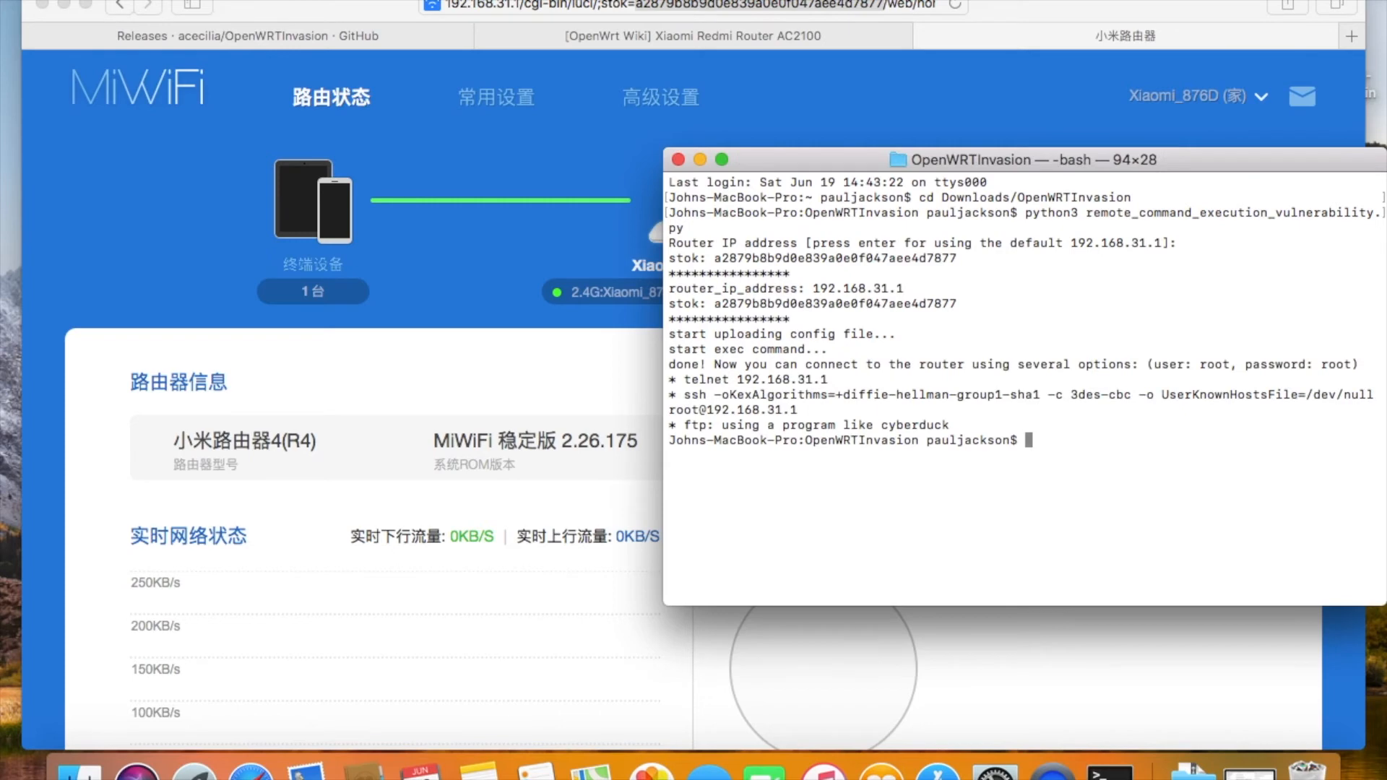
mouse_move(1055, 347)
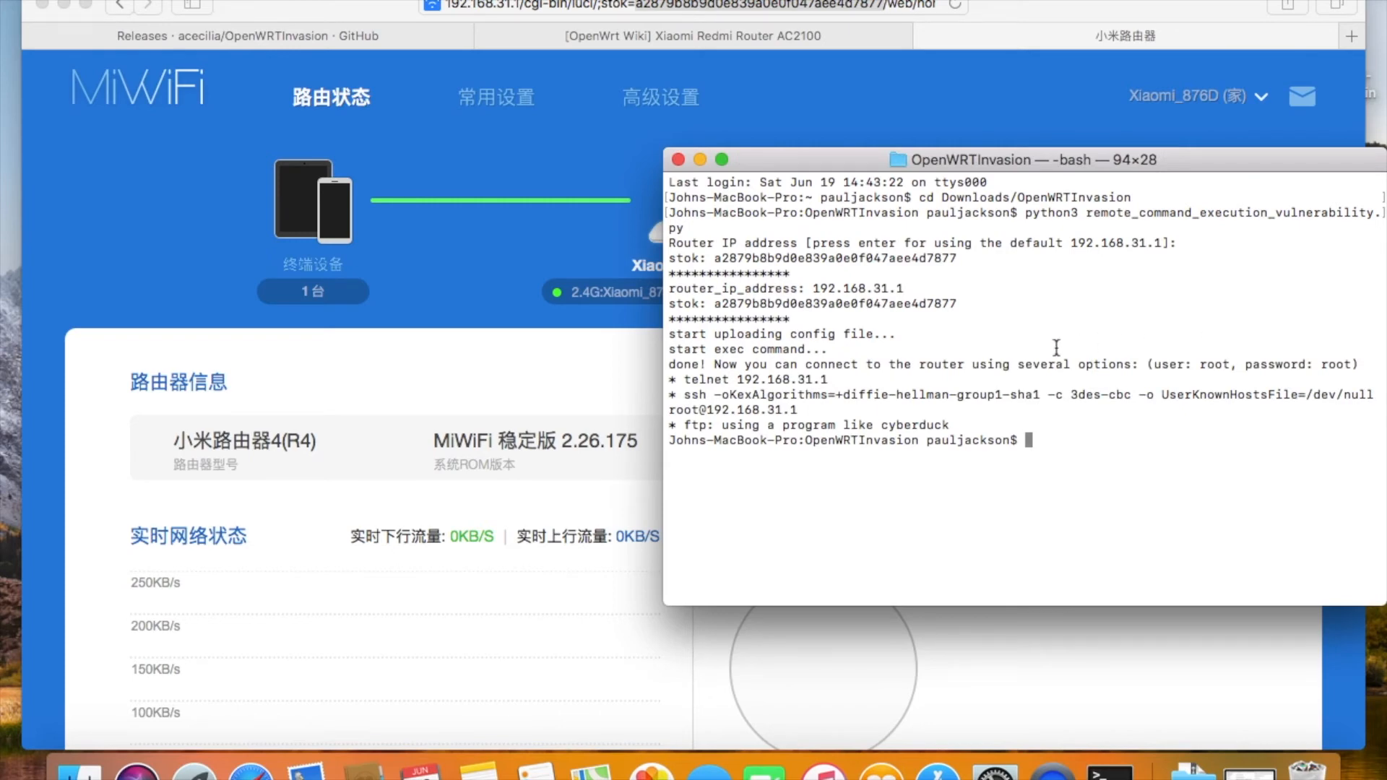
mouse_move(799, 410)
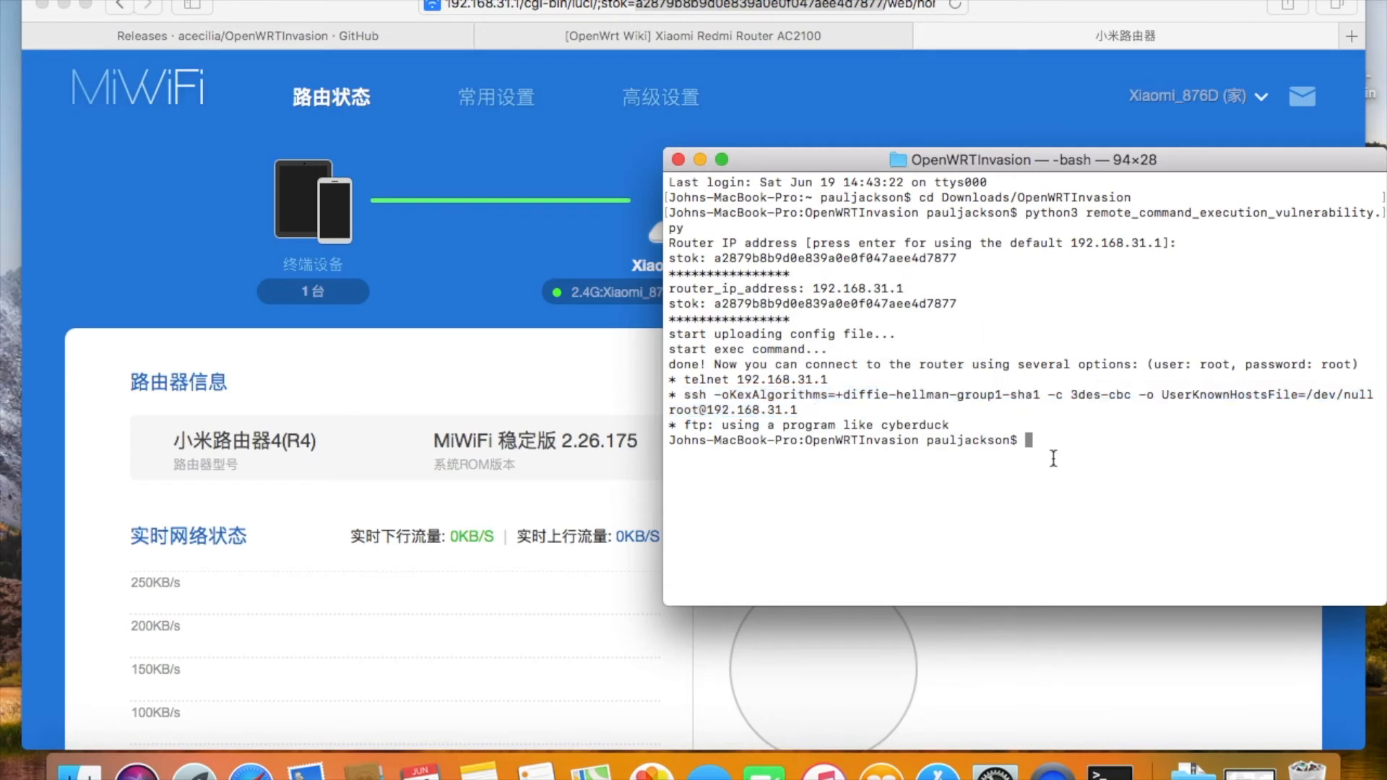
text(ssh -oKexAlgorithms=+diffie-hellman-group1-sha1 -c 3des-cbc -o UserKnownHostsFile=/dev/null root@192.168.31.1)
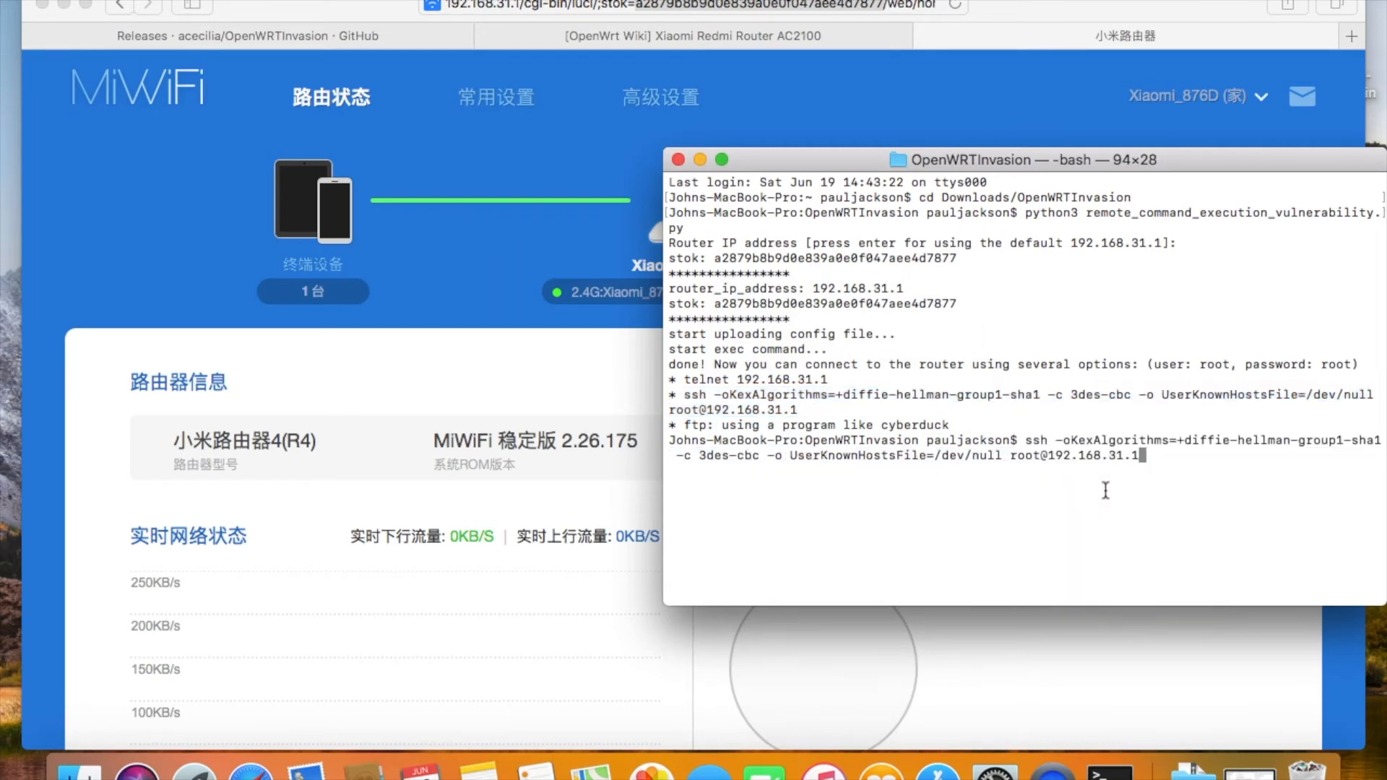
key(Return)
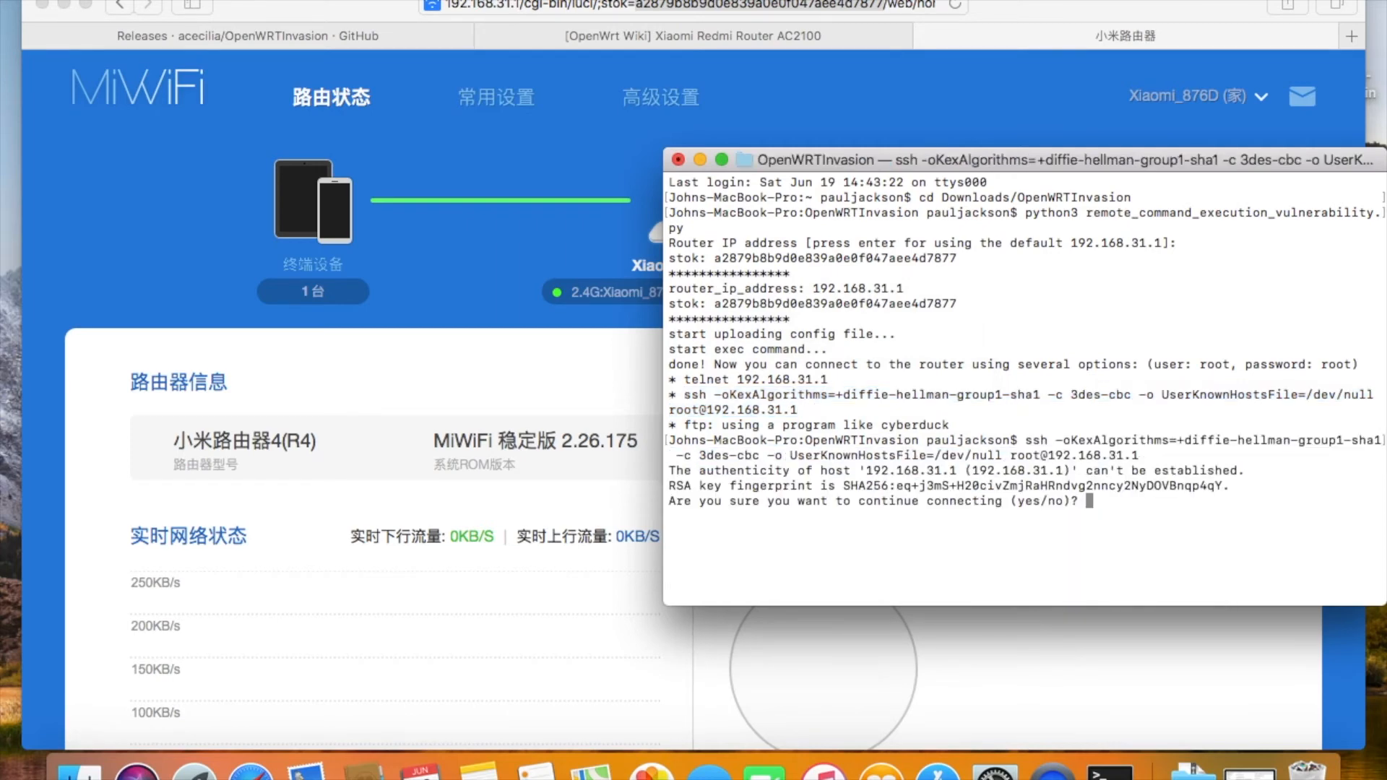
text(yes)
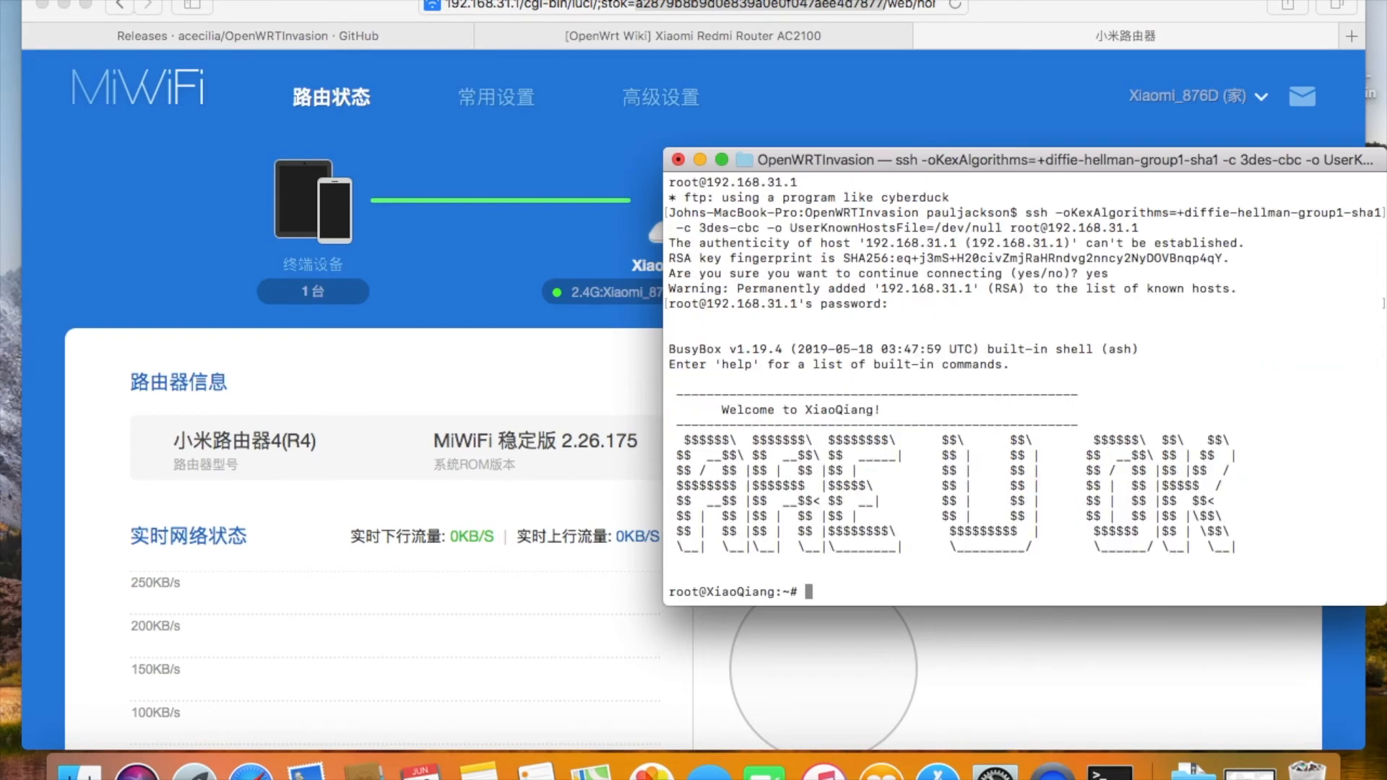
text(uname)
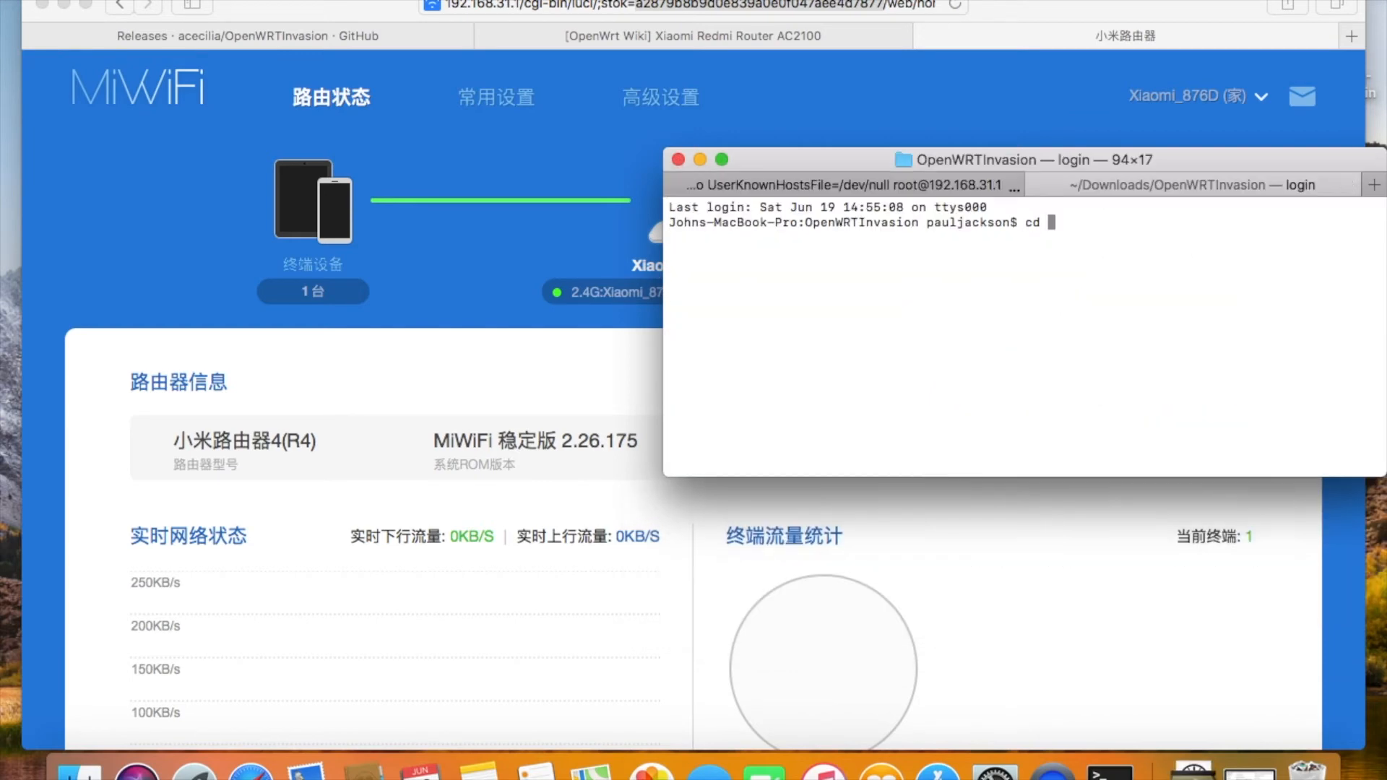
- Serve the ~/Desktop firmware images with sudo python -m SimpleHTTPServer 8080
text(~/Desktop/)
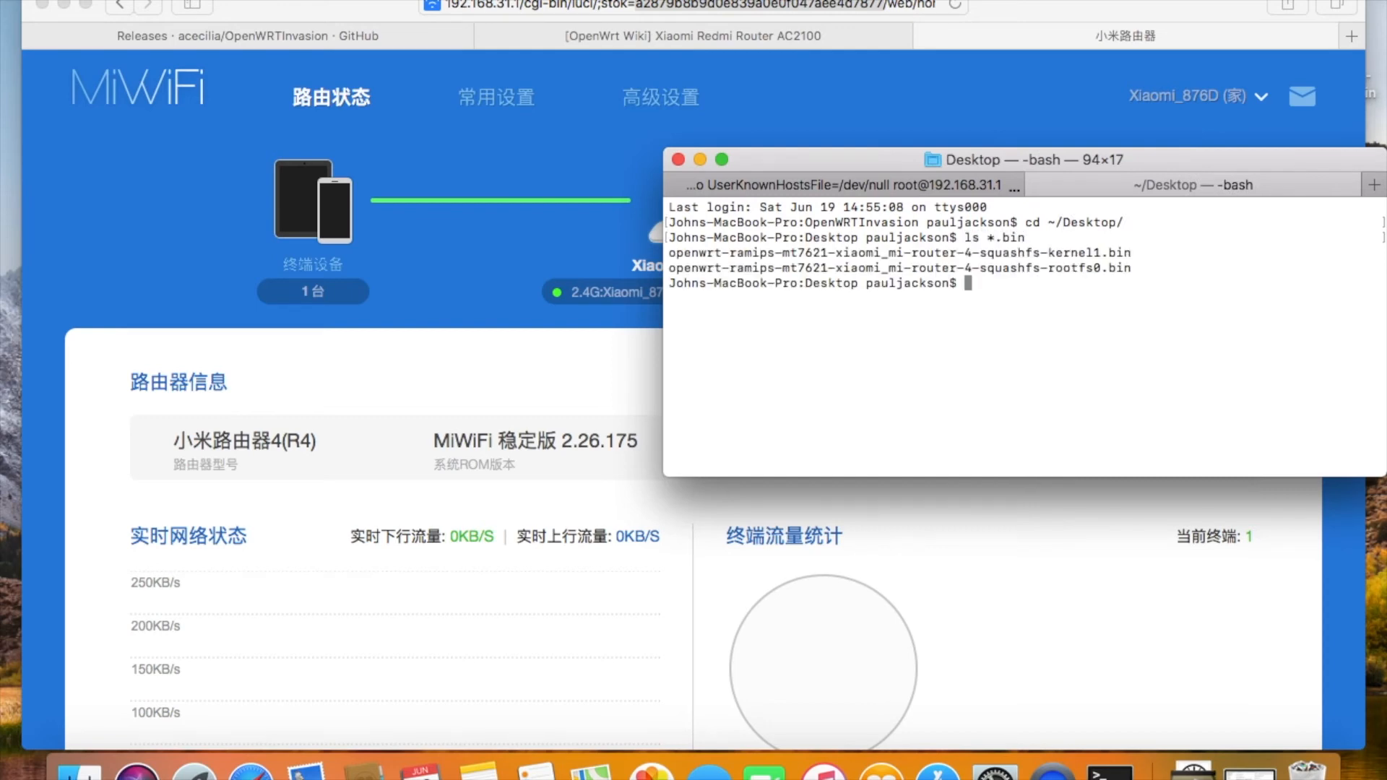
text(sudo python -m)
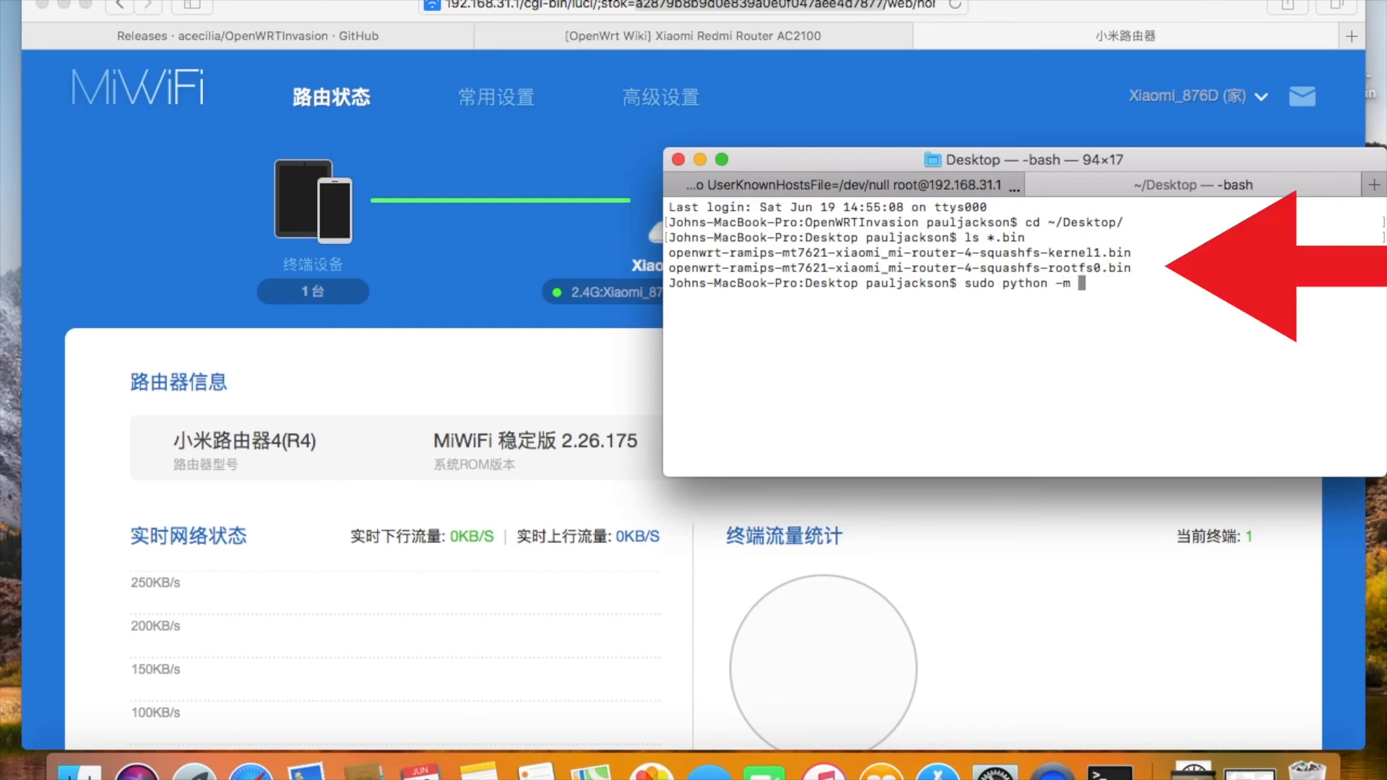
text(SimpleHTTPServer 8080)
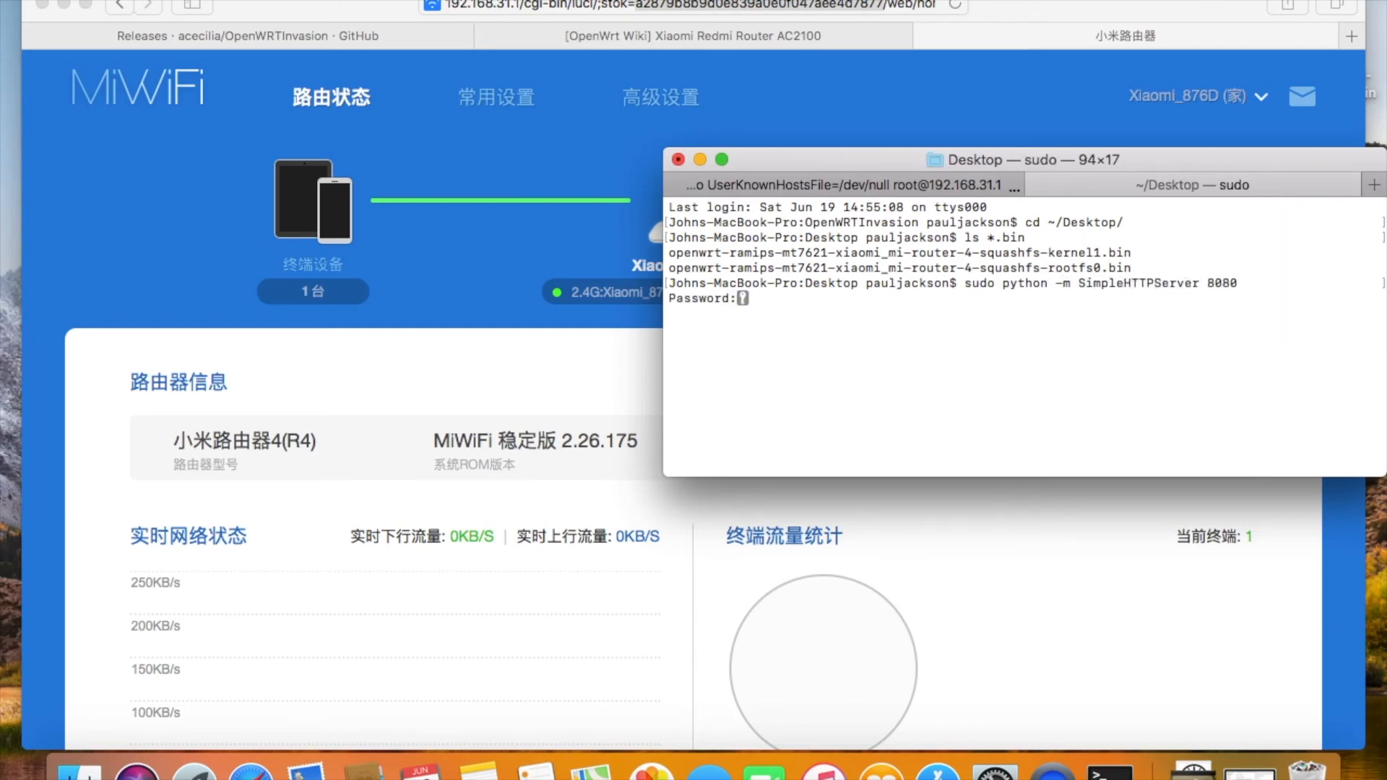
key(enter)
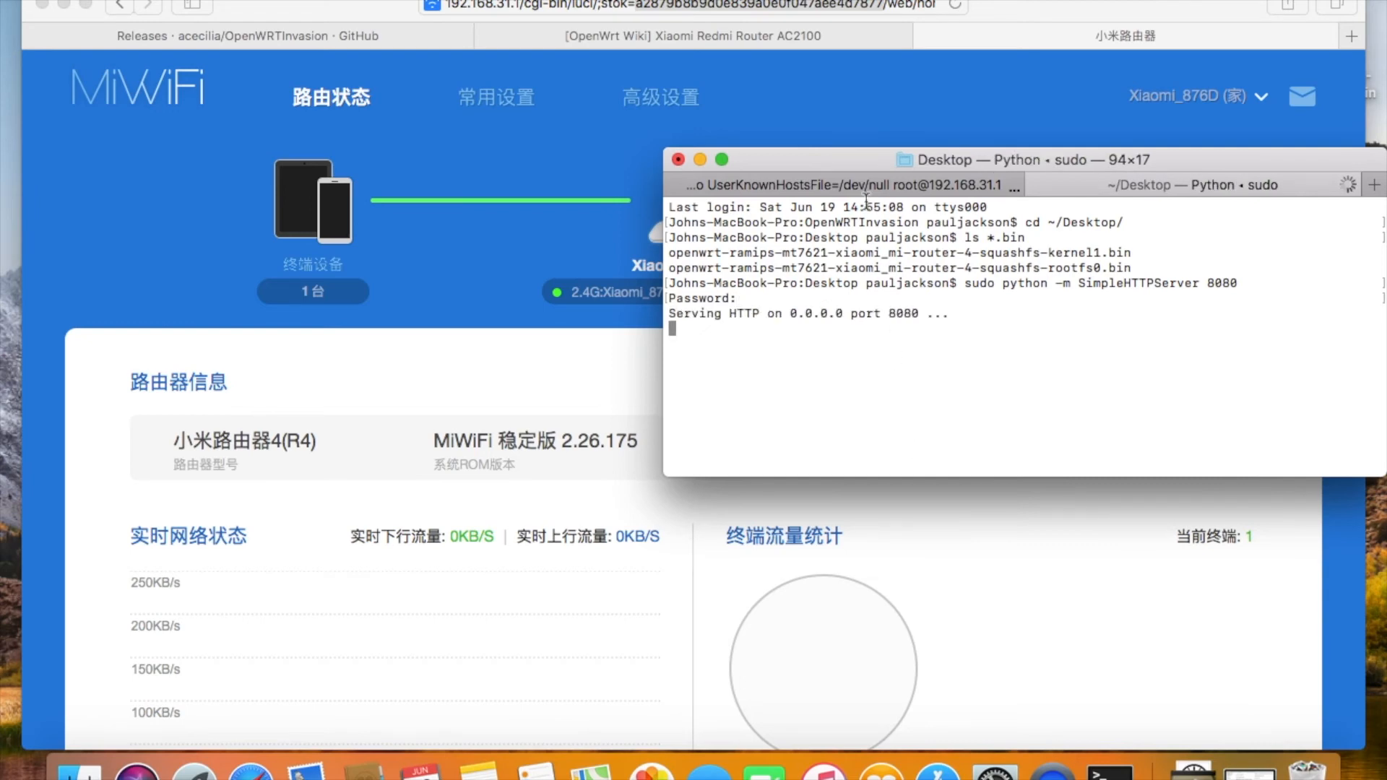
double_click(884, 252)
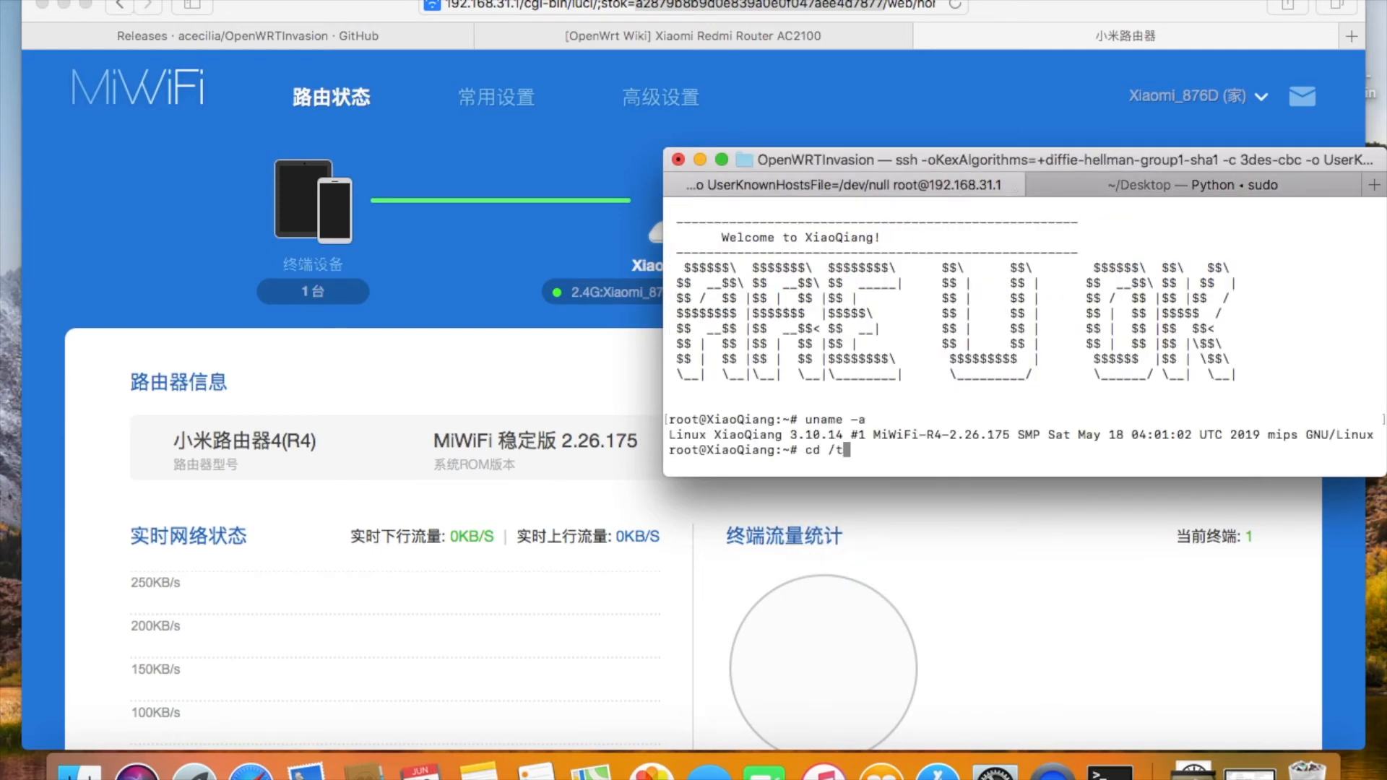
- Fetch both OpenWrt images with wget and mtd write them to kernel1 and rootfs0
text(wget htt)
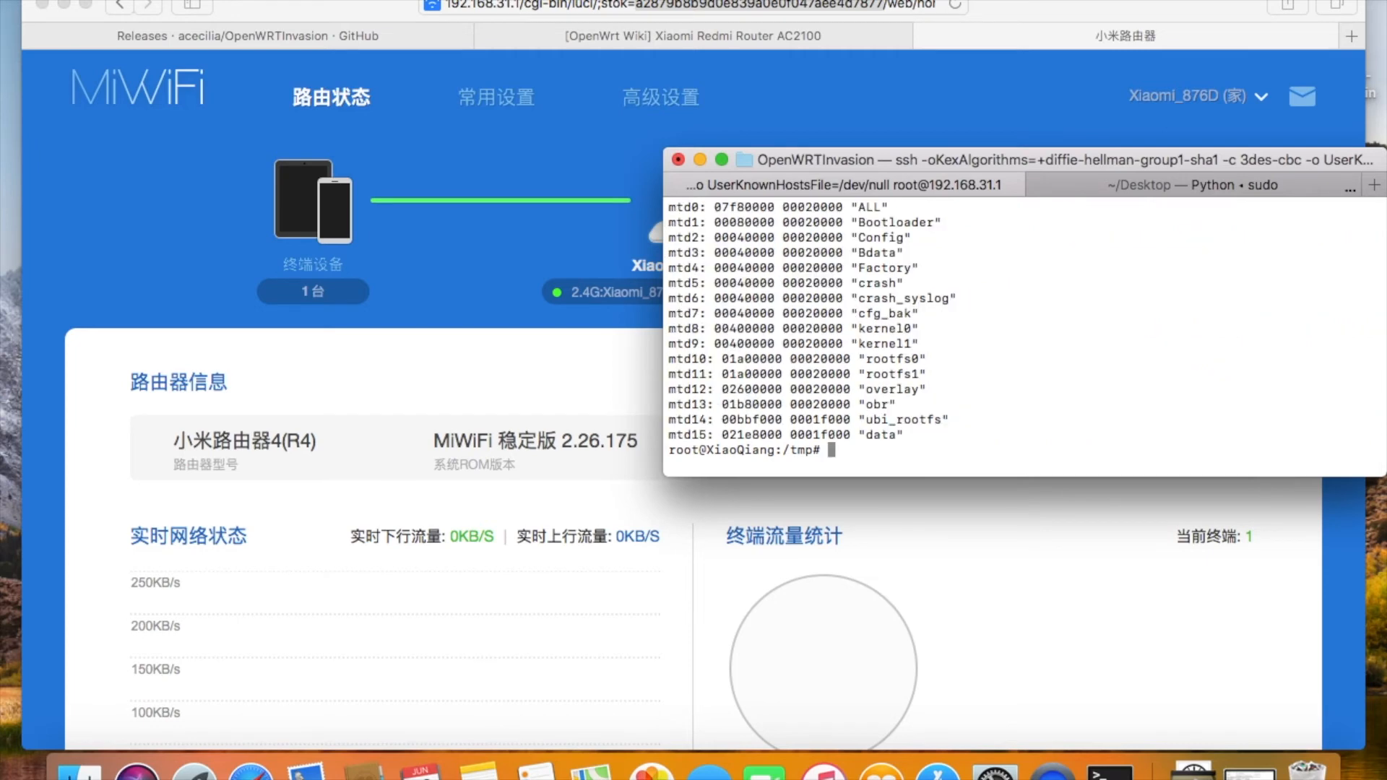
text(mtd wr)
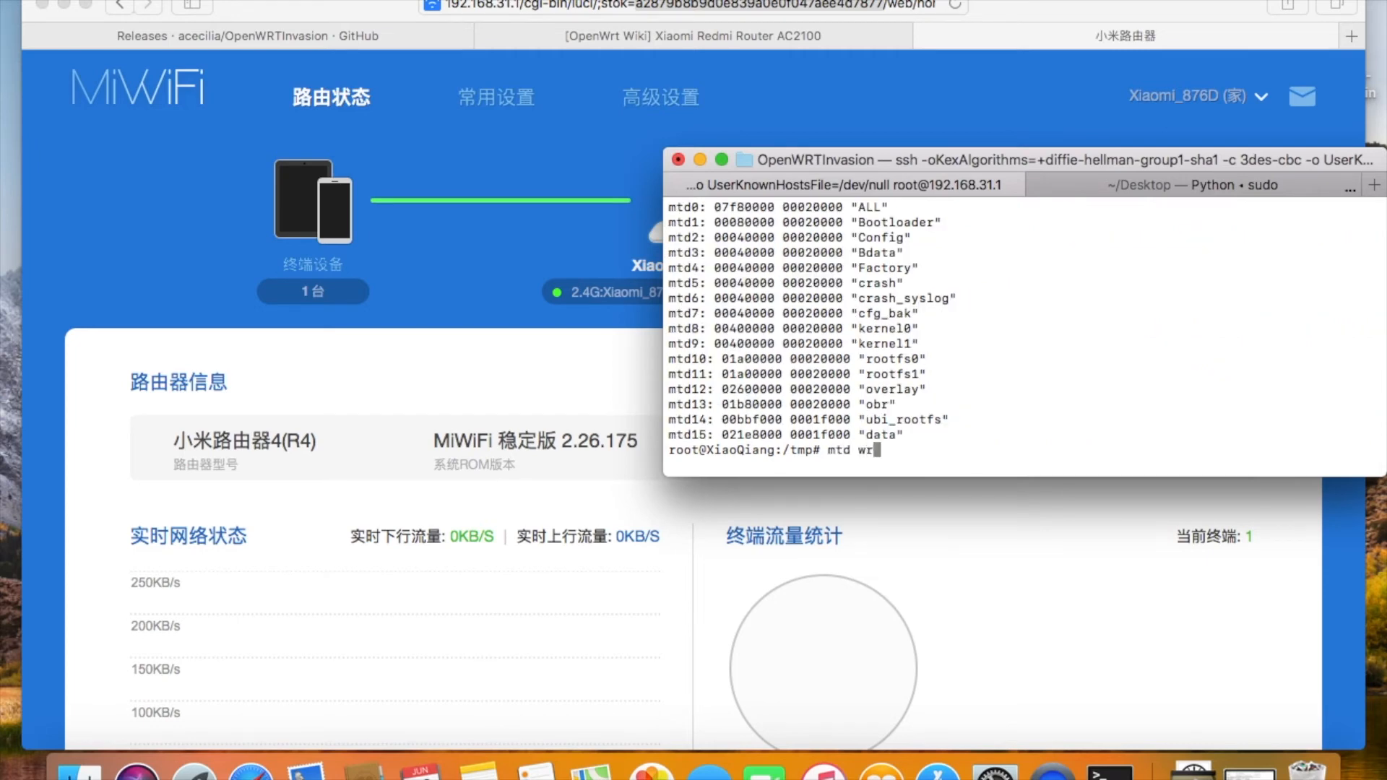
text(ite)
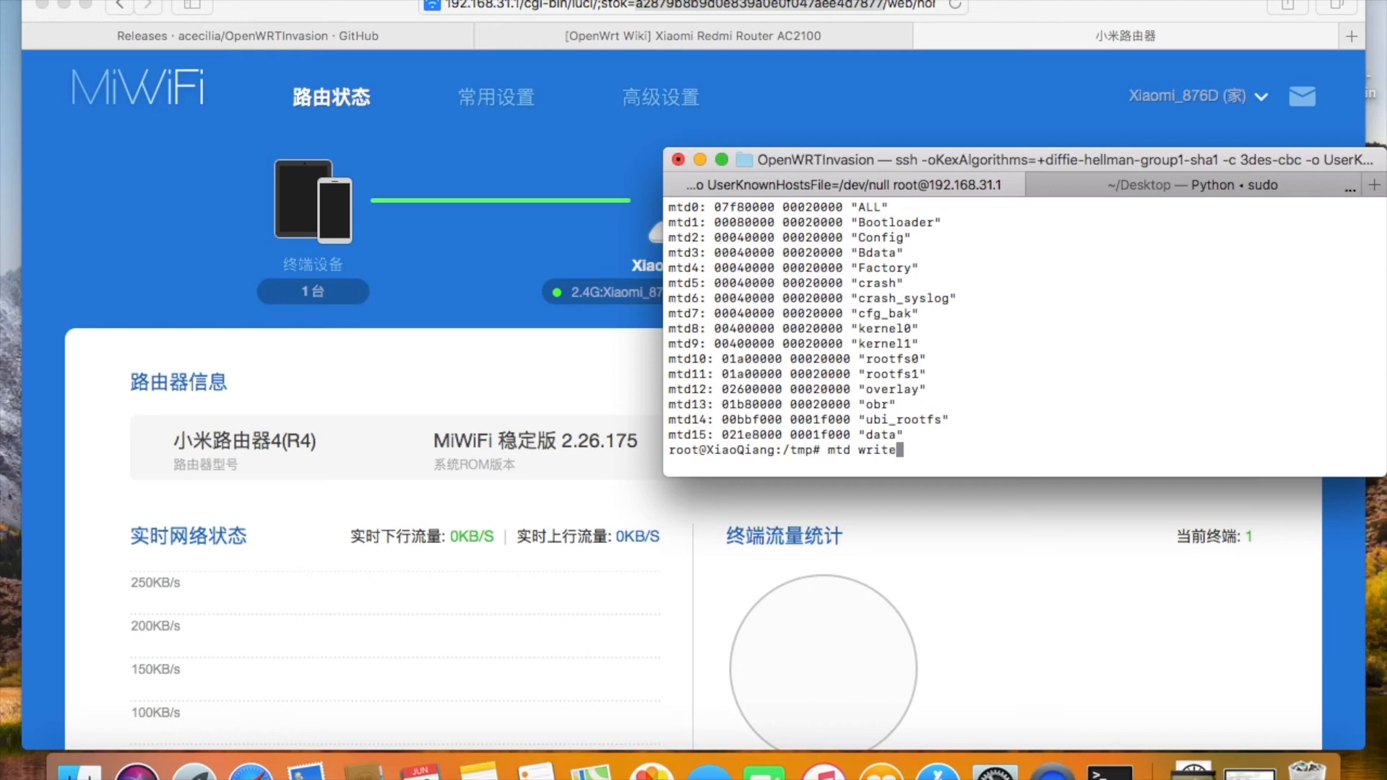
text(openwrt-ramips-mt7621-xiaomi_mi-router-4-squashfs-)
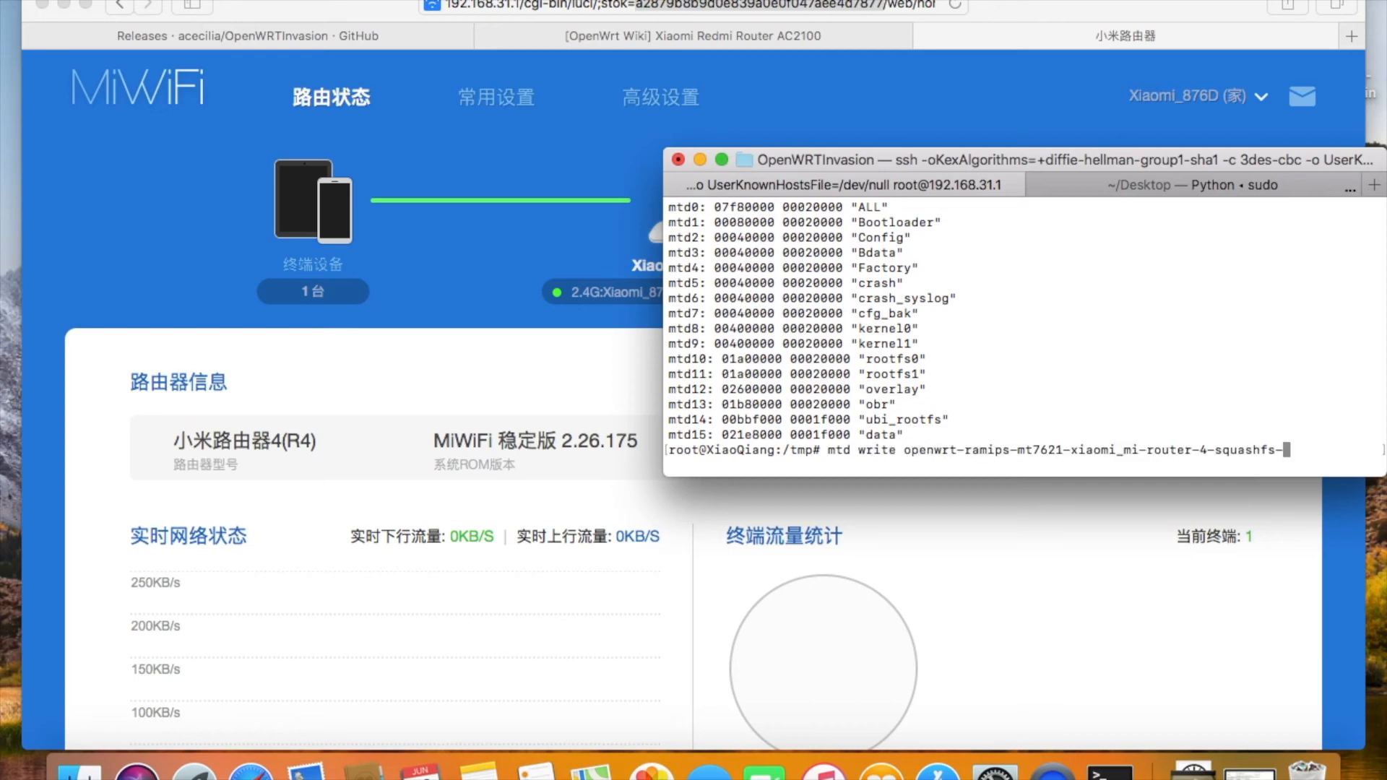
text(kernel1.bin kernel1)
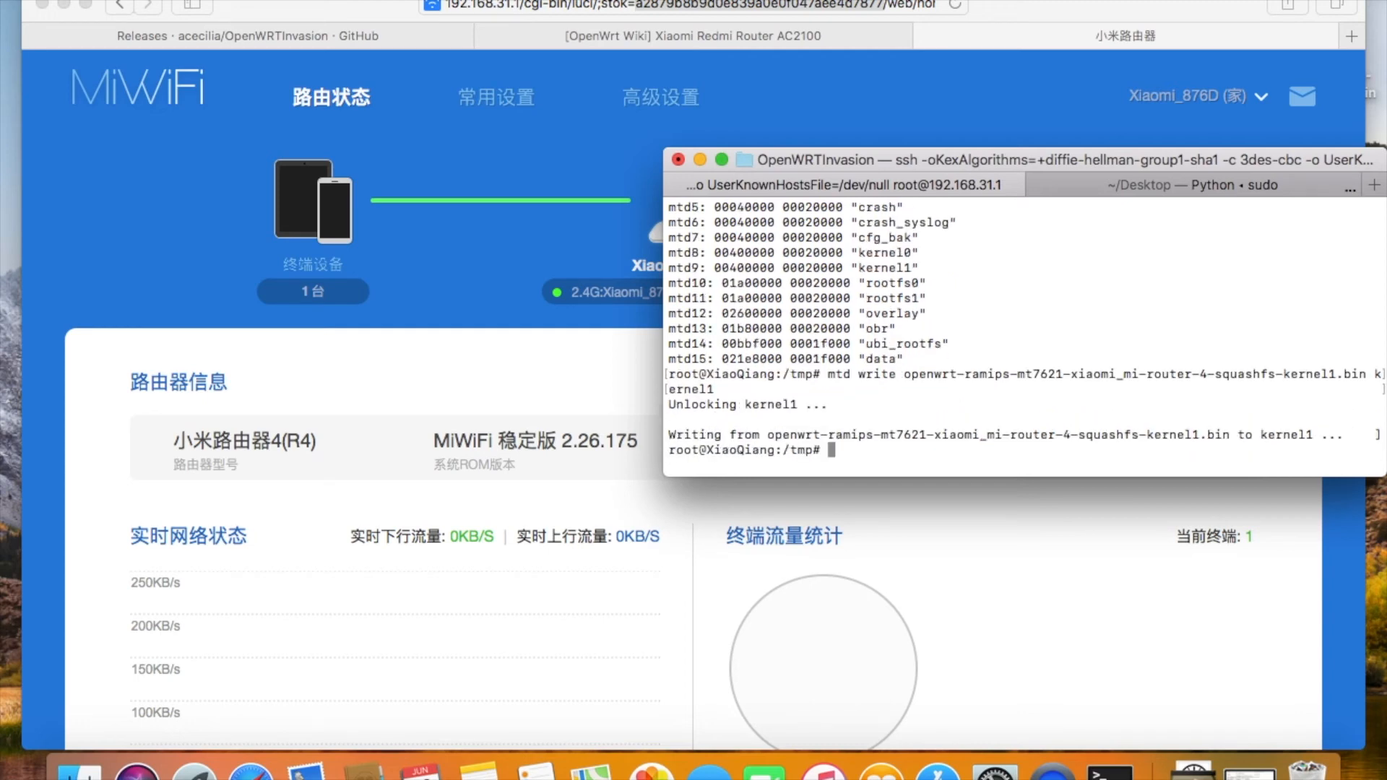
text(mtd write openwrt-ramips-mt7621-xiaomi_mi-router-4-squashfs-rootfs0.bin roo)
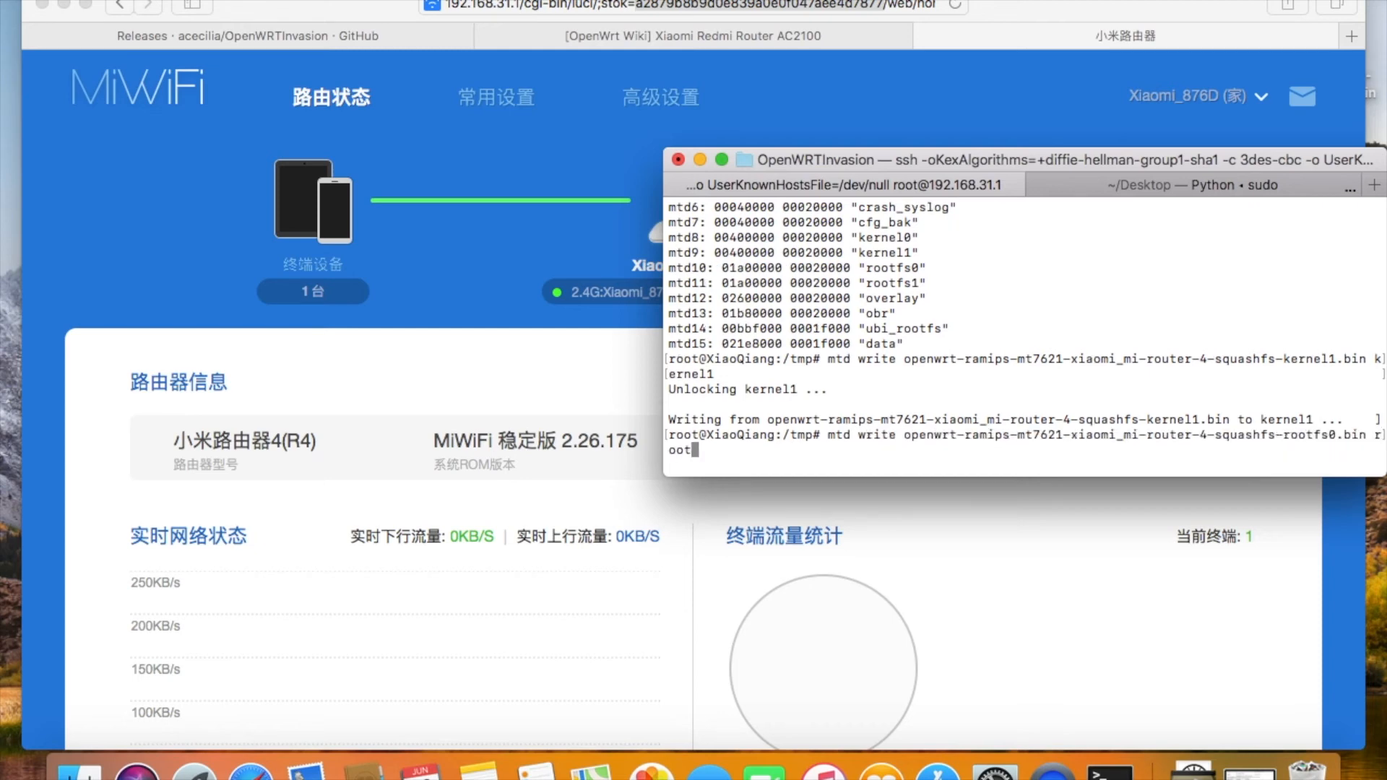
text(tfs0)
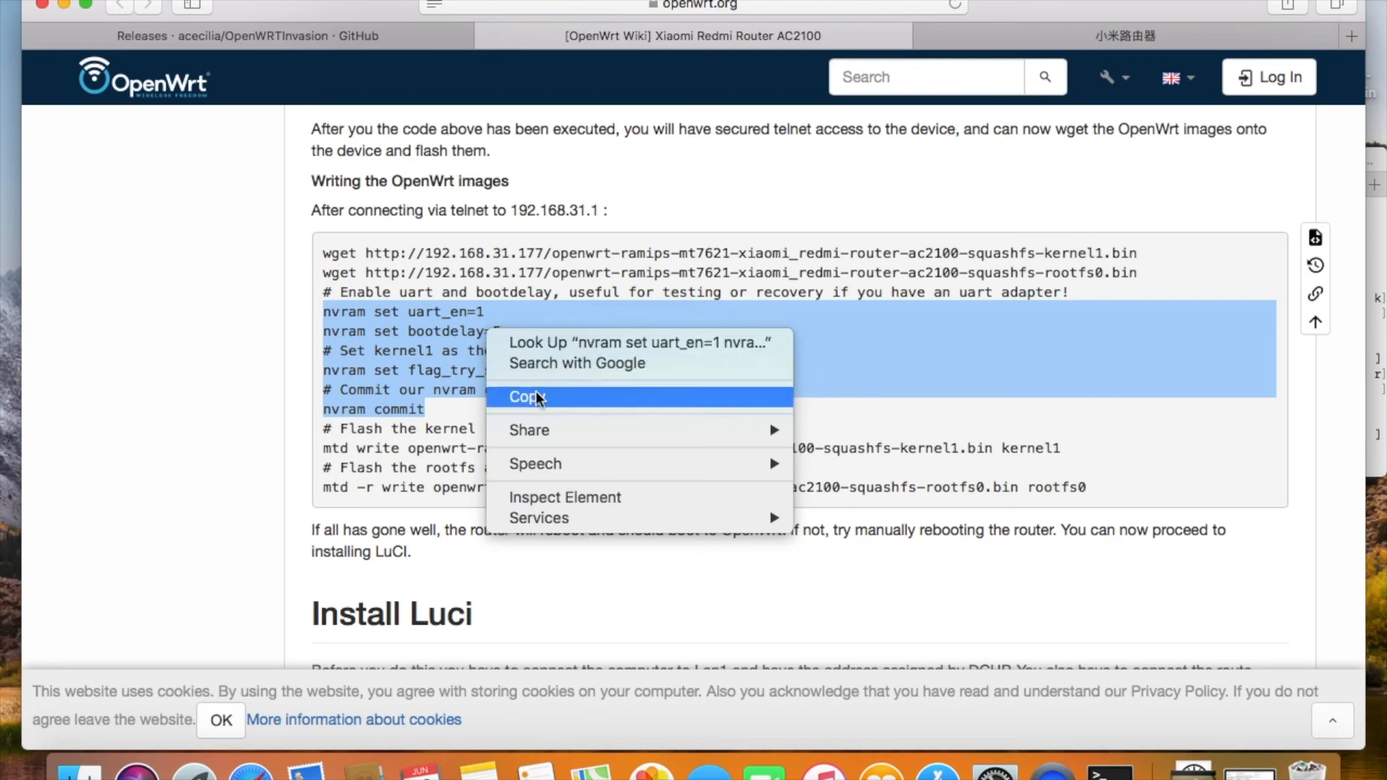
- Paste the wiki's nvram uart, bootdelay and kernel1 commands into the router shell, then reboot
click(527, 396)
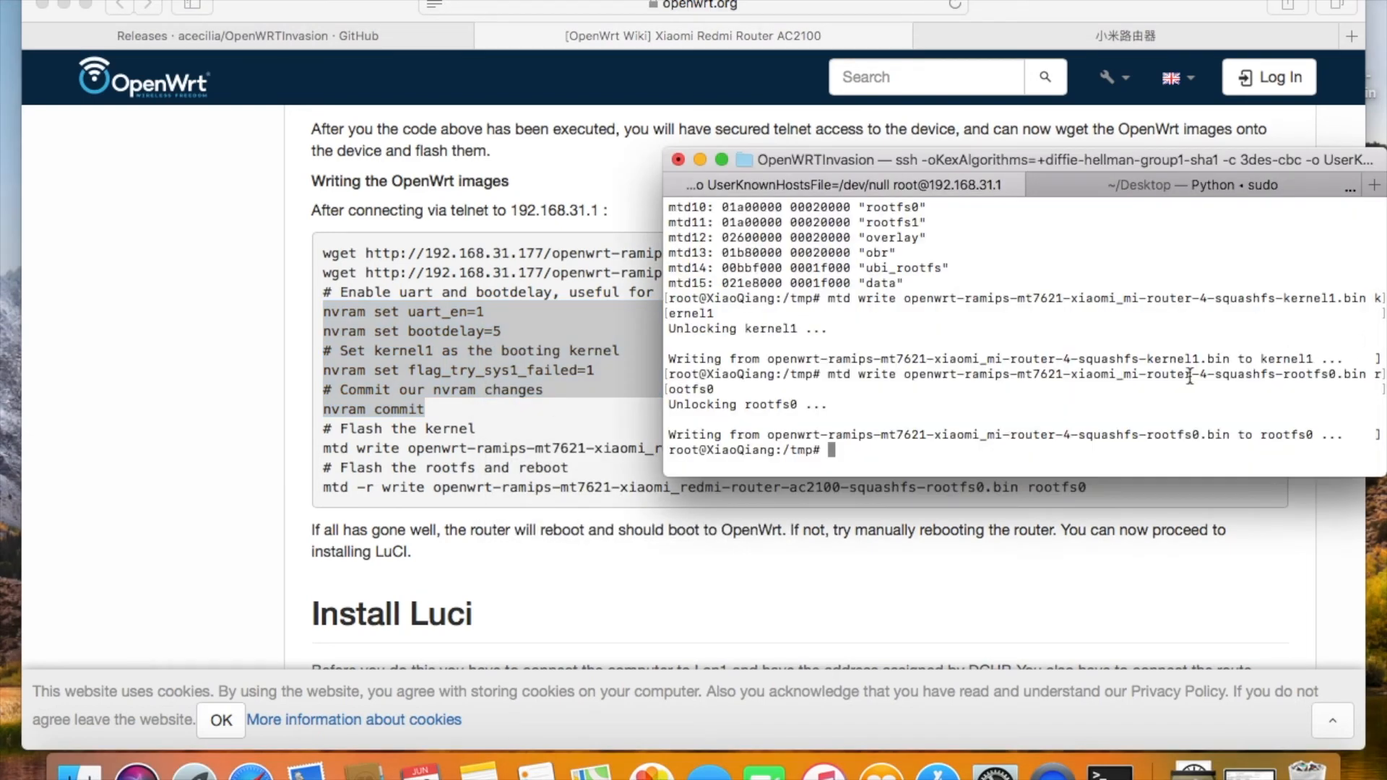
right_click(1167, 371)
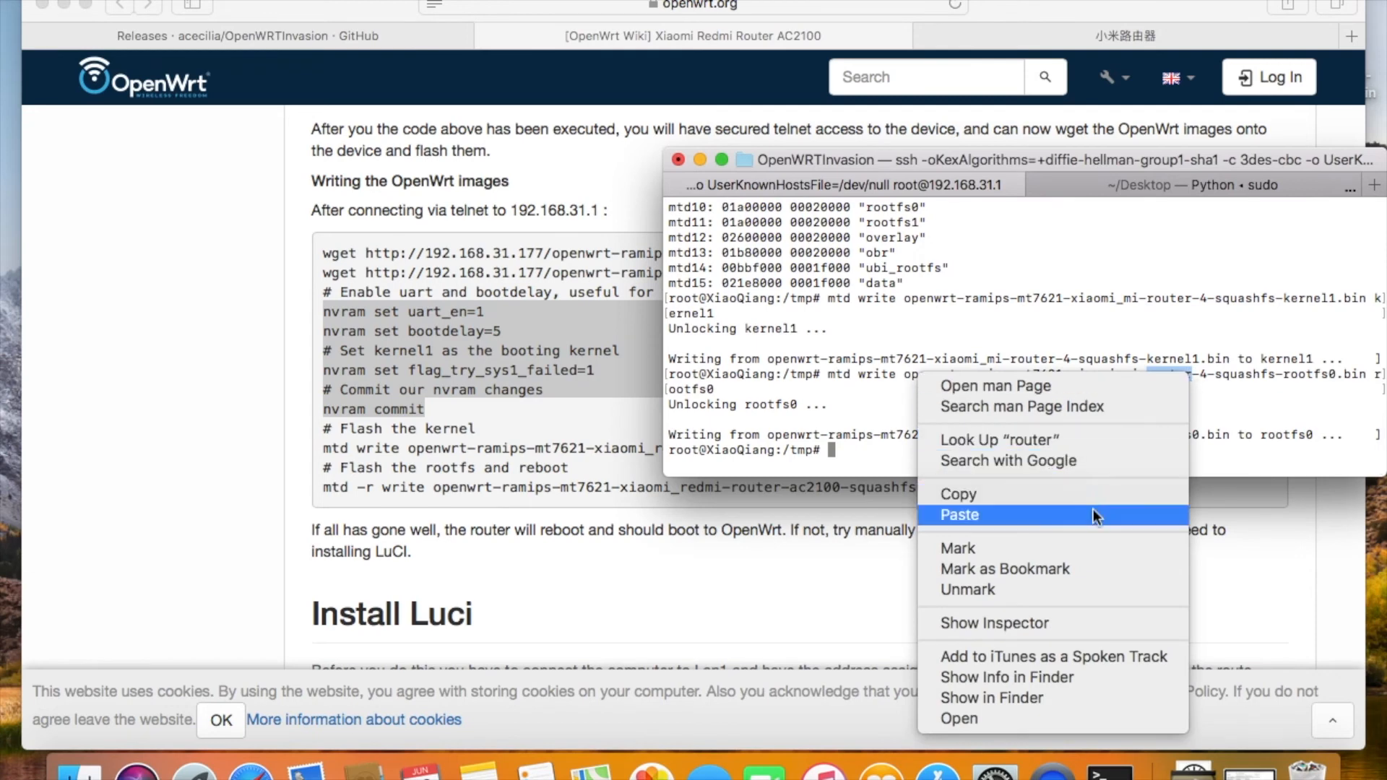
click(957, 515)
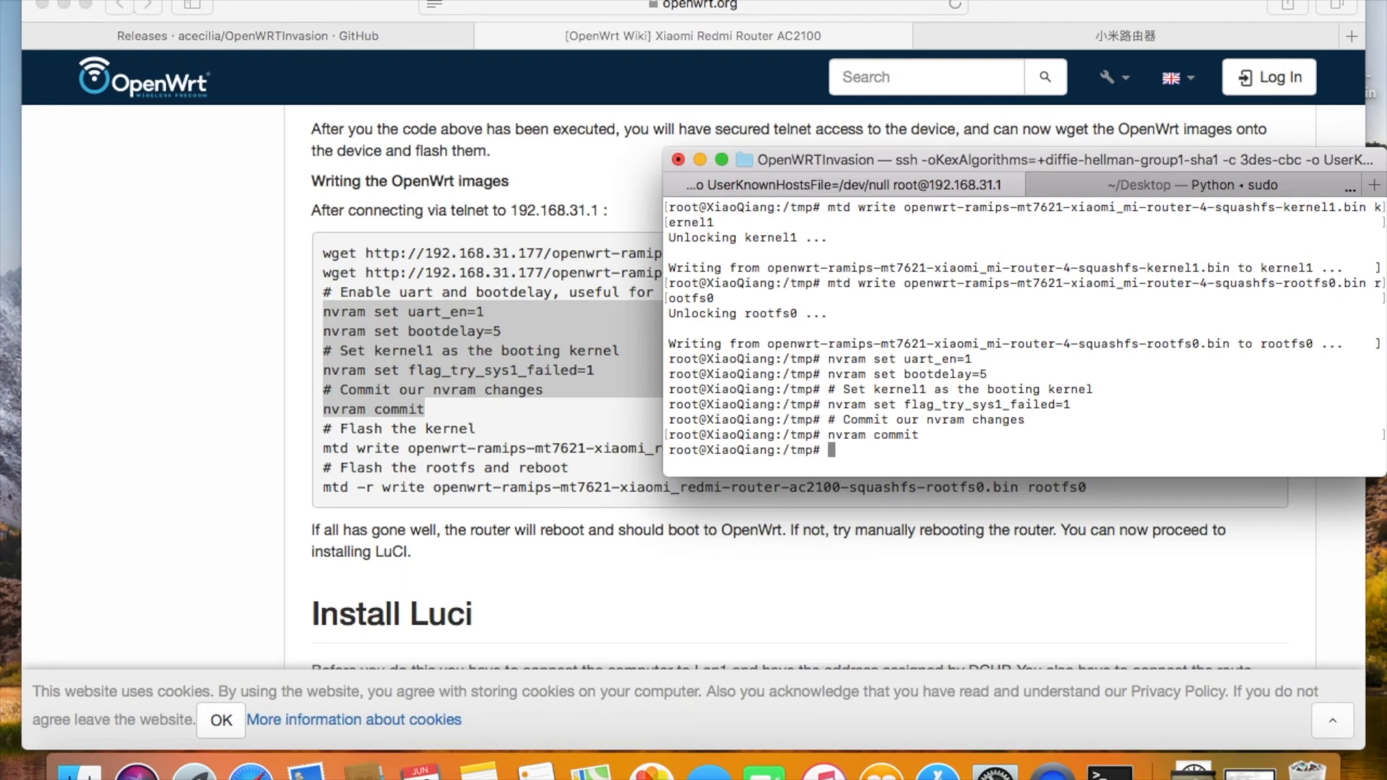
text(reb)
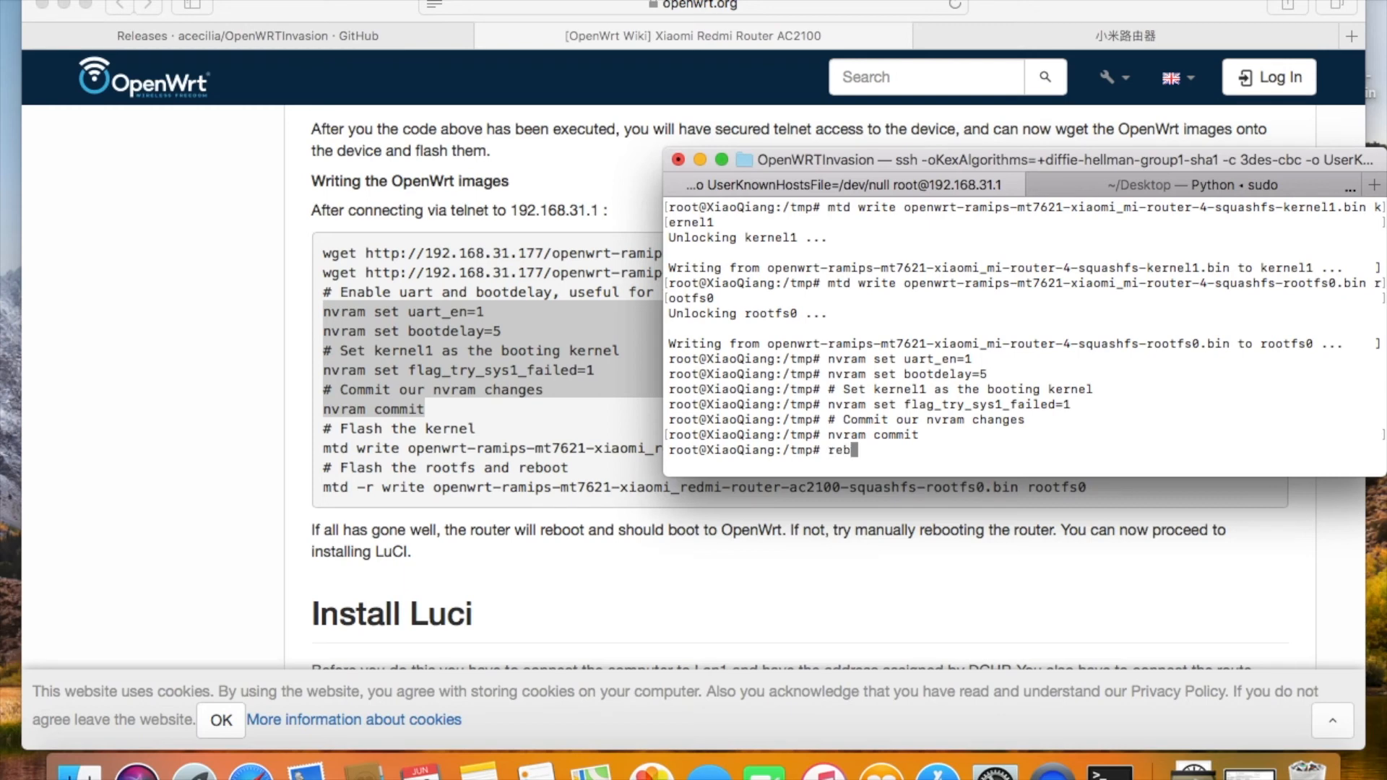
key(Return)
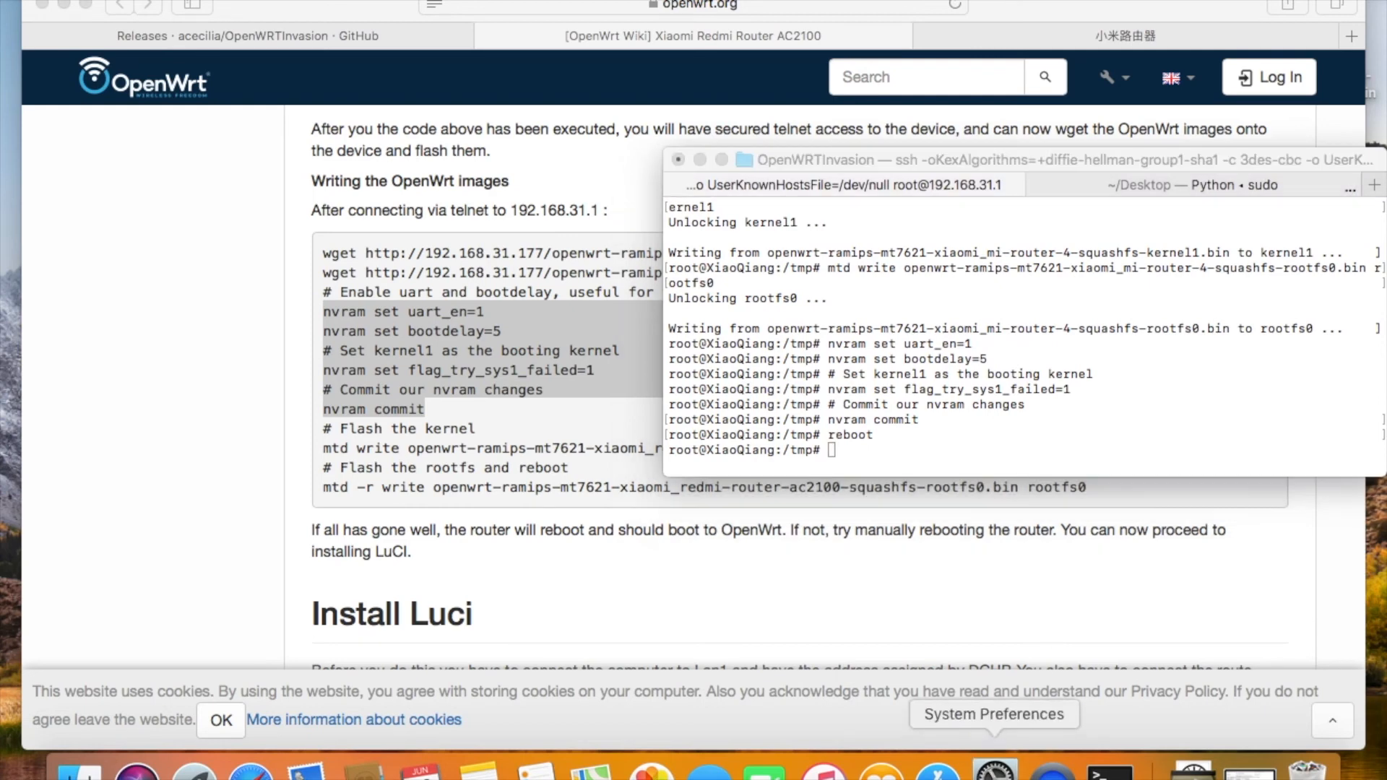
- Open System Preferences > Network to confirm Ethernet at 192.168.1.217, router 192.168.1.1
click(994, 768)
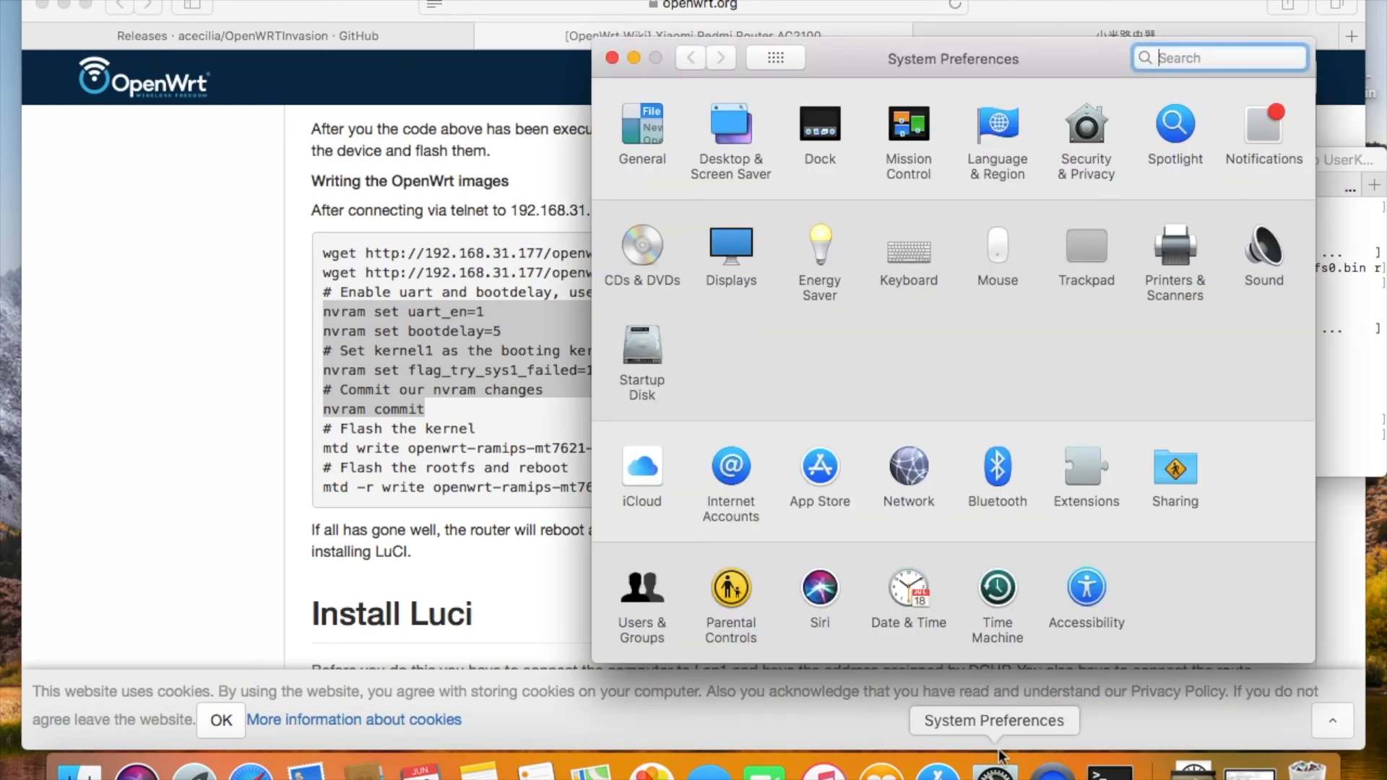
mouse_move(923, 483)
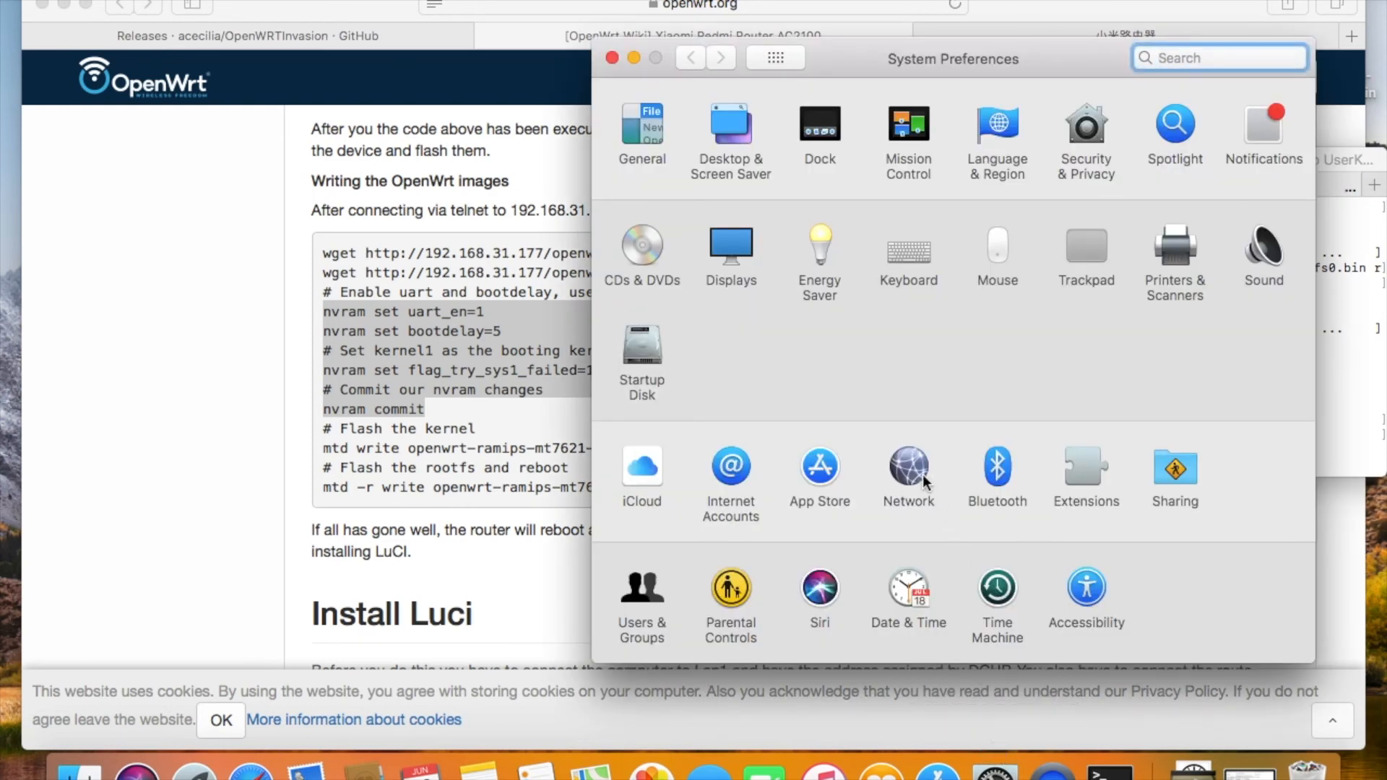
click(907, 466)
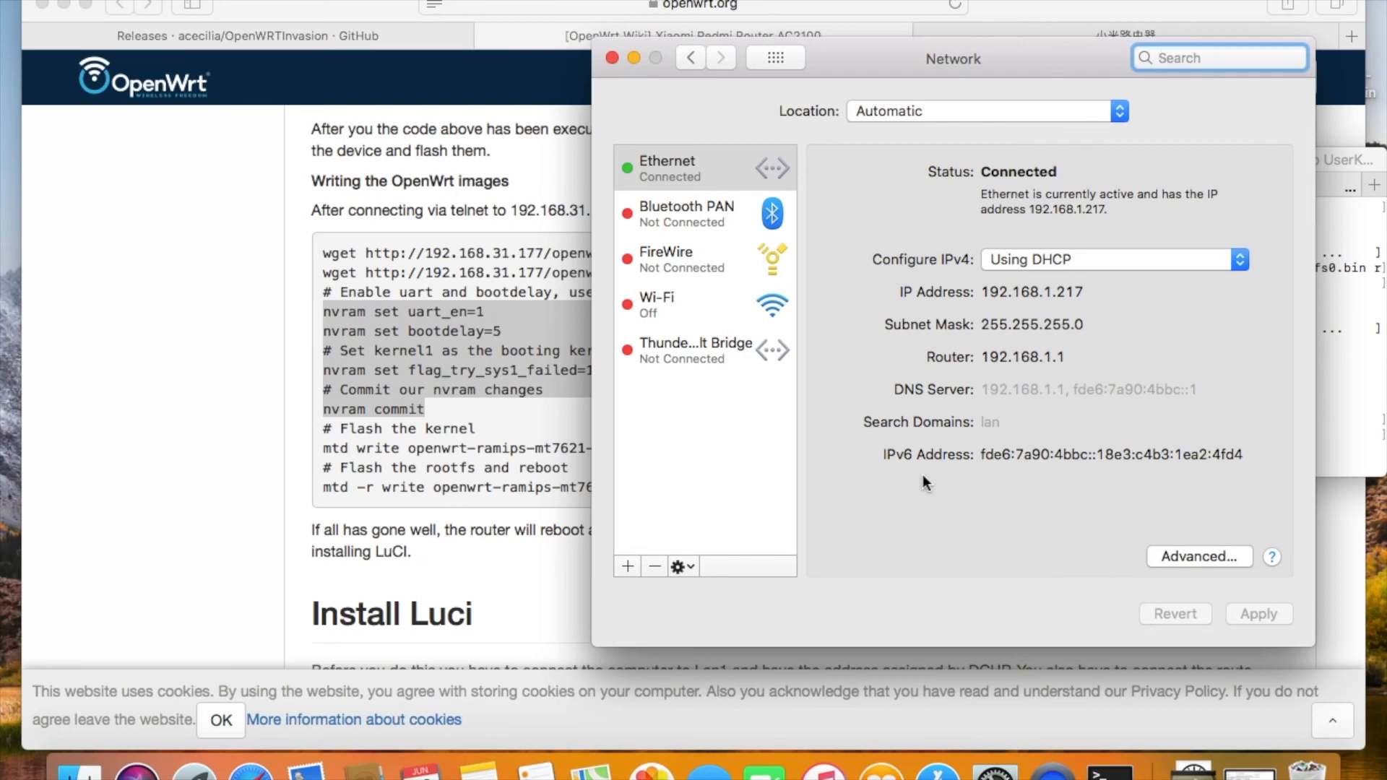
mouse_move(1225, 358)
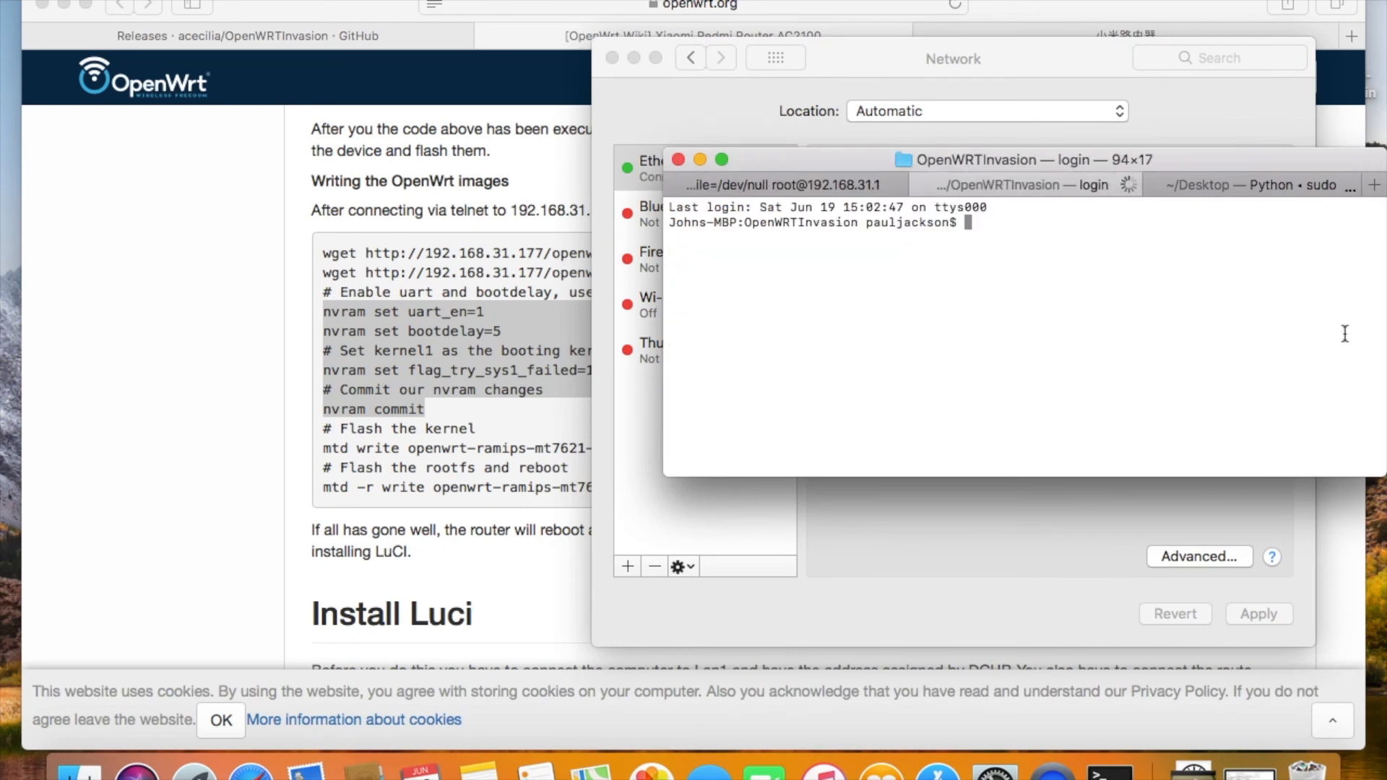
text(cd)
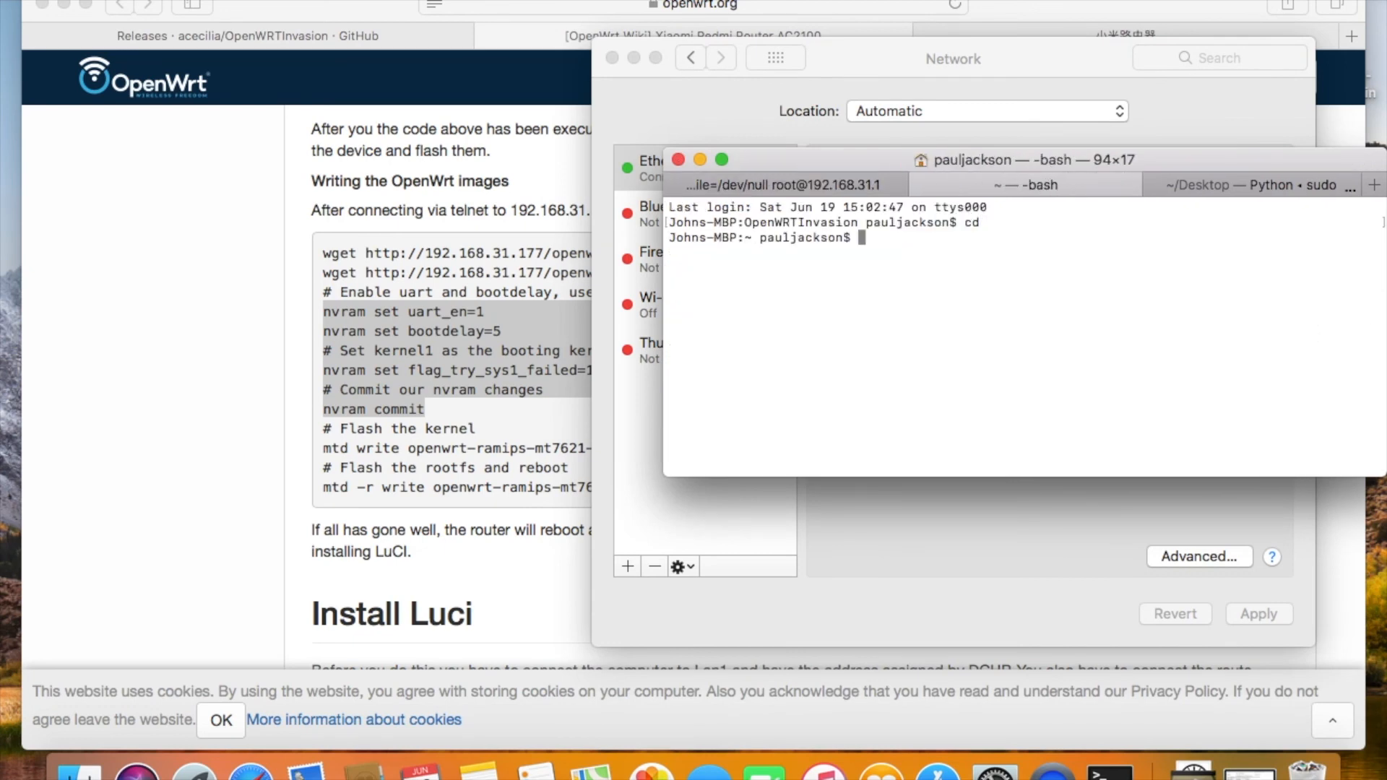
text(ssh root)
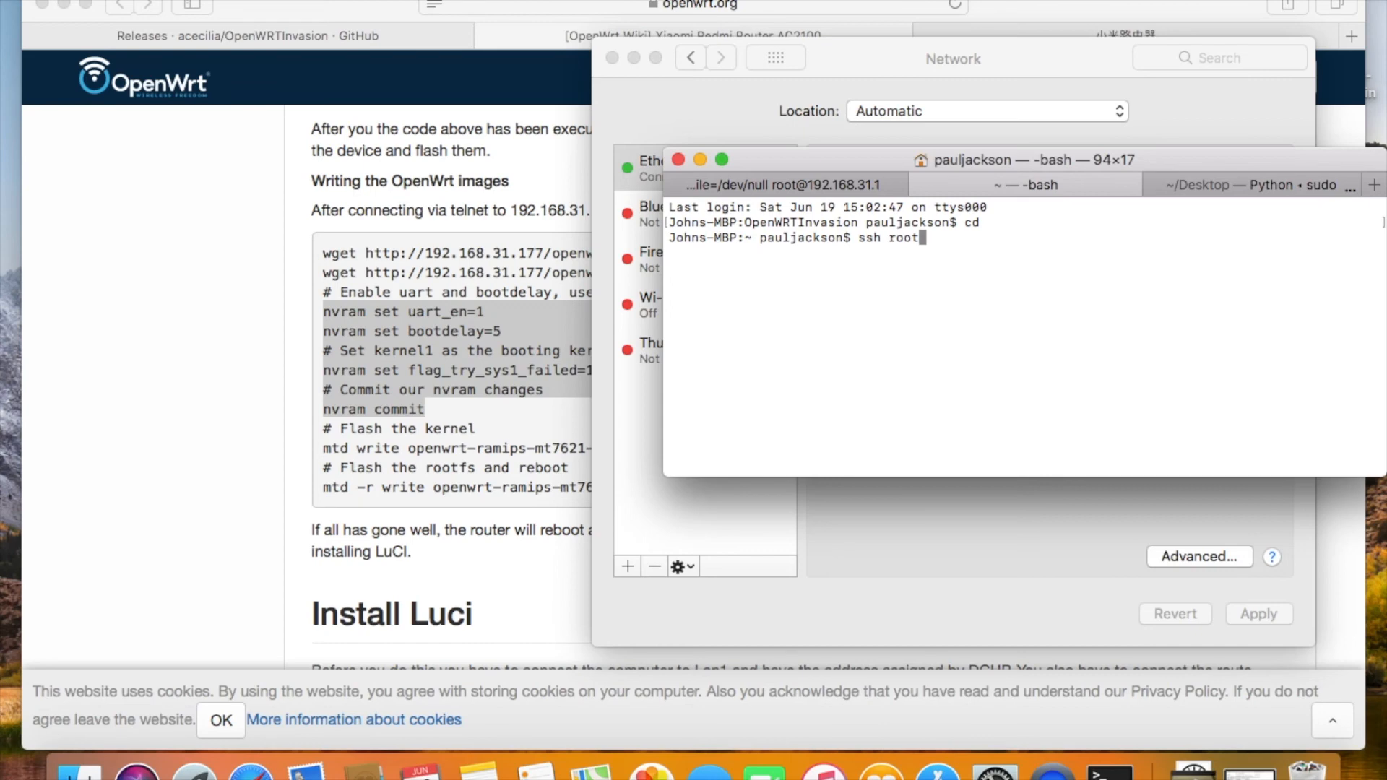
text(@192.168.1.1)
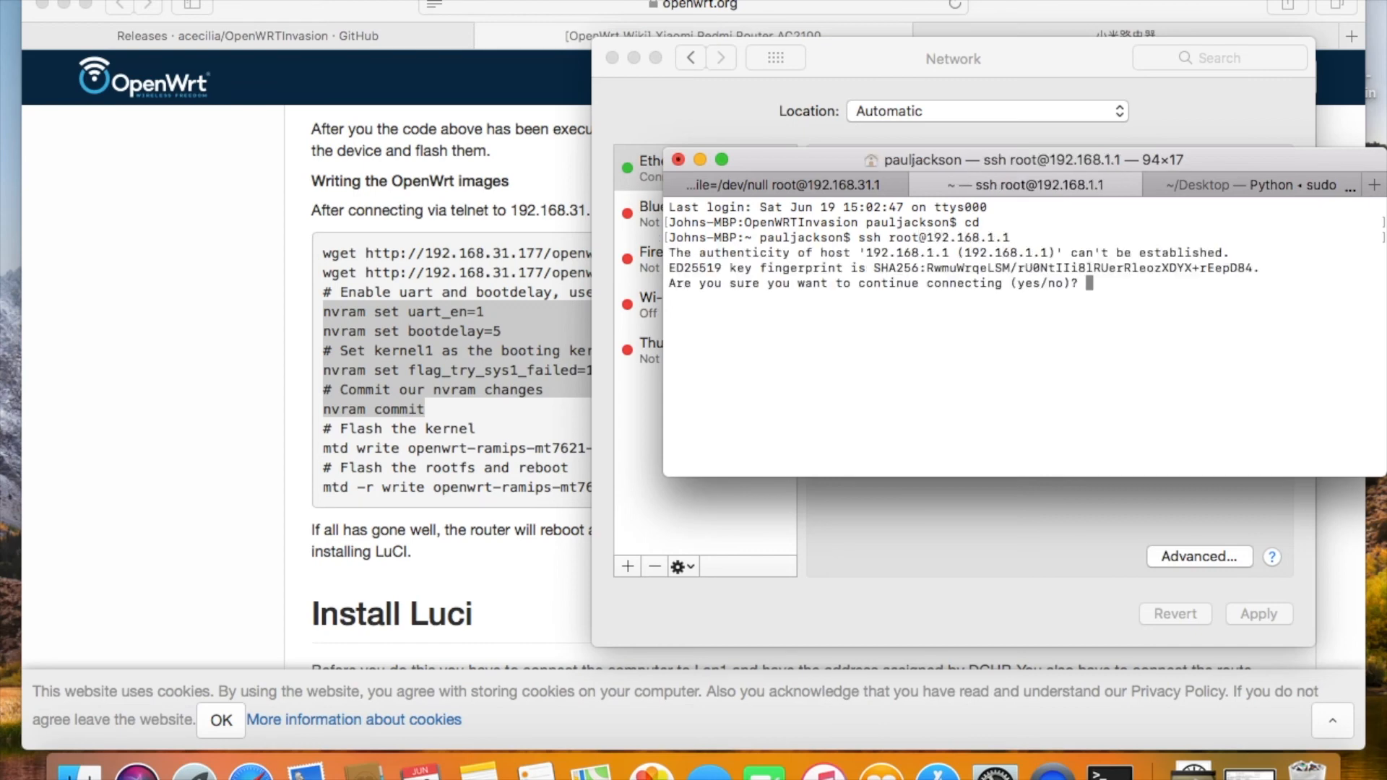
text(yes)
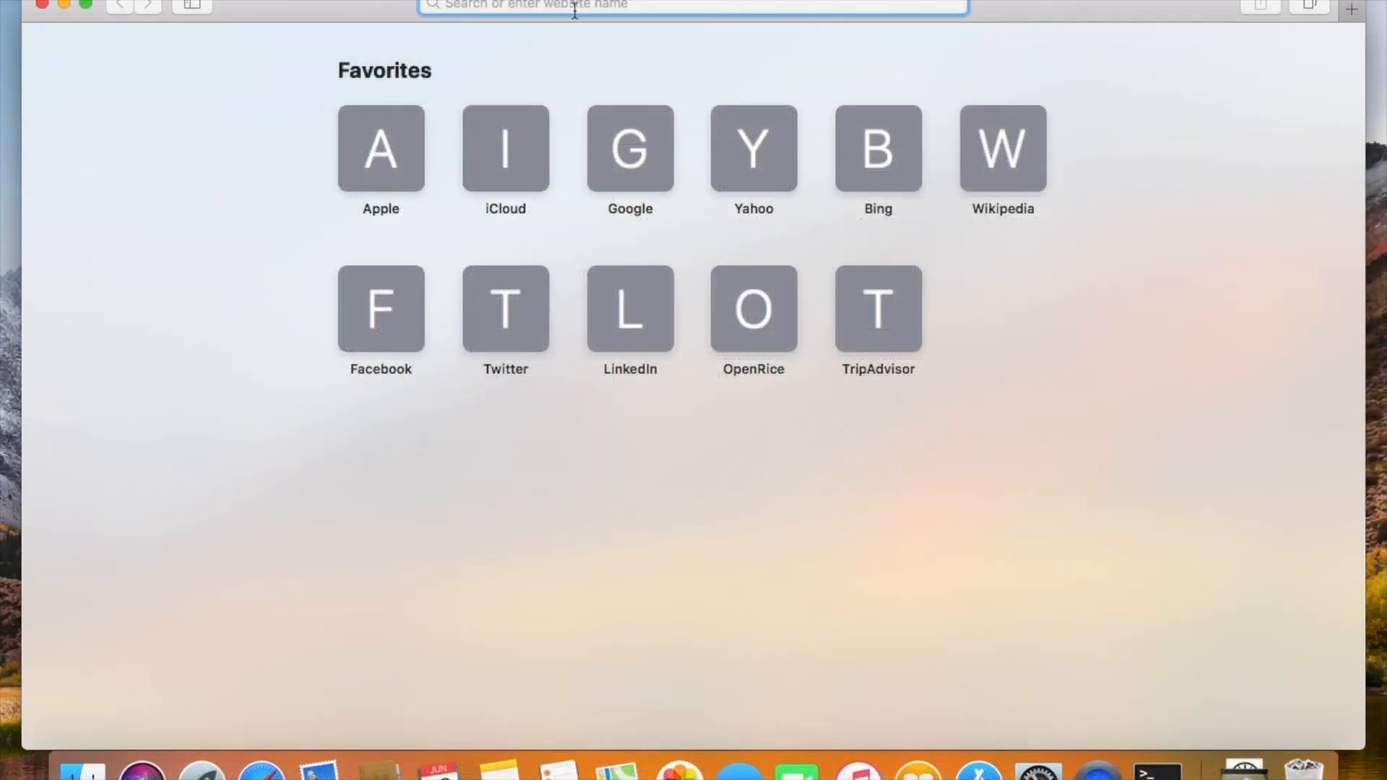
- Log in to LuCI at 192.168.1.1 as root, view VPN > OpenVPN, then Network > Interfaces
text(192.168.1.1)
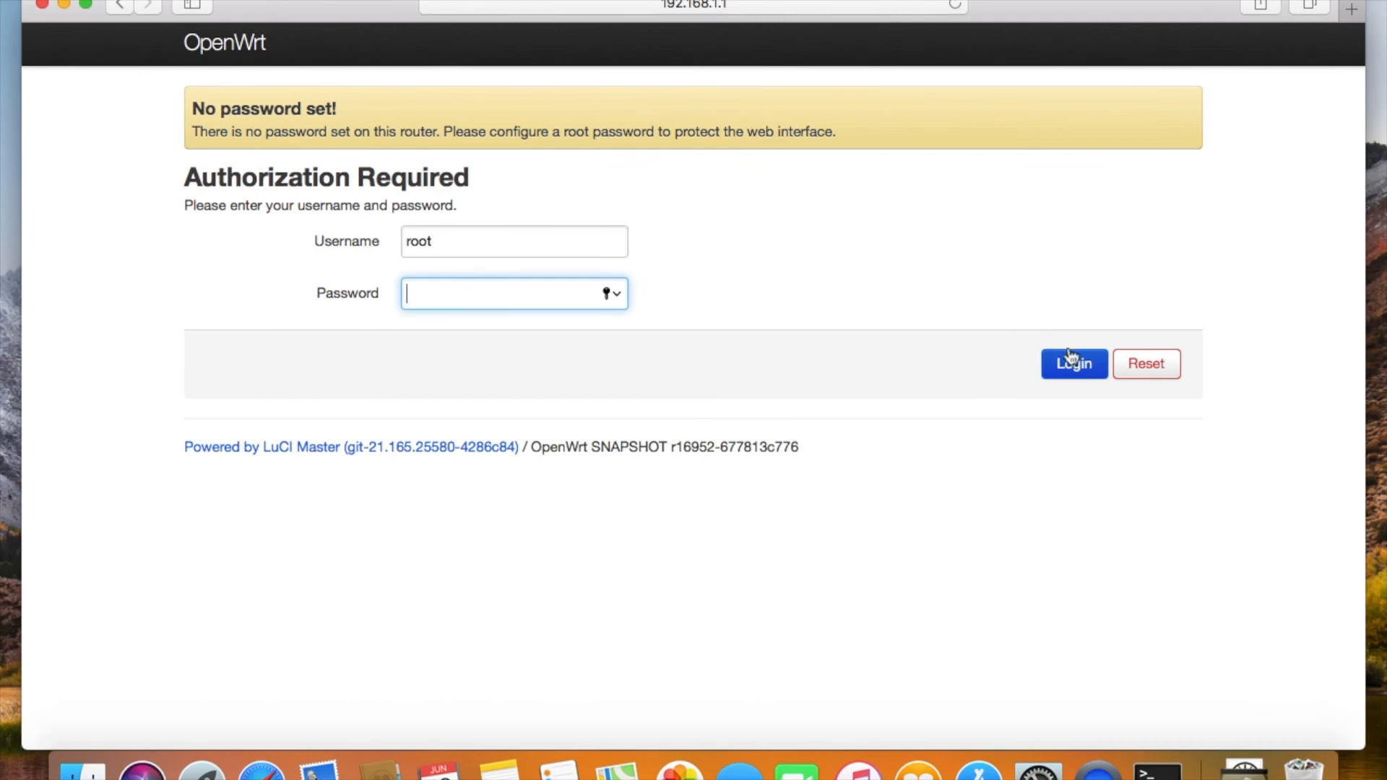
click(1073, 363)
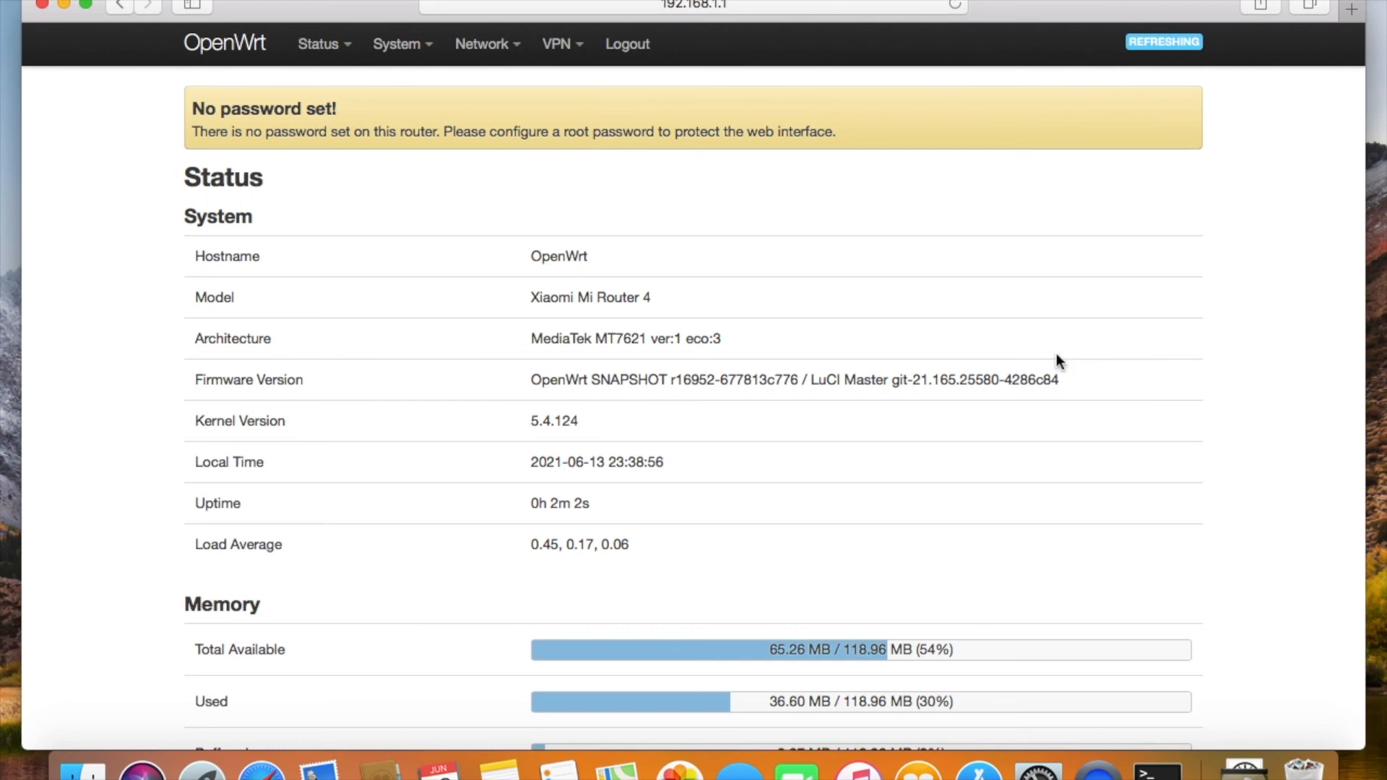
click(555, 43)
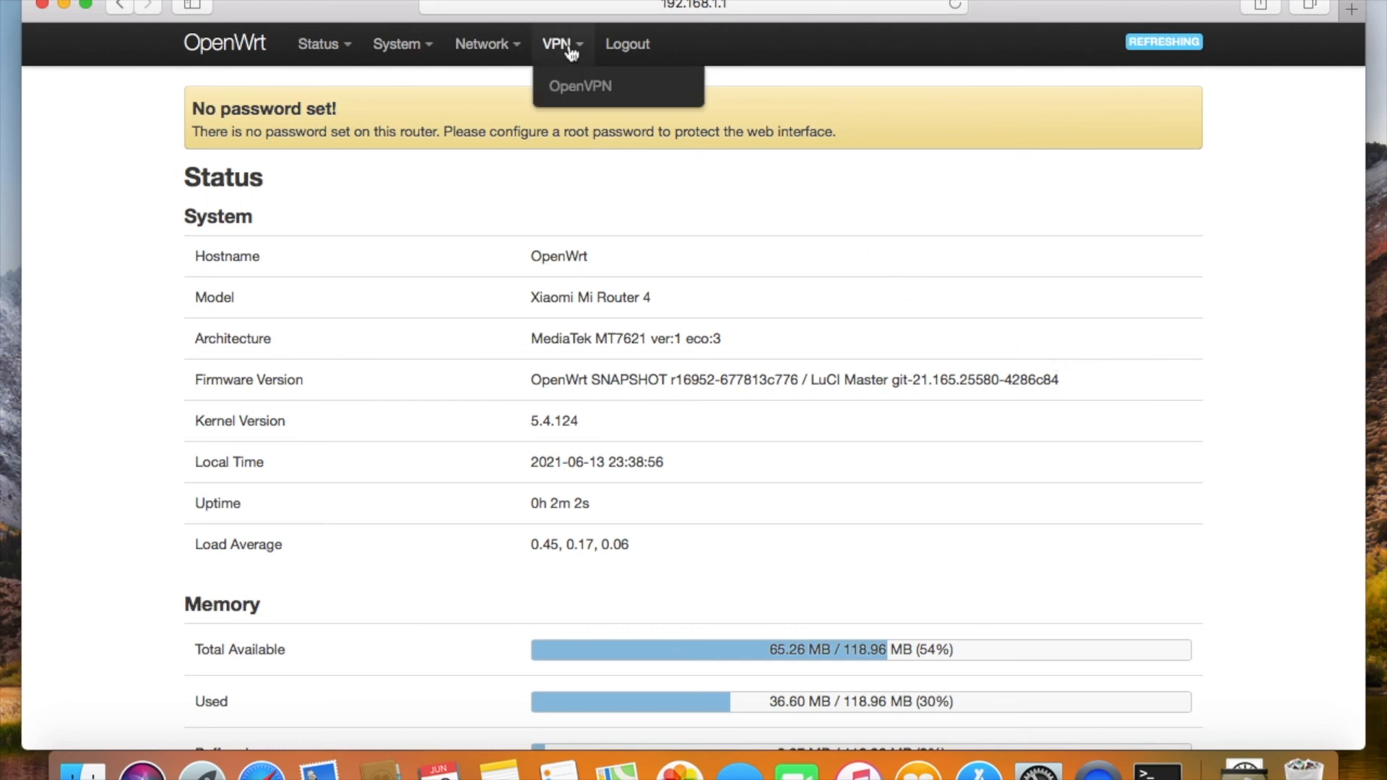
click(579, 86)
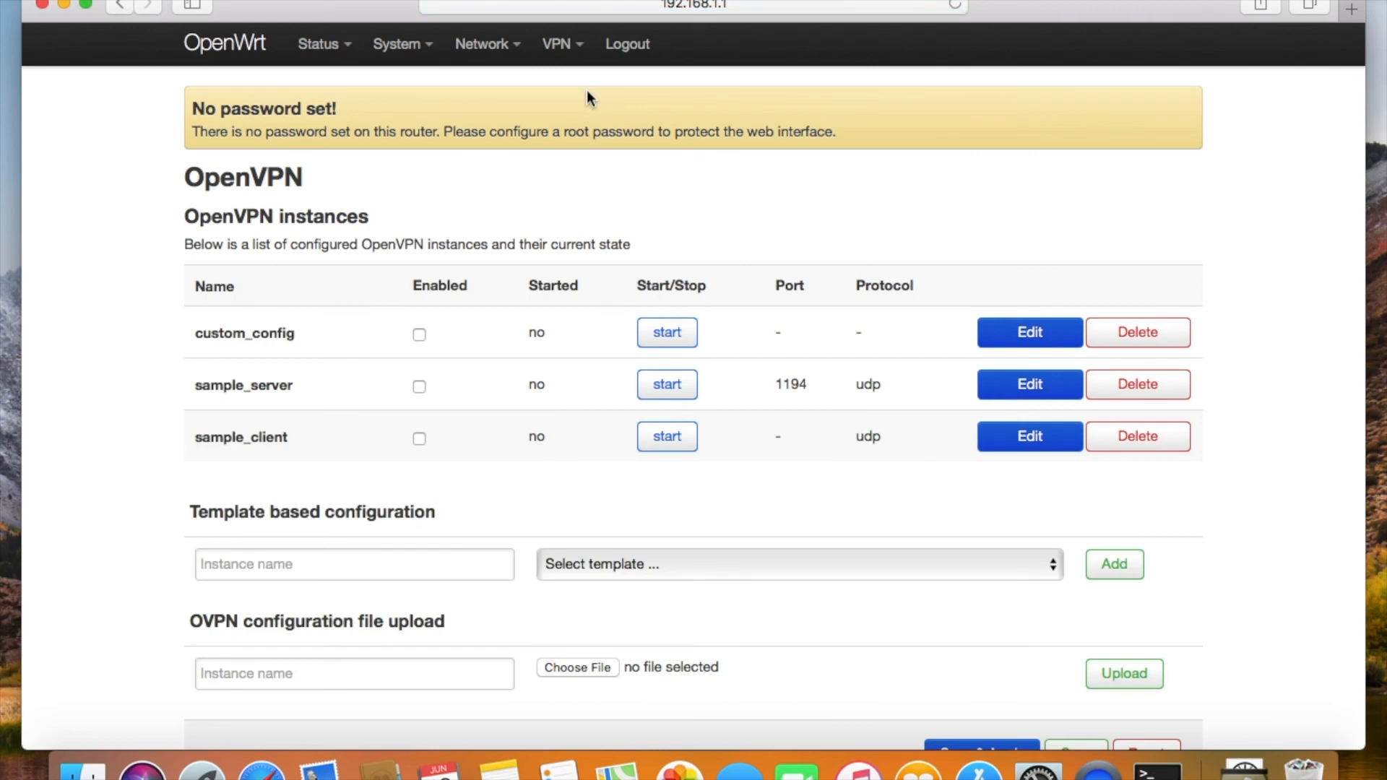
click(481, 44)
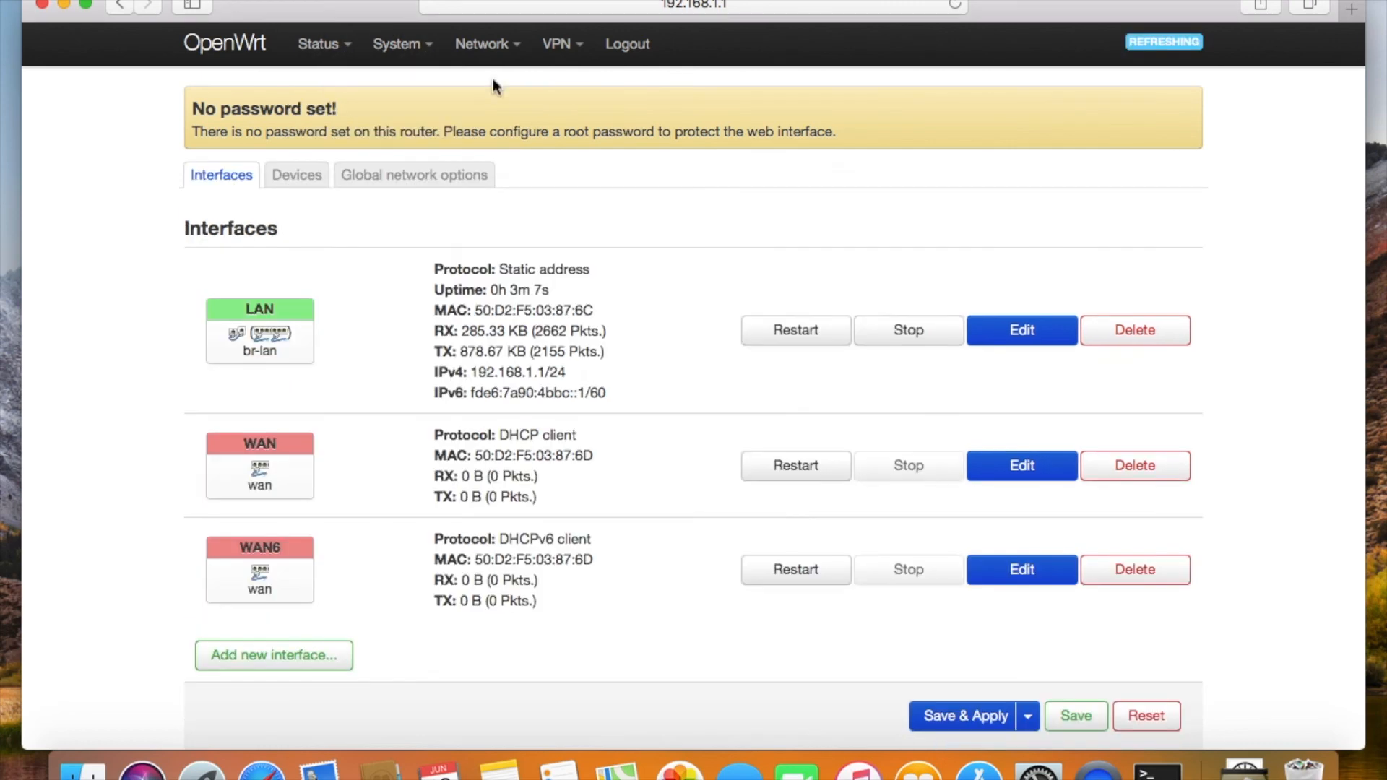
- Set Design to Argon on System's Language and Style tab and Save & Apply
click(398, 44)
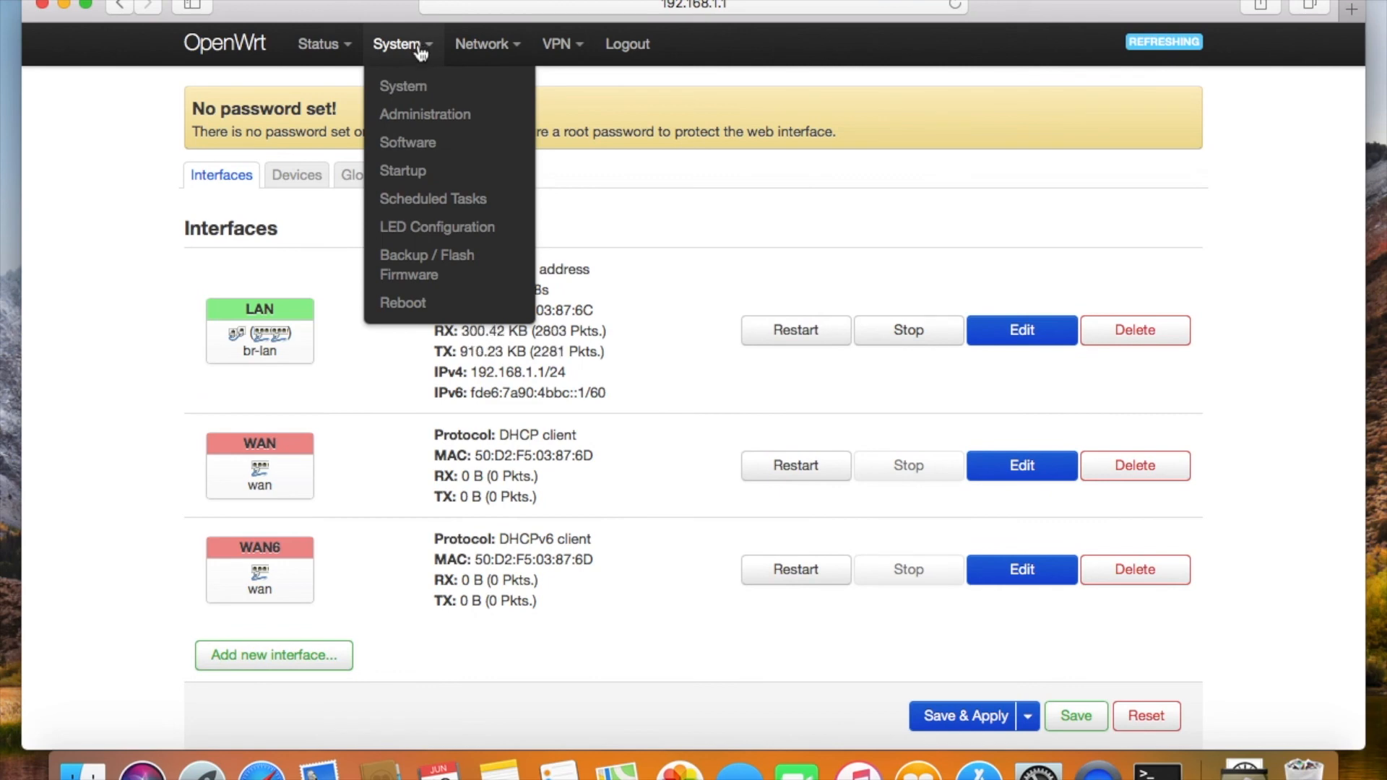
mouse_move(402, 87)
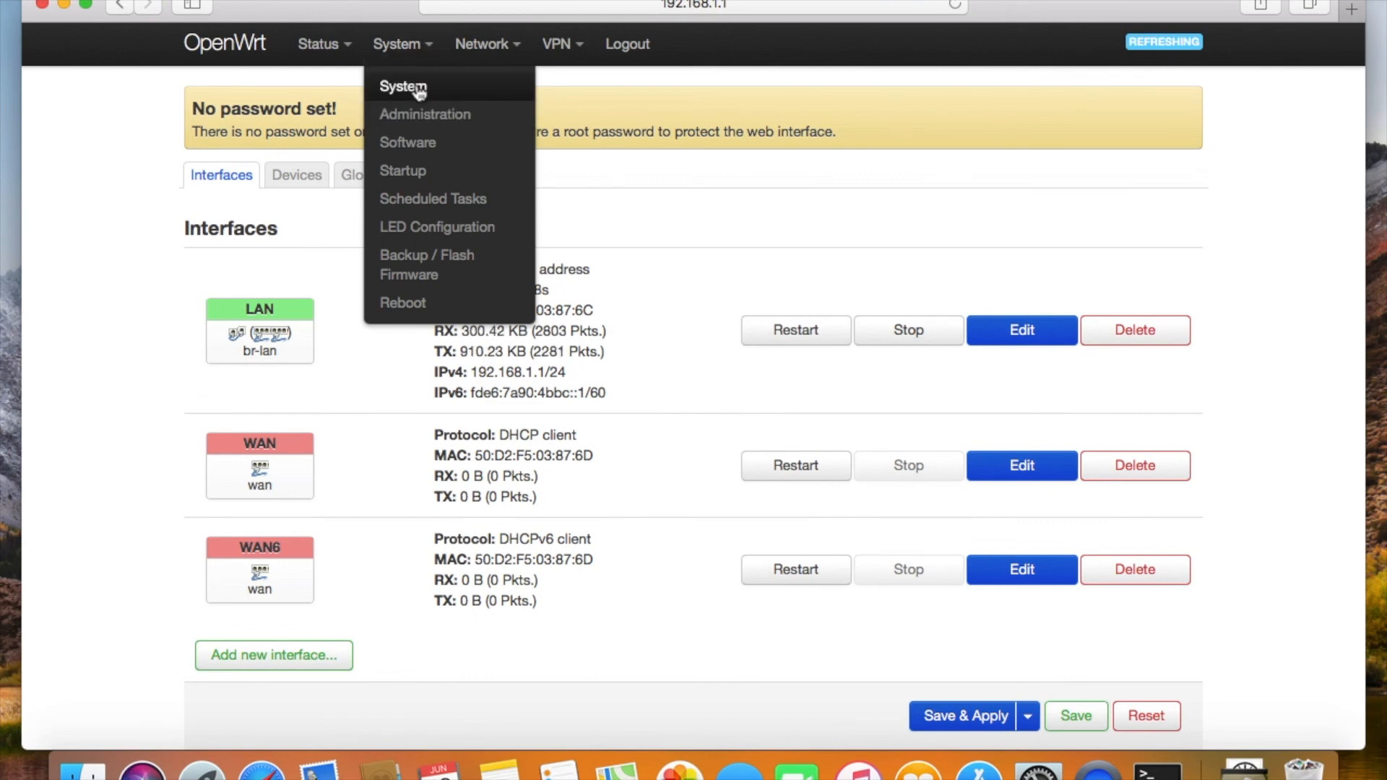
click(402, 87)
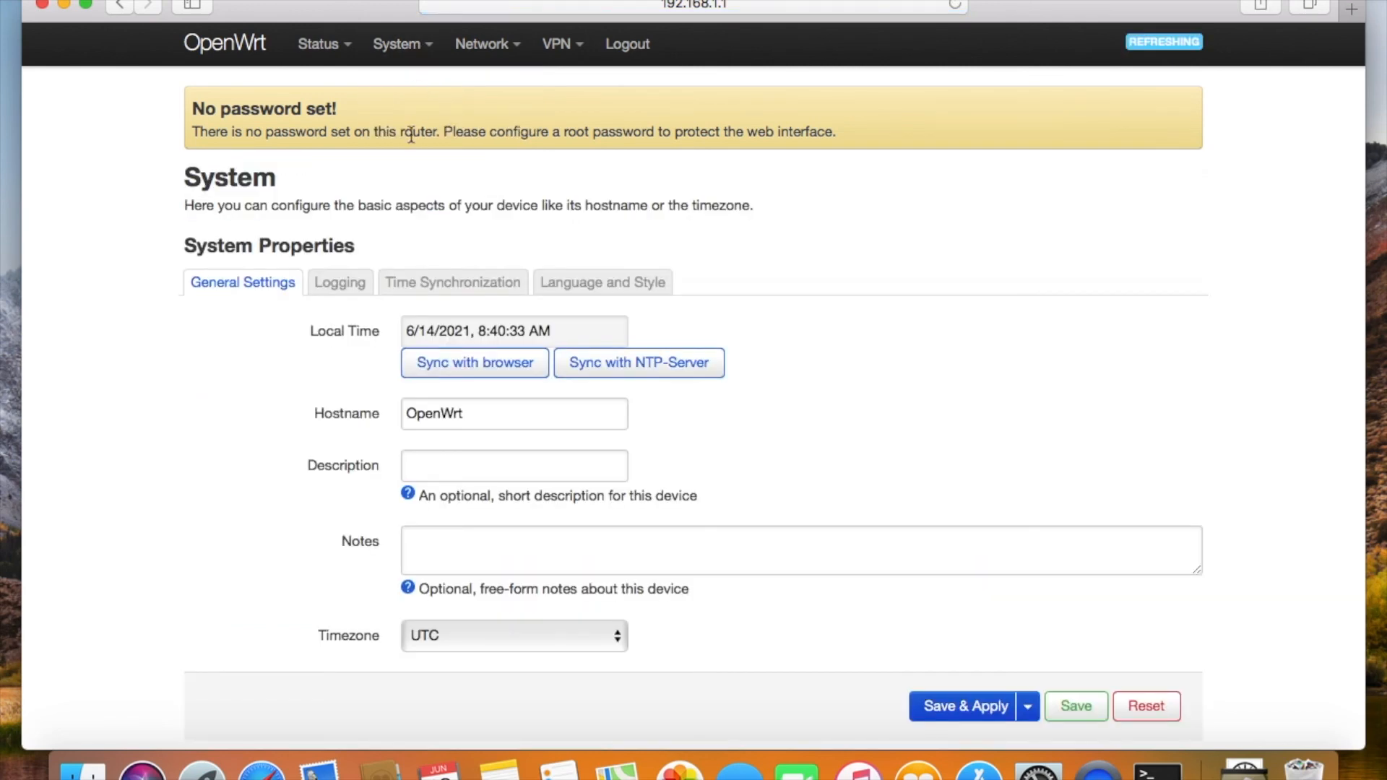
scroll(down, 3)
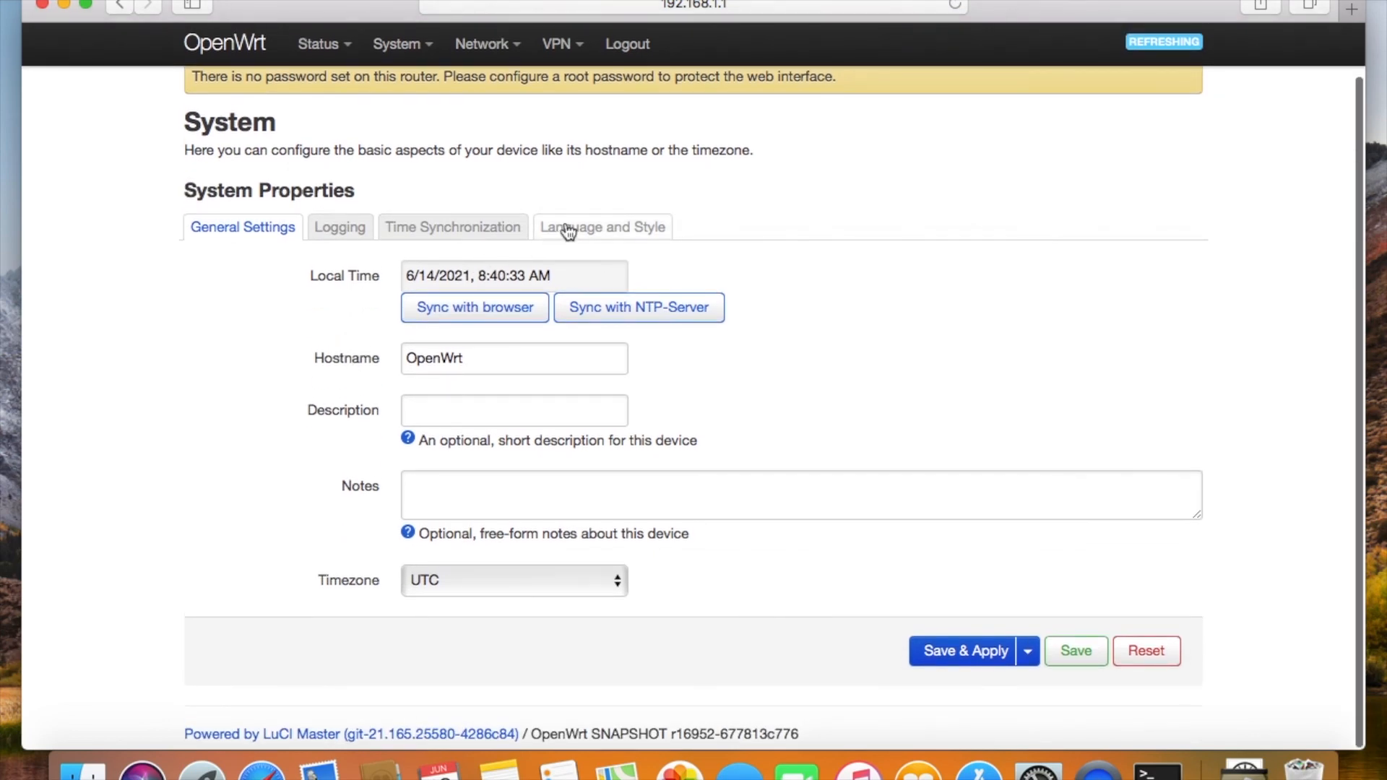
click(601, 226)
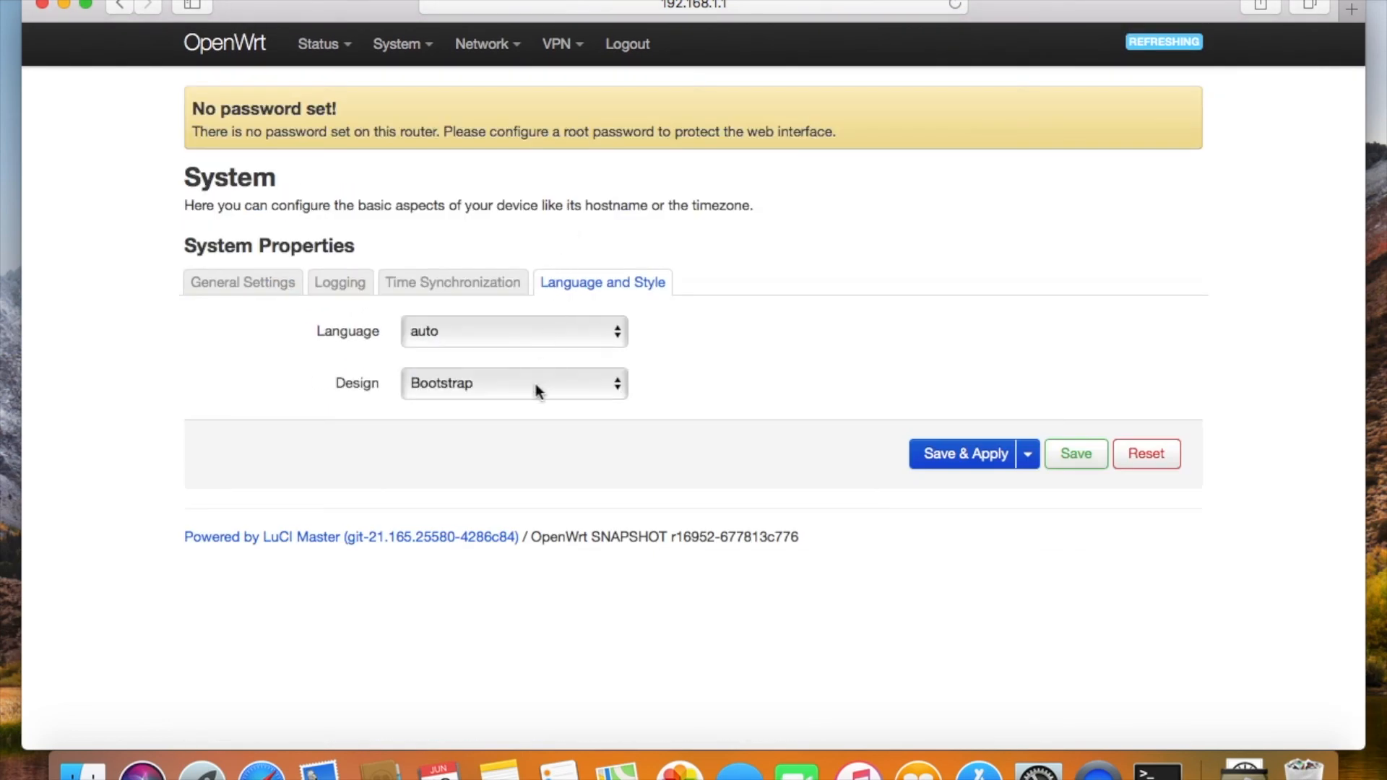
click(513, 382)
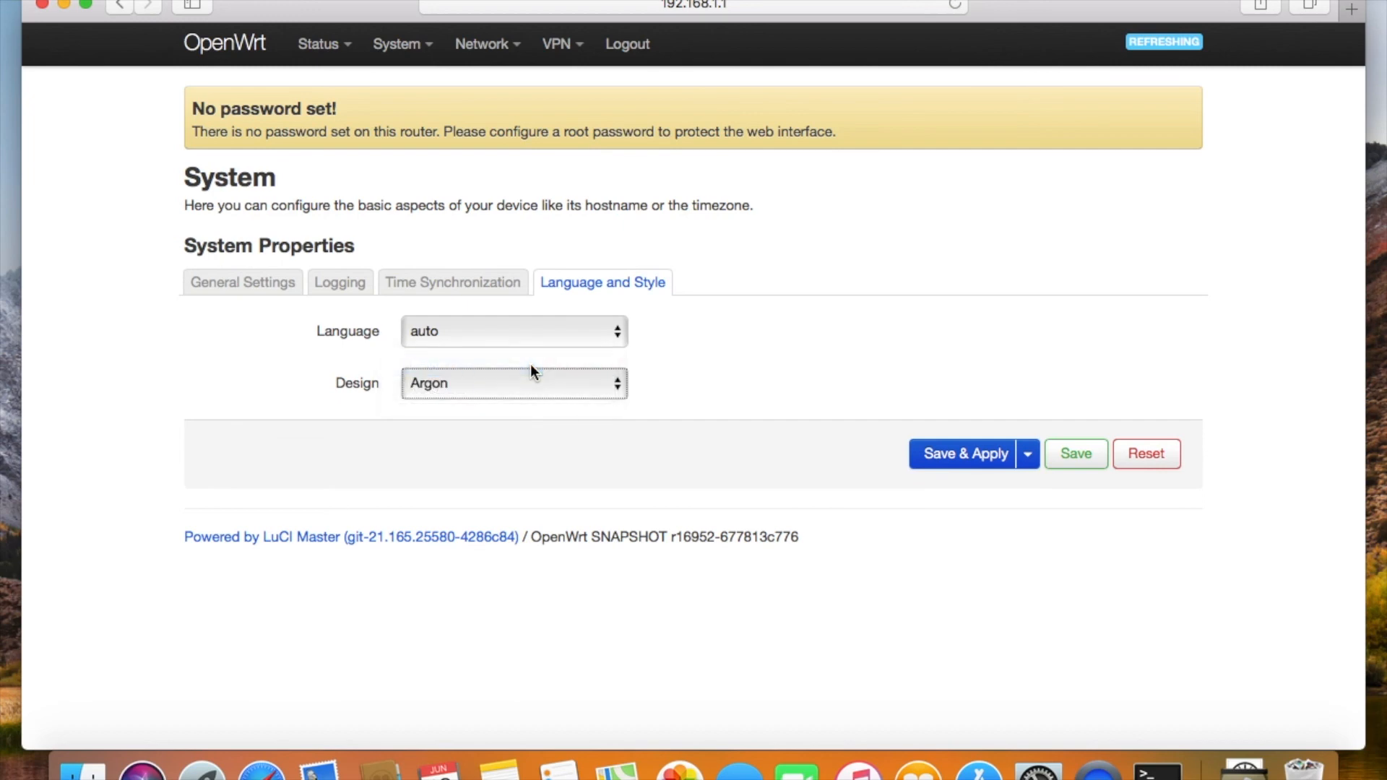
click(965, 453)
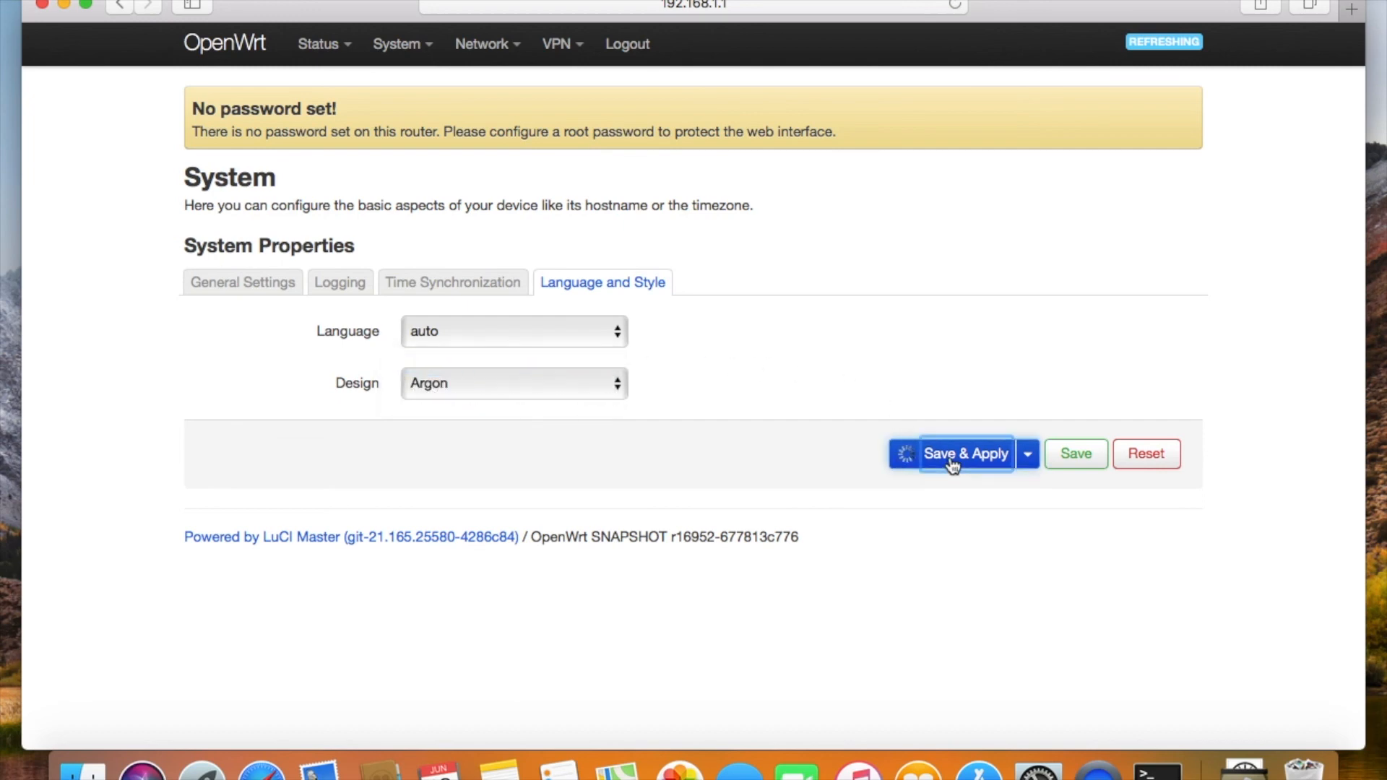
click(965, 453)
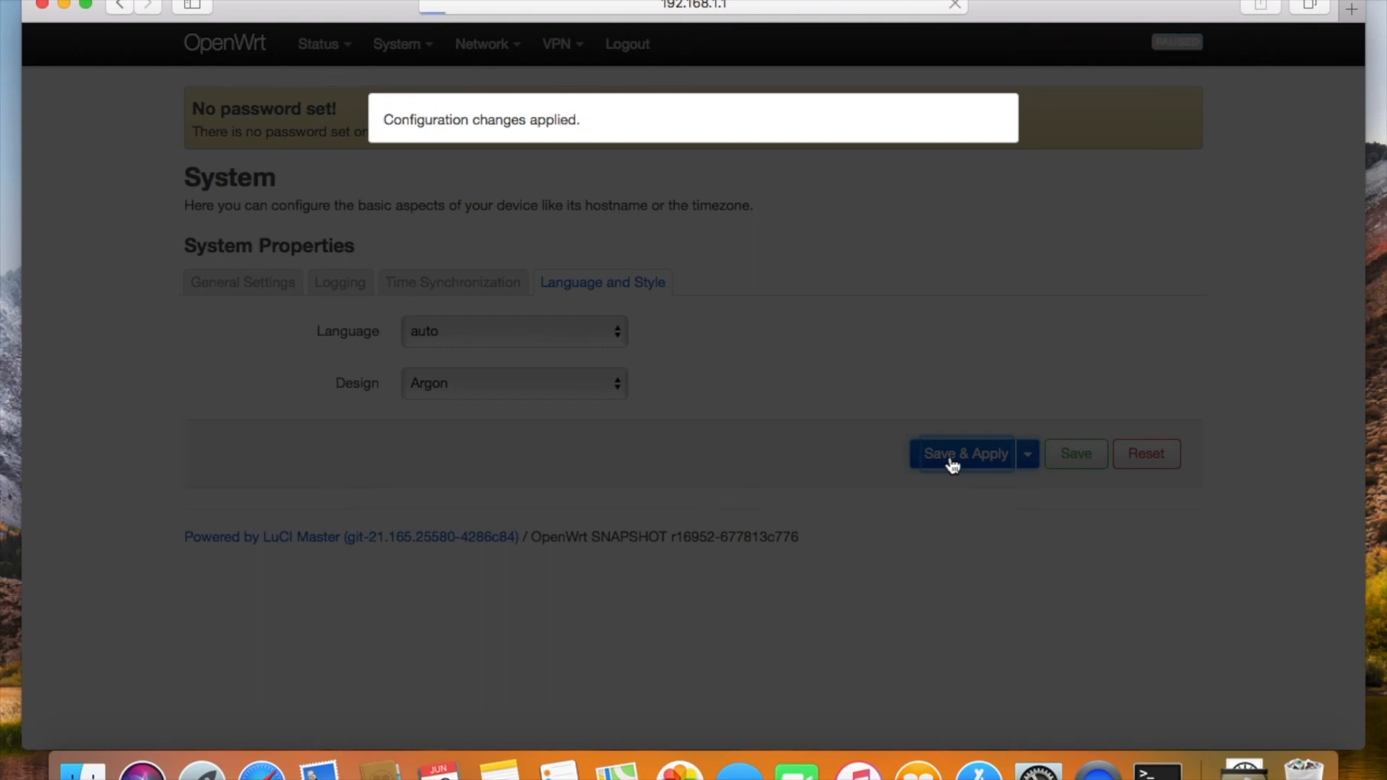
click(965, 453)
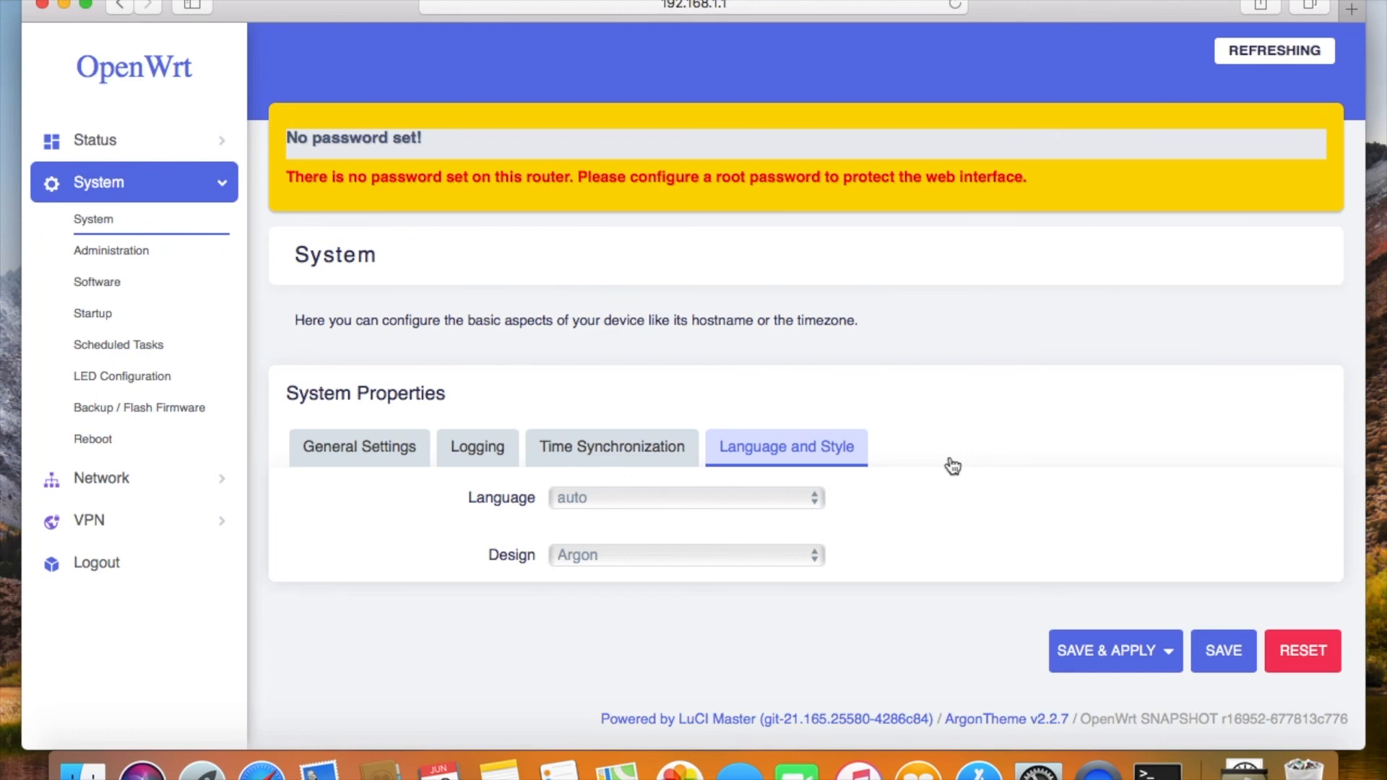
mouse_move(863, 399)
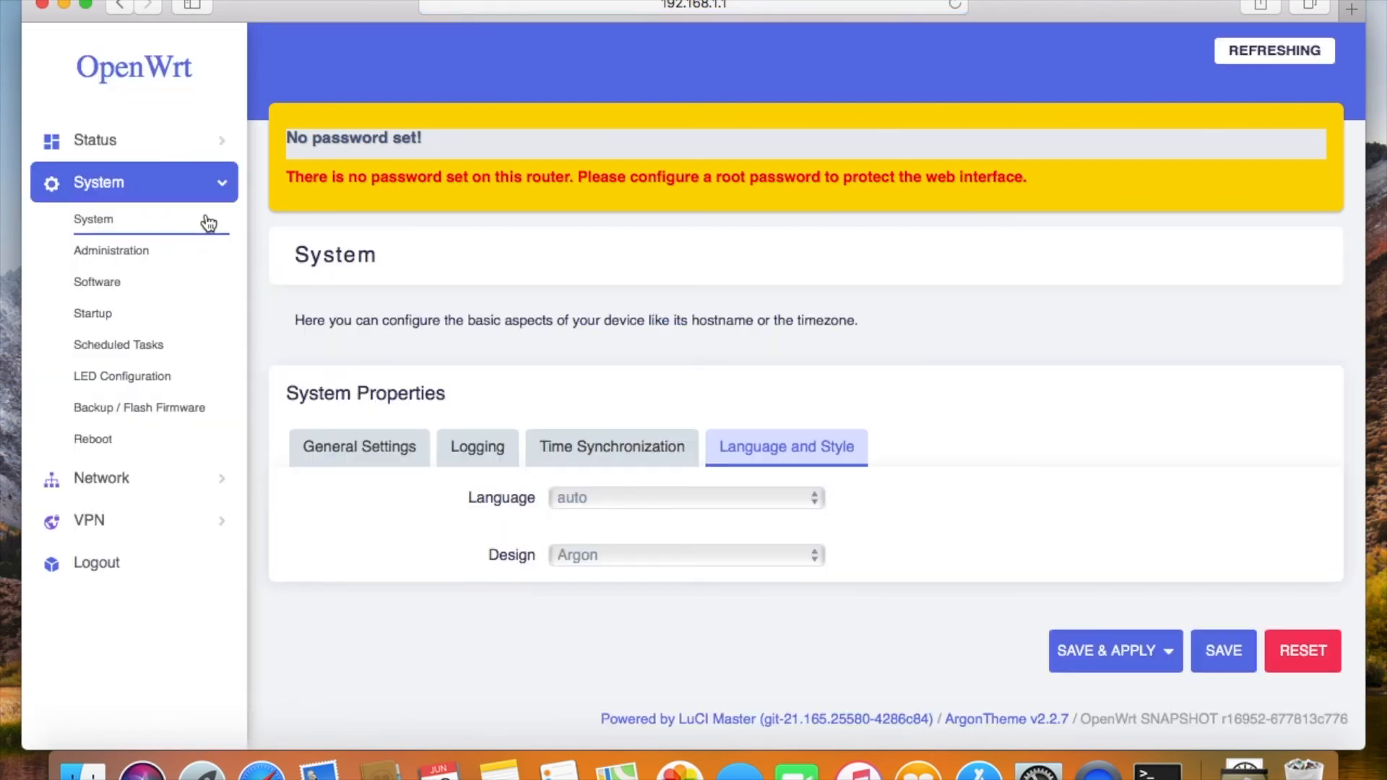
- Visit System Administration, Software and Startup, then scroll the OpenVPN instances list
click(111, 251)
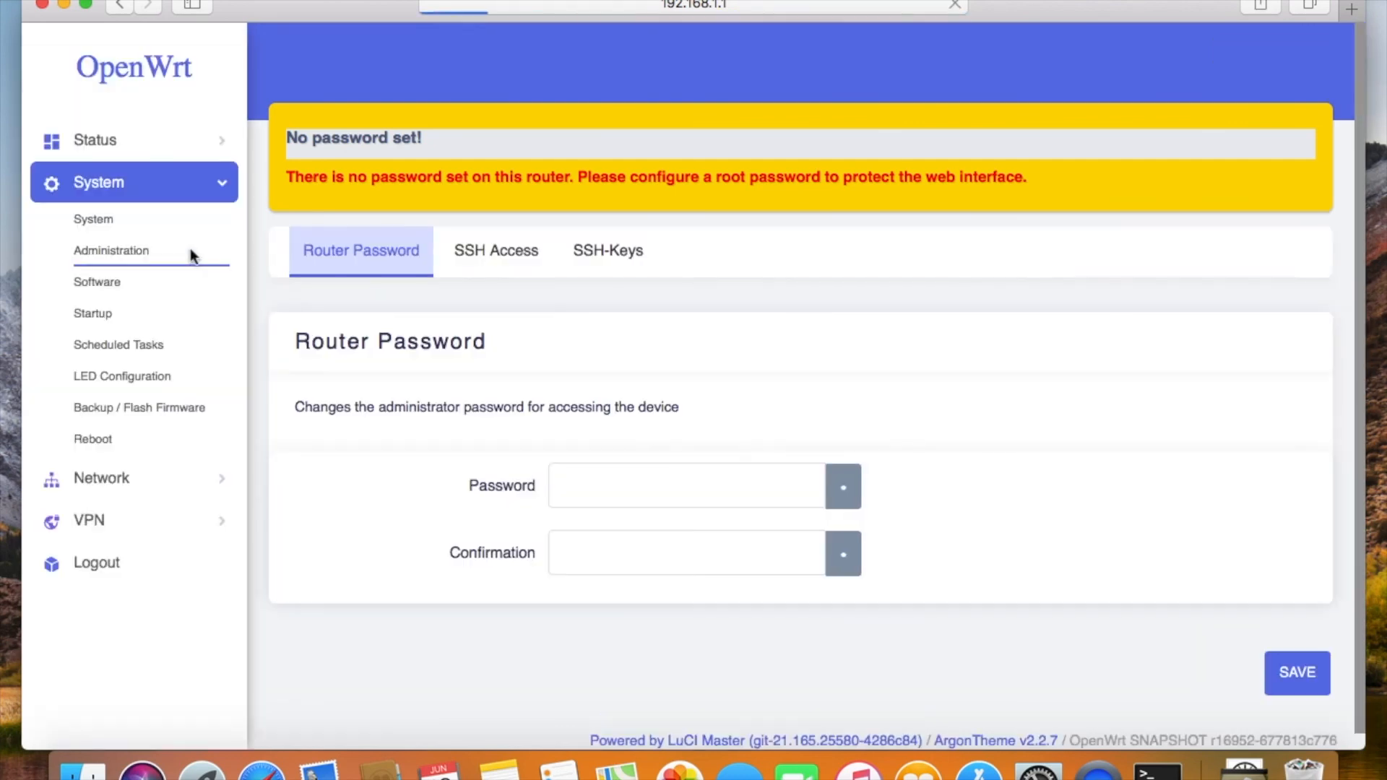
click(96, 281)
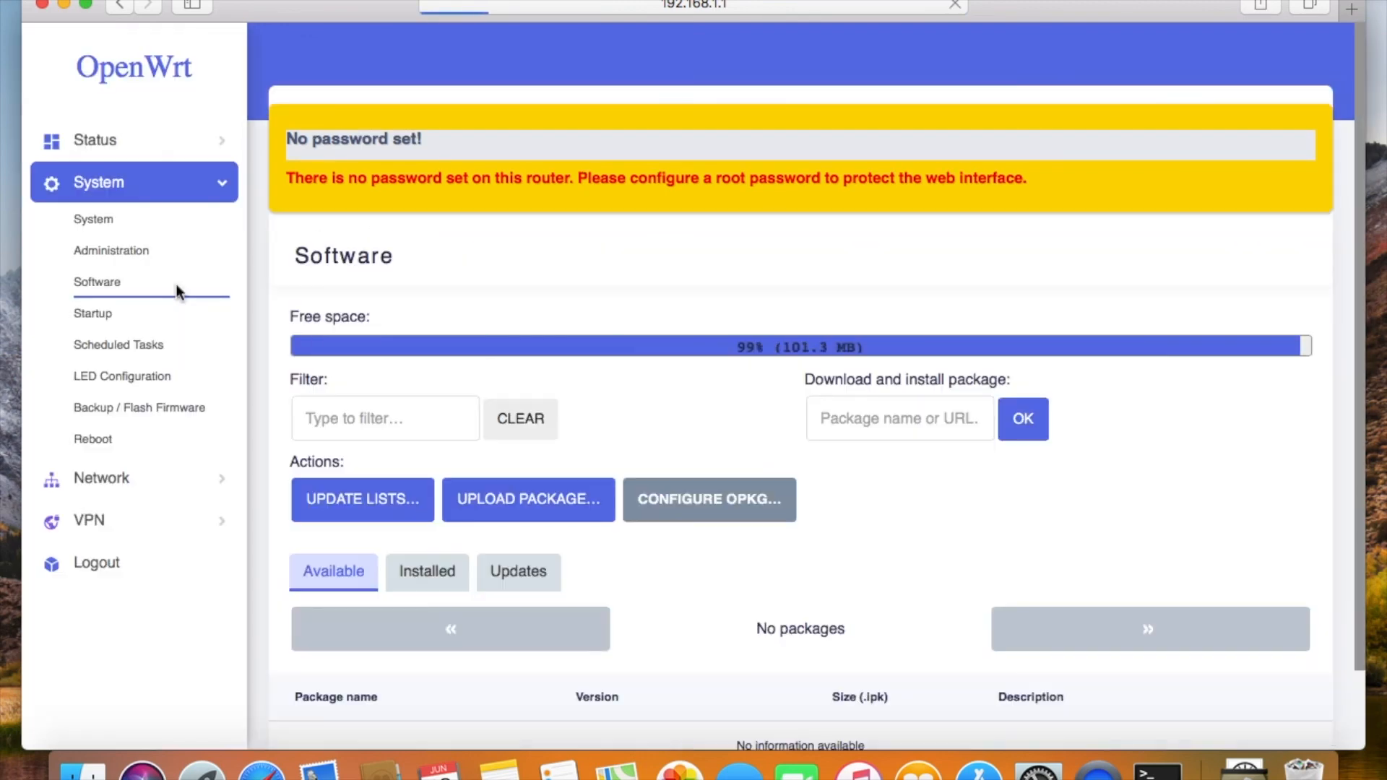
click(92, 313)
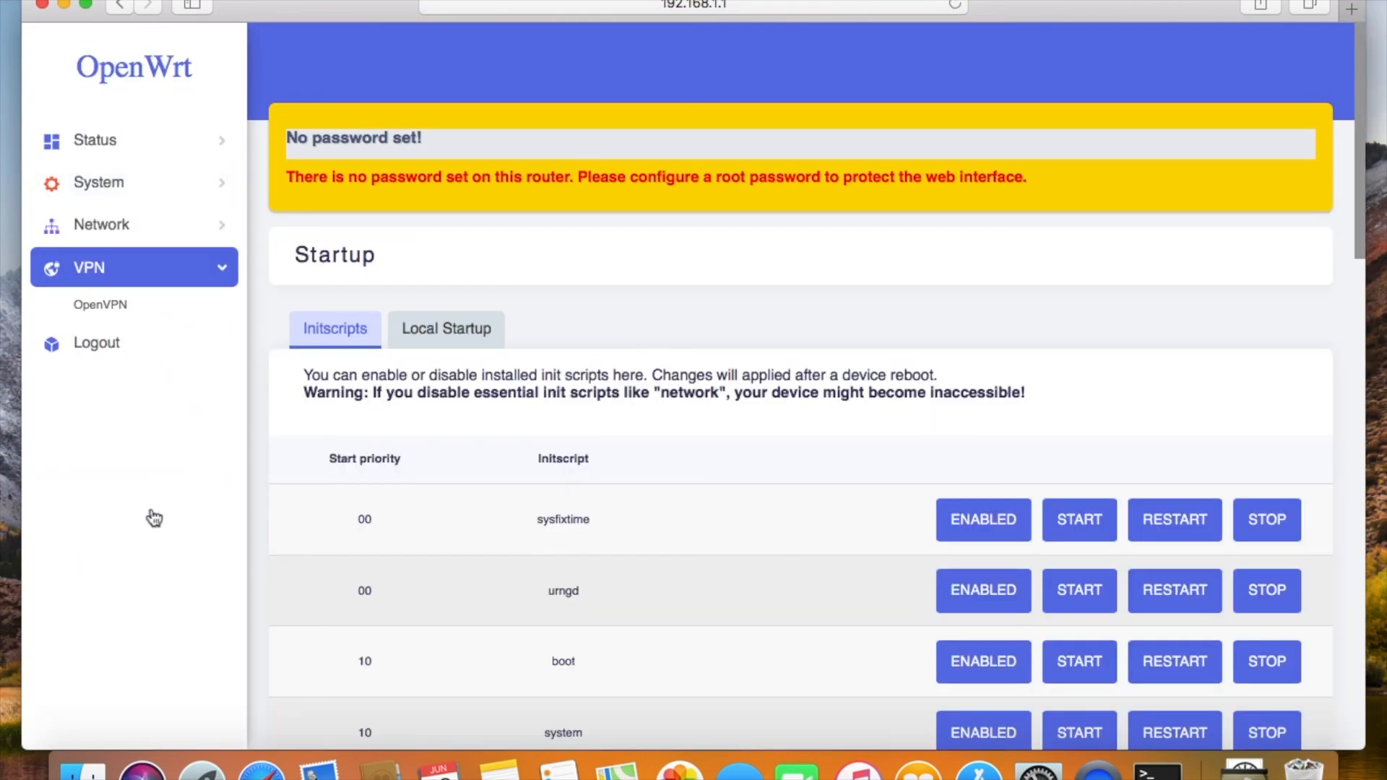
click(99, 305)
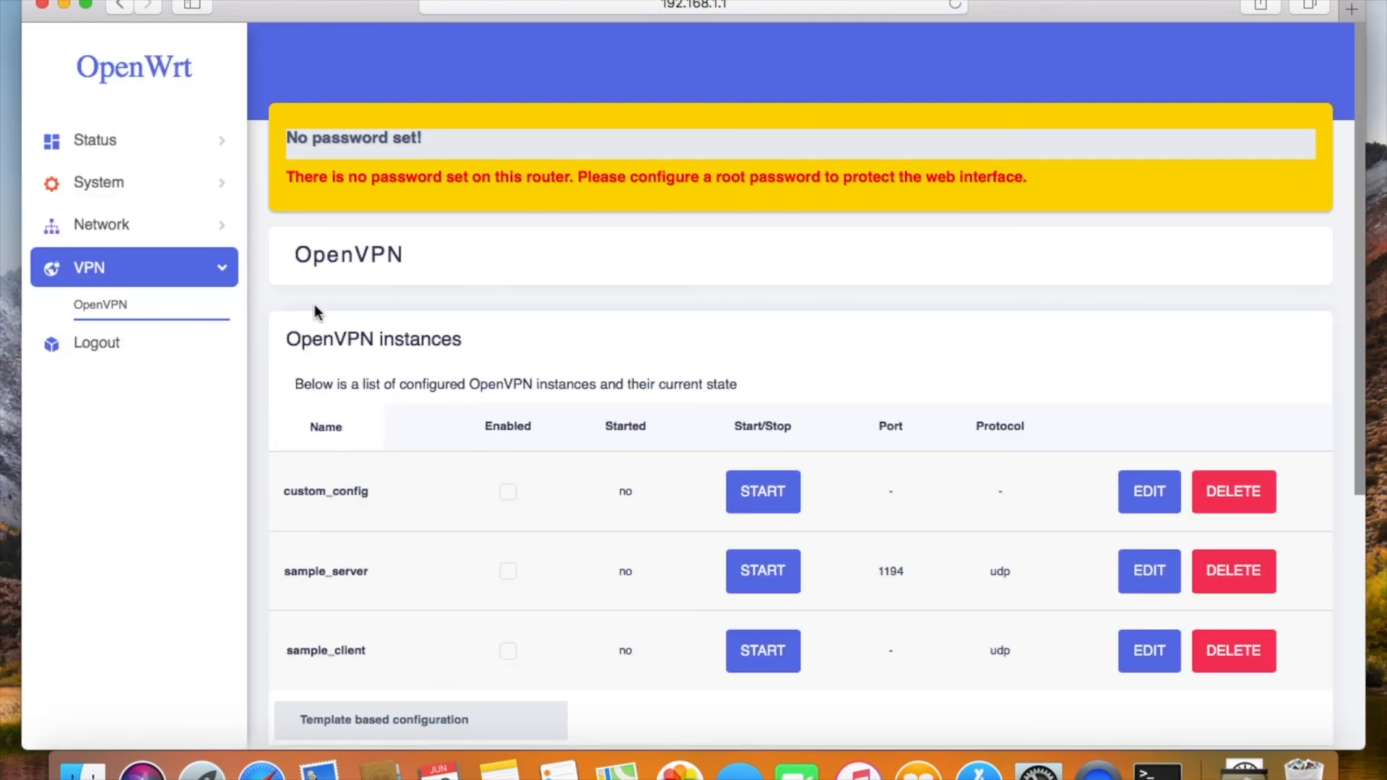
scroll(down, 3)
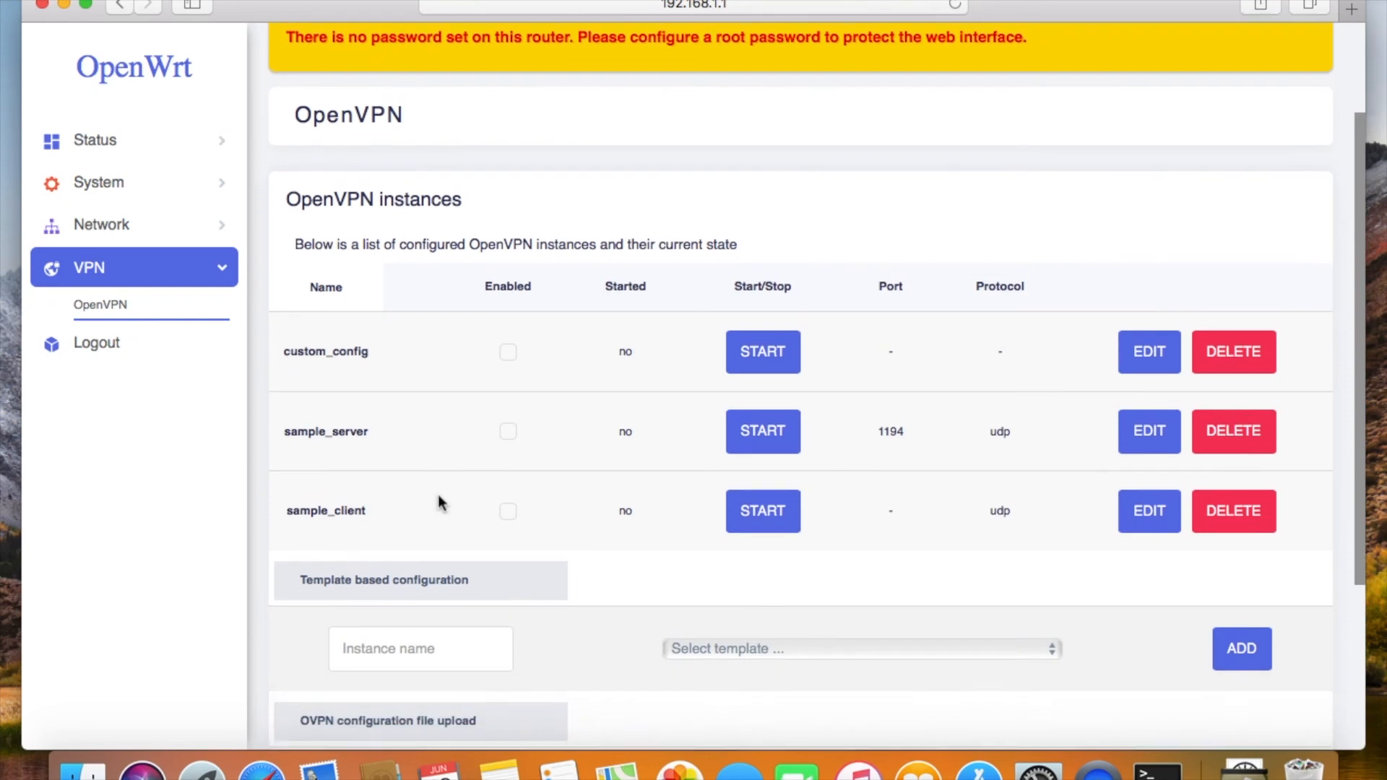
scroll(down, 3)
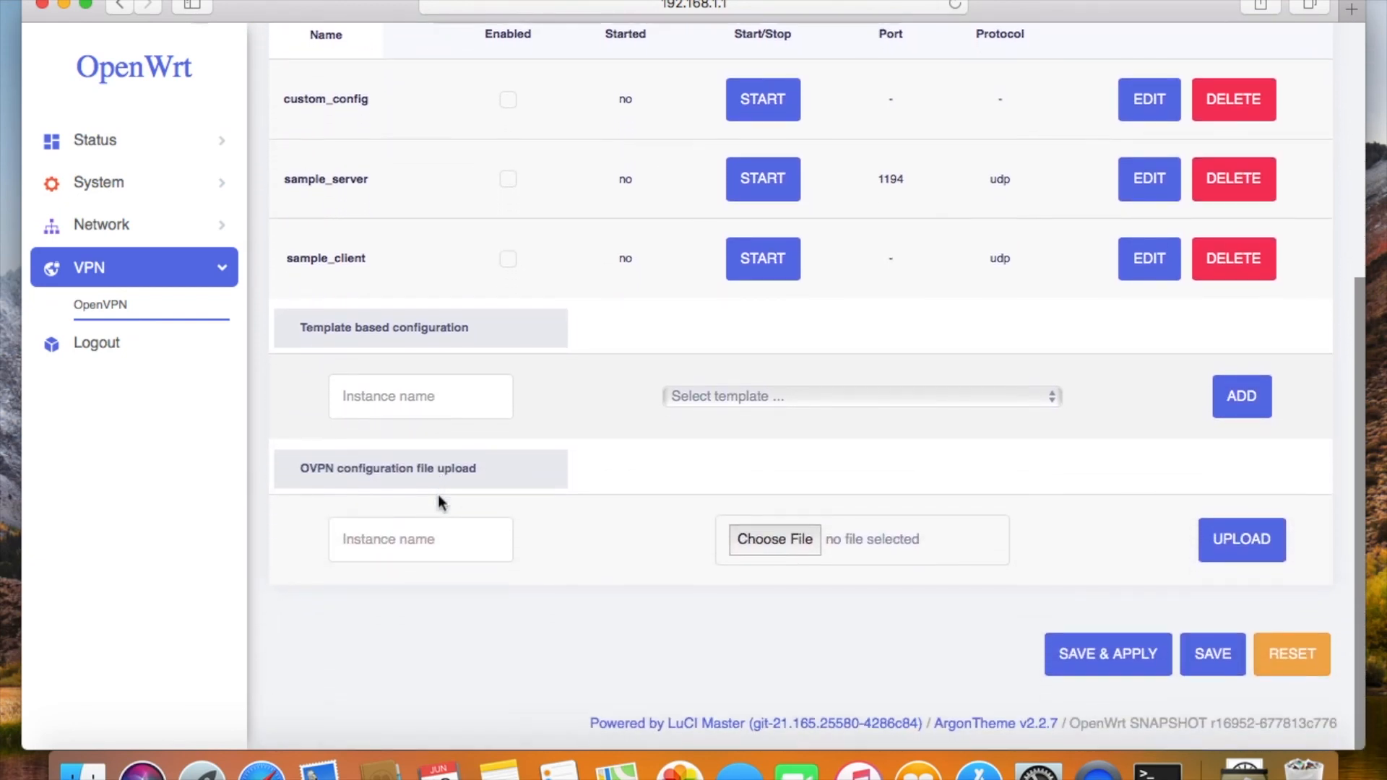